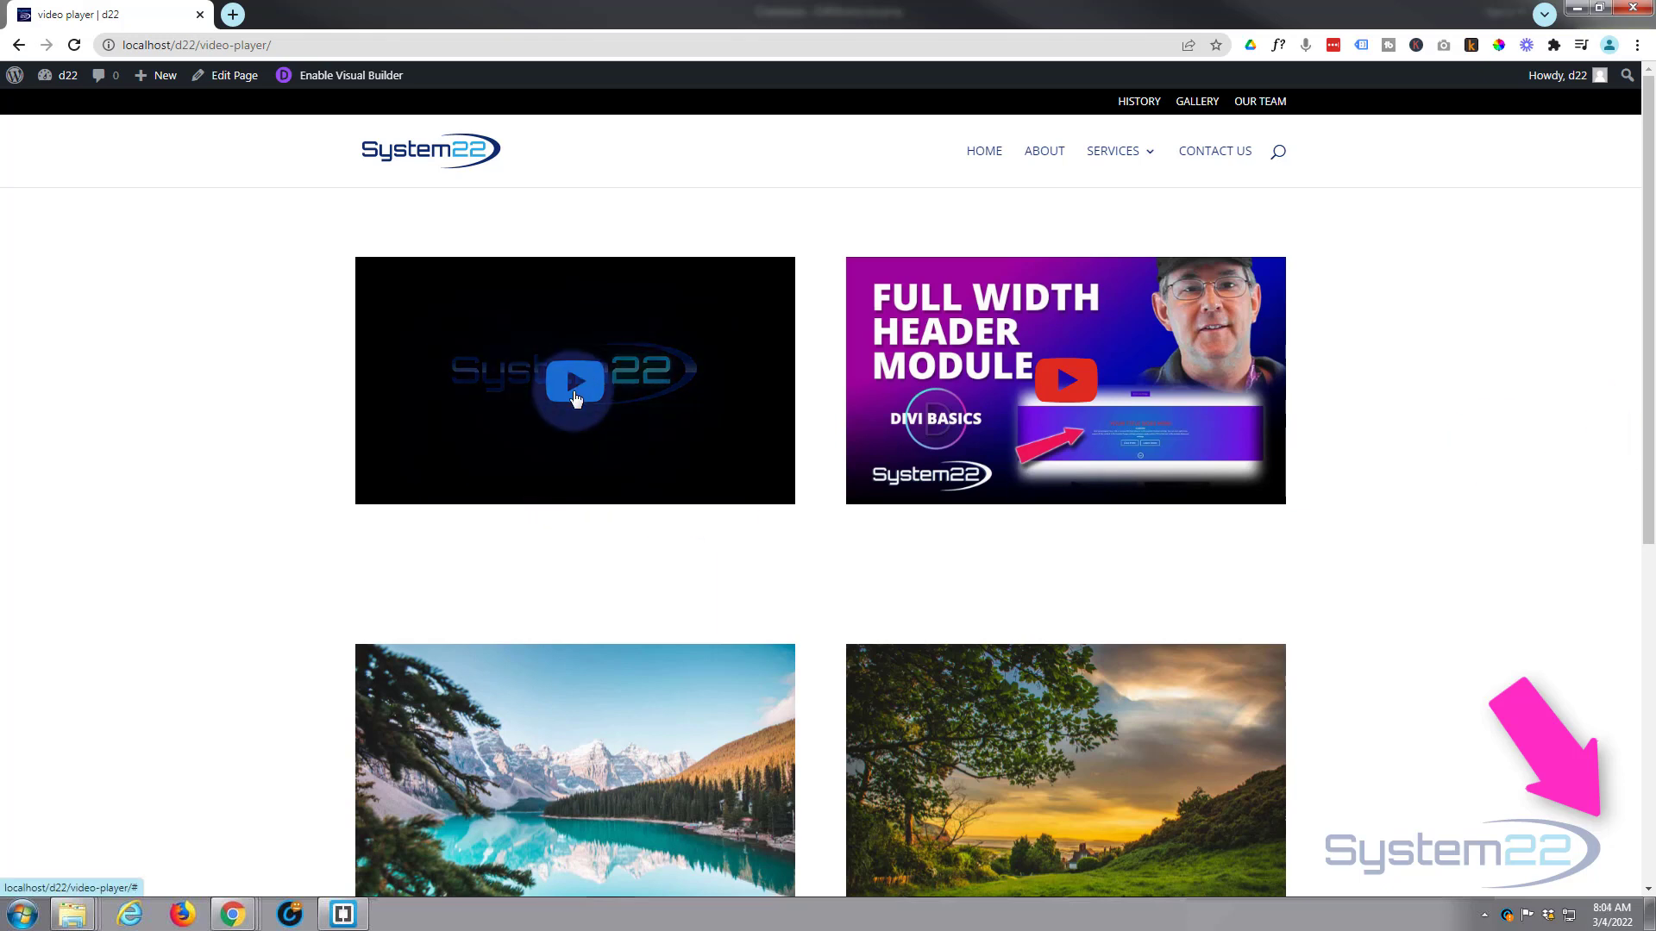
Play and pause the Vimeo video, then play and pause the YouTube video a few seconds in.
left_click(574, 382)
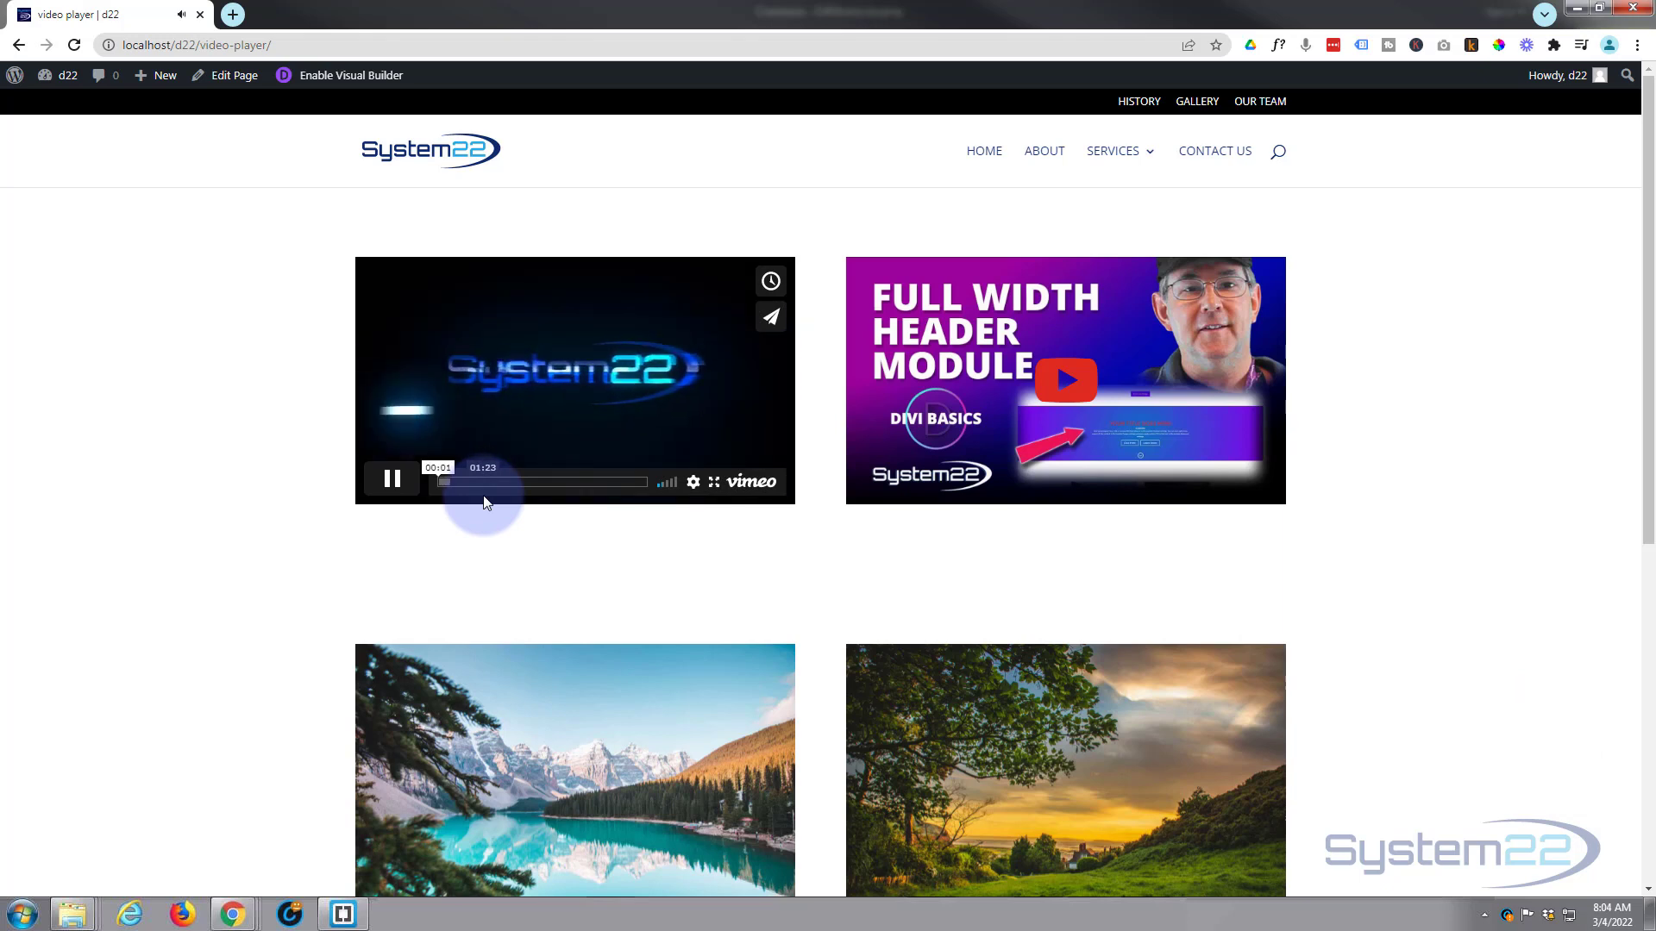
left_click(389, 478)
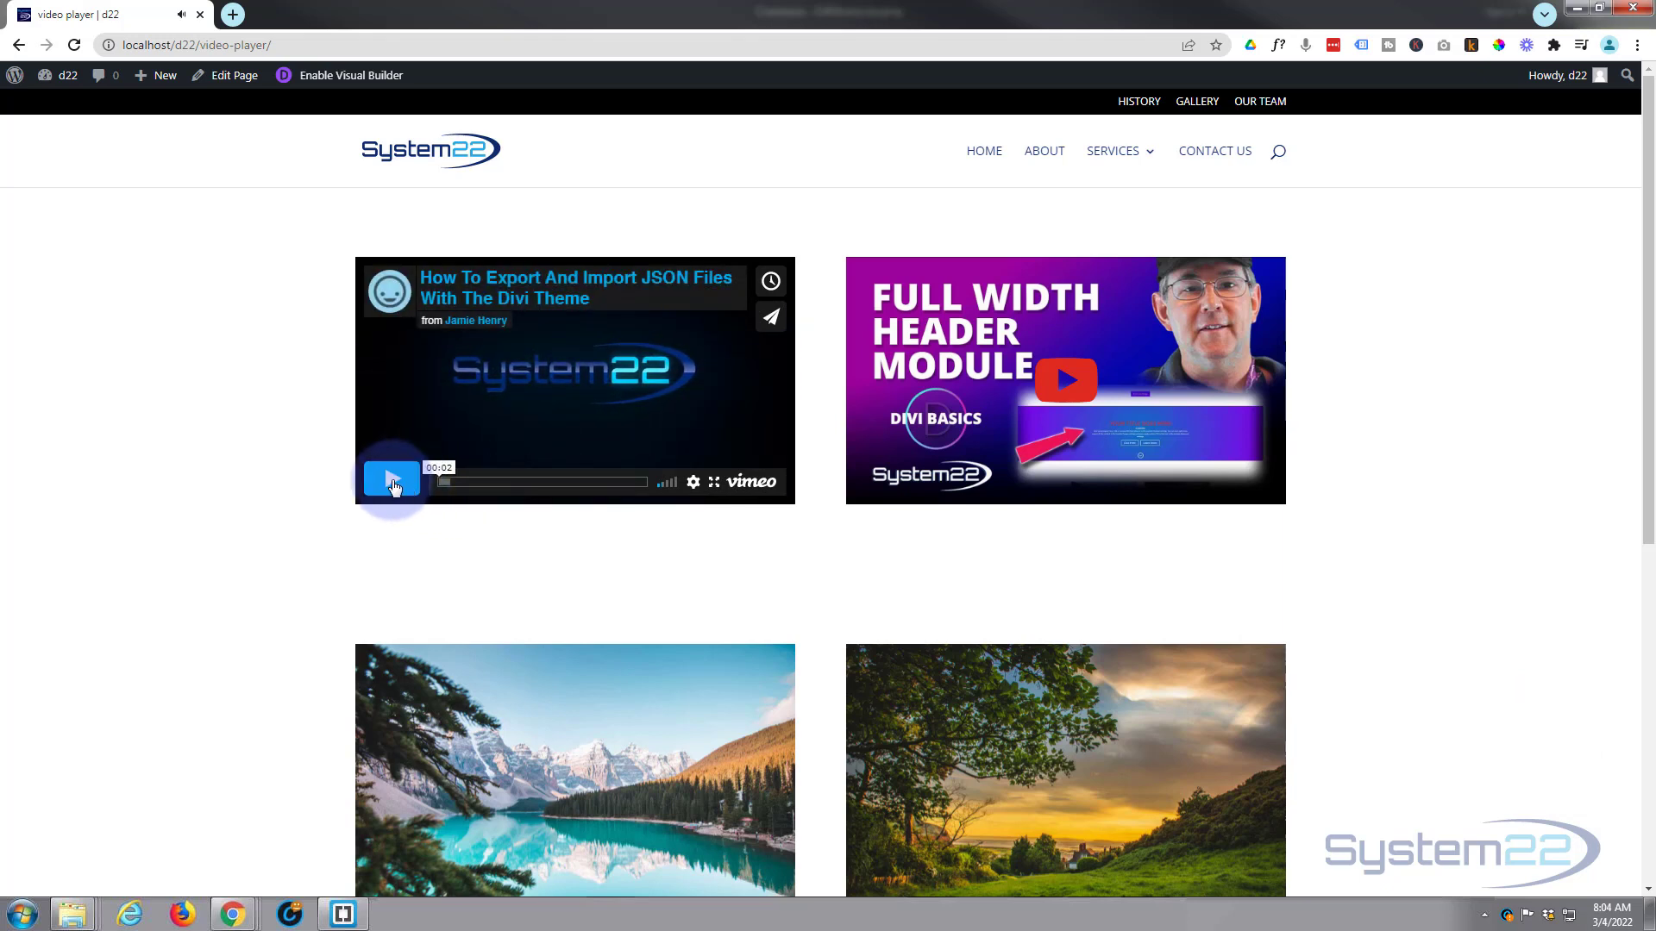
left_click(1065, 379)
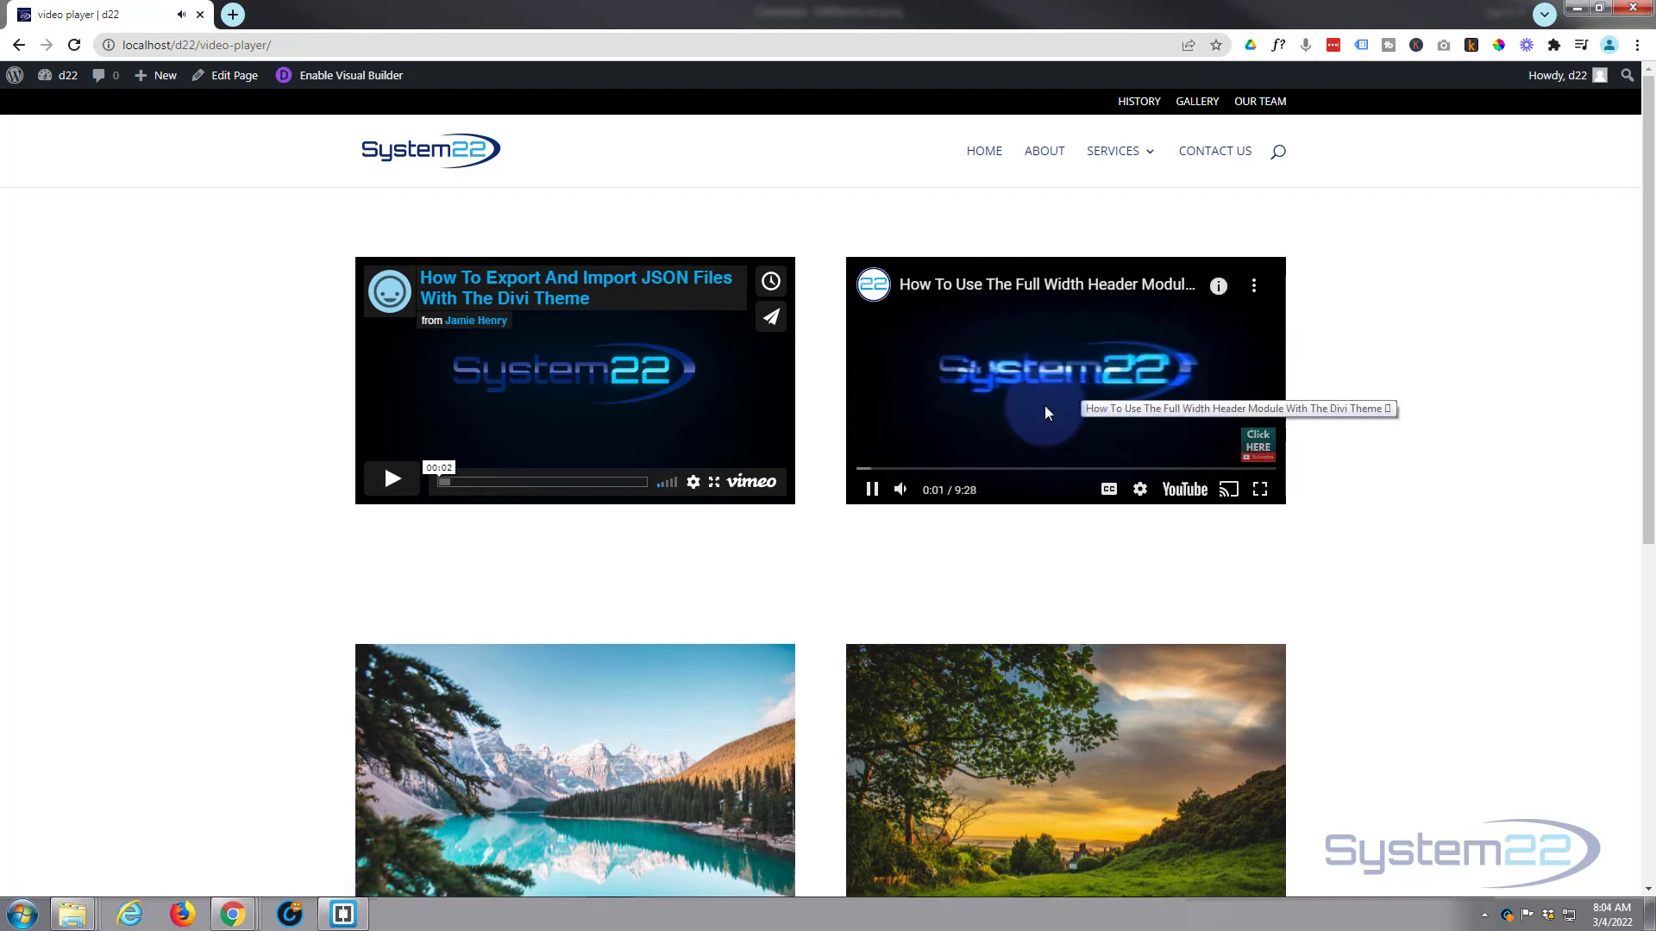
left_click(870, 488)
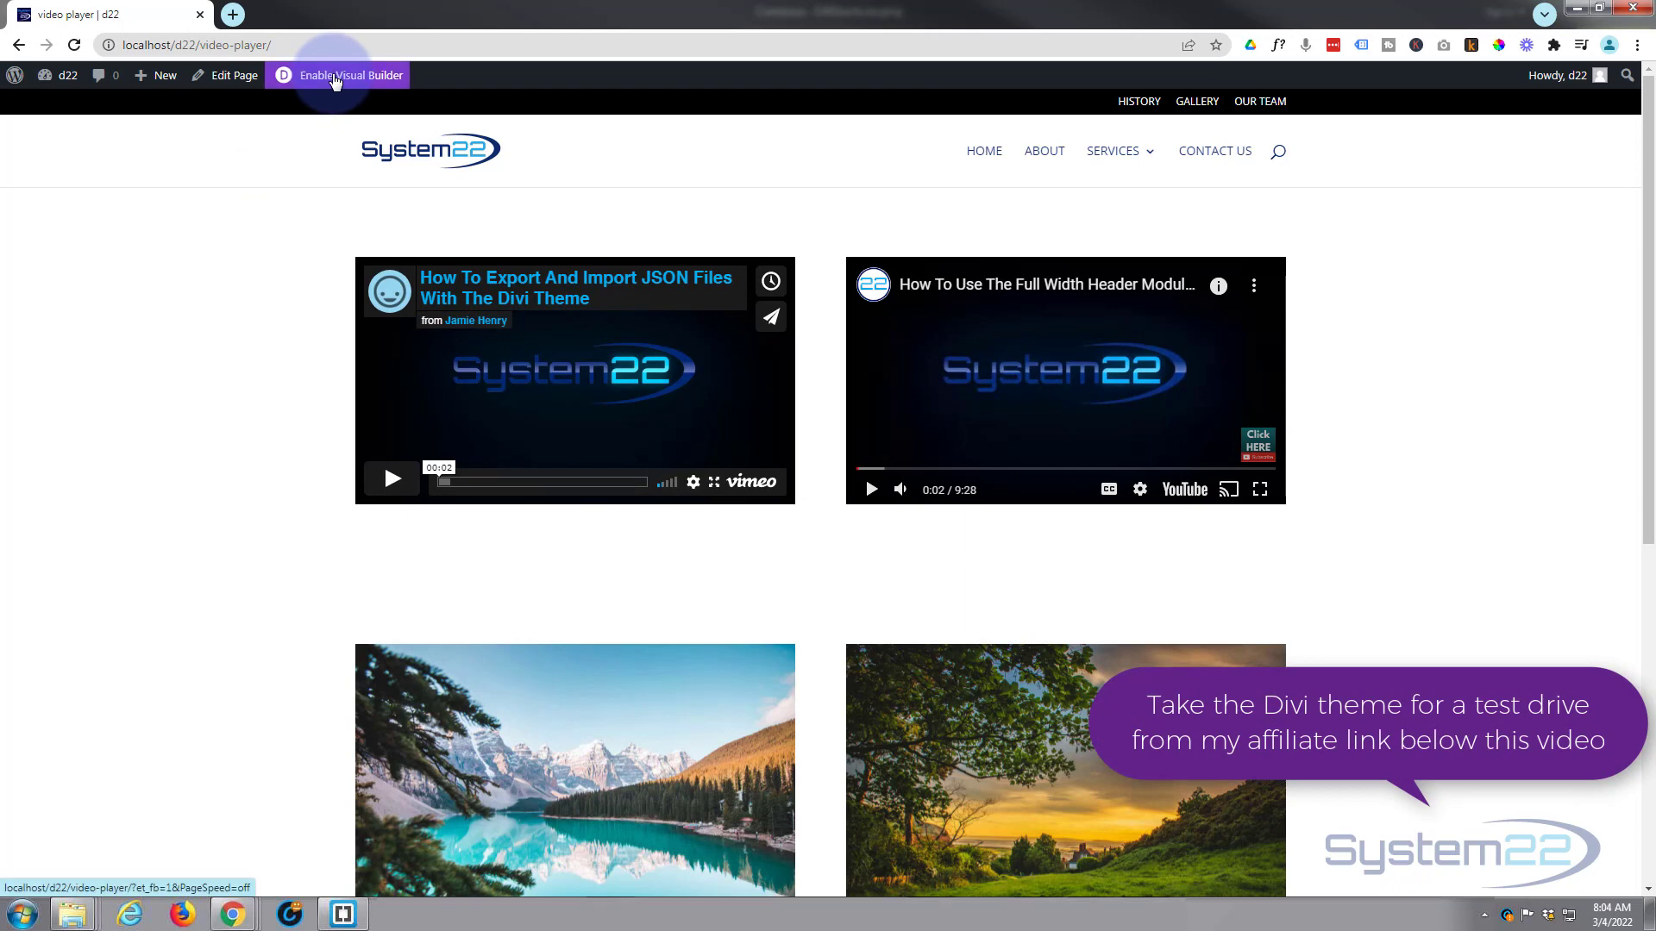
Enable the Visual Builder and delete the Vimeo and YouTube video modules from the row.
left_click(357, 74)
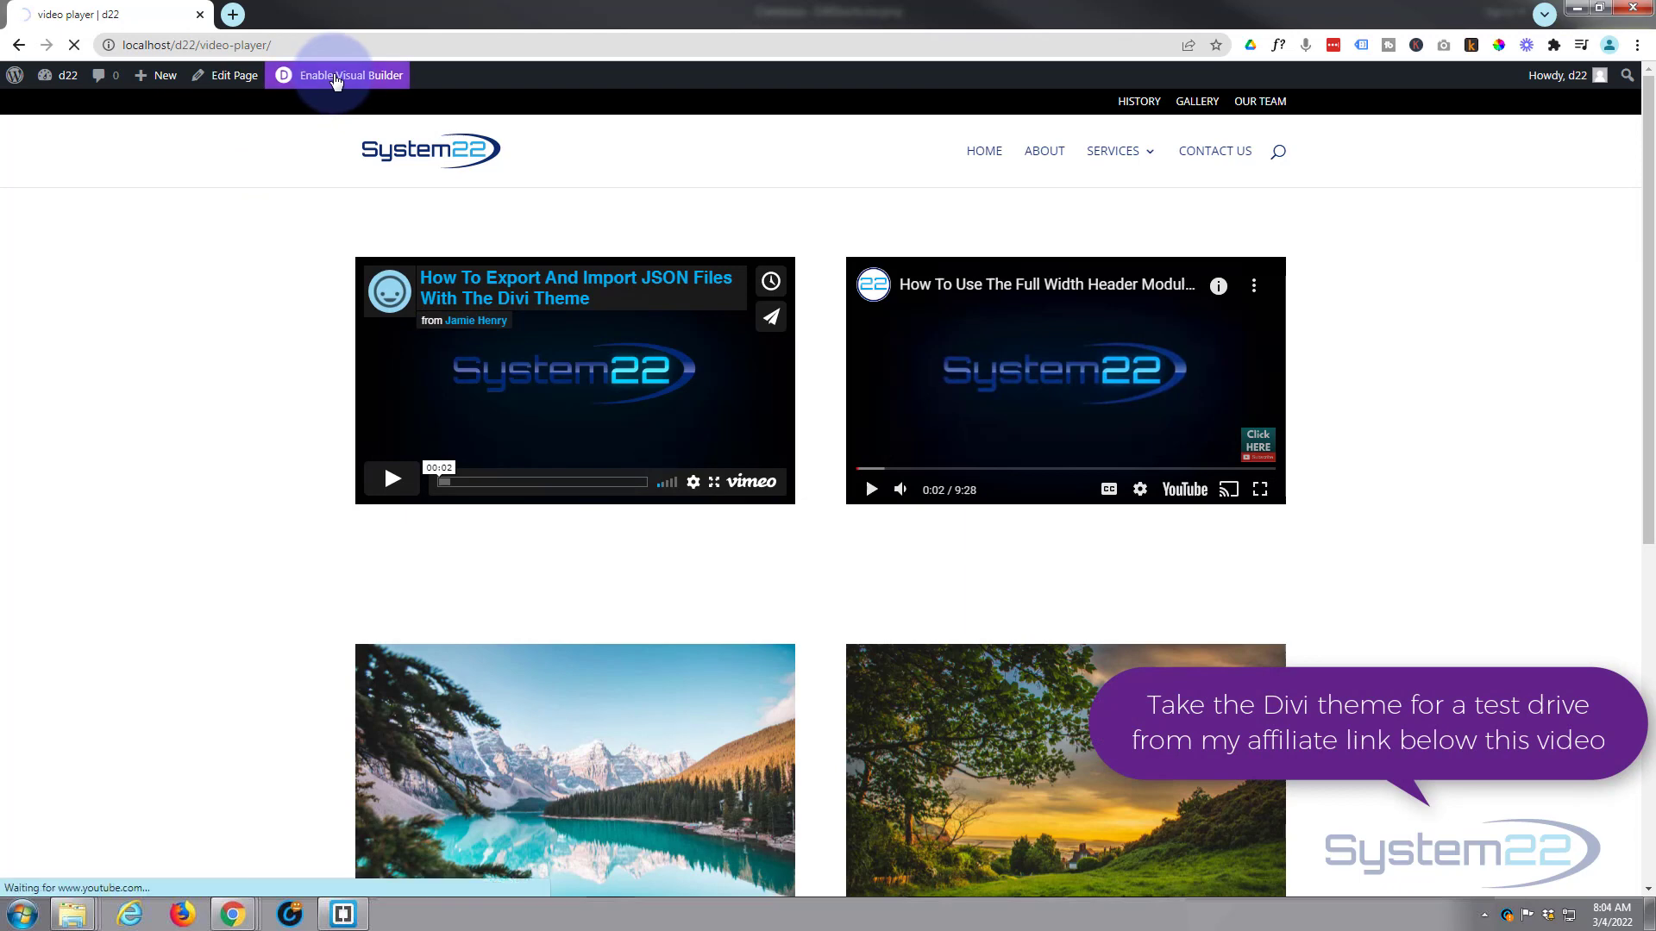
left_click(336, 74)
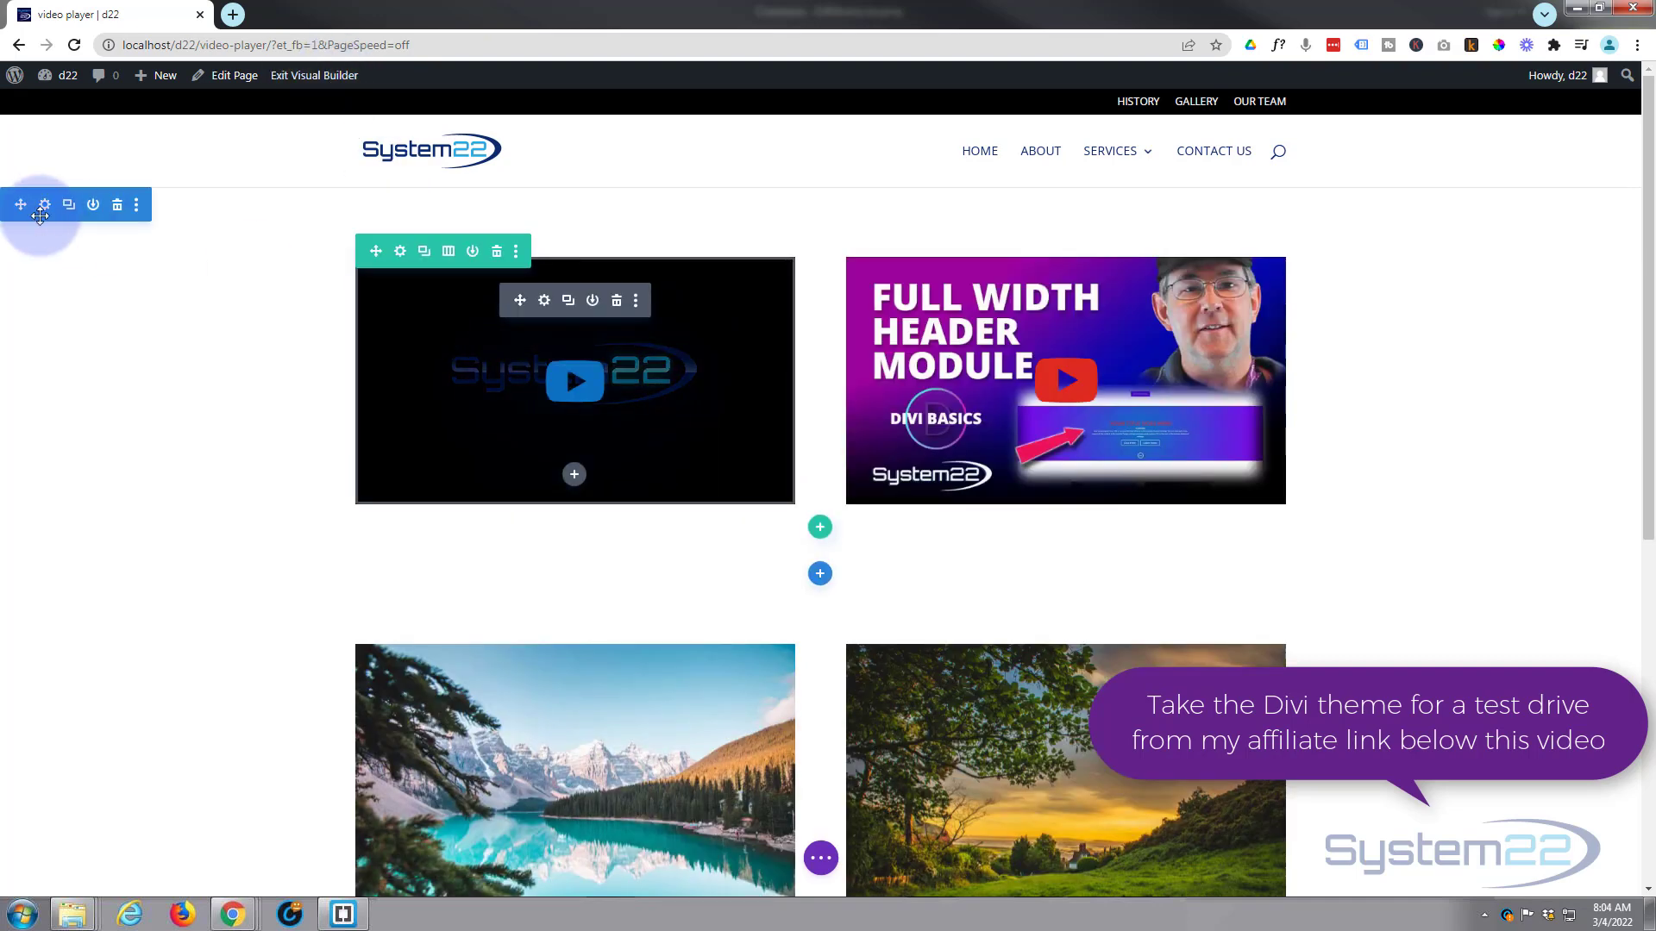
mouse_move(402, 295)
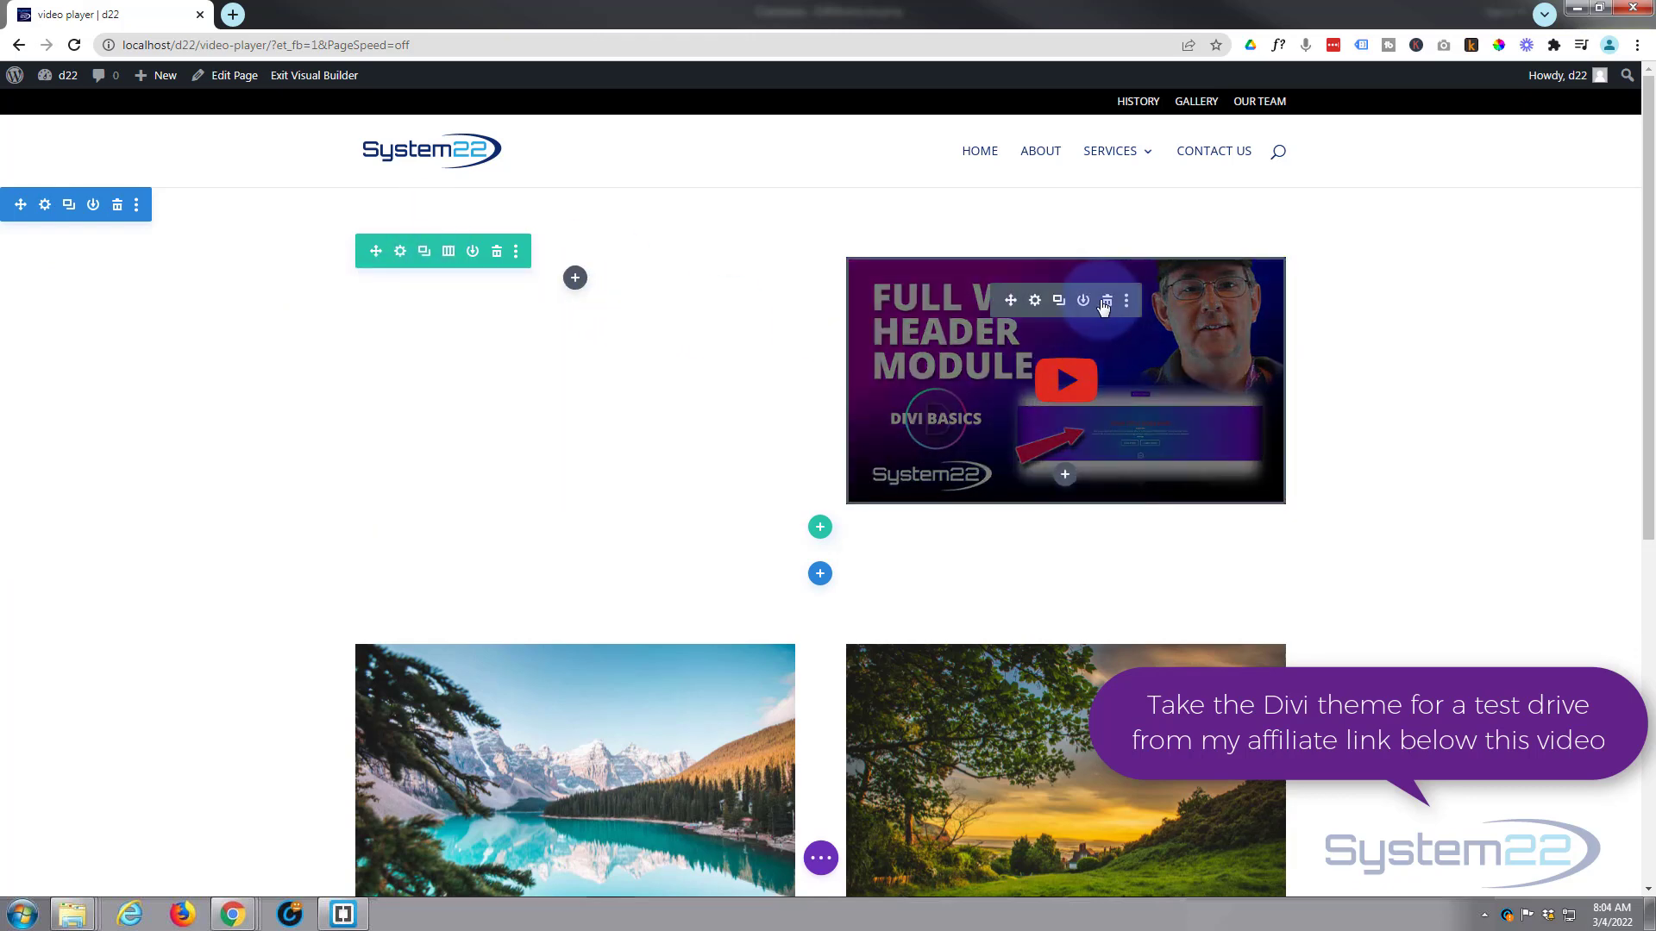
left_click(1103, 300)
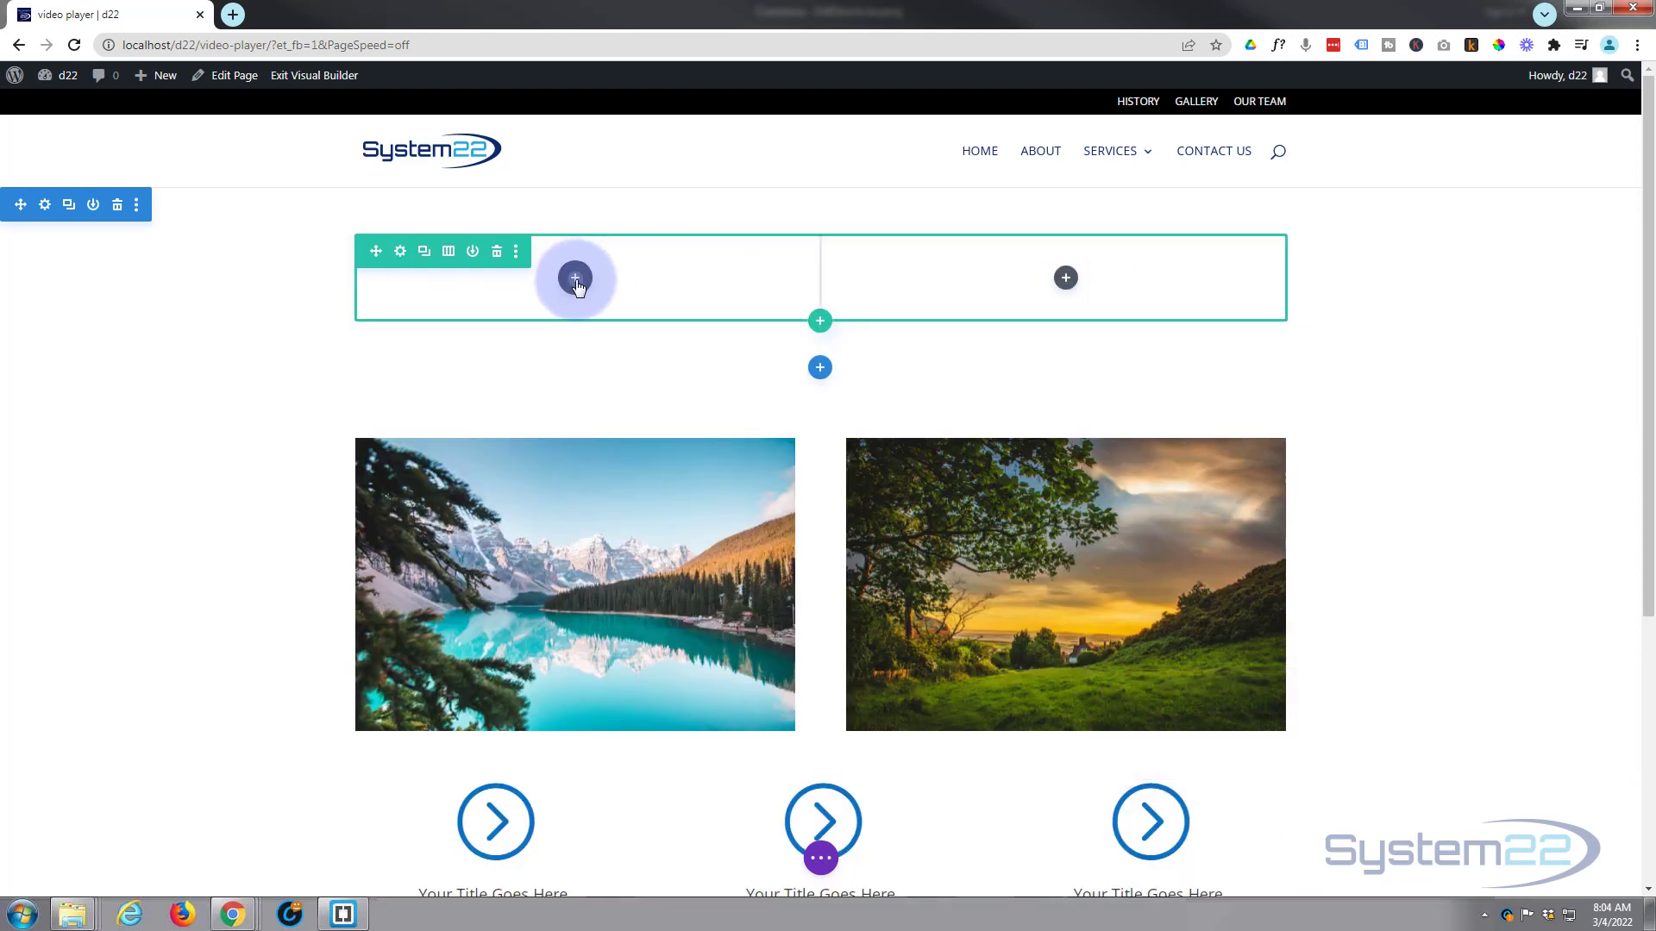
Insert a Video module into the left column of the empty row.
left_click(574, 277)
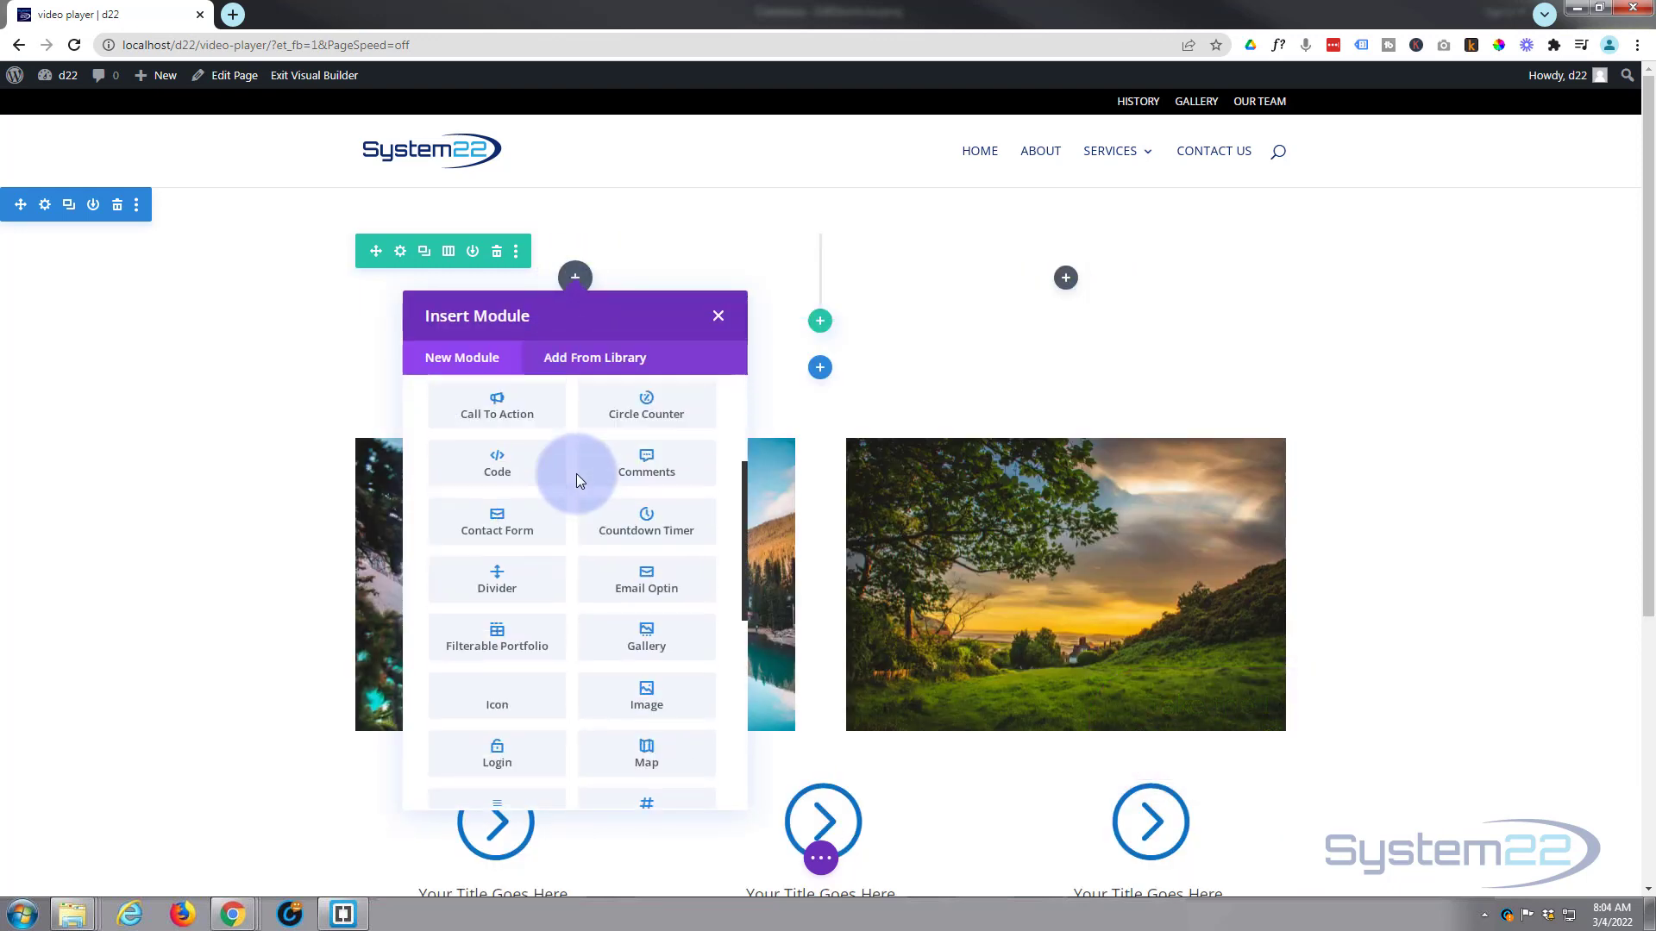
scroll("down", 3)
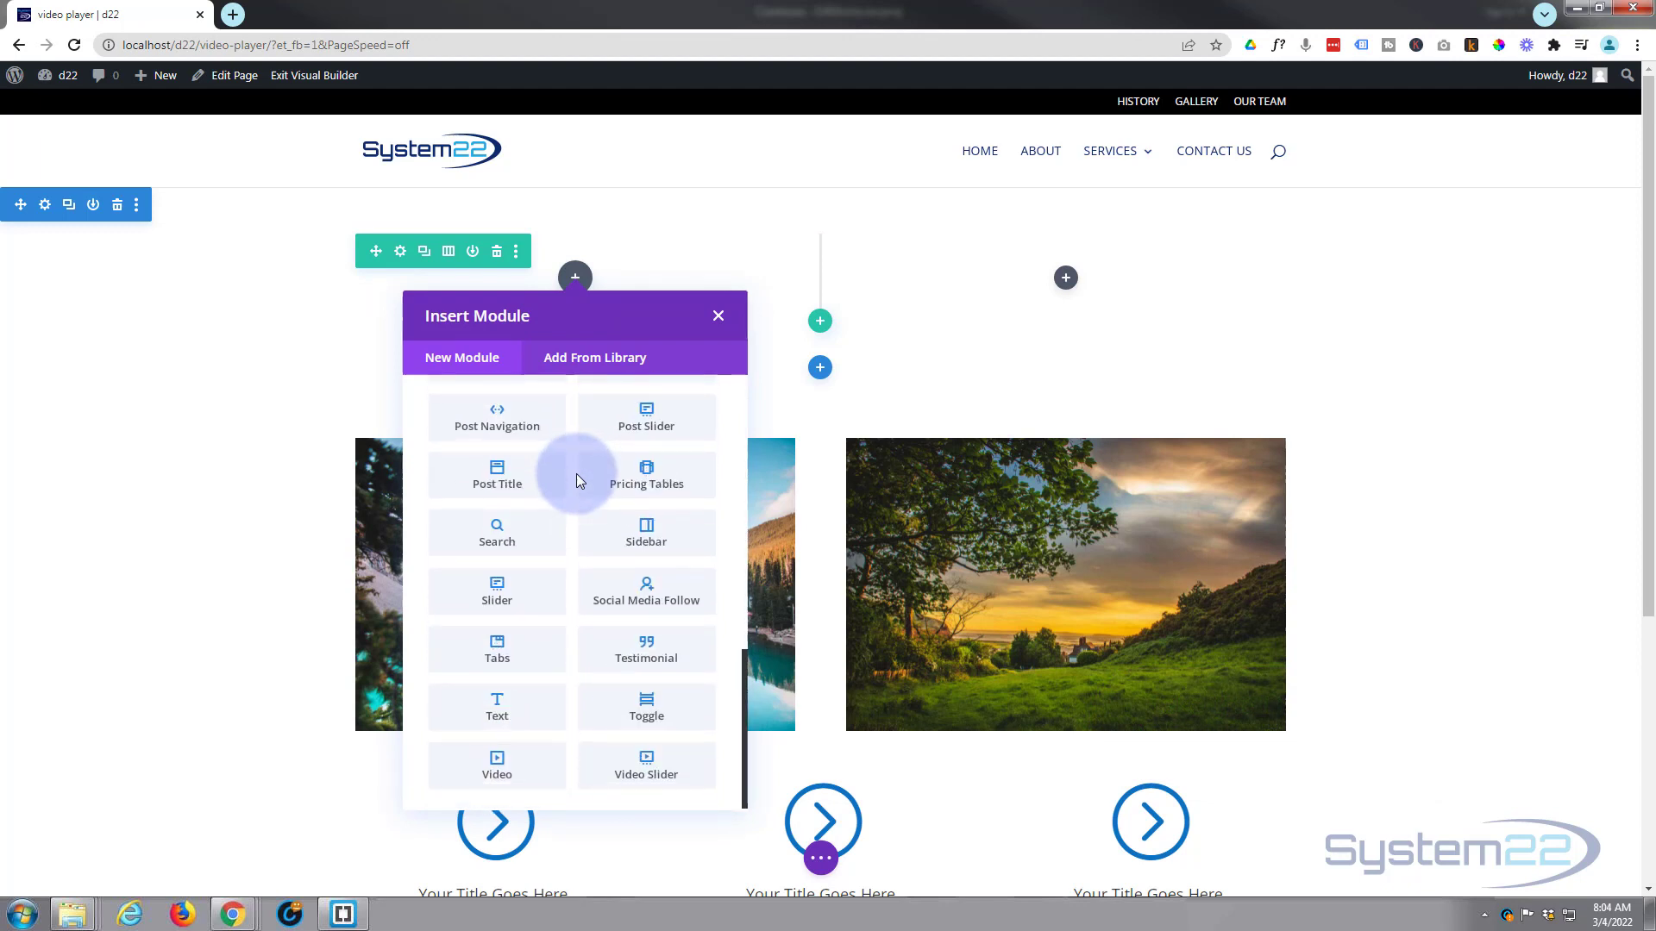
left_click(496, 764)
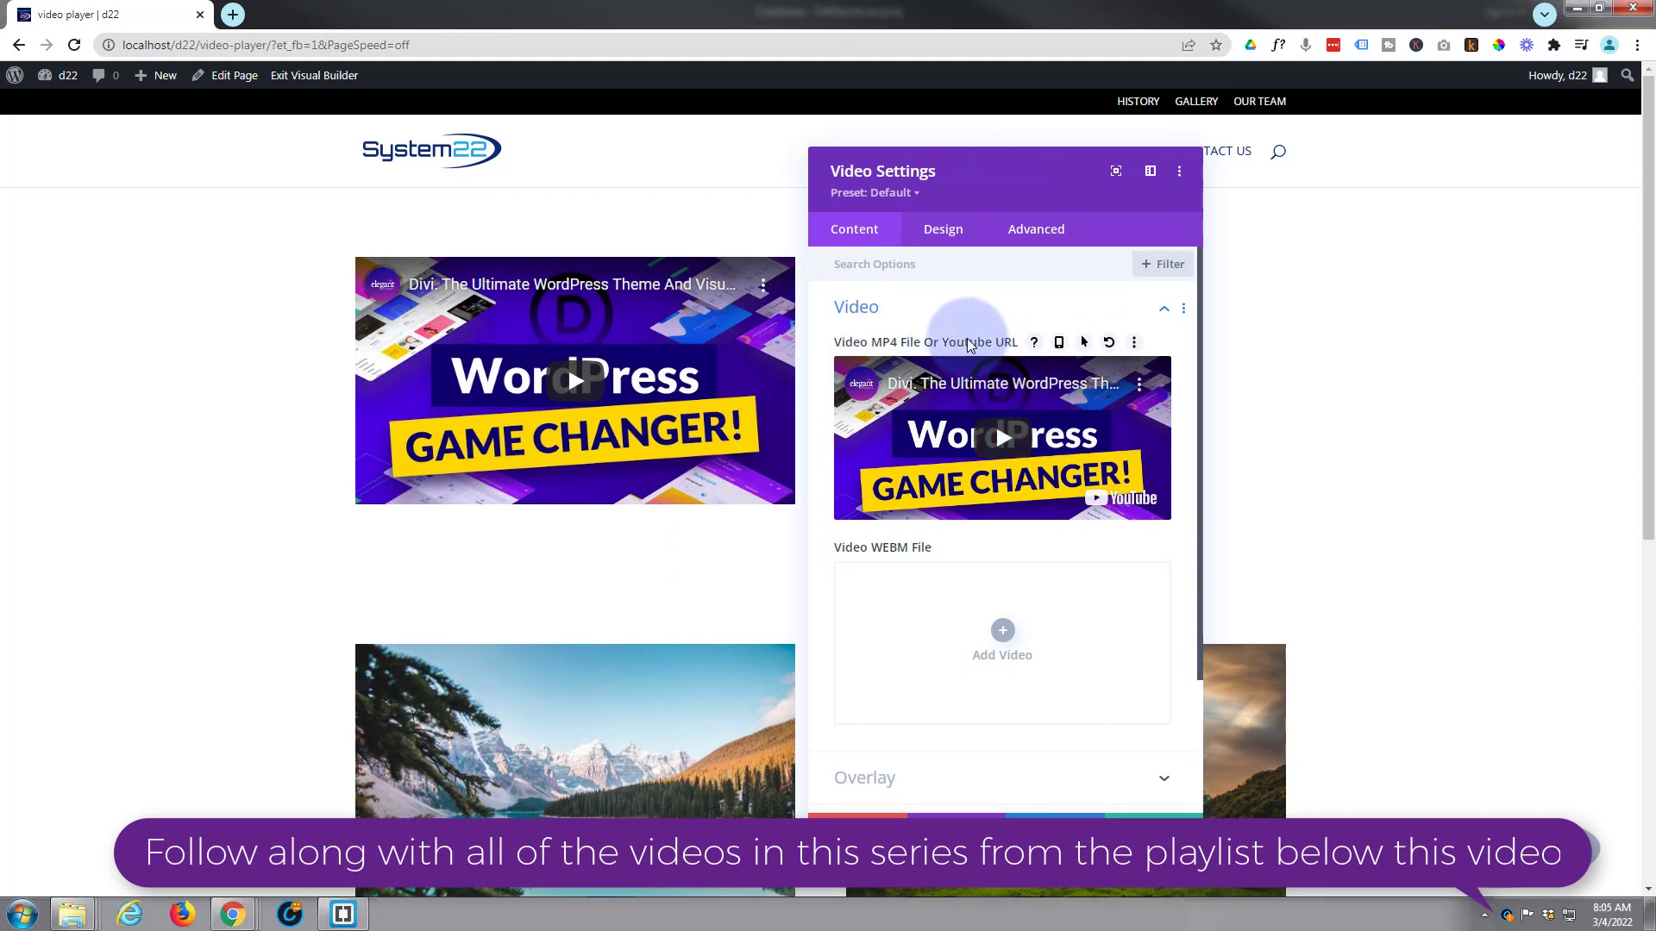
mouse_move(1013, 404)
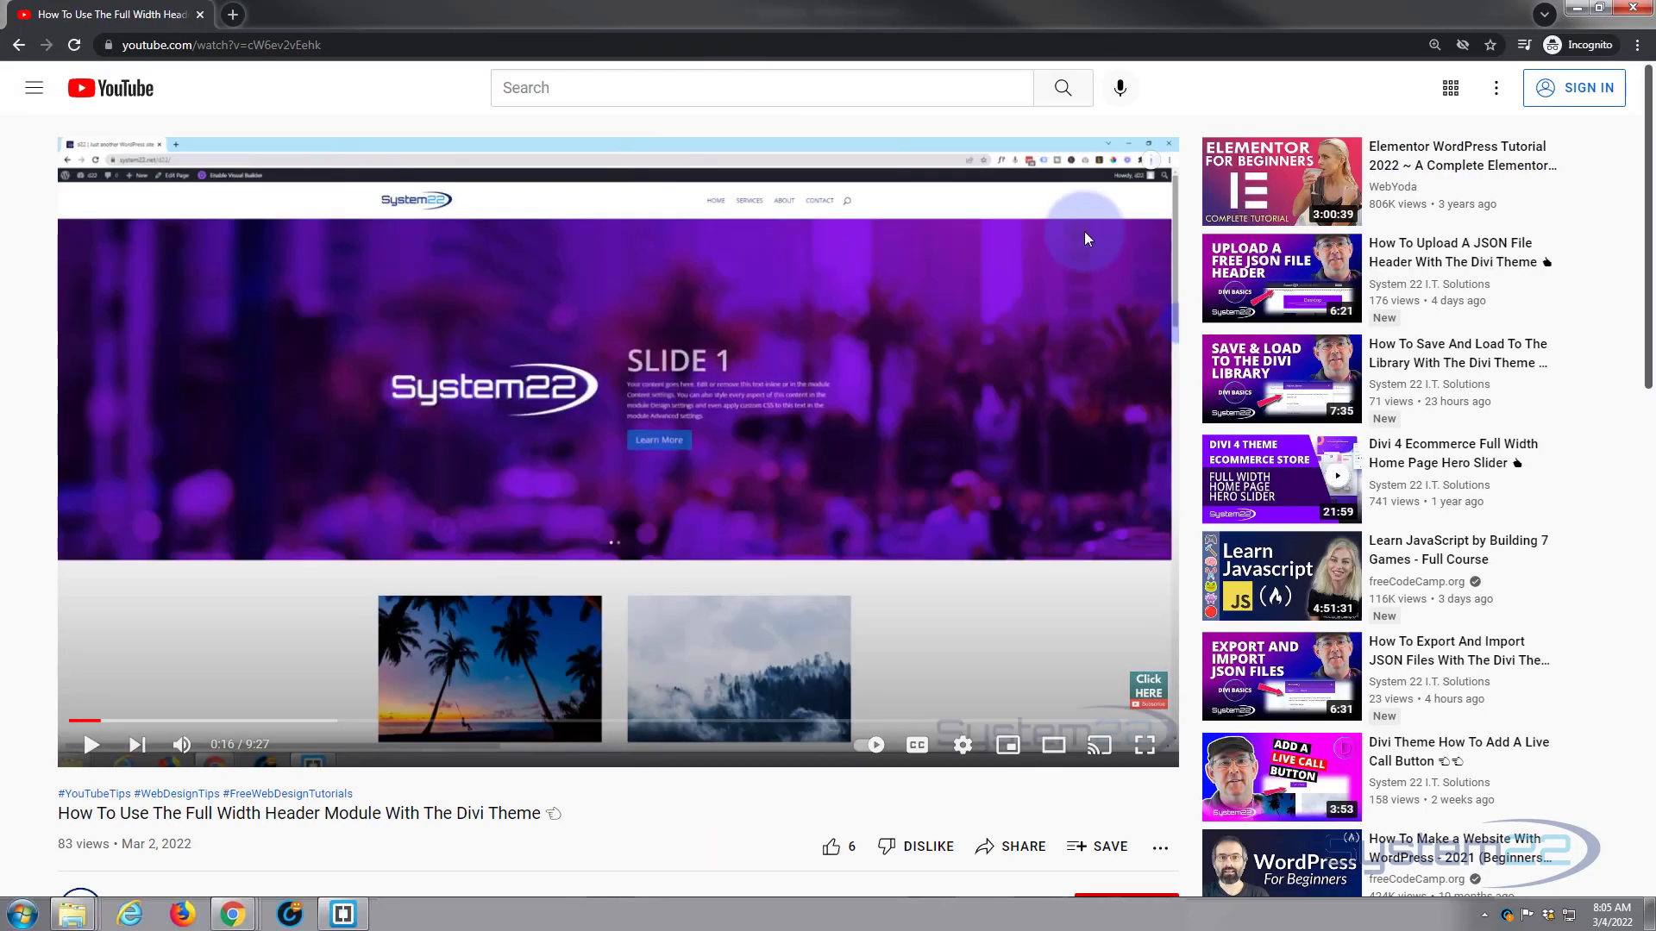
mouse_move(663, 289)
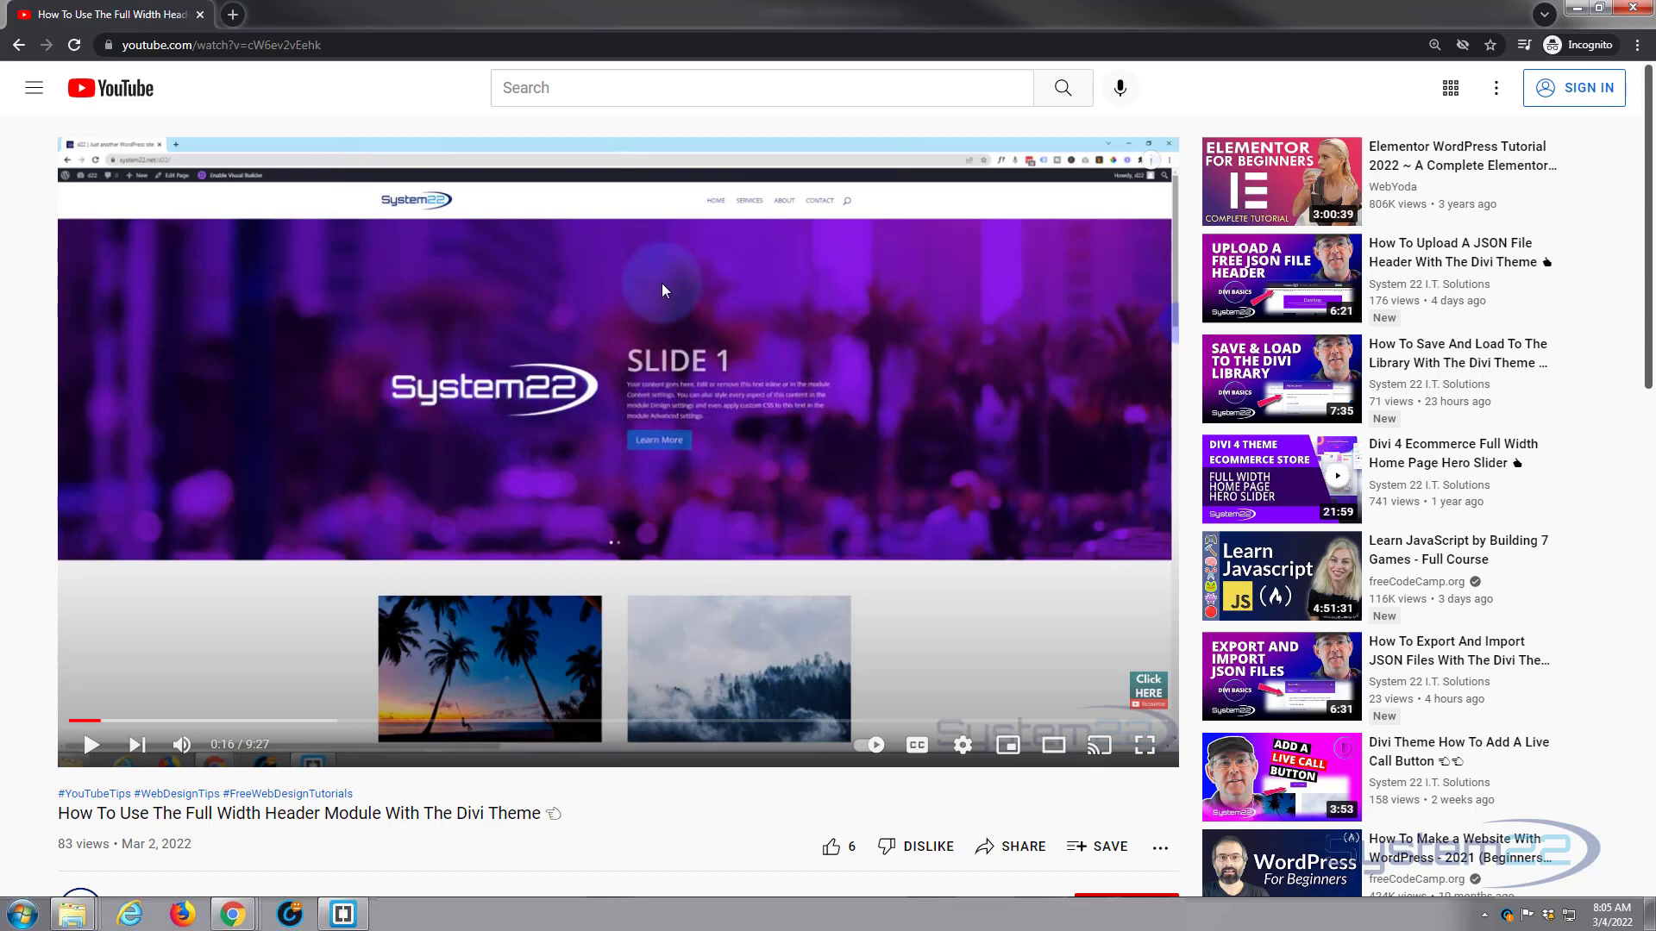
Copy the youtu.be share link of the Full Width Header Module tutorial video.
scroll("down", 3)
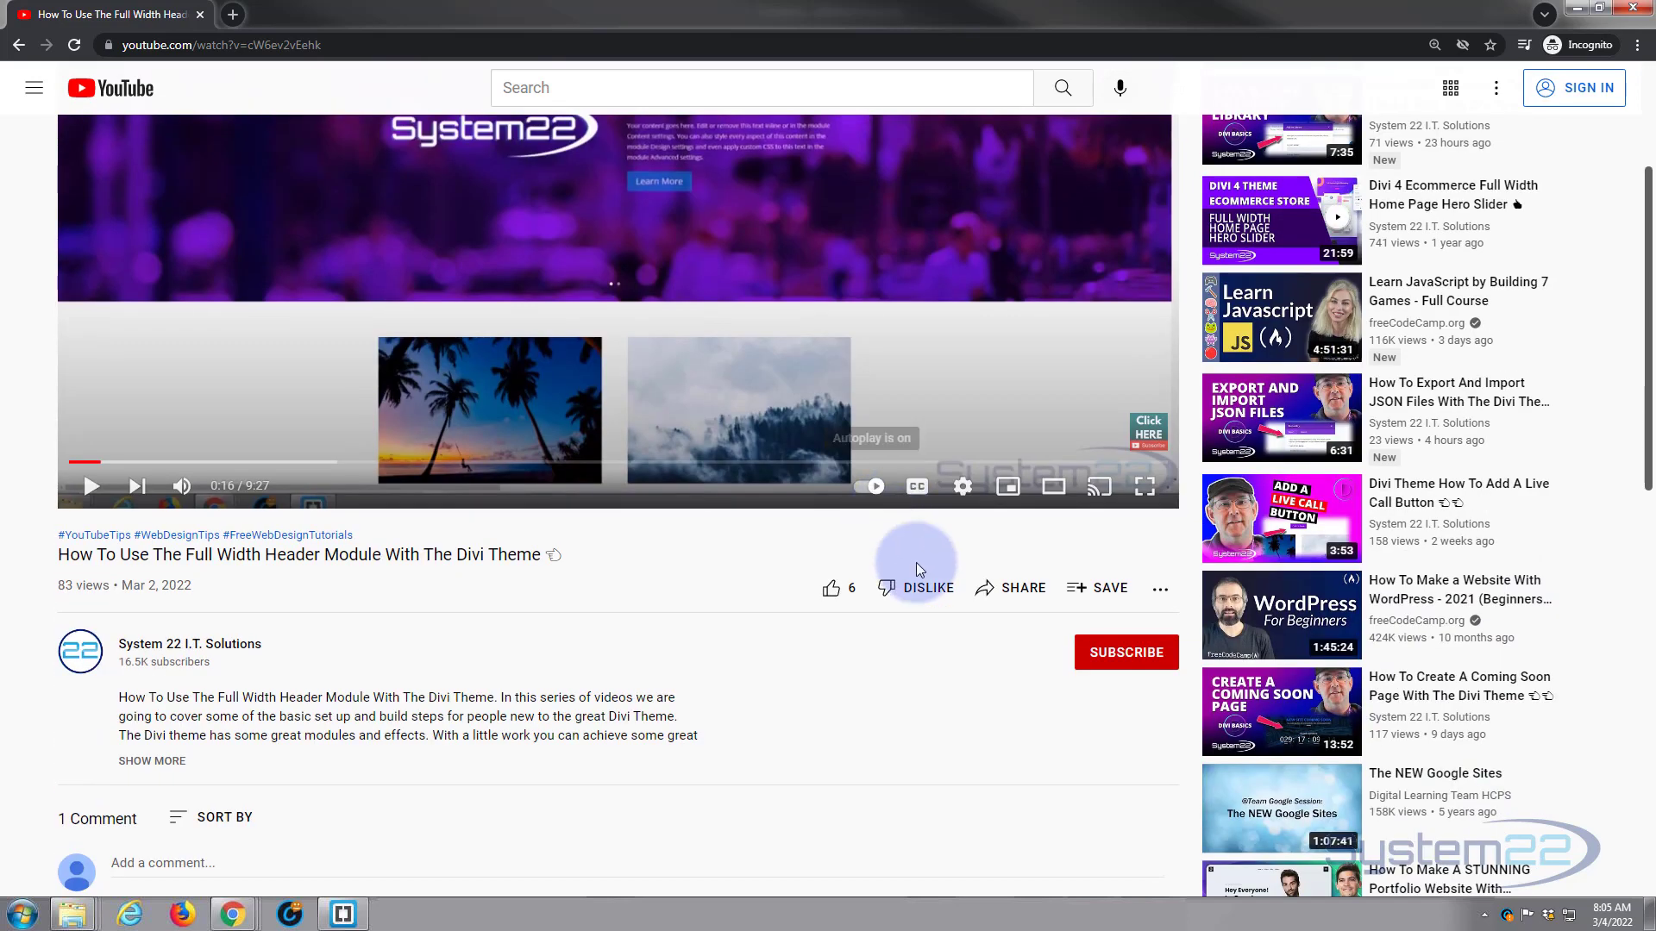
mouse_move(1021, 588)
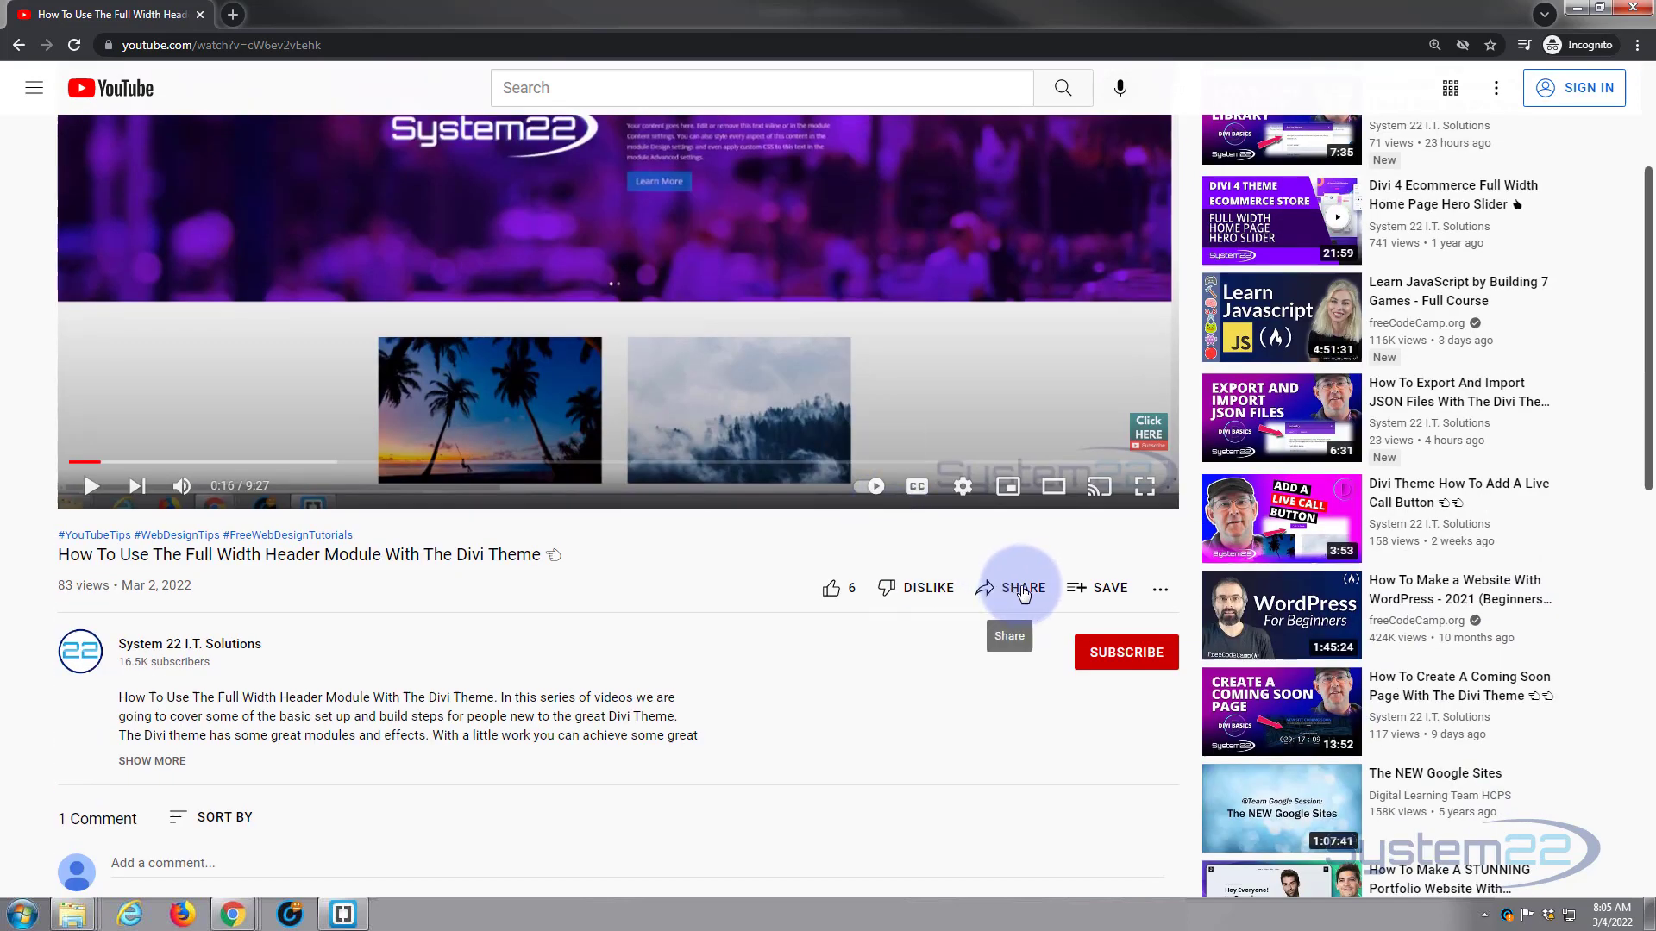
left_click(1019, 588)
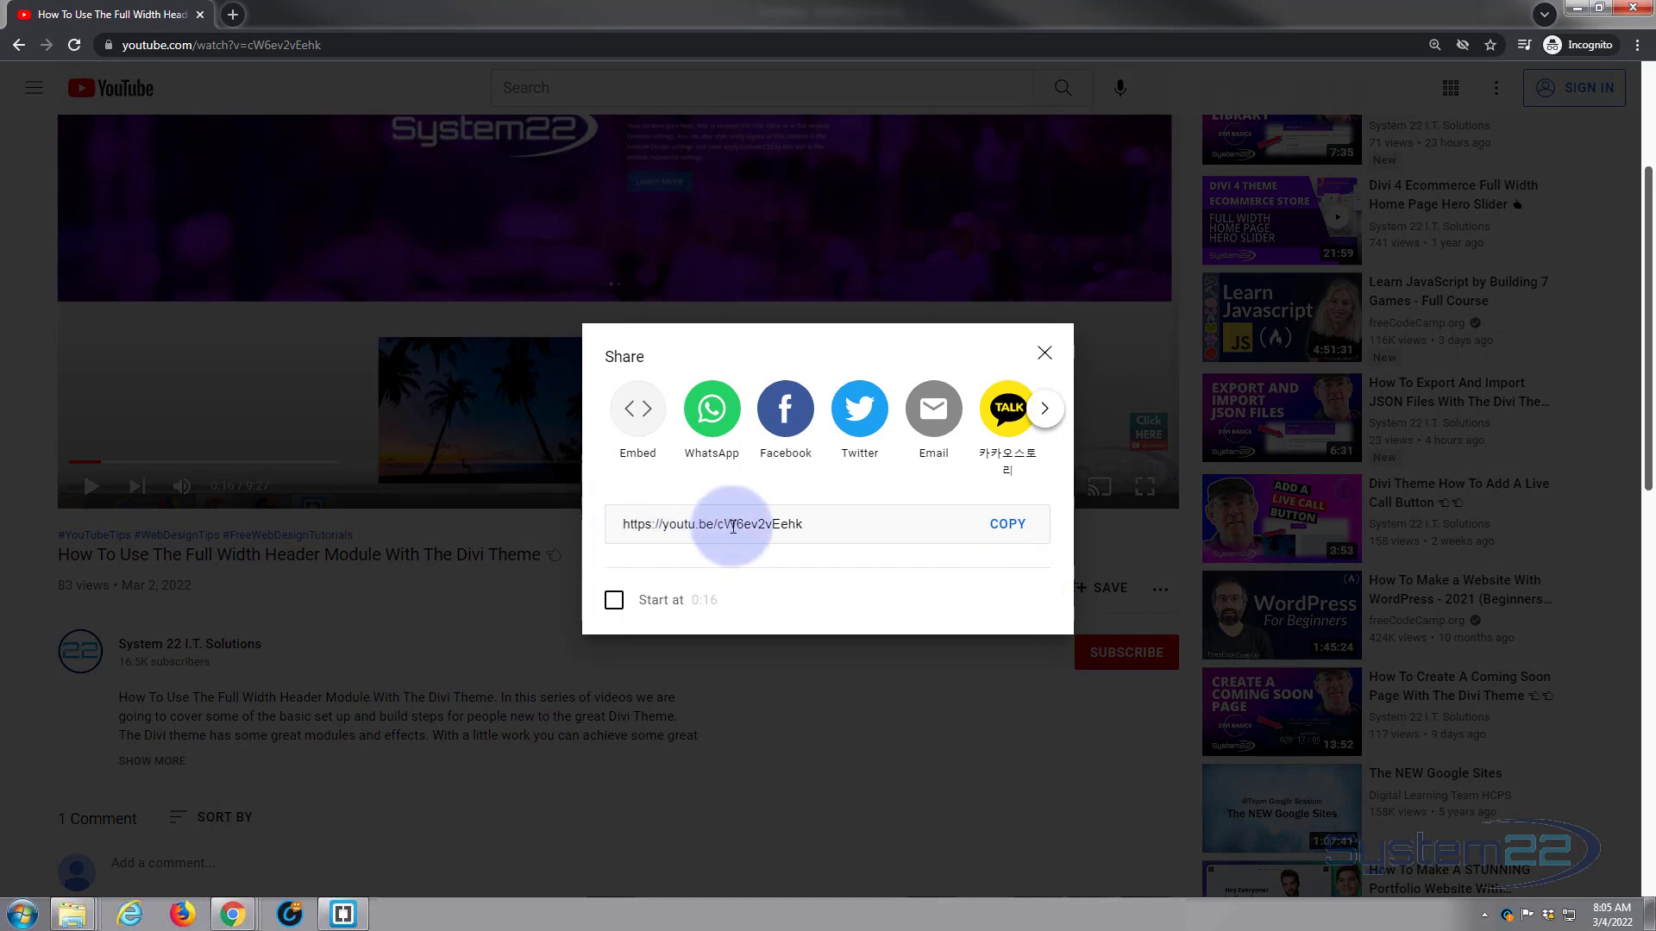
left_click(1006, 524)
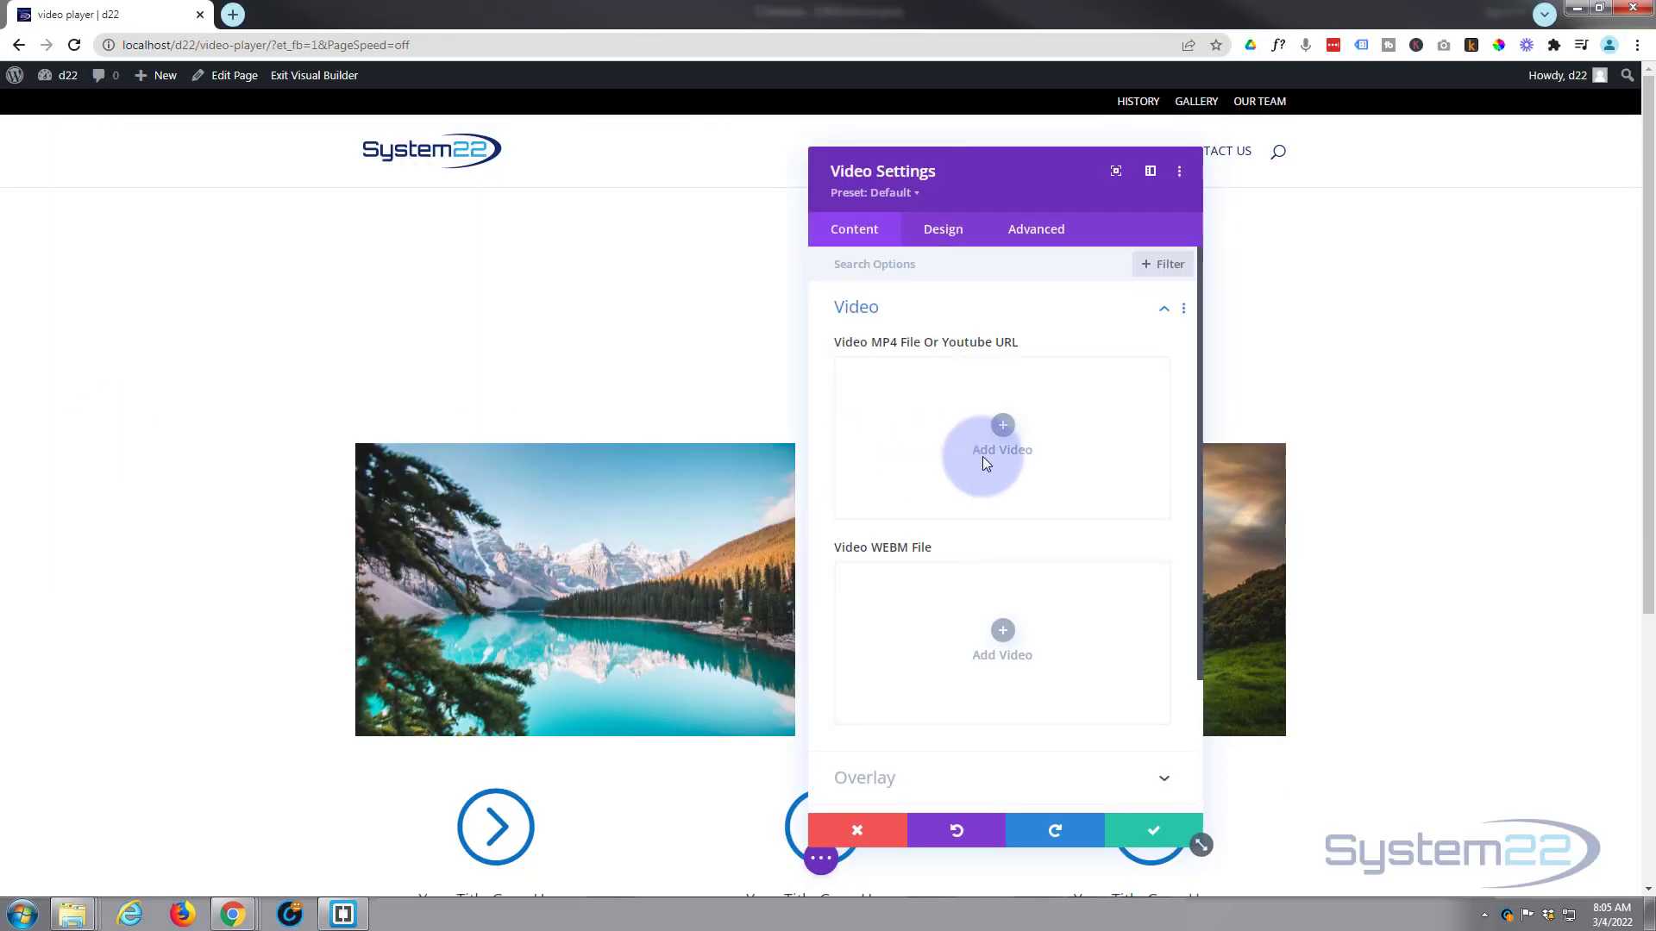
left_click(1000, 448)
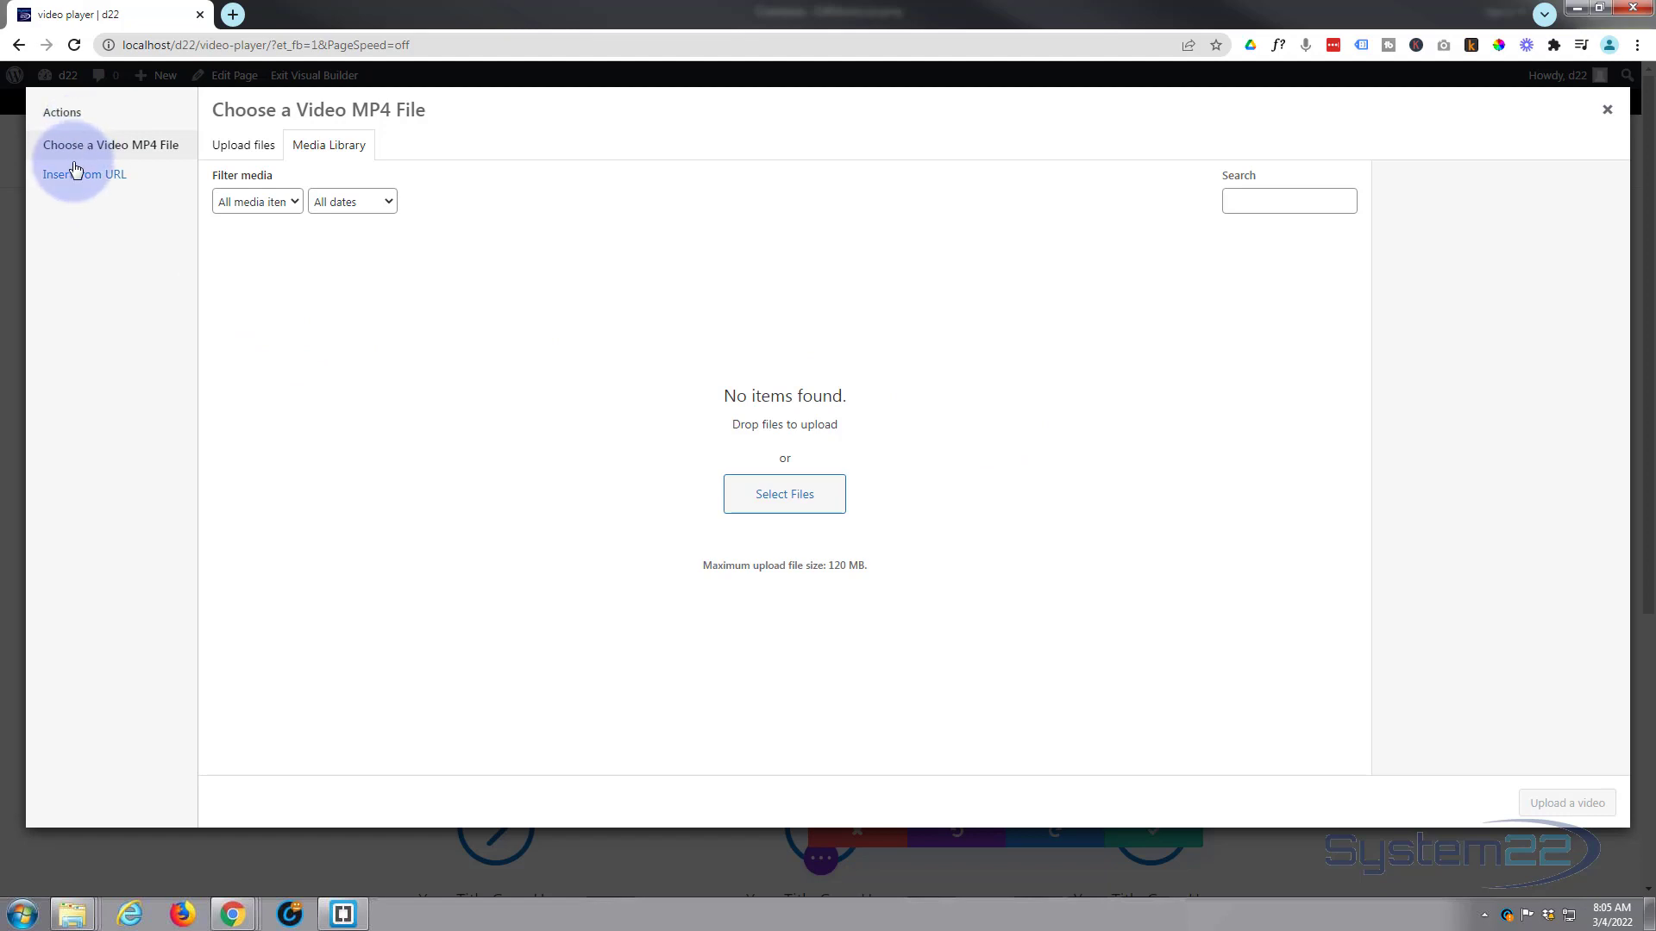
mouse_move(106, 179)
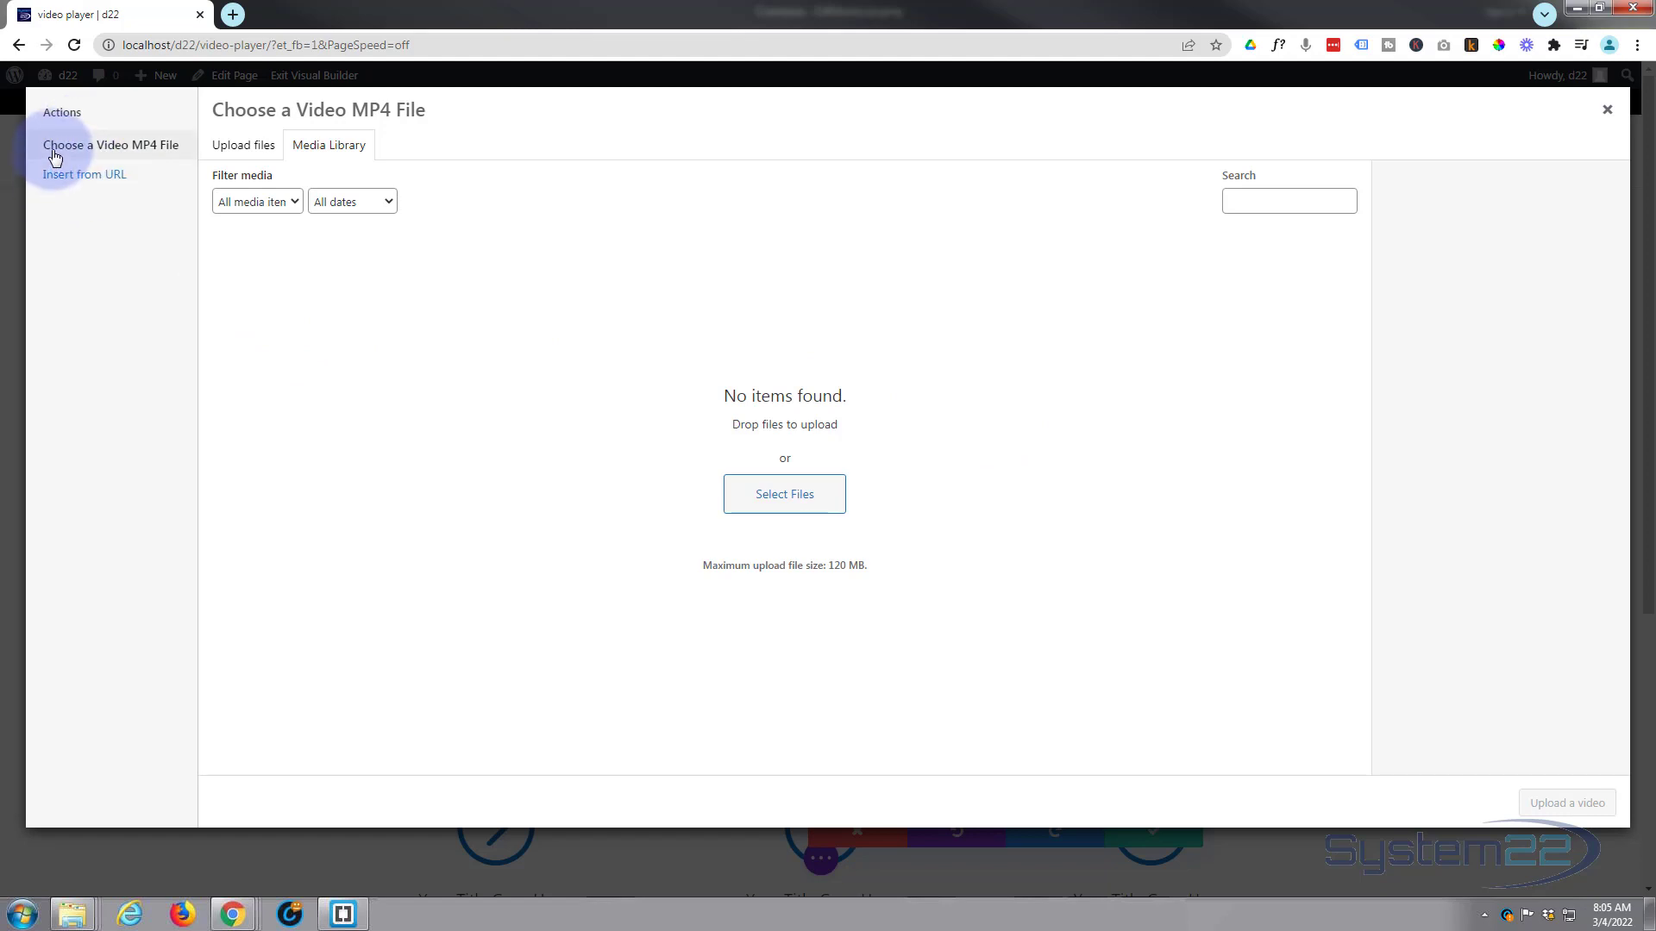
mouse_move(88, 179)
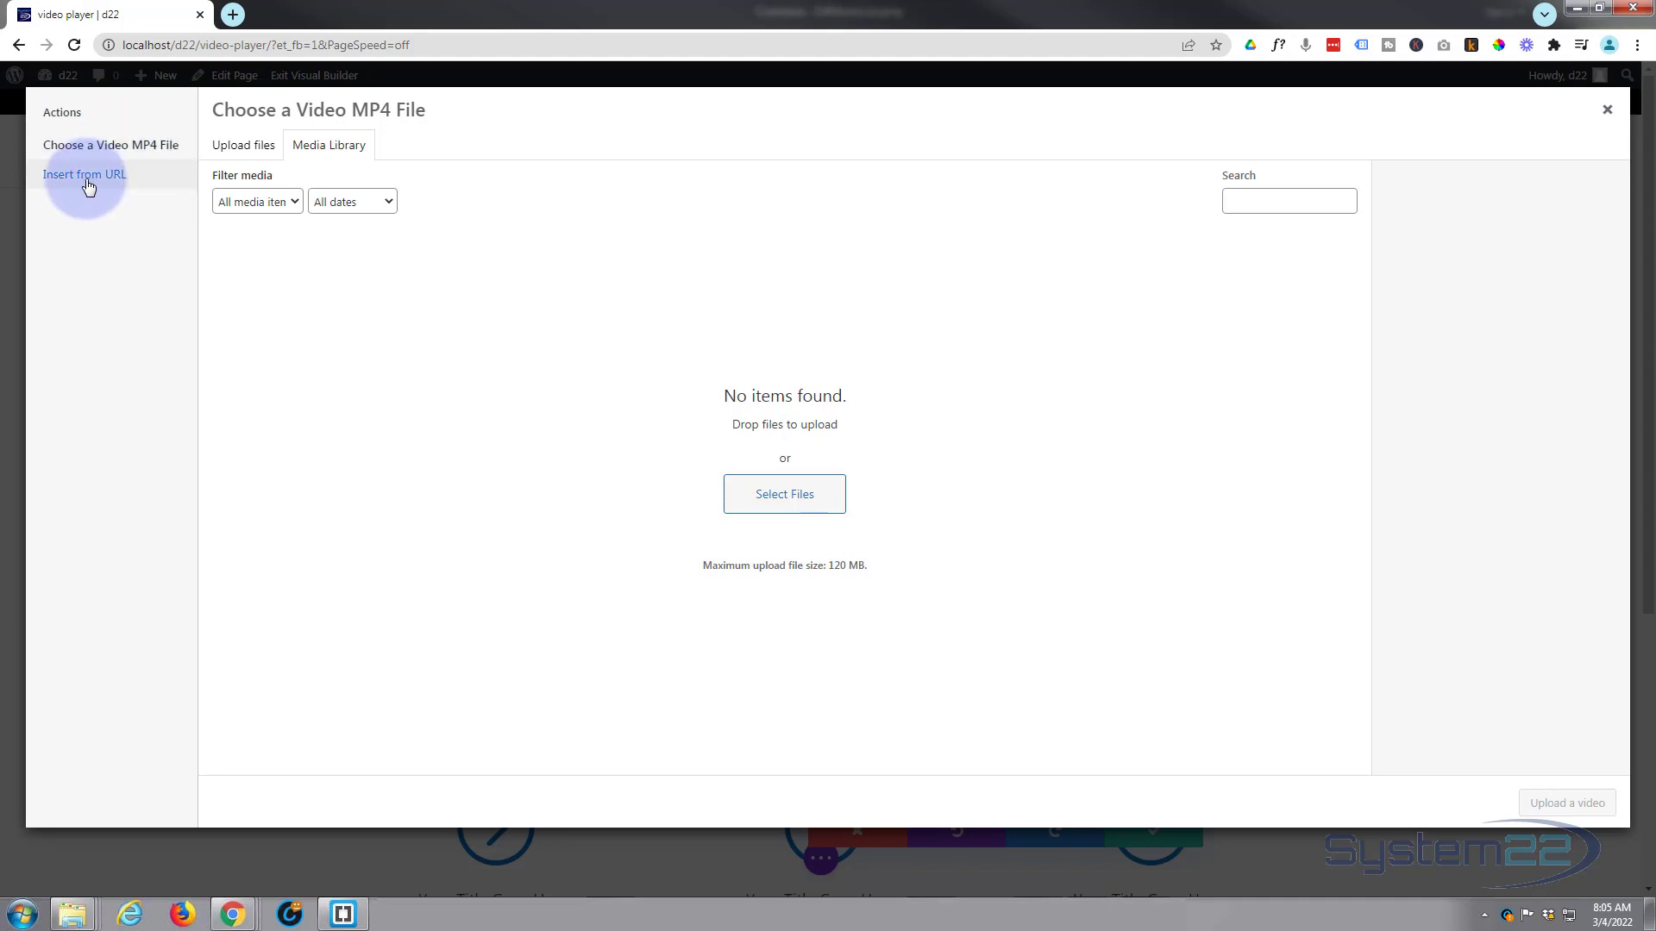
left_click(85, 174)
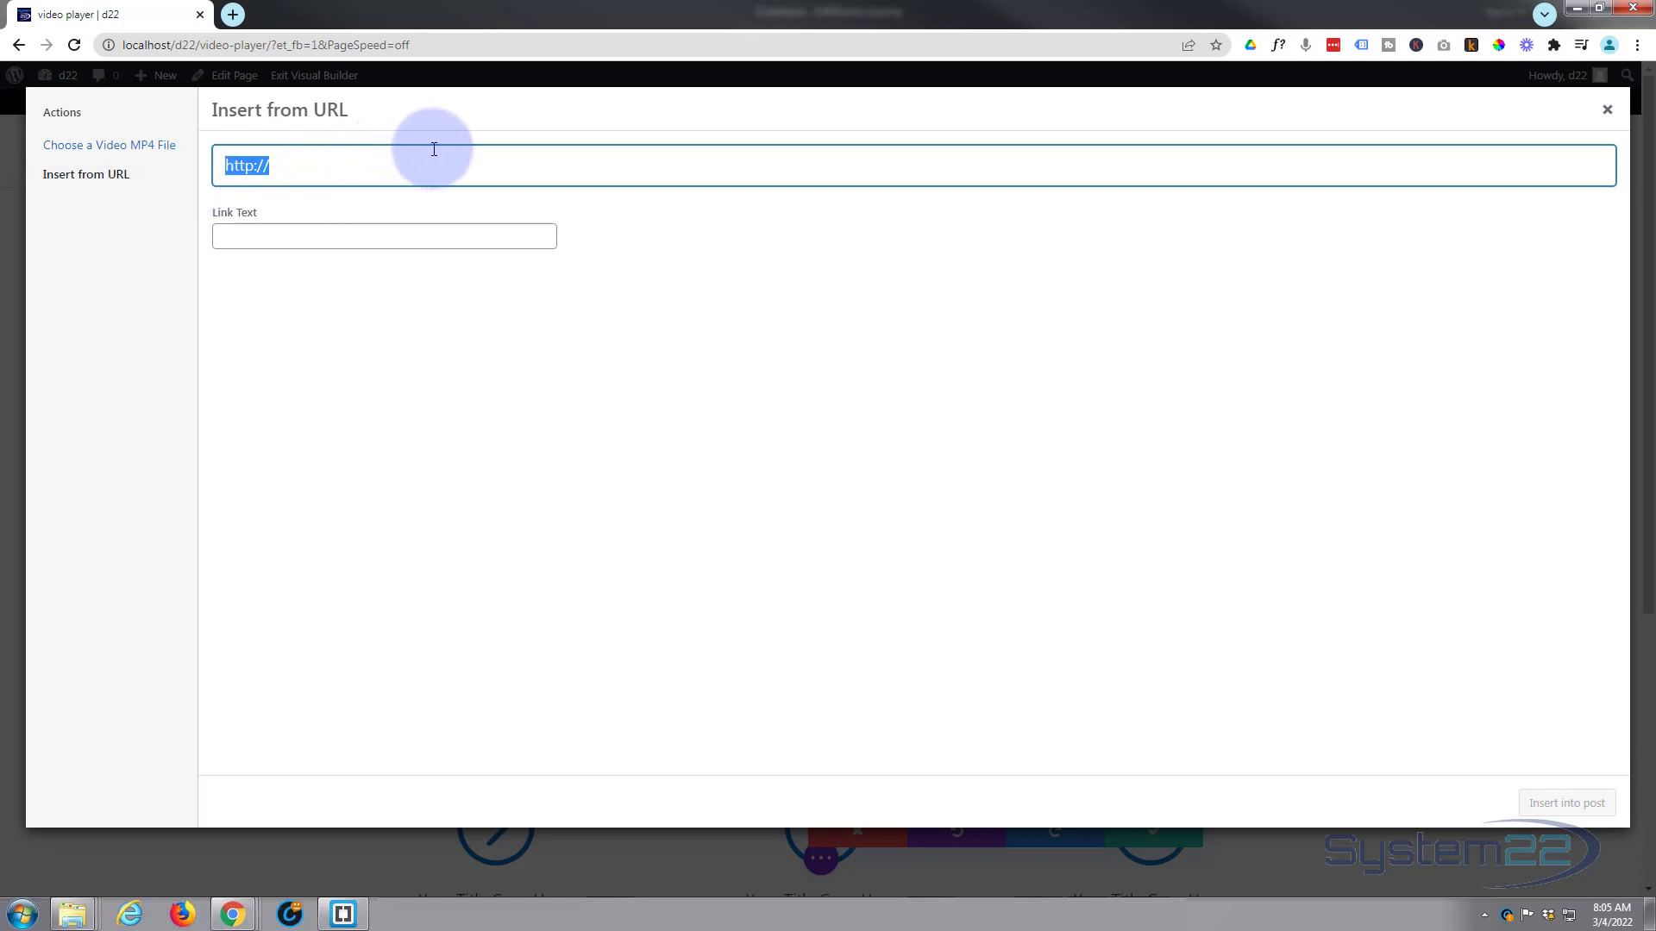
type("https://youtu.be/cW6ev2vEehk")
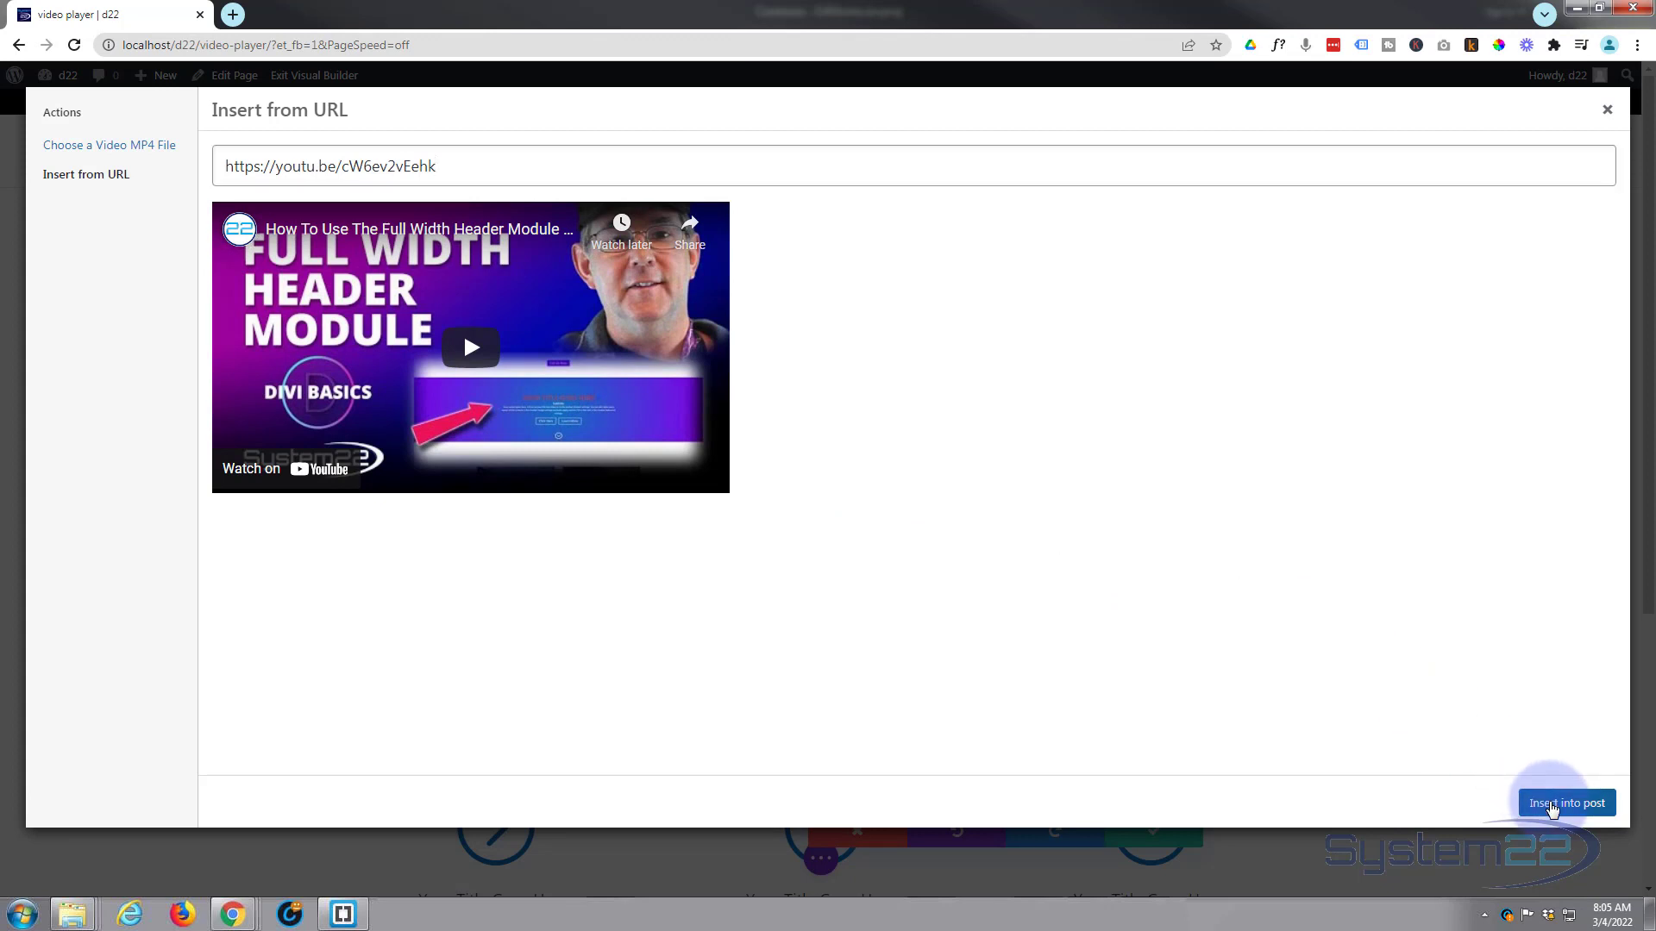
left_click(1566, 801)
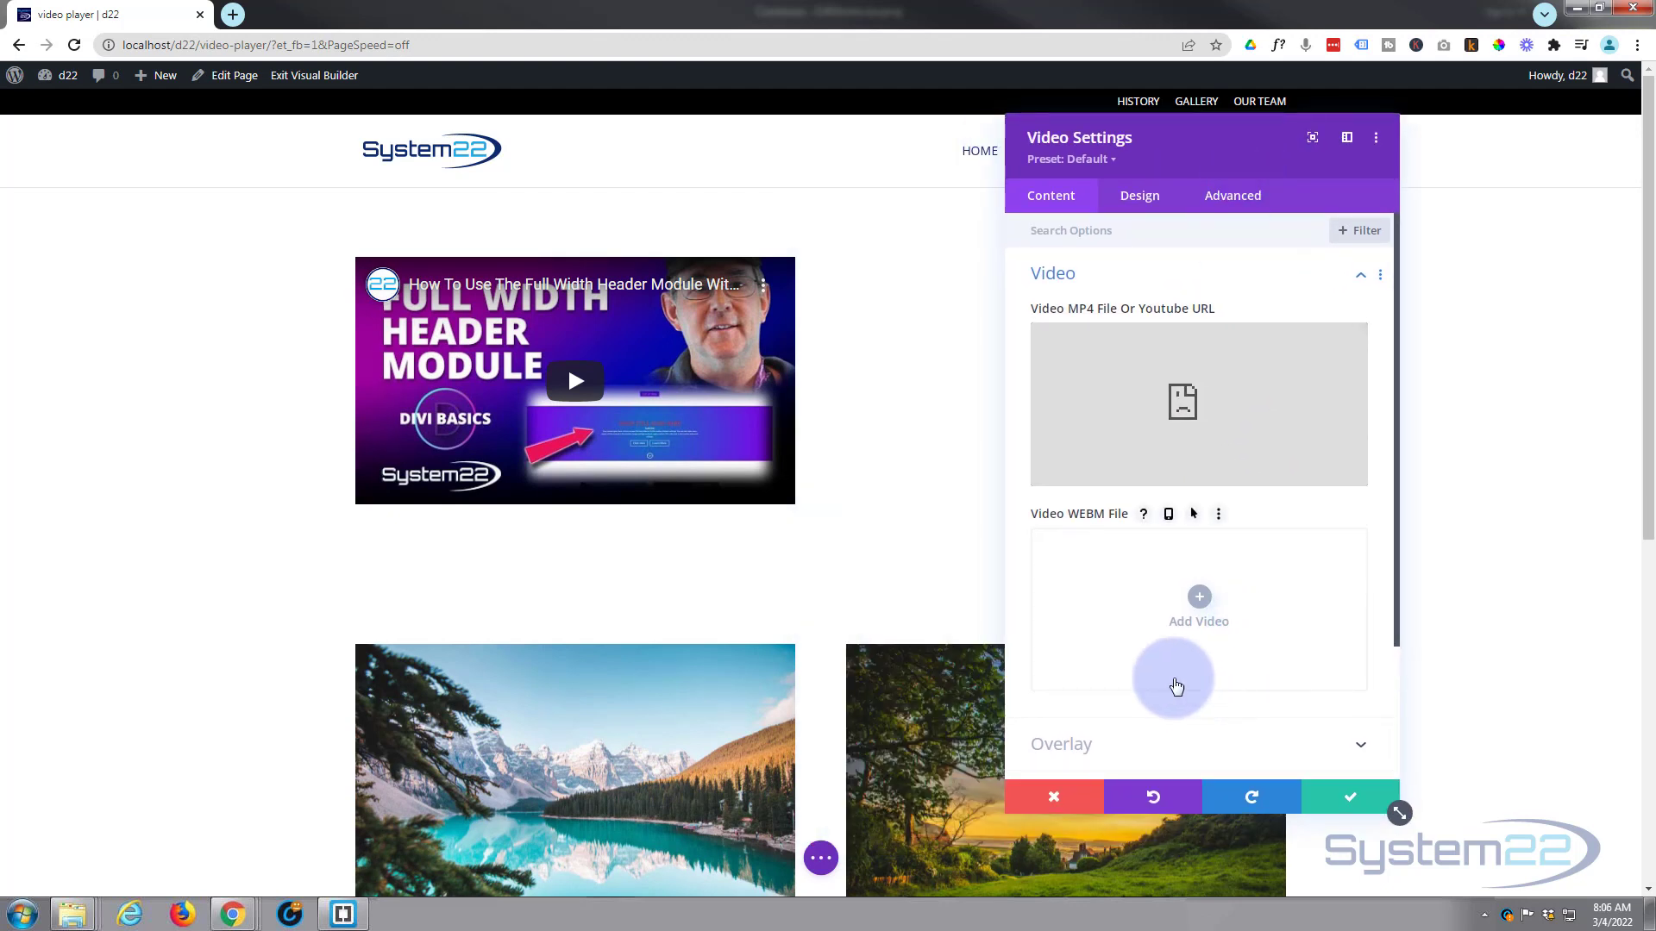
Generate the module's overlay image from the YouTube video itself.
scroll("down", 3)
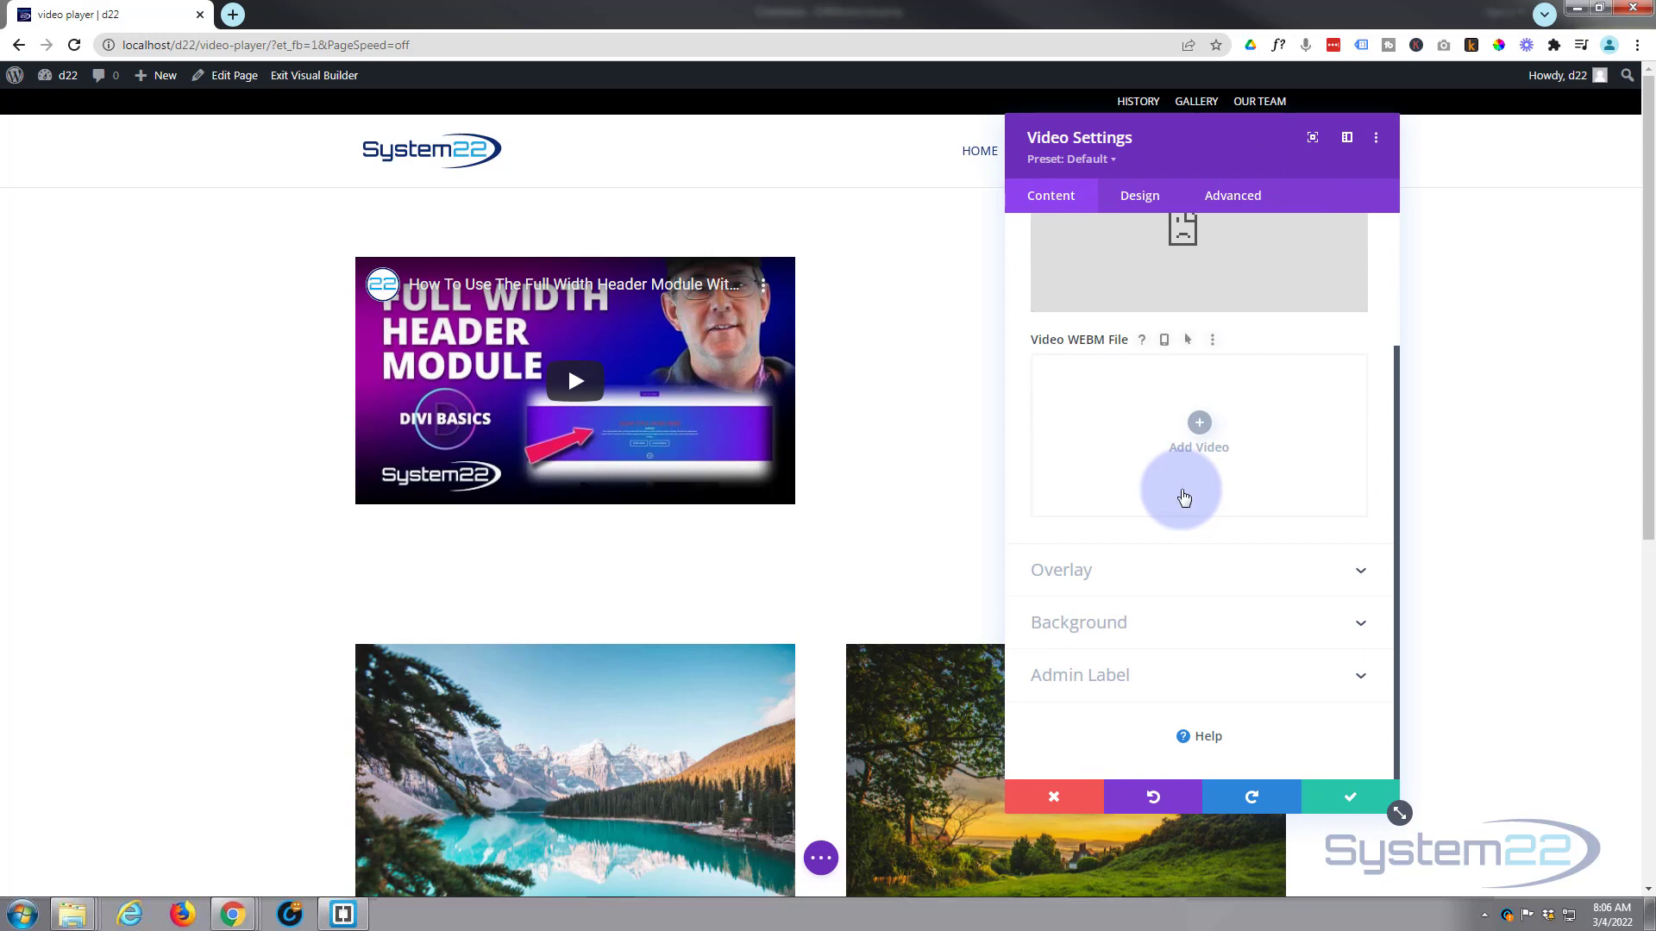
mouse_move(1211, 611)
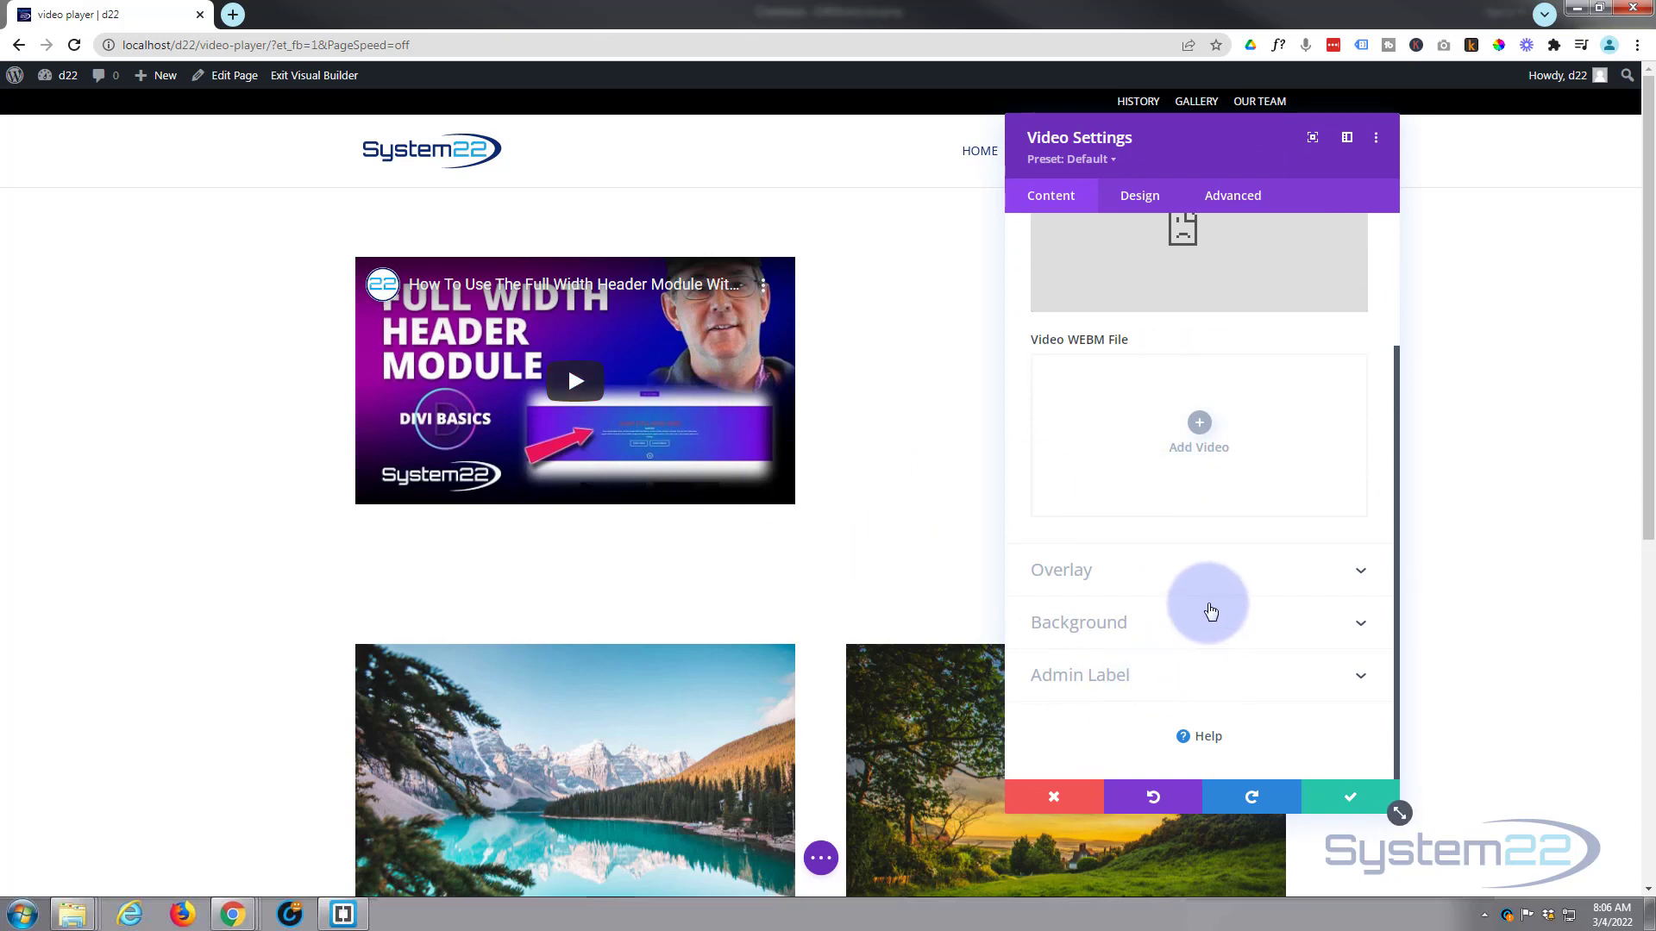
left_click(1061, 569)
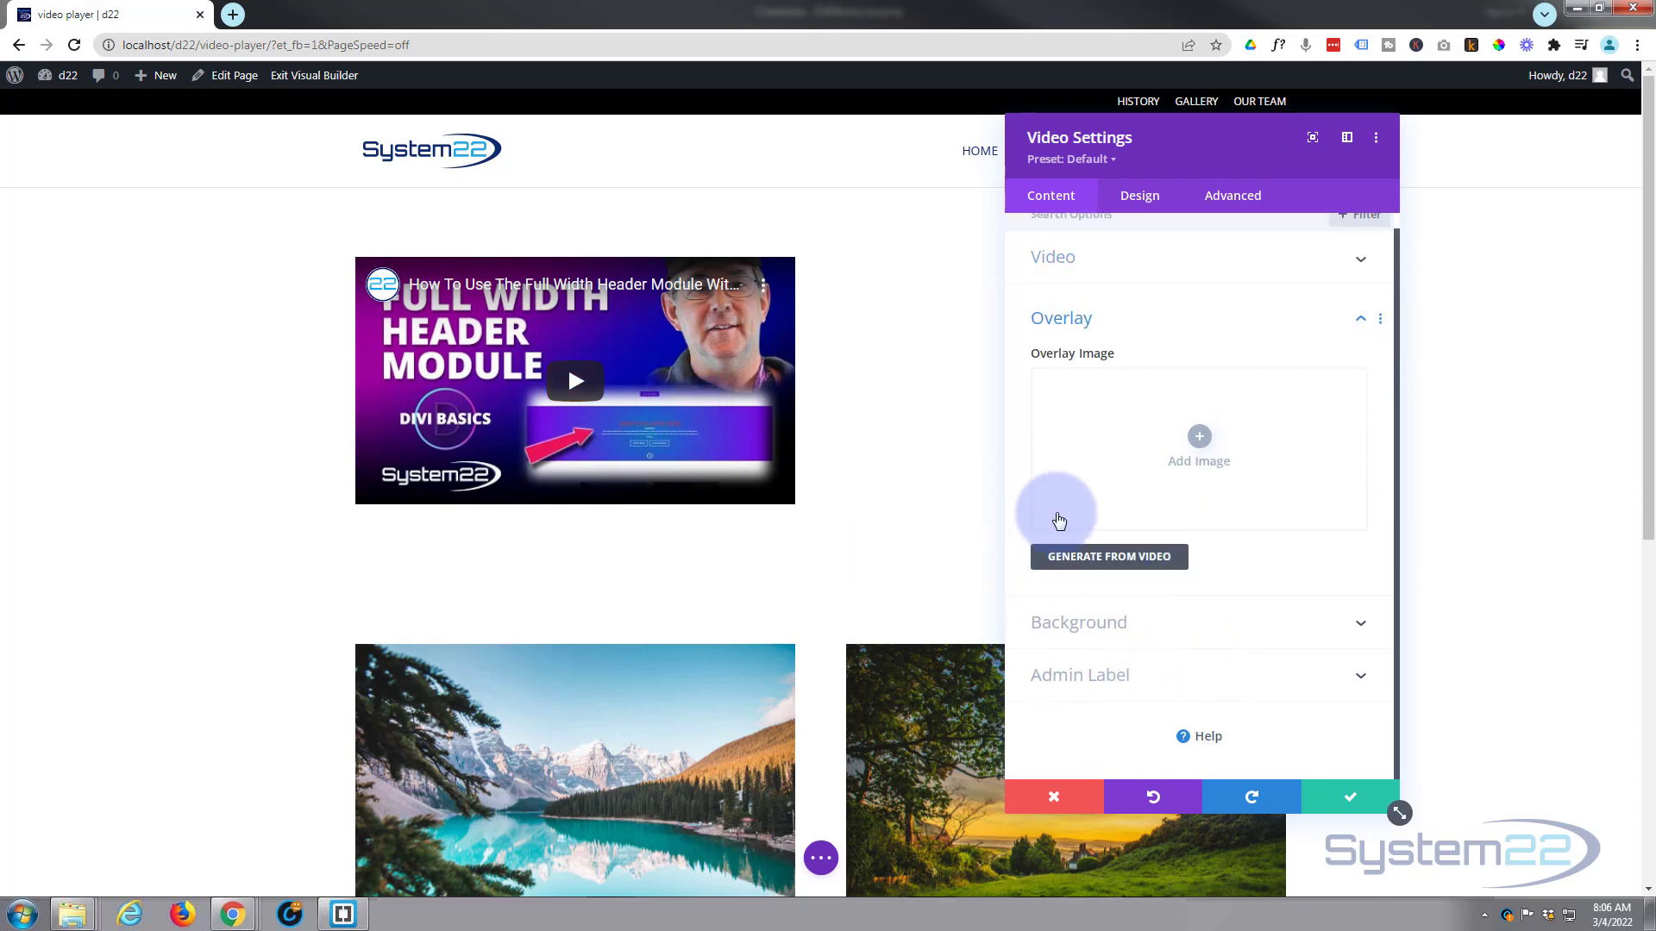
left_click(1107, 557)
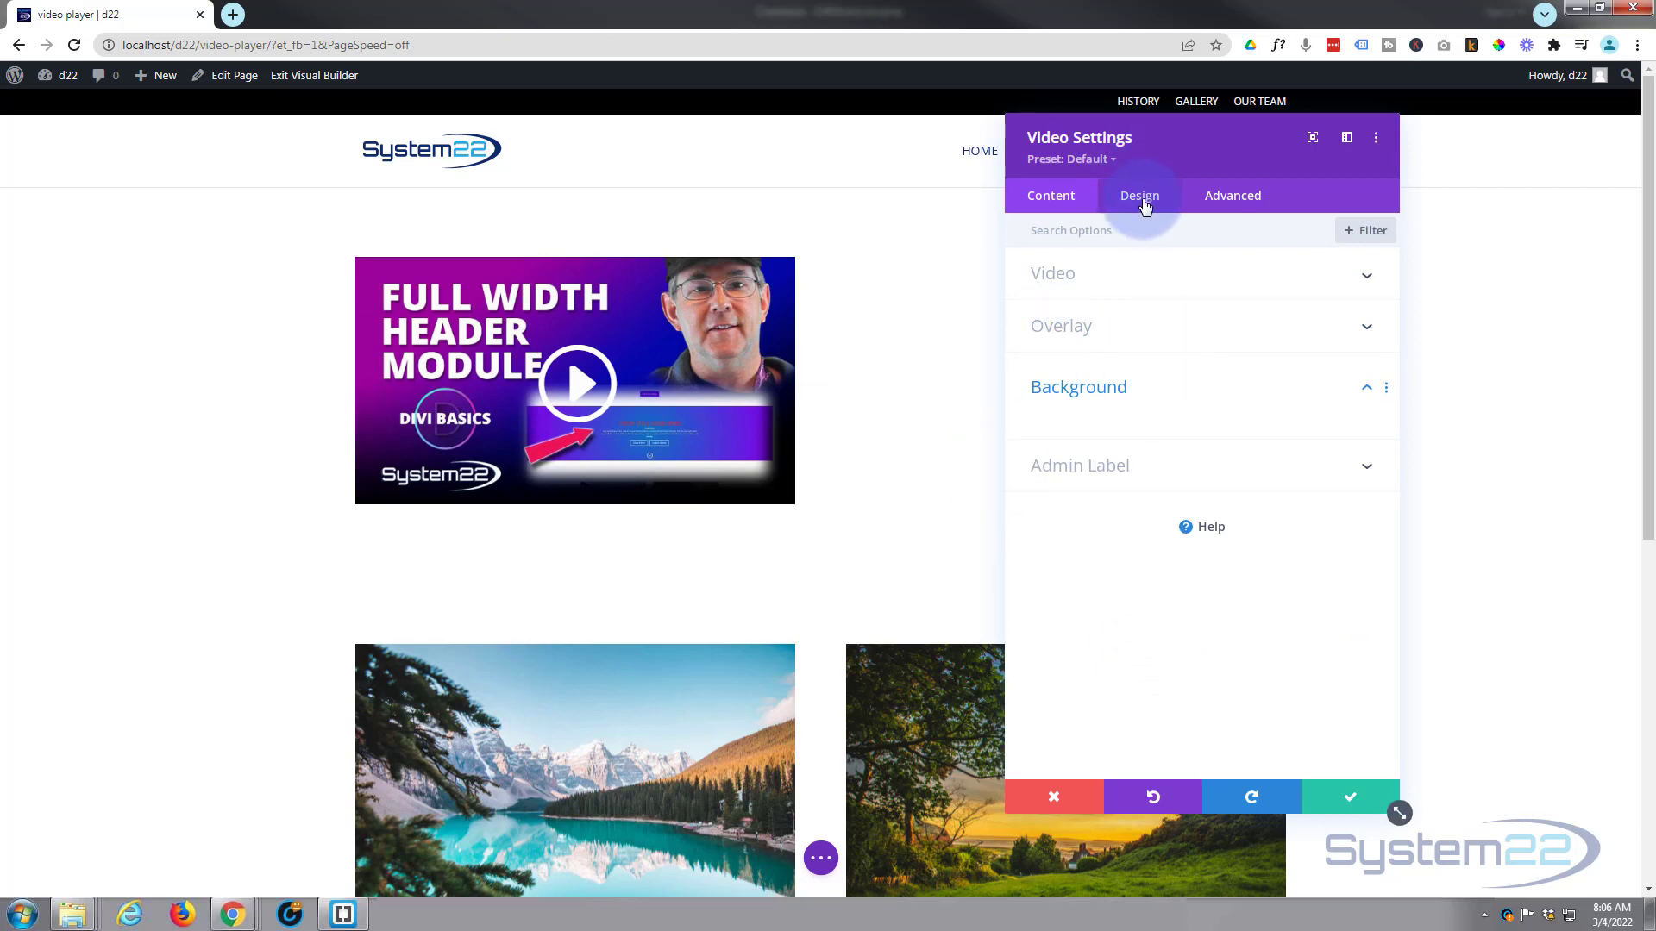
Style the play icon red with the YouTube icon and enable a custom 68px icon size.
left_click(1140, 195)
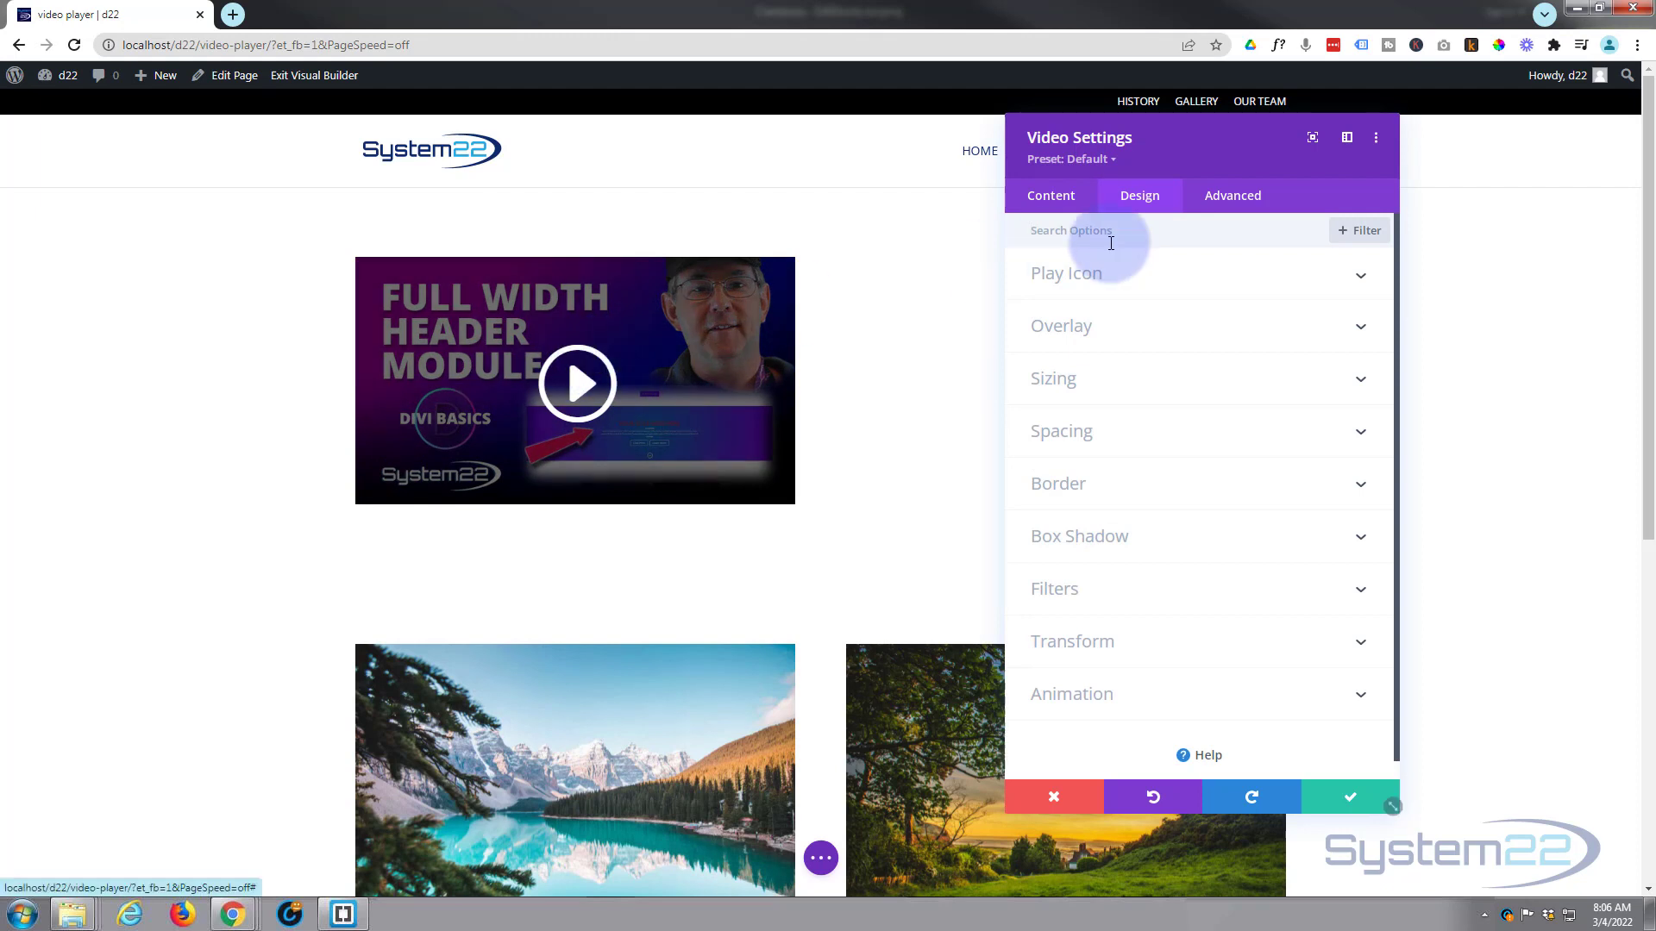
left_click(1066, 273)
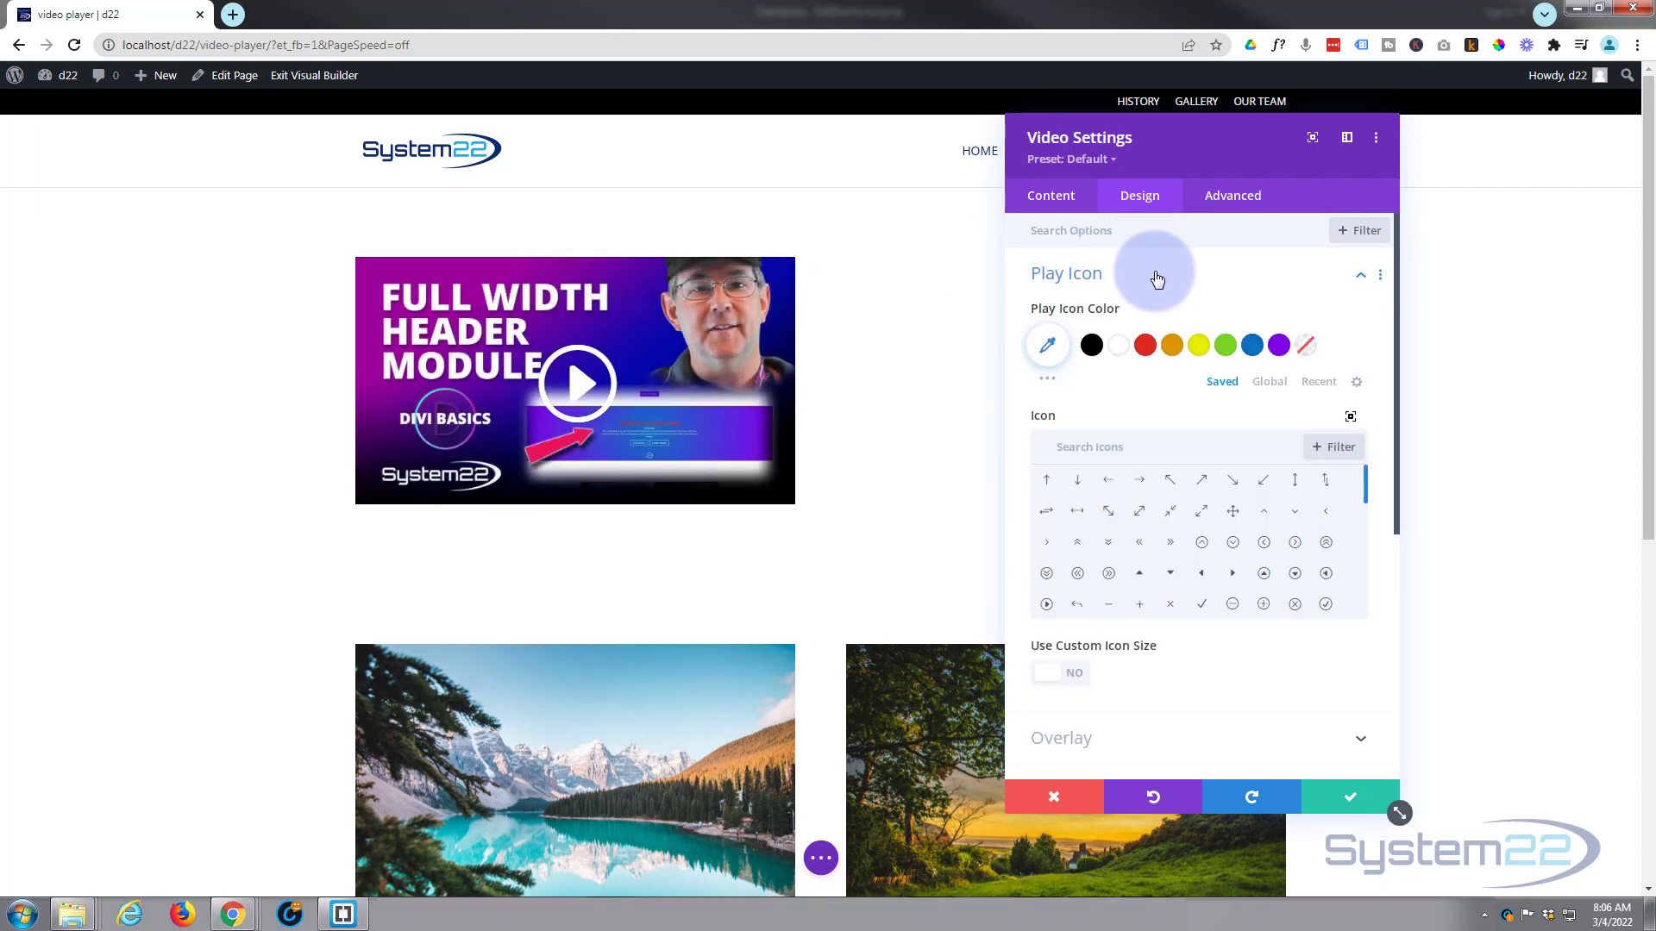
left_click(1143, 345)
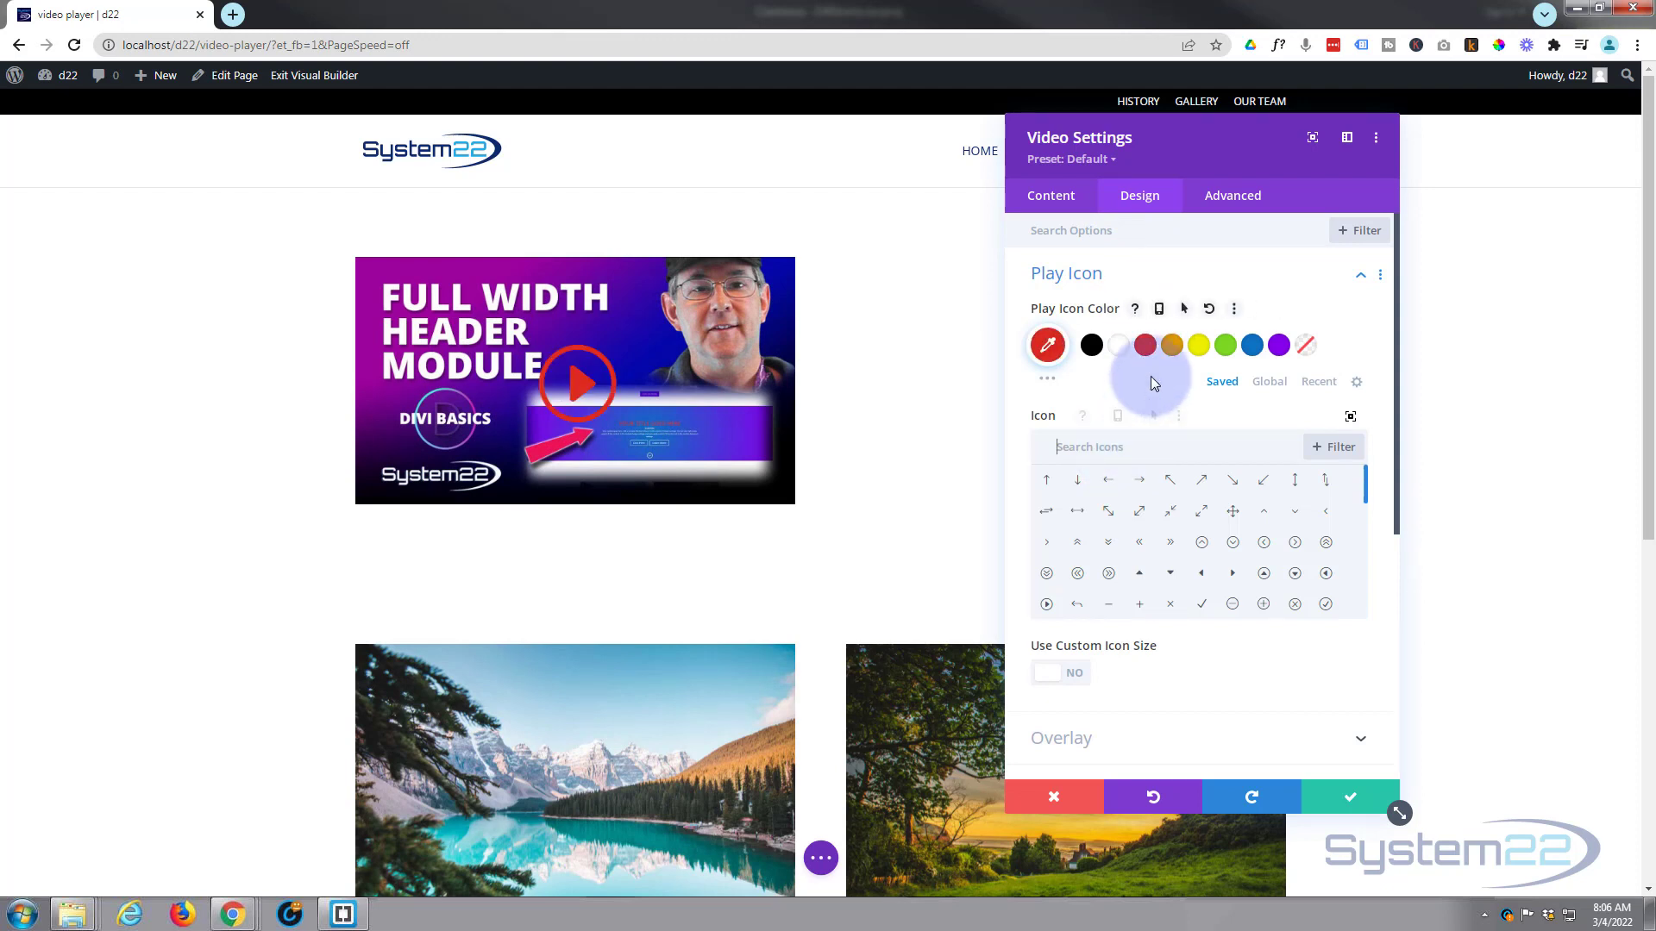
type("play")
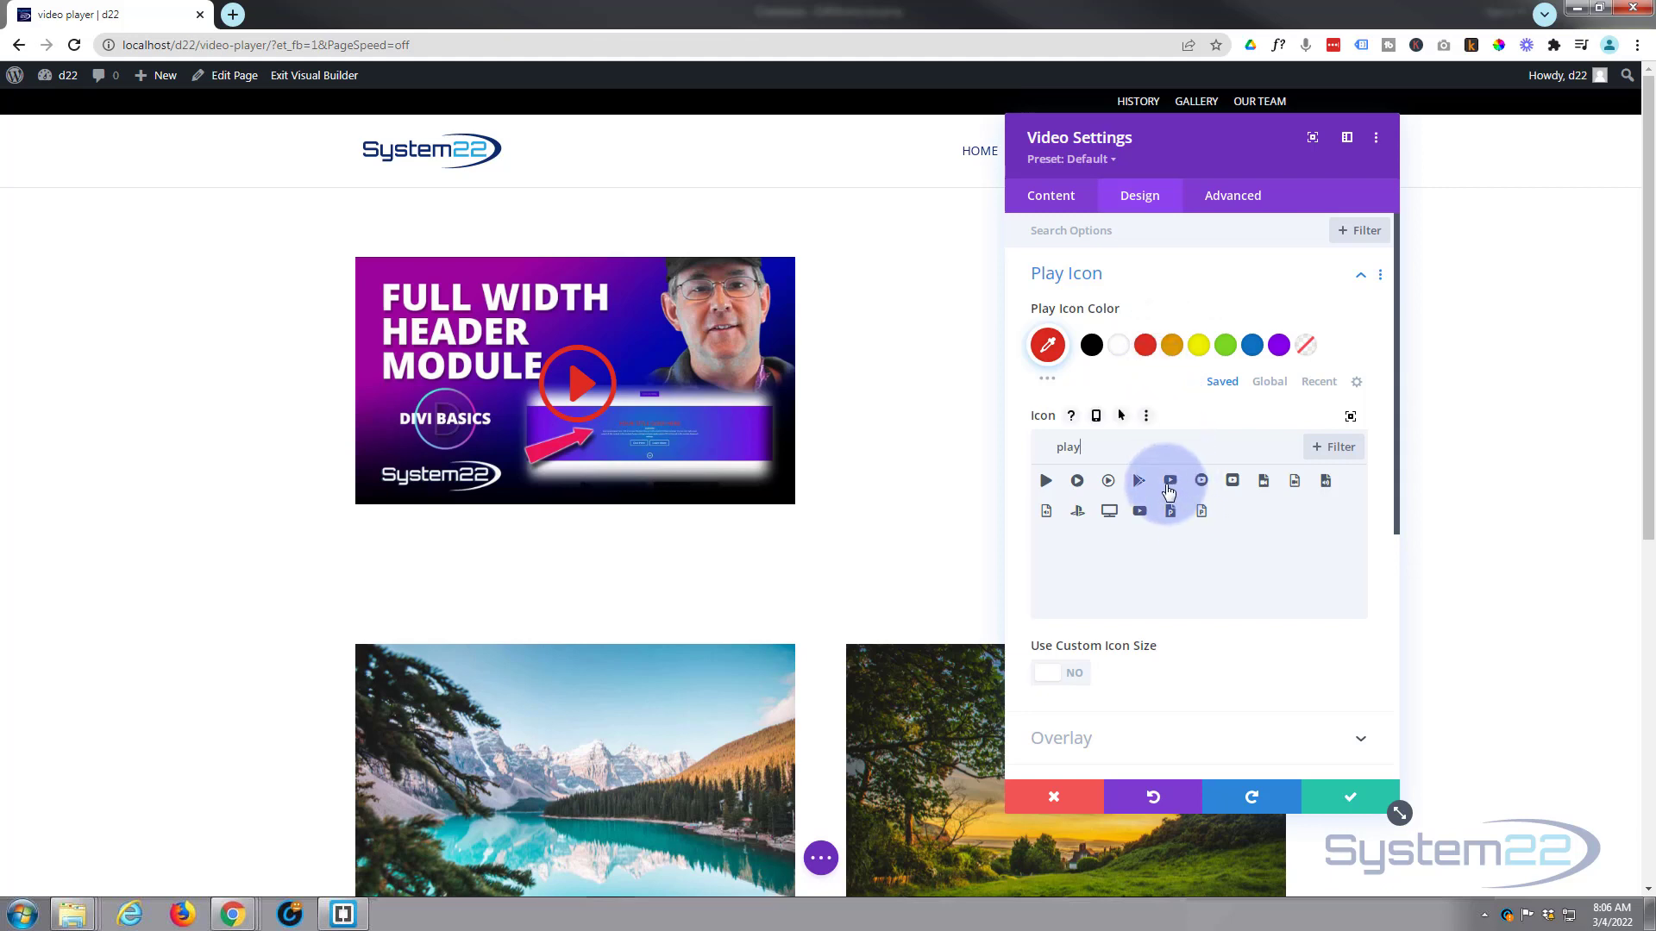
left_click(1170, 481)
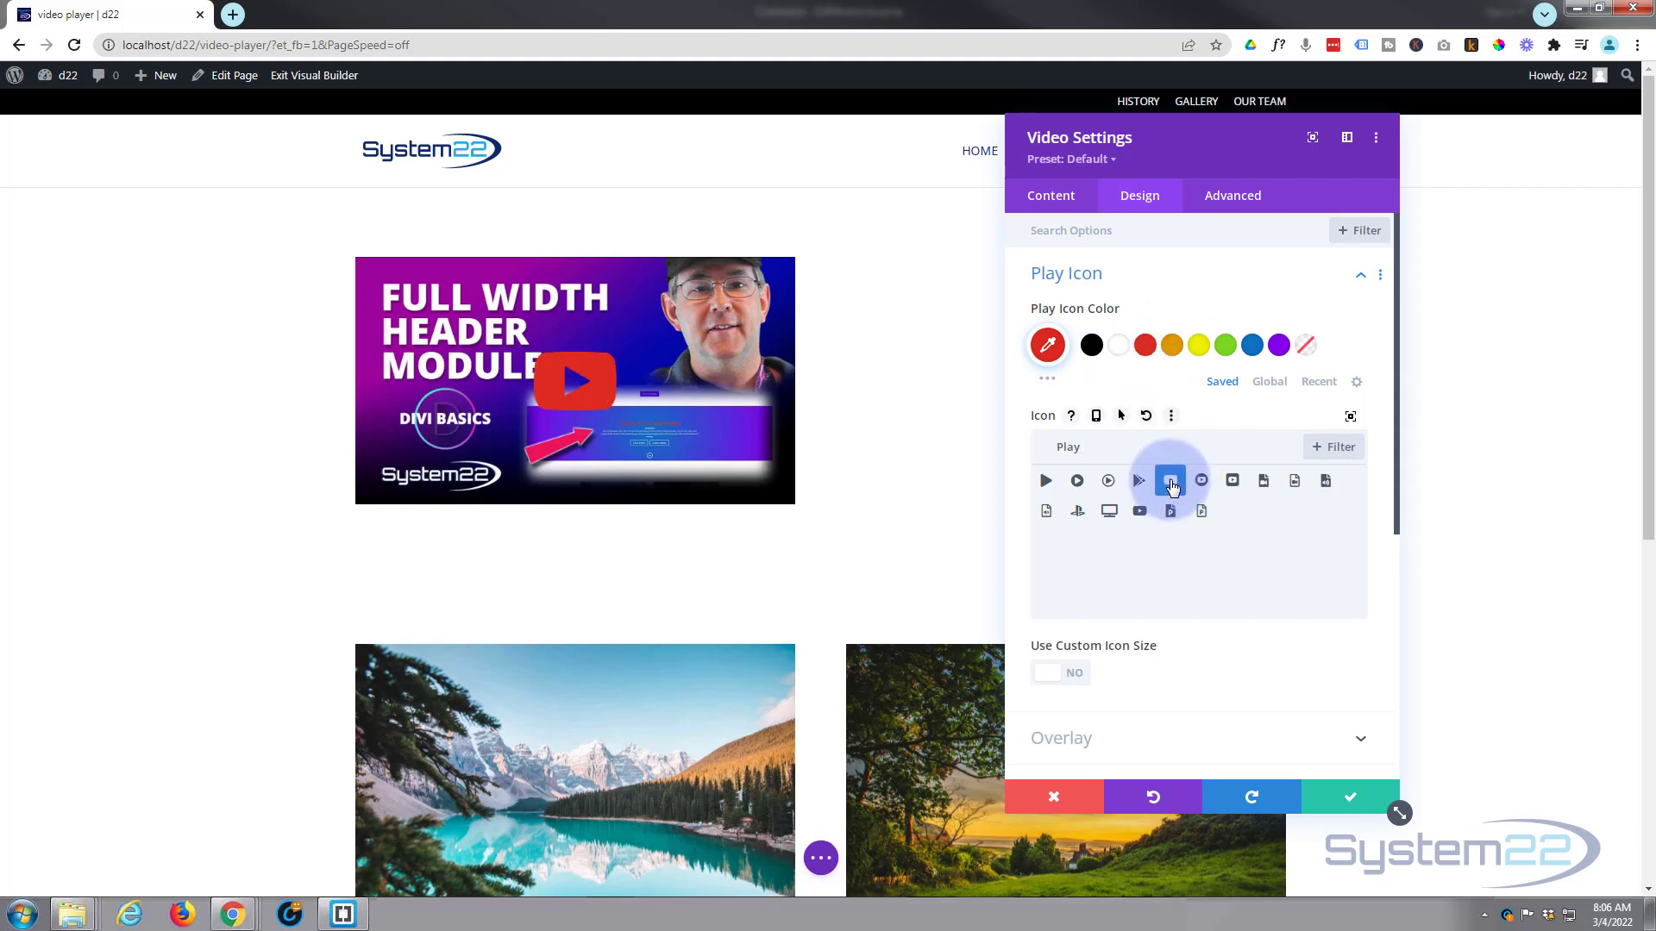
scroll("down", 3)
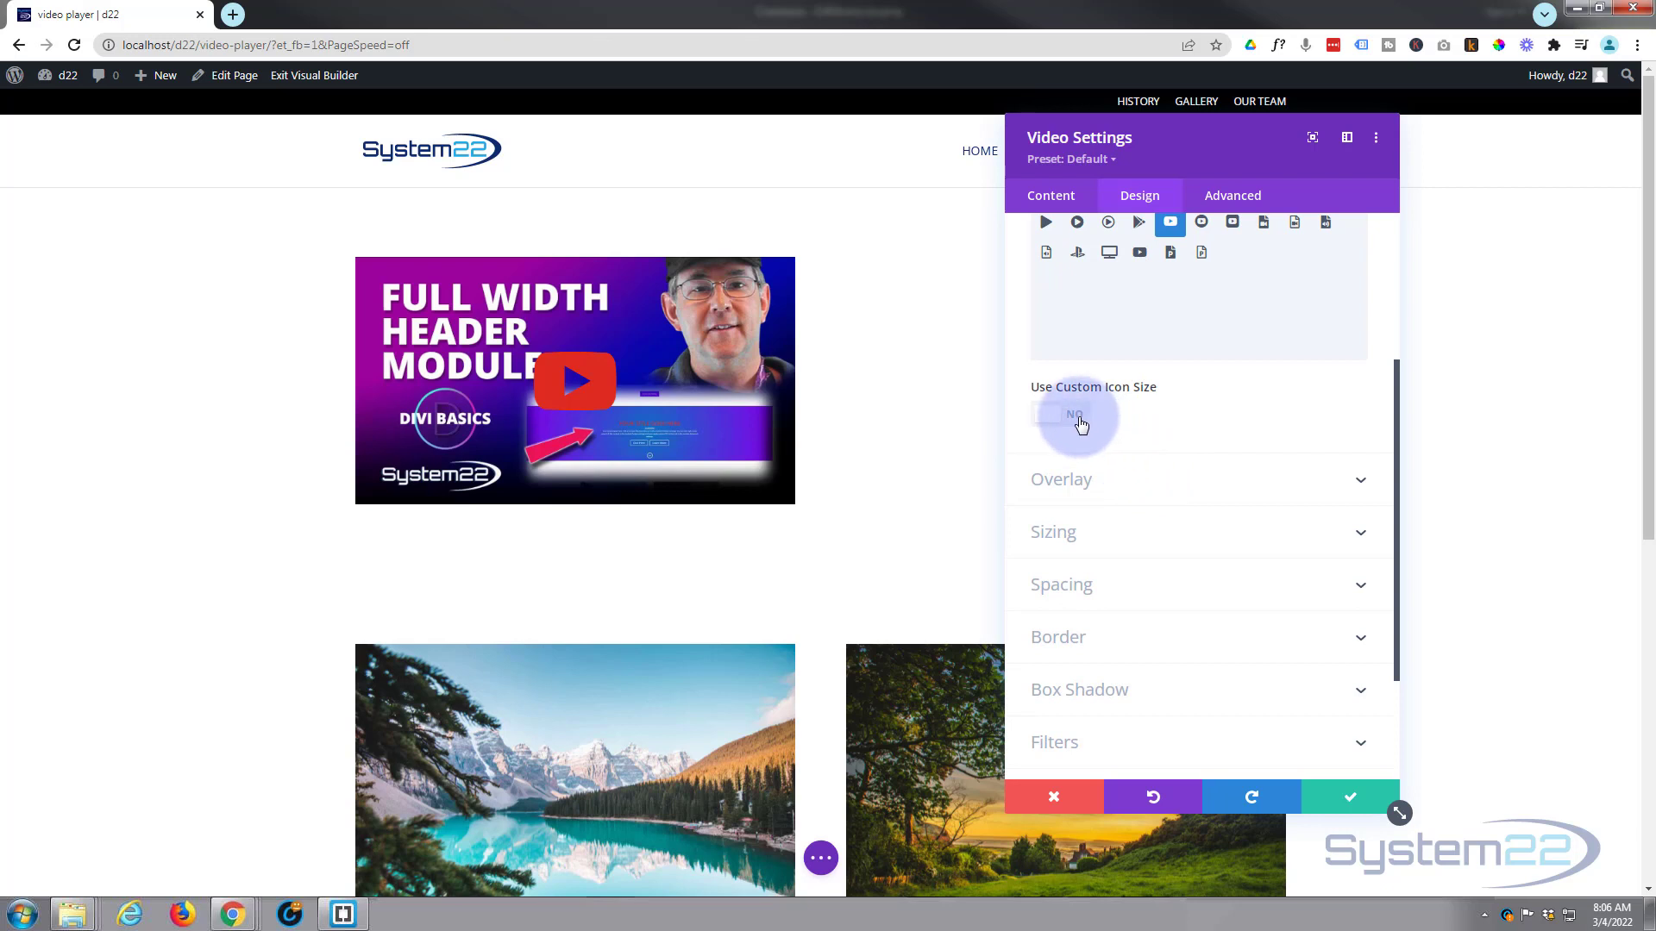
left_click(1059, 414)
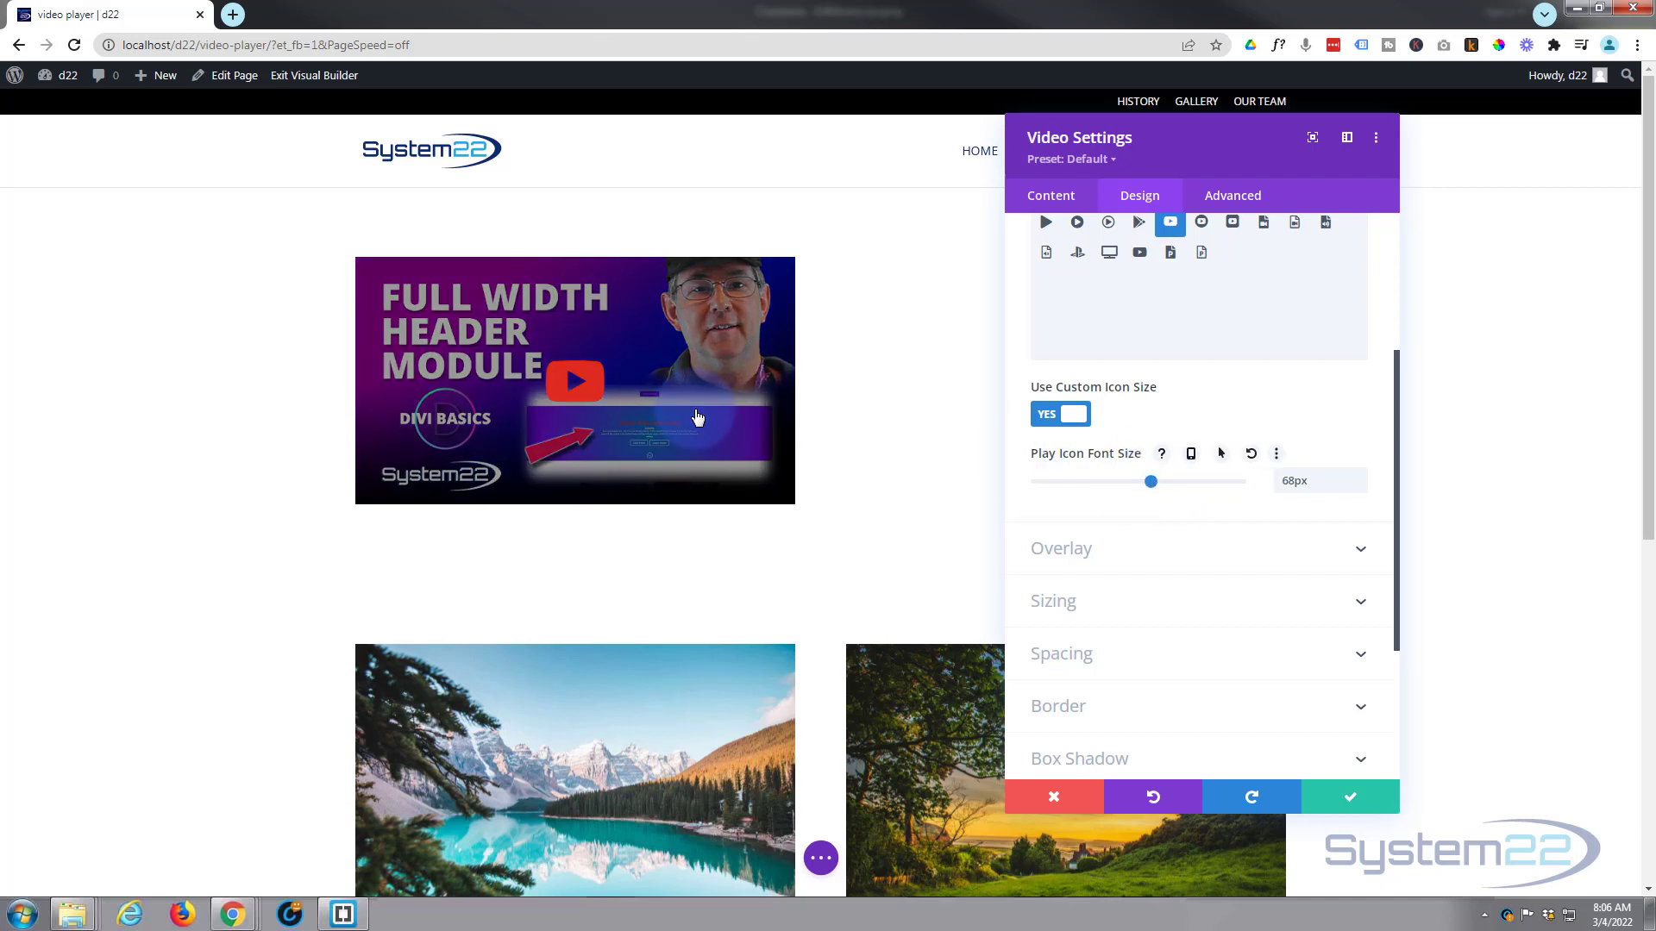
mouse_move(776, 414)
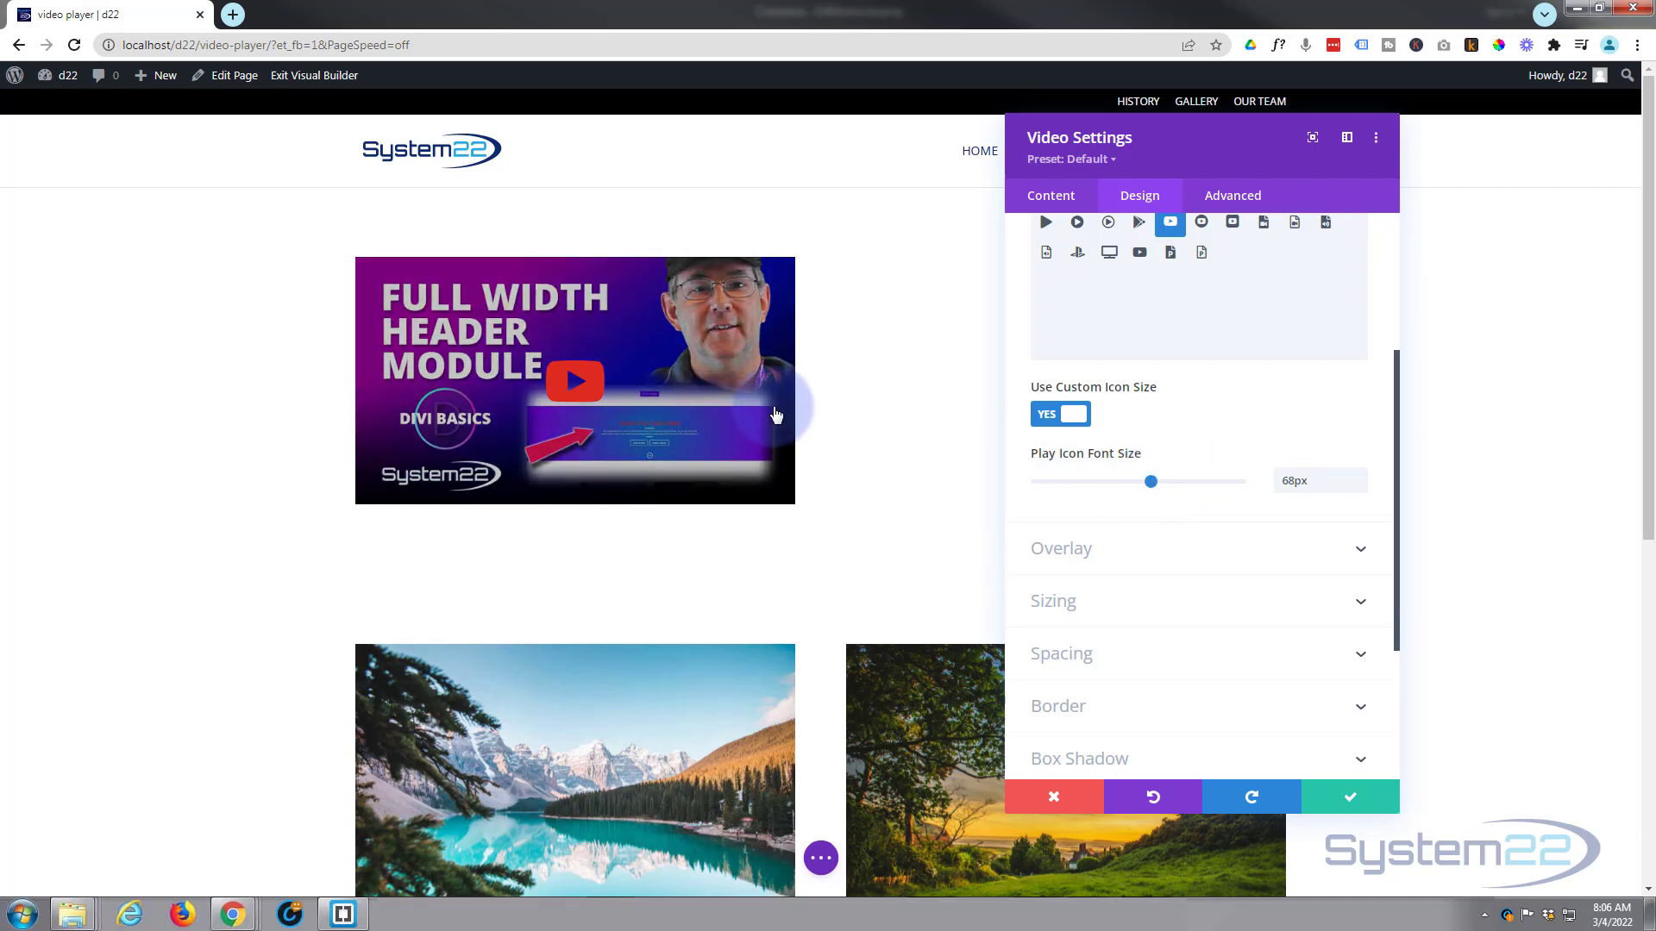
scroll("down", 3)
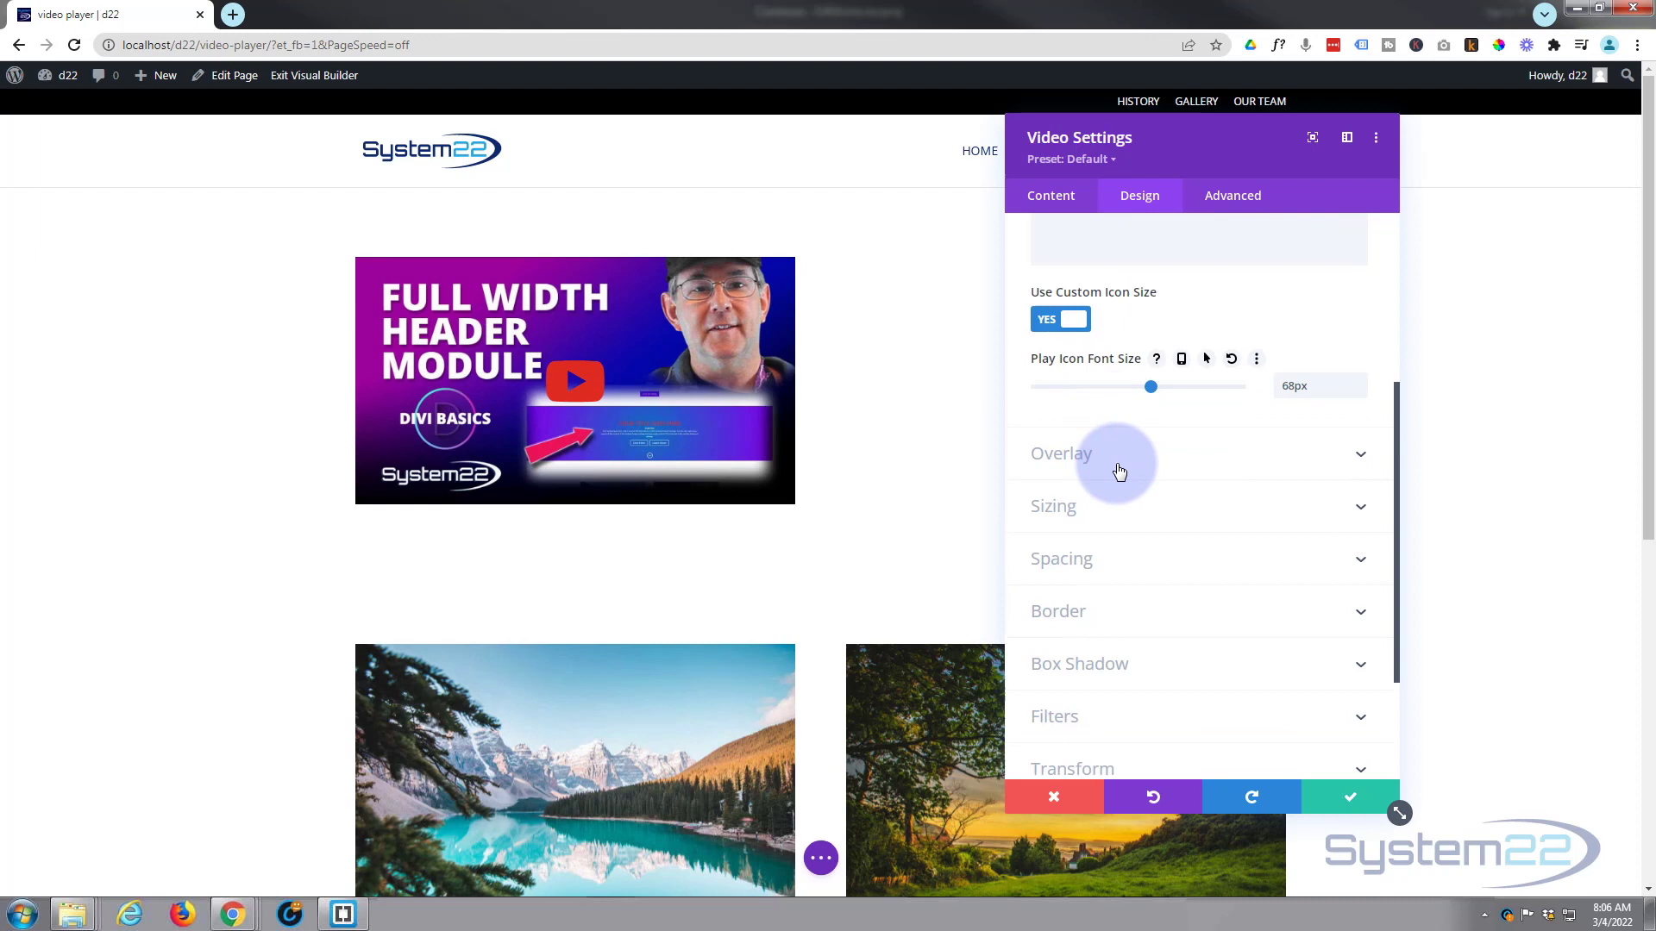
Set the overlay background to a semi-transparent purple tint.
left_click(1060, 453)
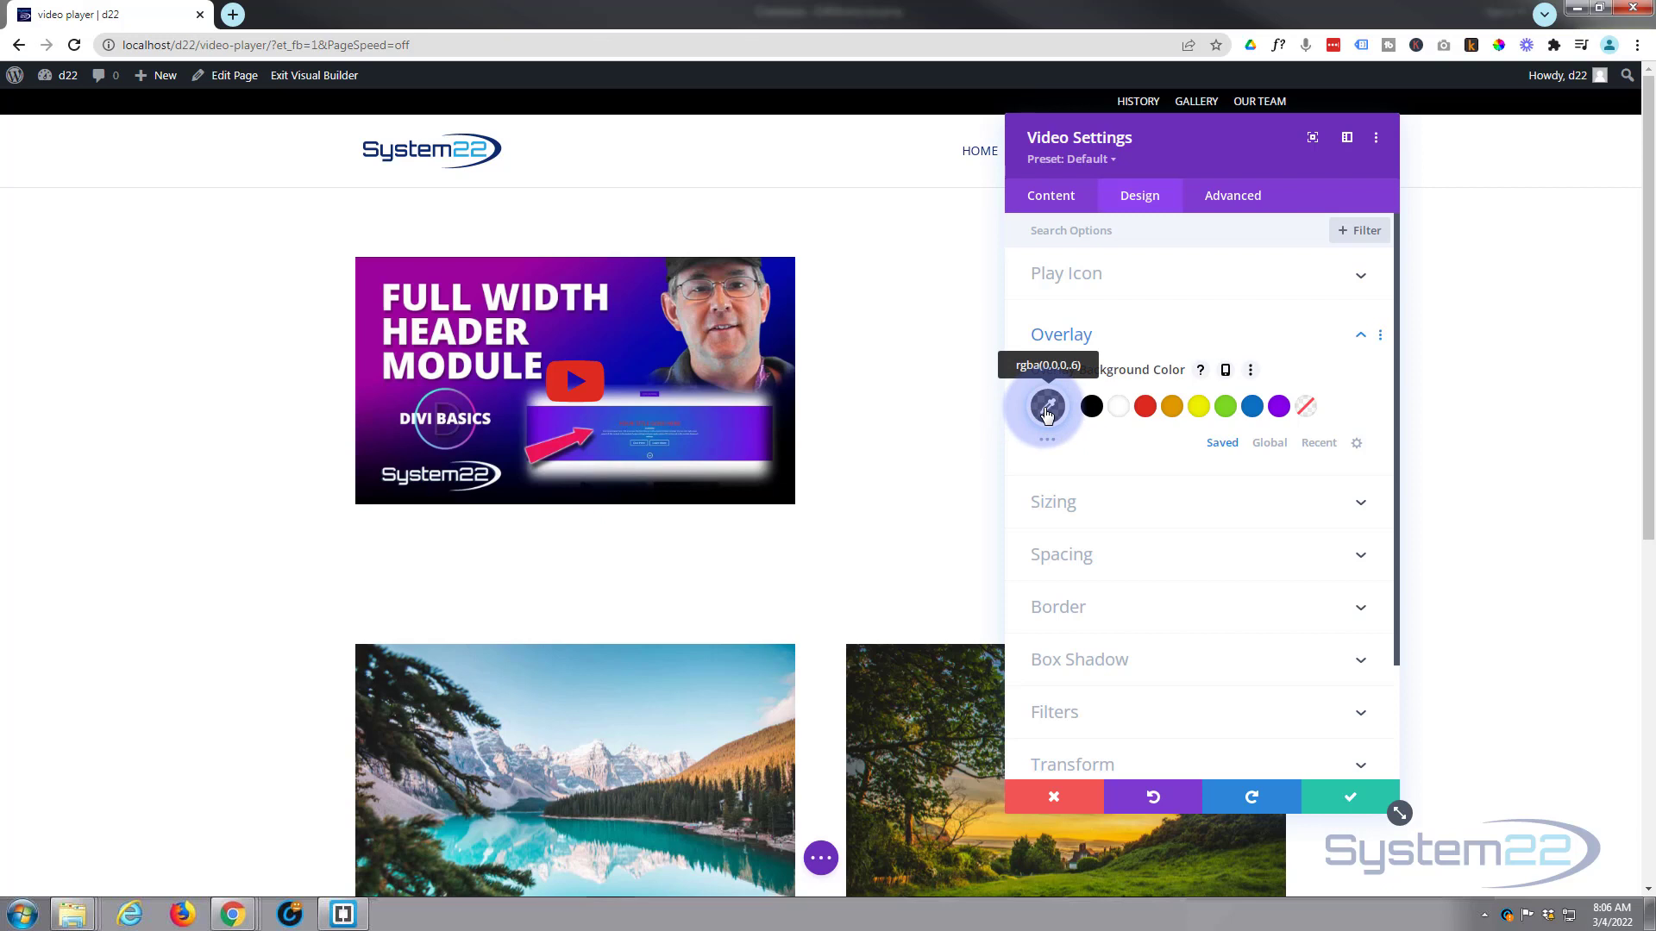
left_click(1276, 407)
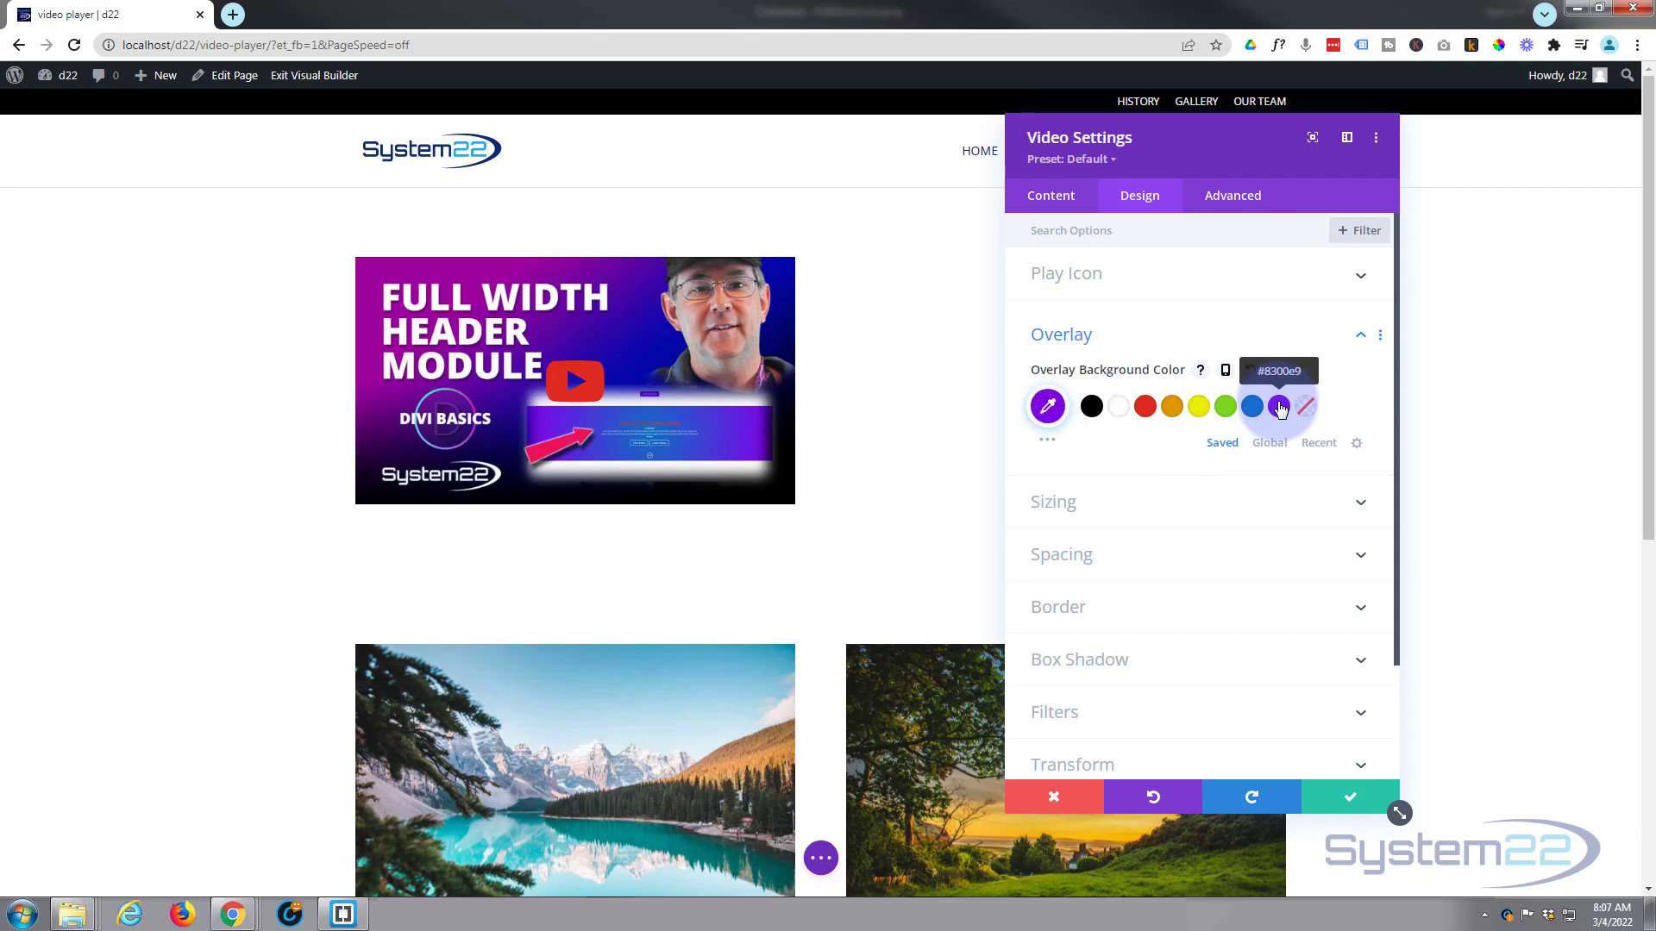
left_click(1278, 407)
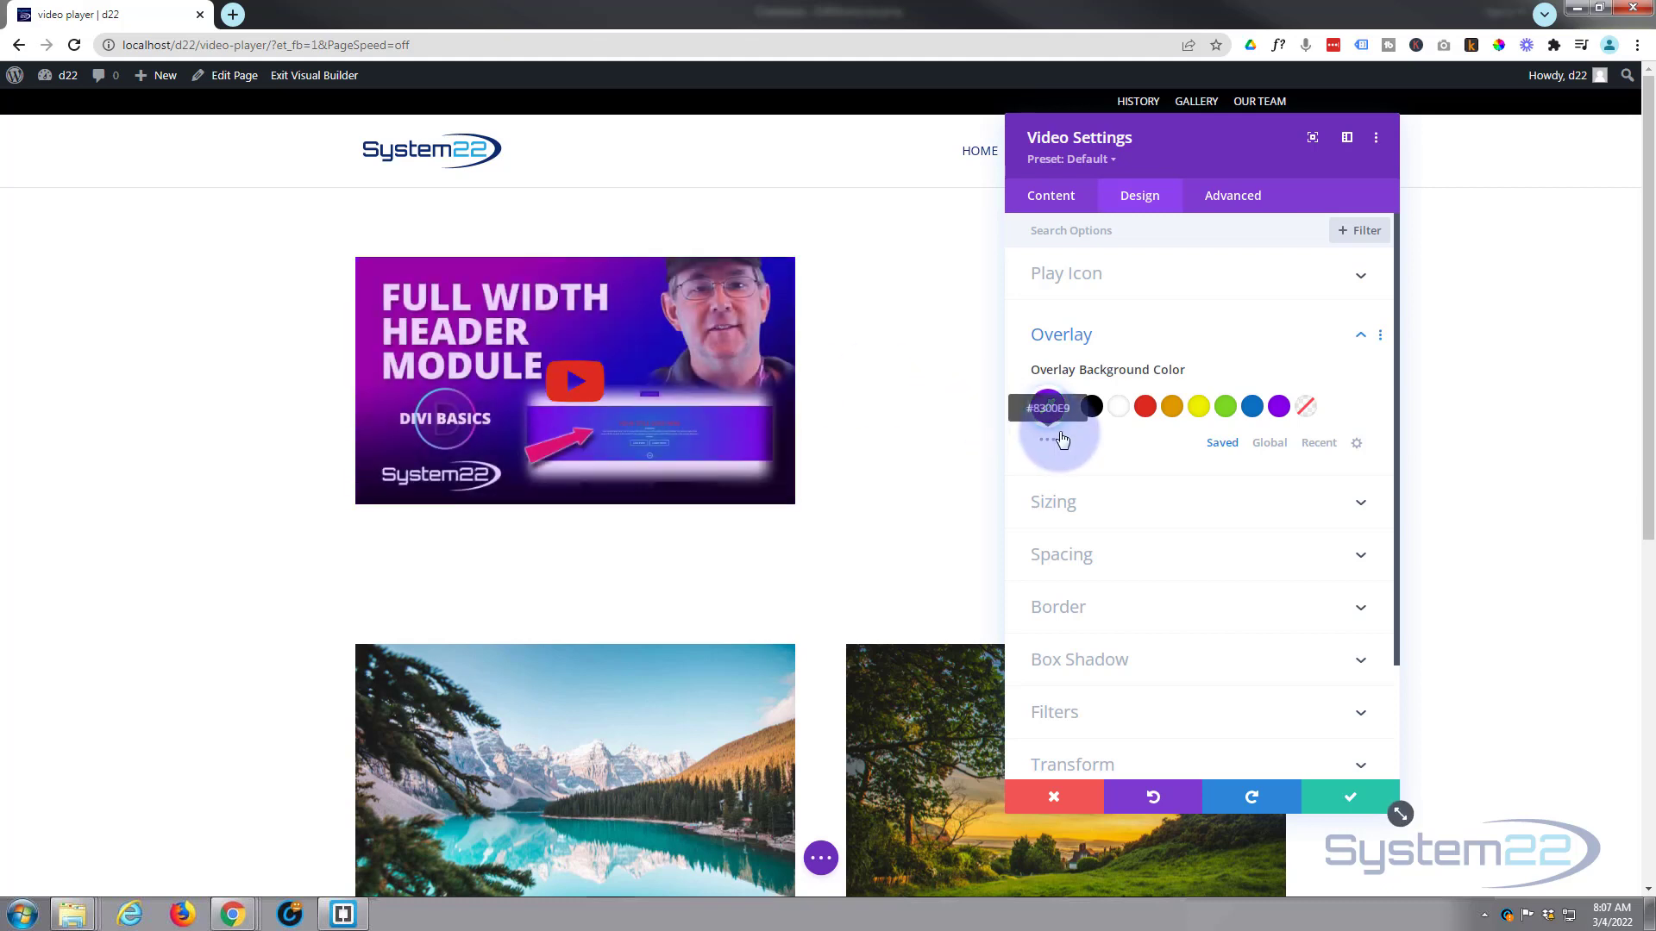
left_click(1063, 440)
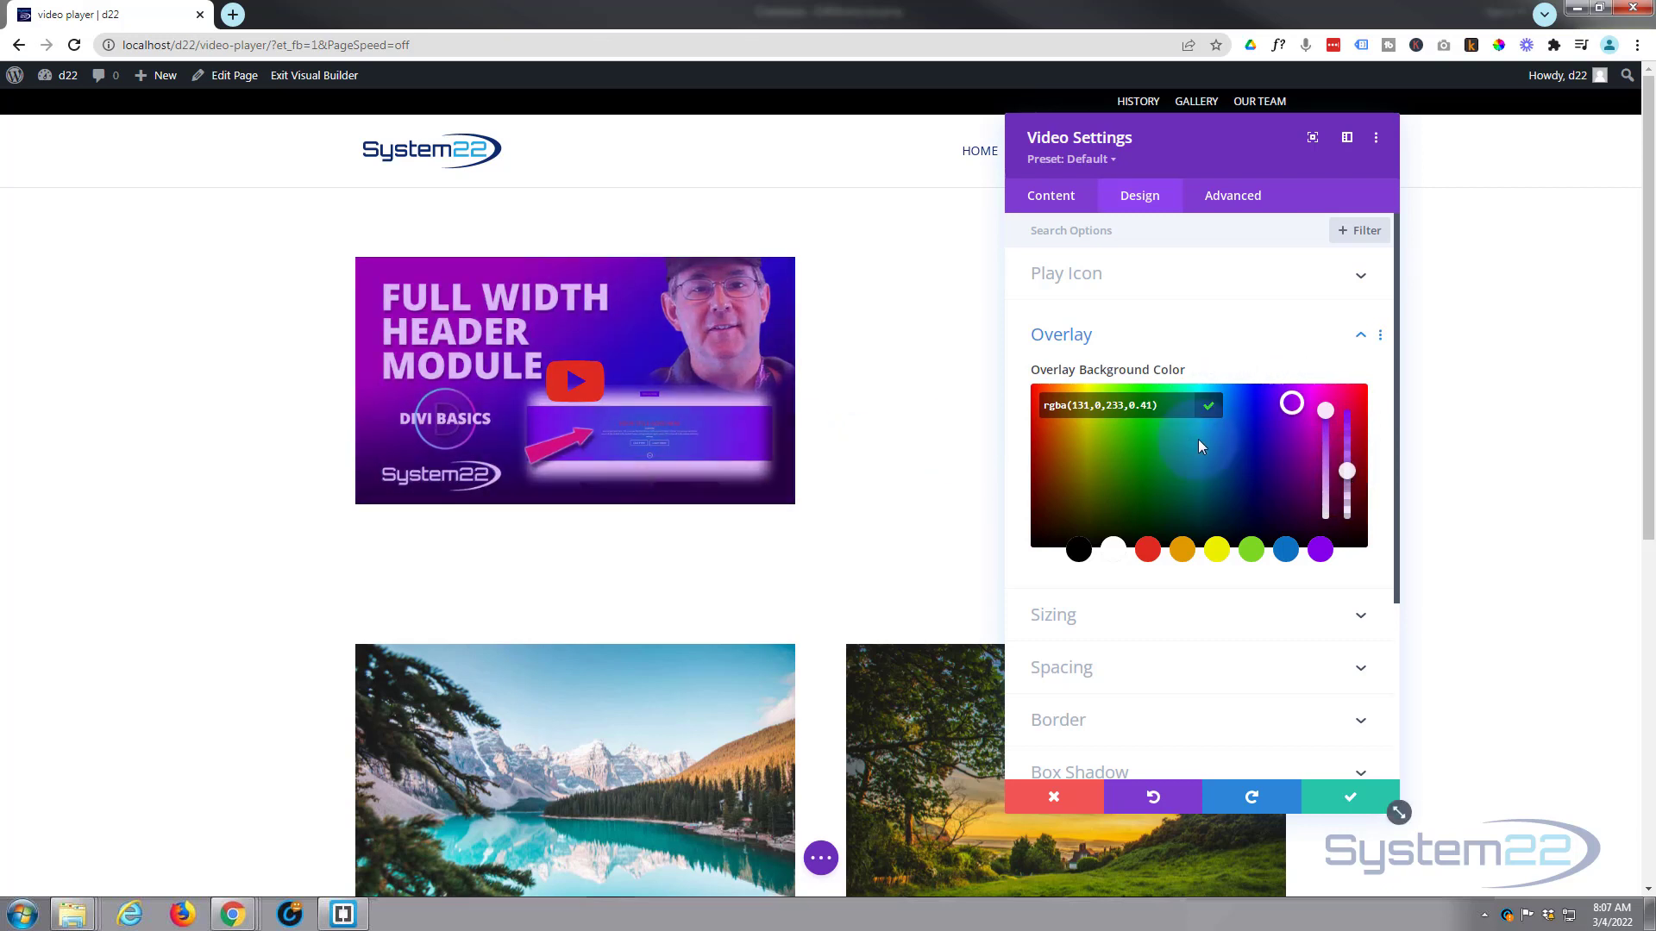
left_click(1076, 549)
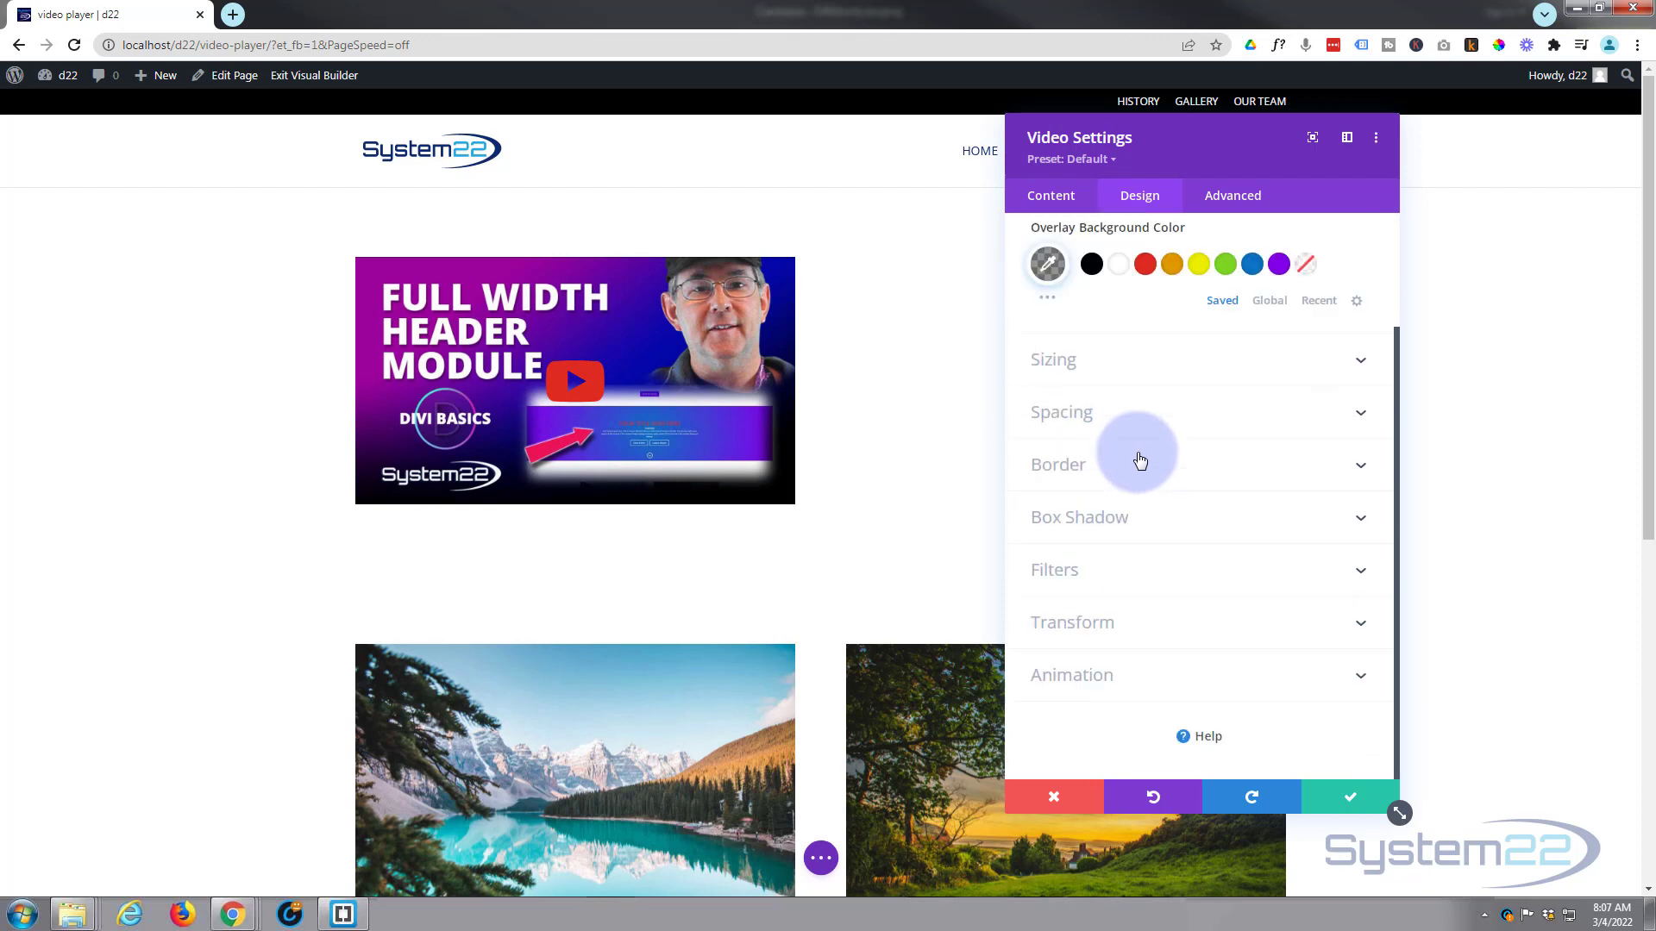
Review Sizing and Spacing, then apply the bottom drop-shadow Box Shadow preset.
left_click(1052, 358)
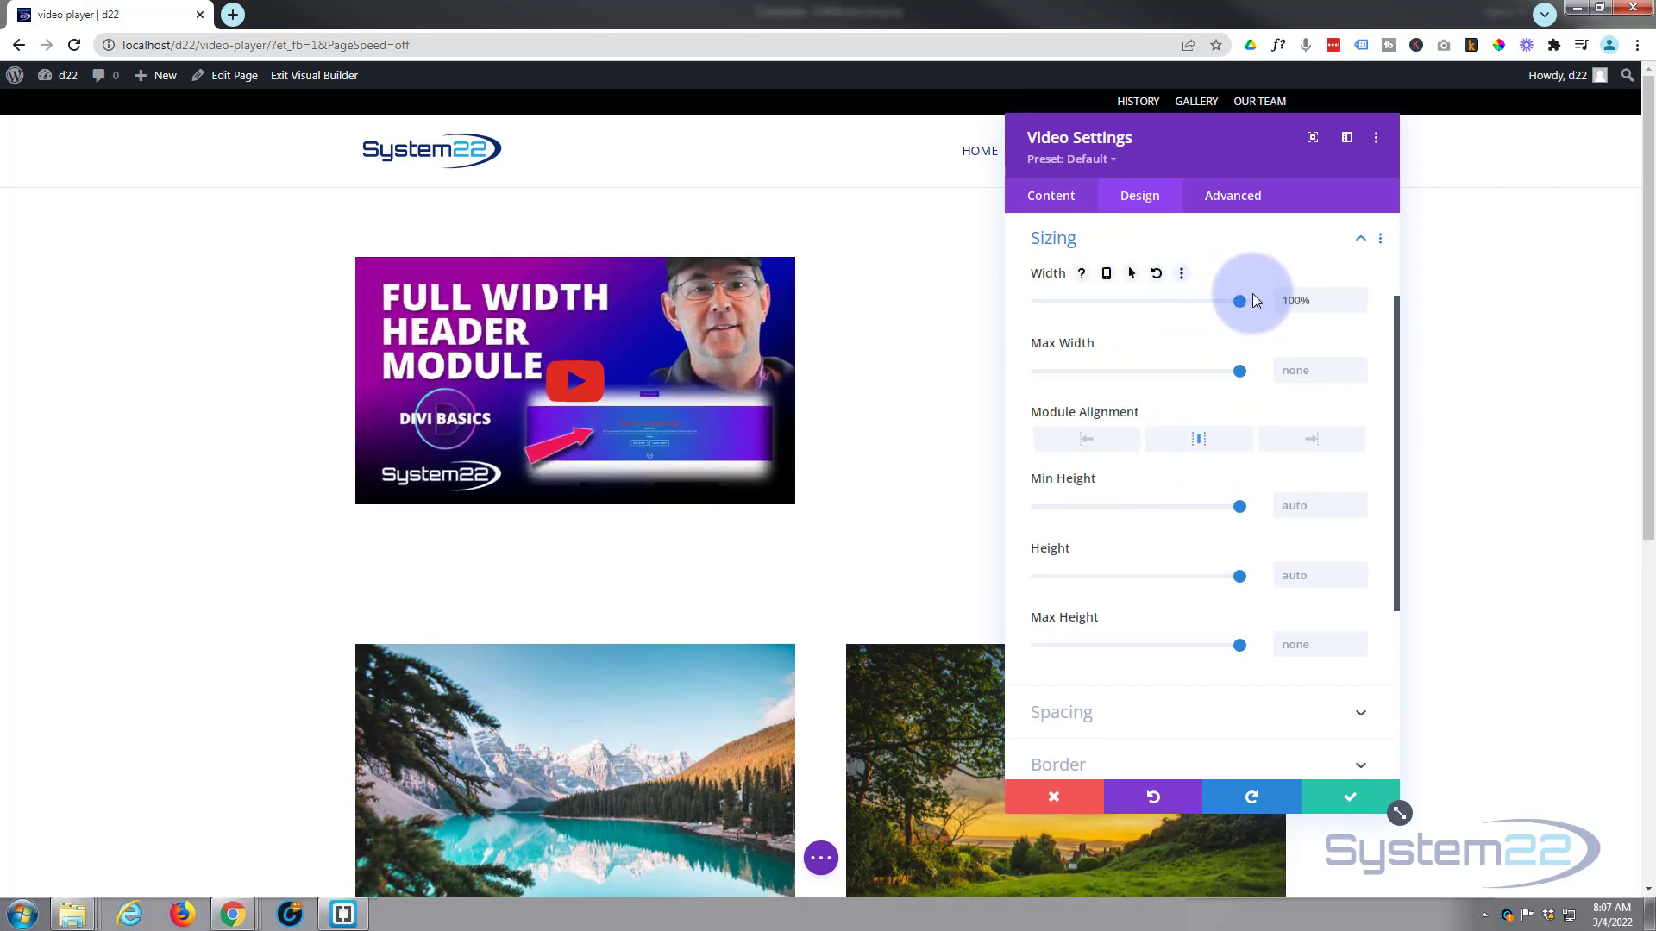
scroll("down", 3)
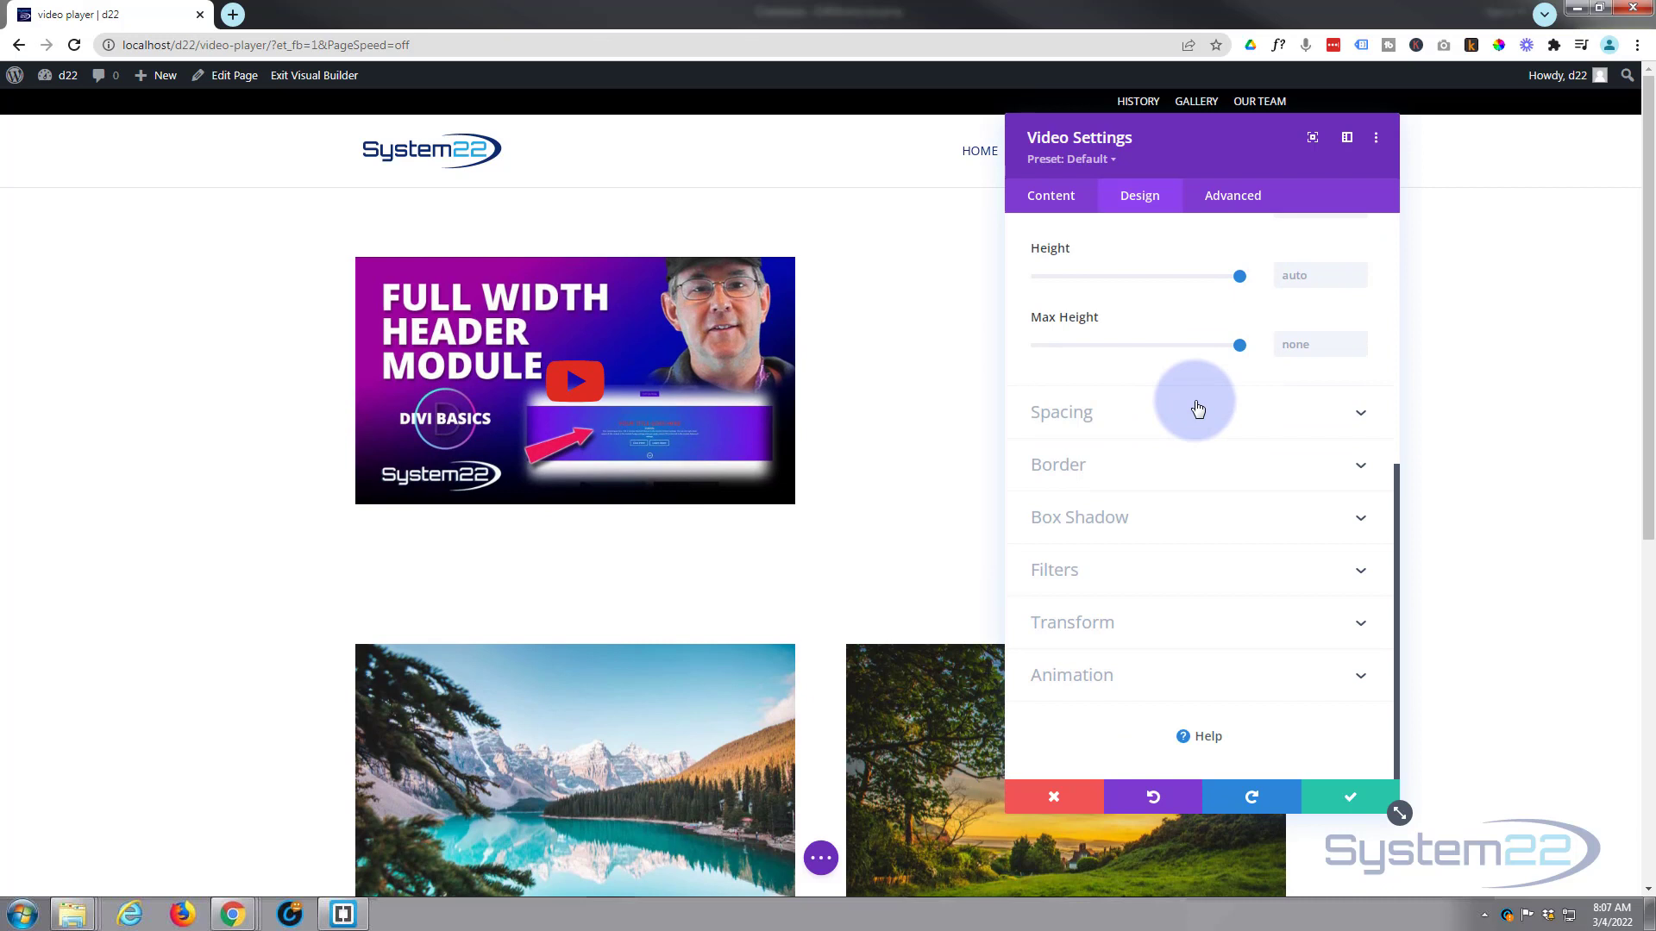
left_click(1060, 413)
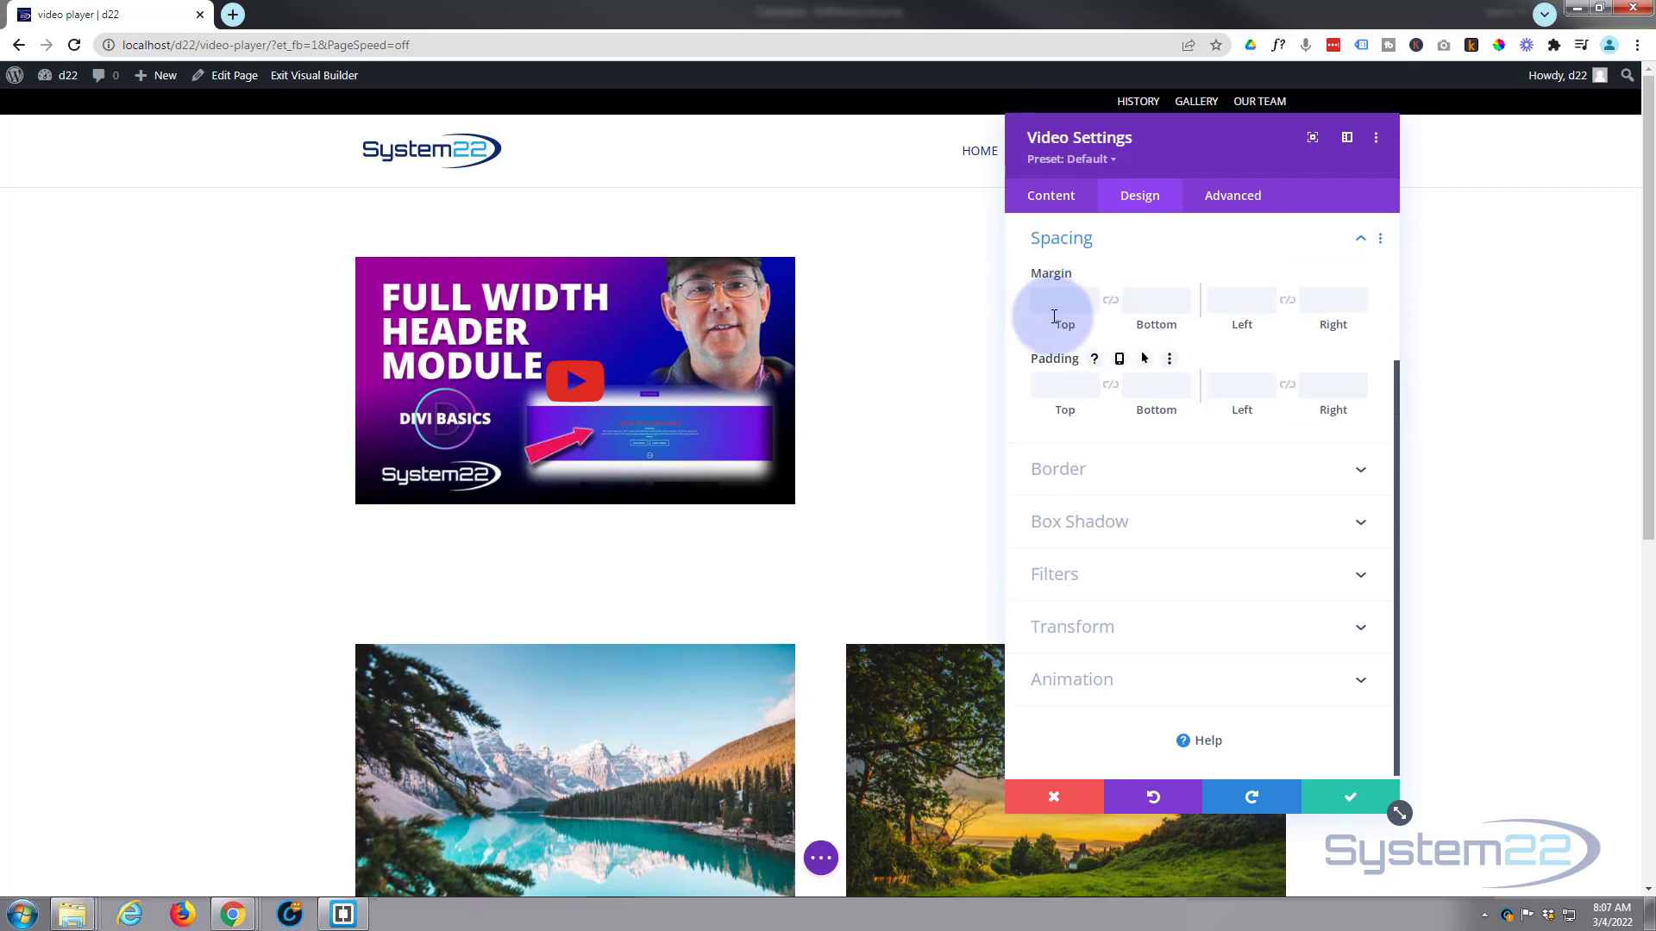
mouse_move(1071, 345)
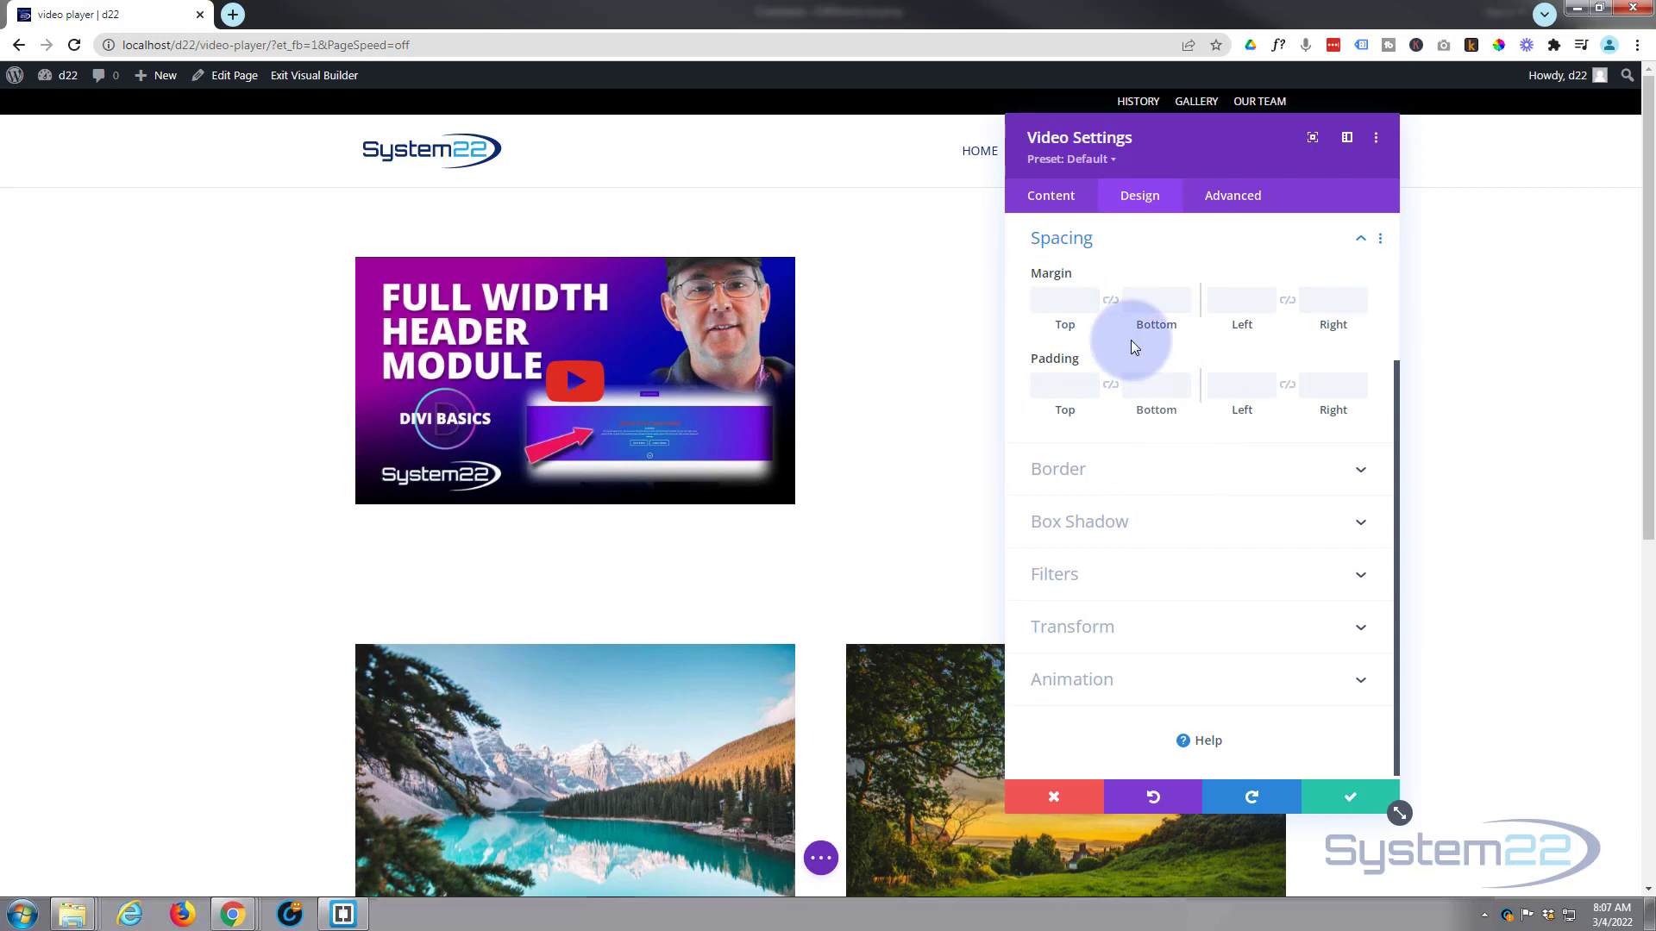
left_click(1079, 520)
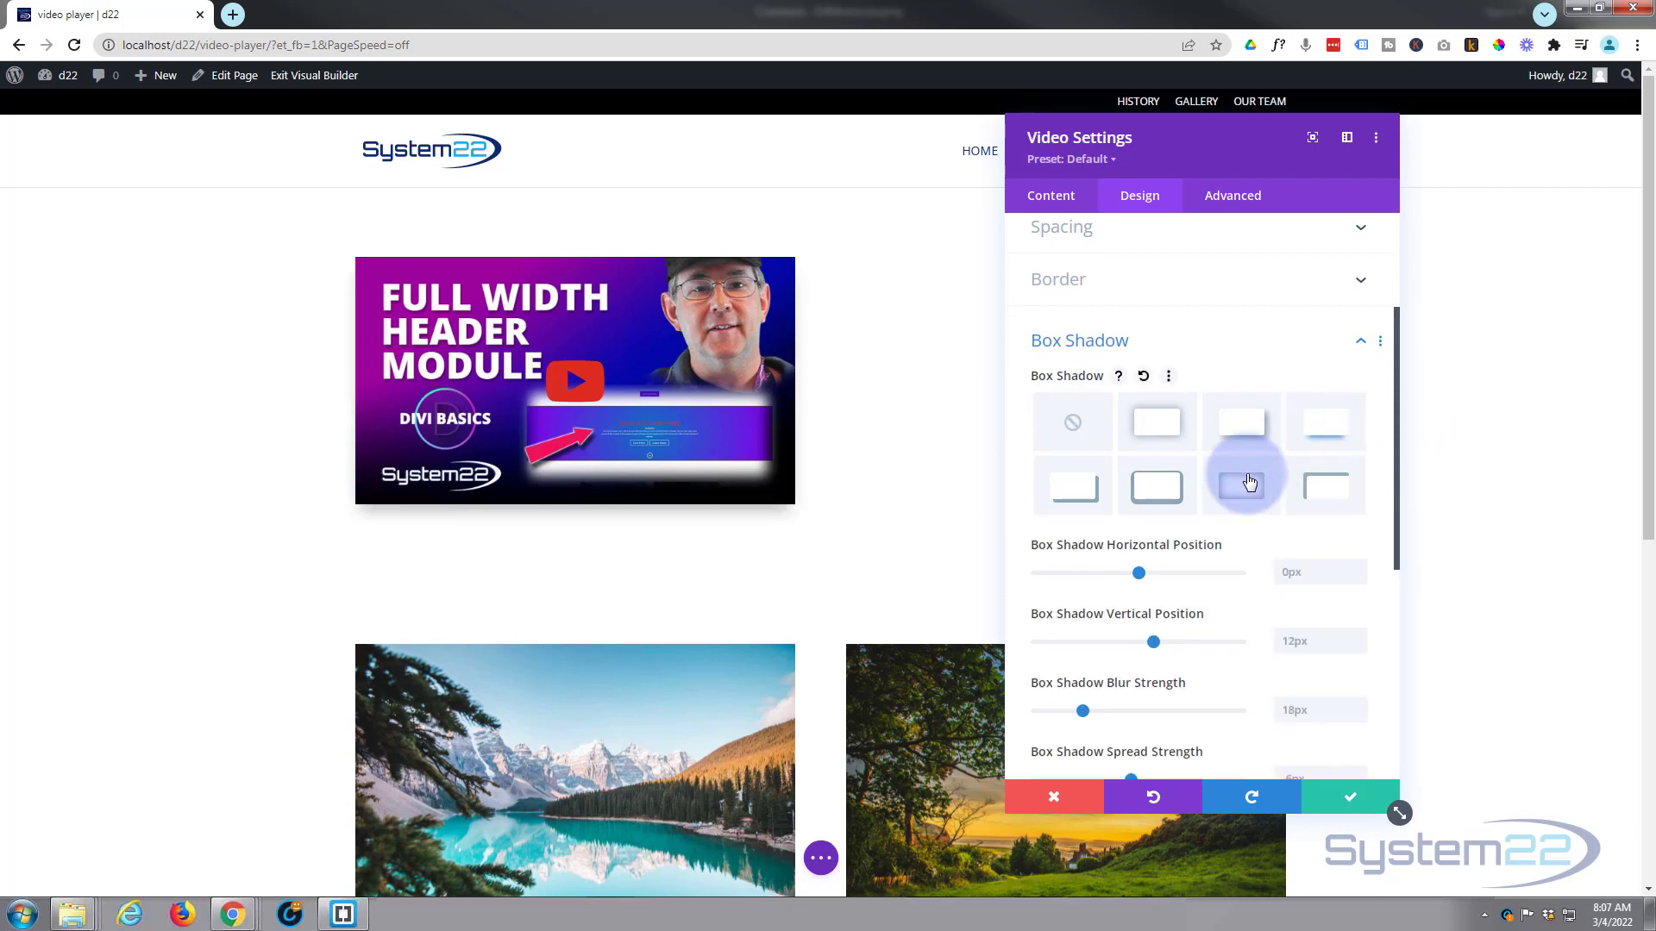
scroll("down", 3)
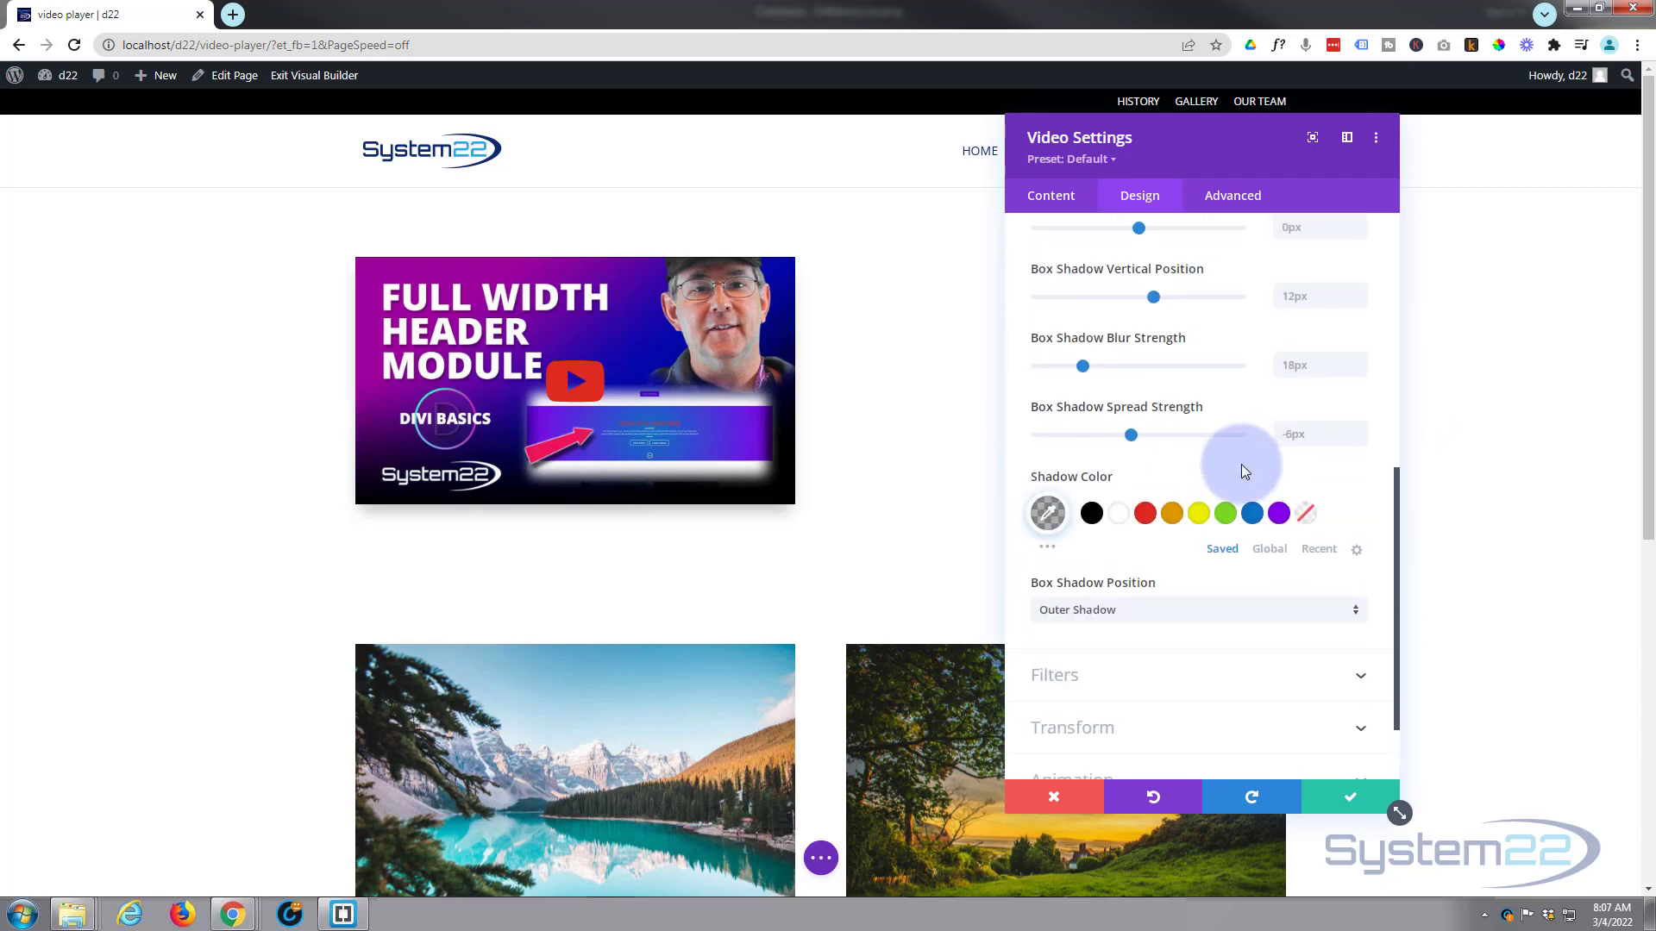
scroll("down", 3)
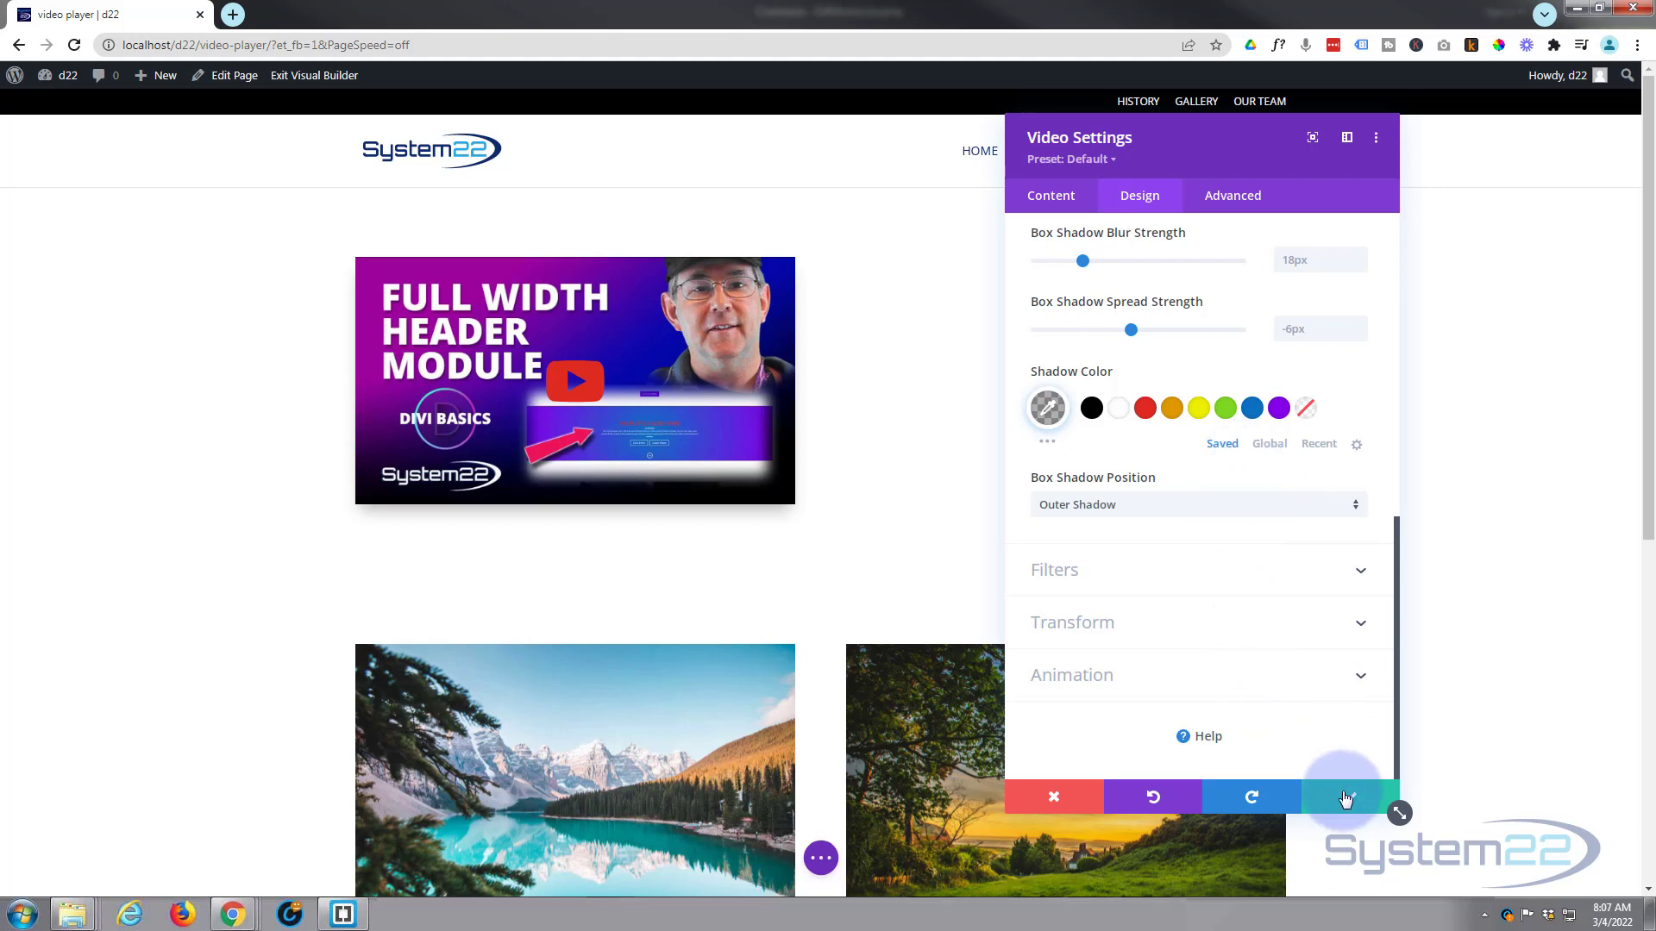
mouse_move(1345, 797)
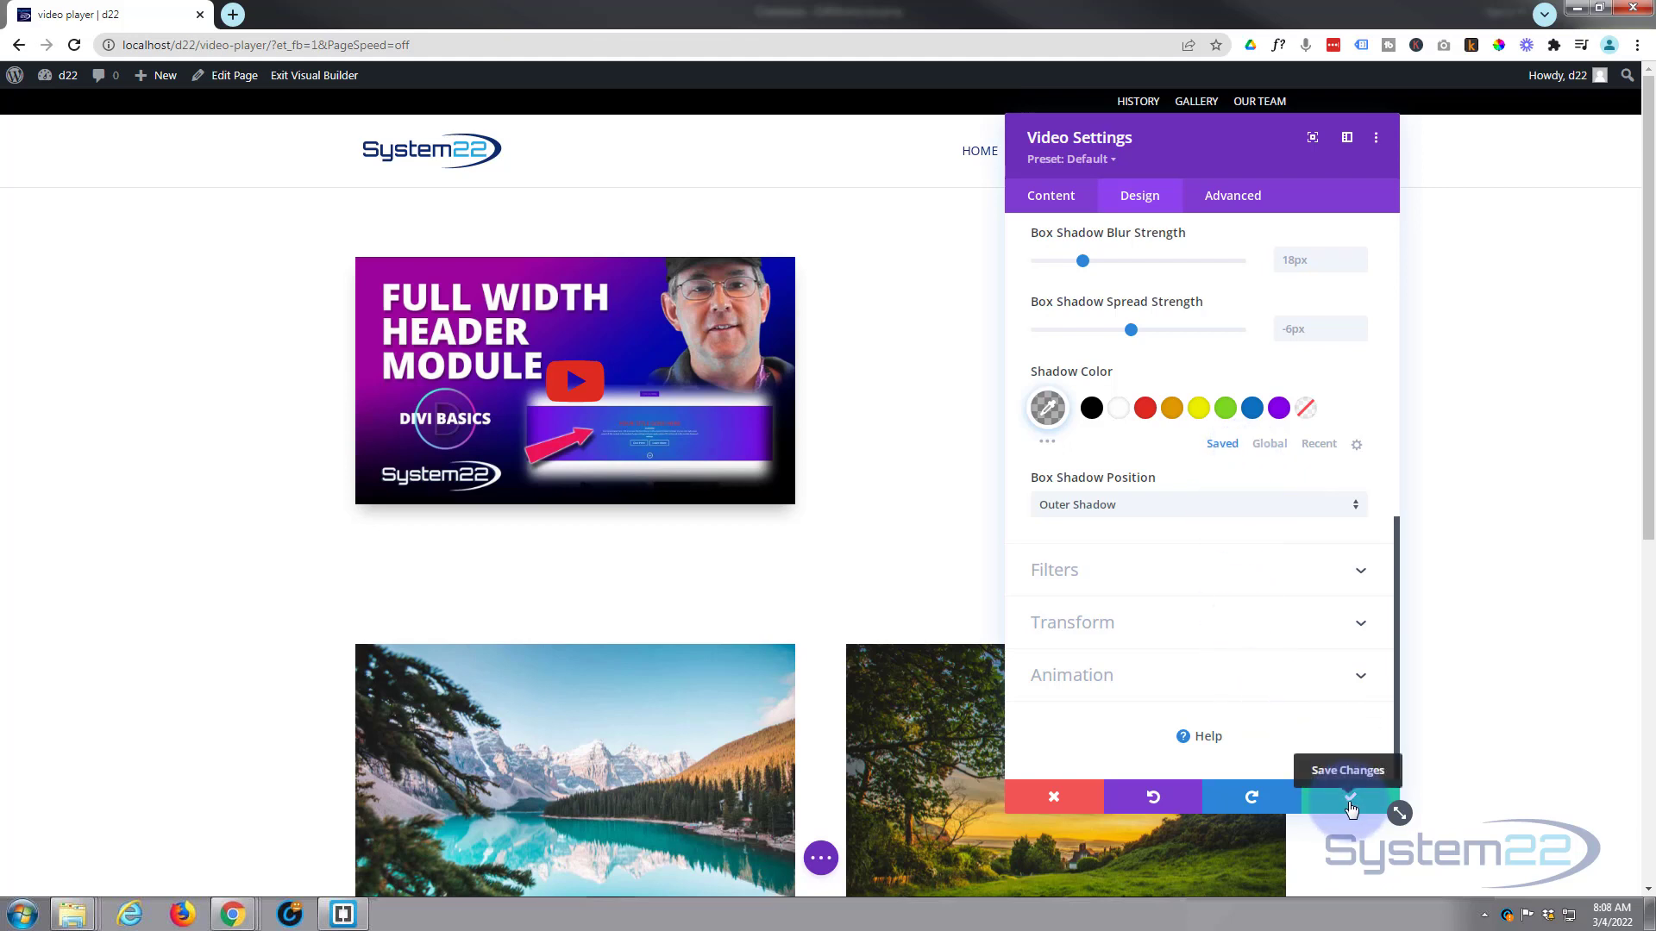
left_click(1349, 797)
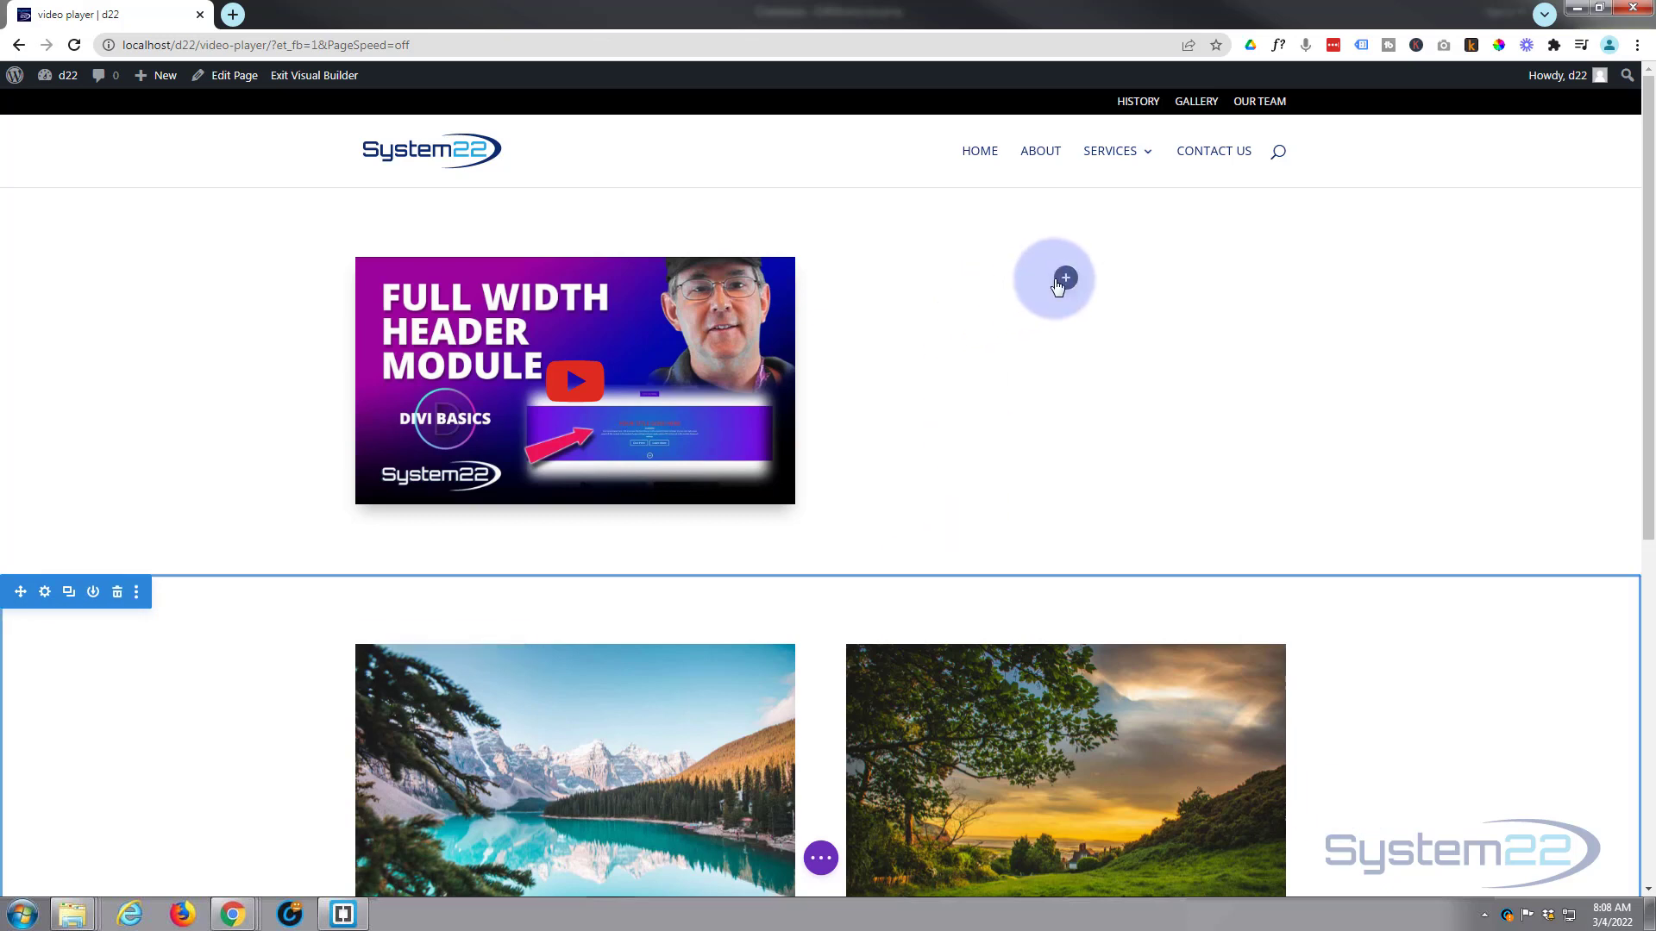
Insert a Video module in the right column and begin adding its video source.
left_click(1064, 278)
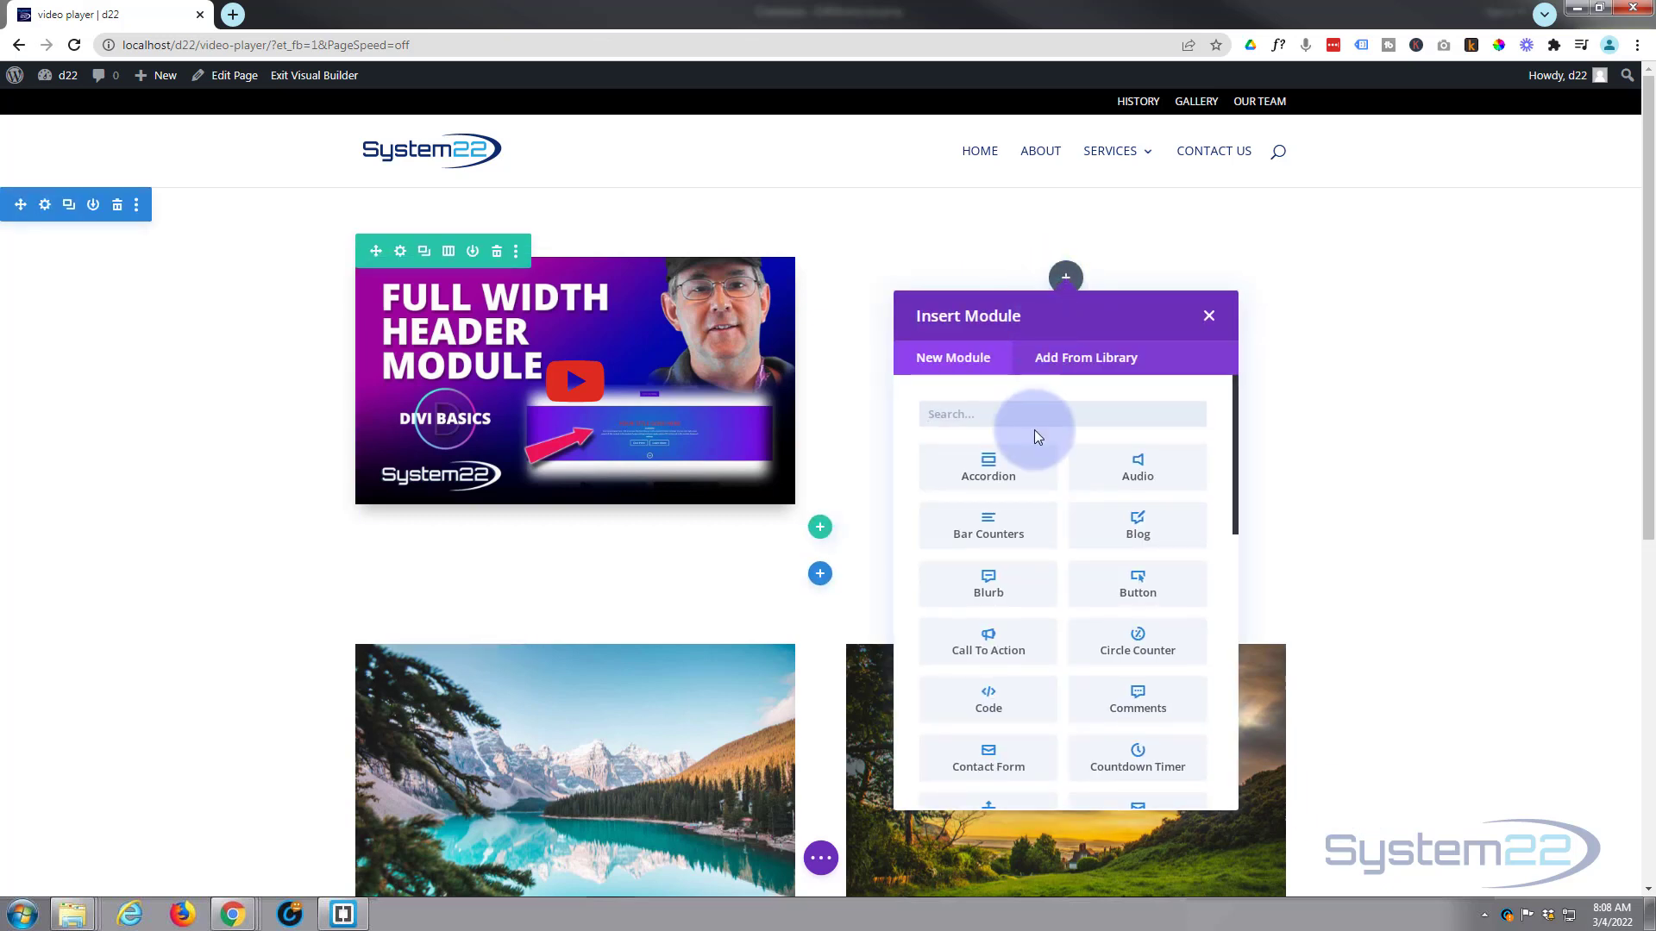
scroll("down", 3)
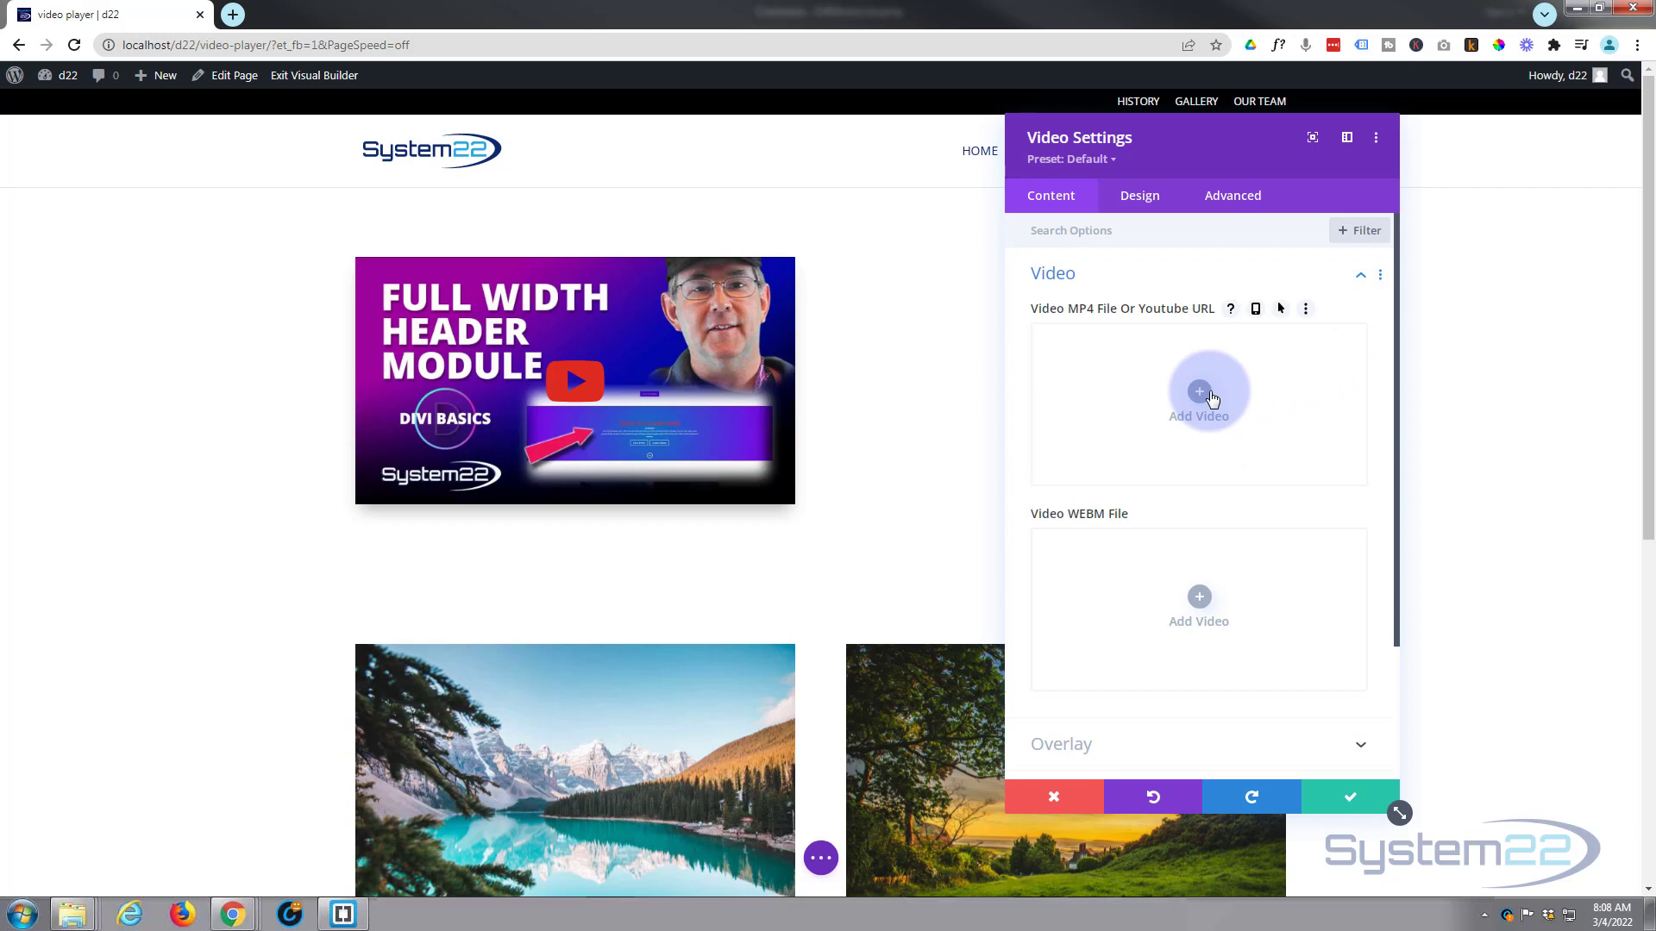
left_click(1199, 398)
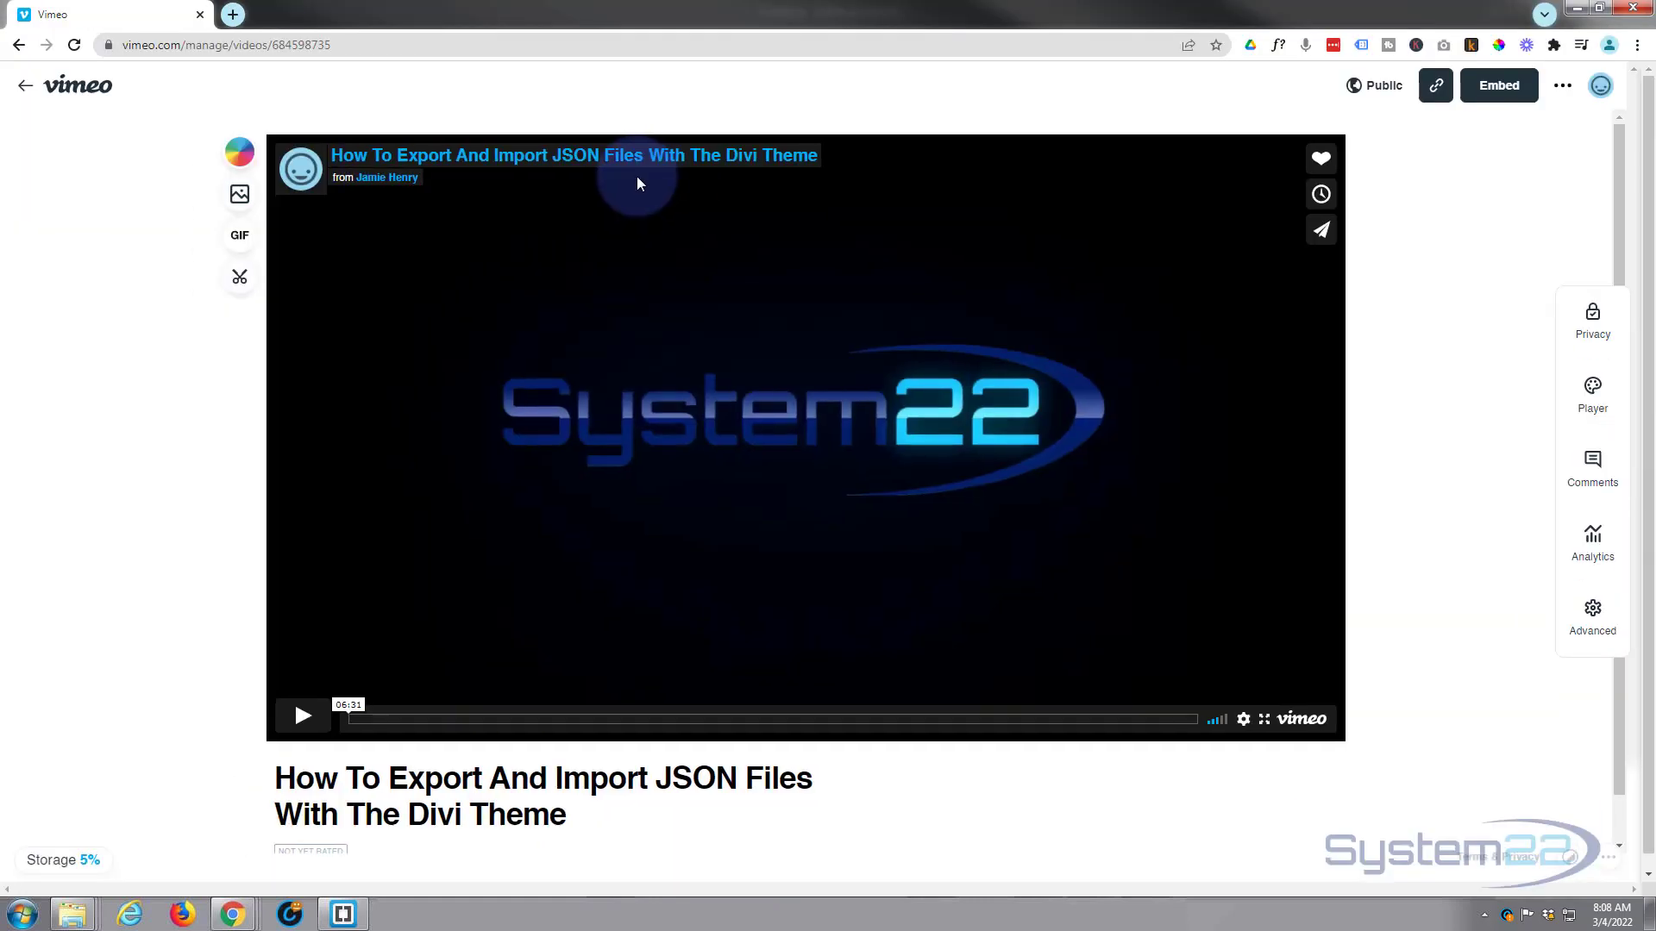
mouse_move(1321, 229)
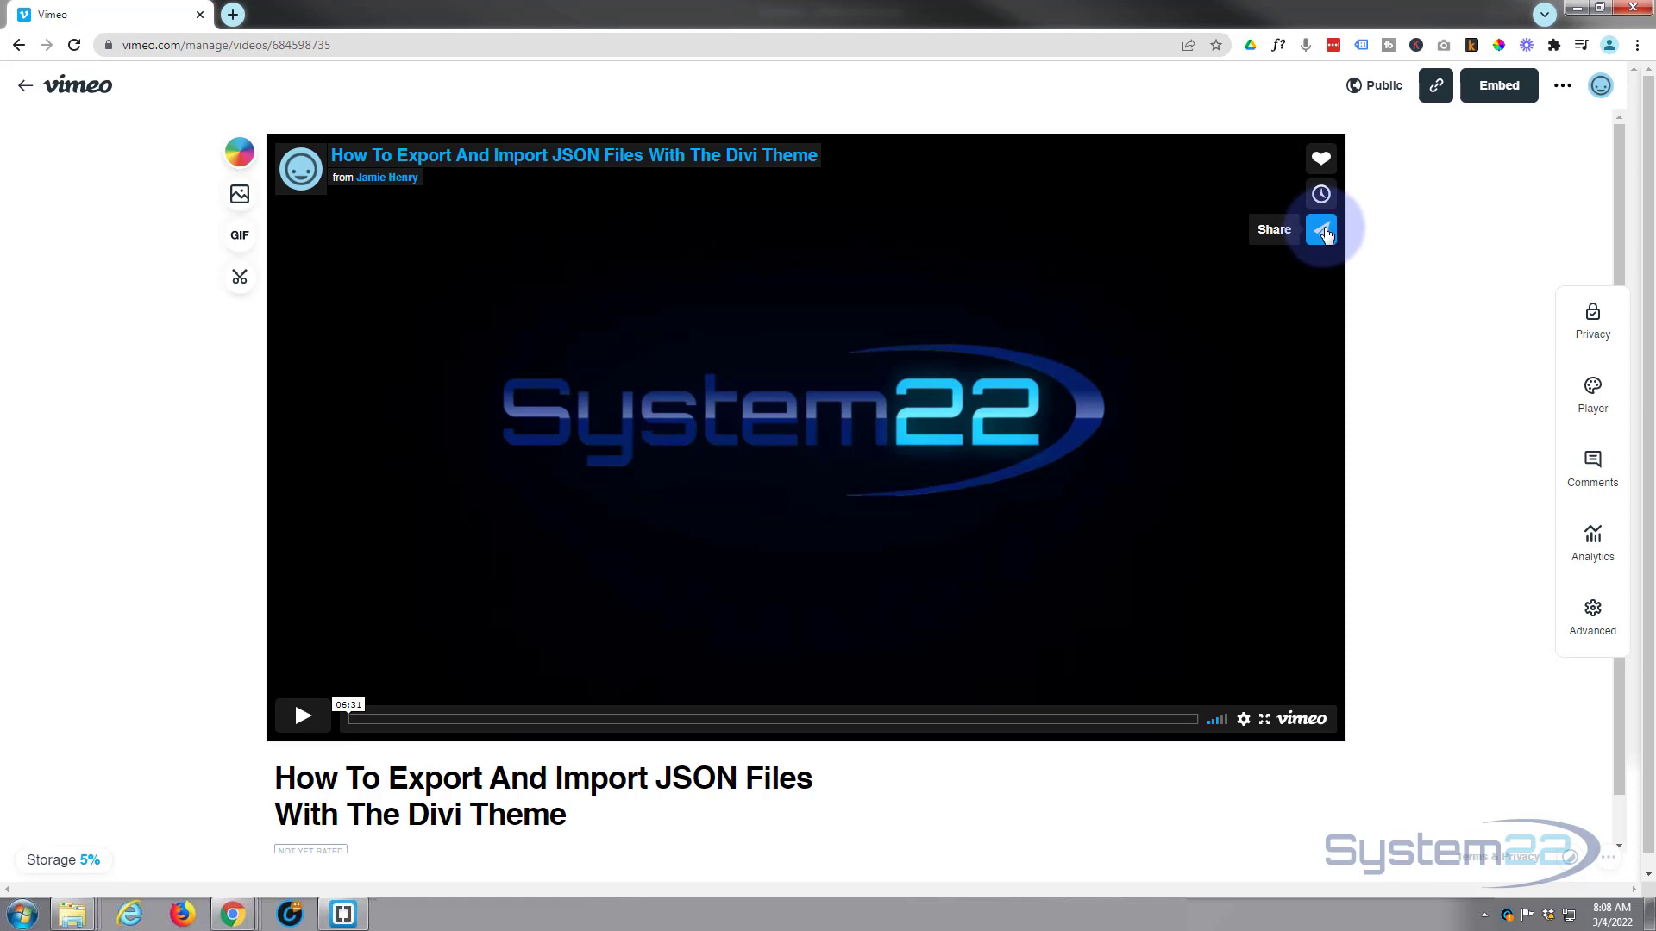
Copy the vimeo.com link address of the JSON export tutorial from its Share panel.
left_click(1321, 230)
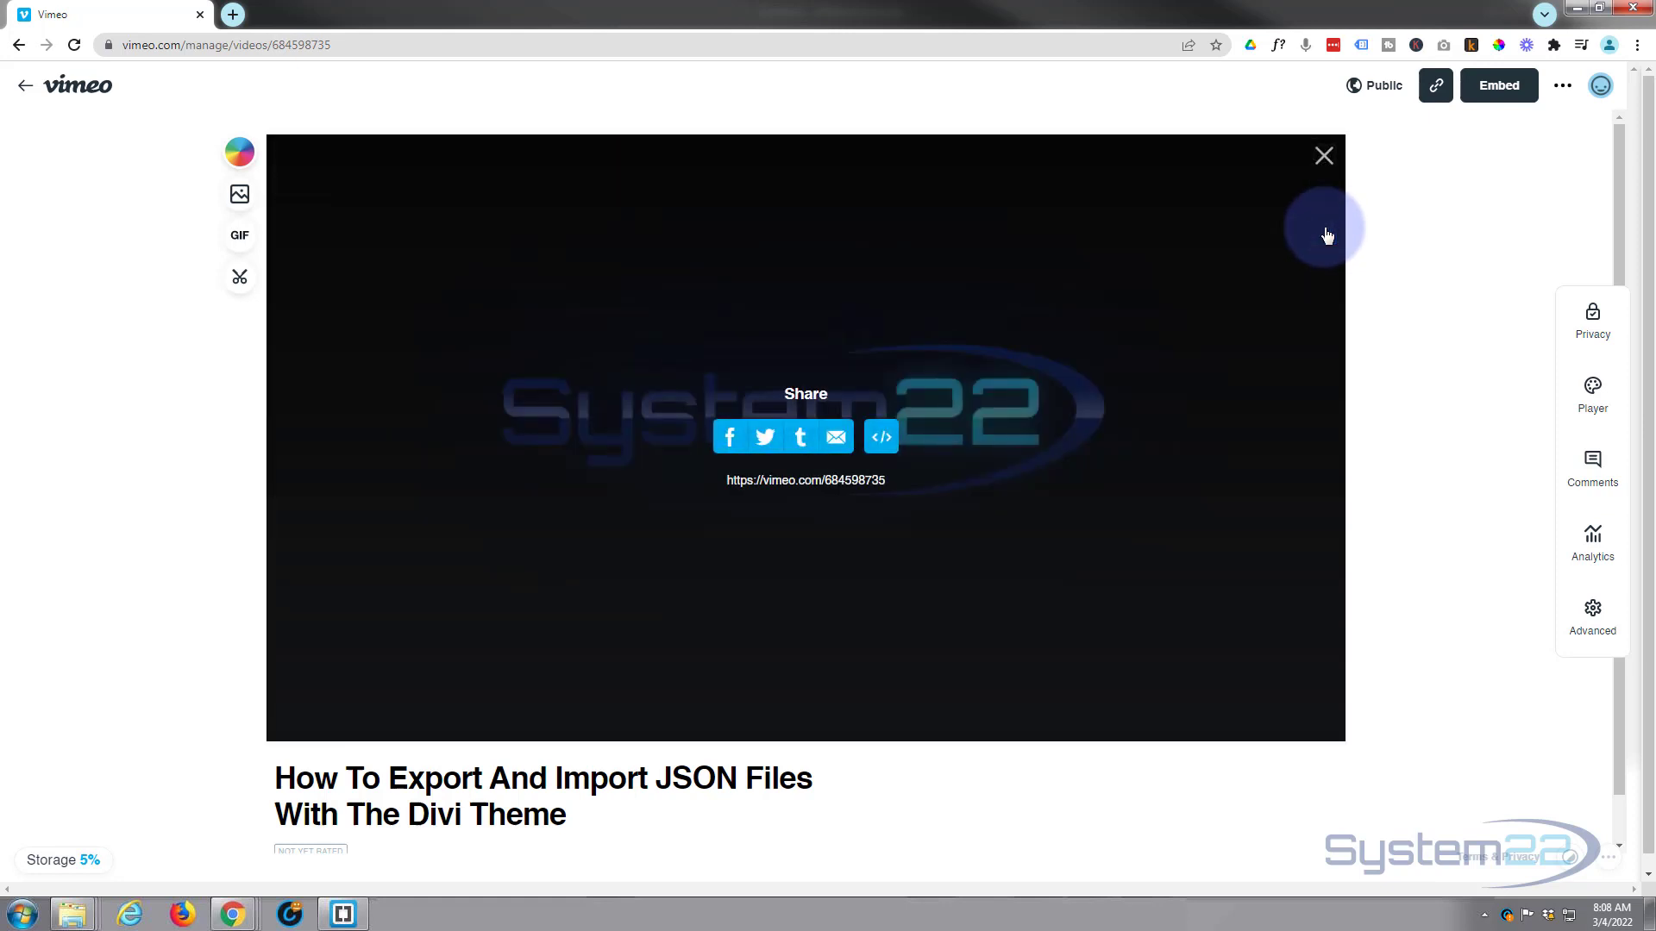
mouse_move(806, 479)
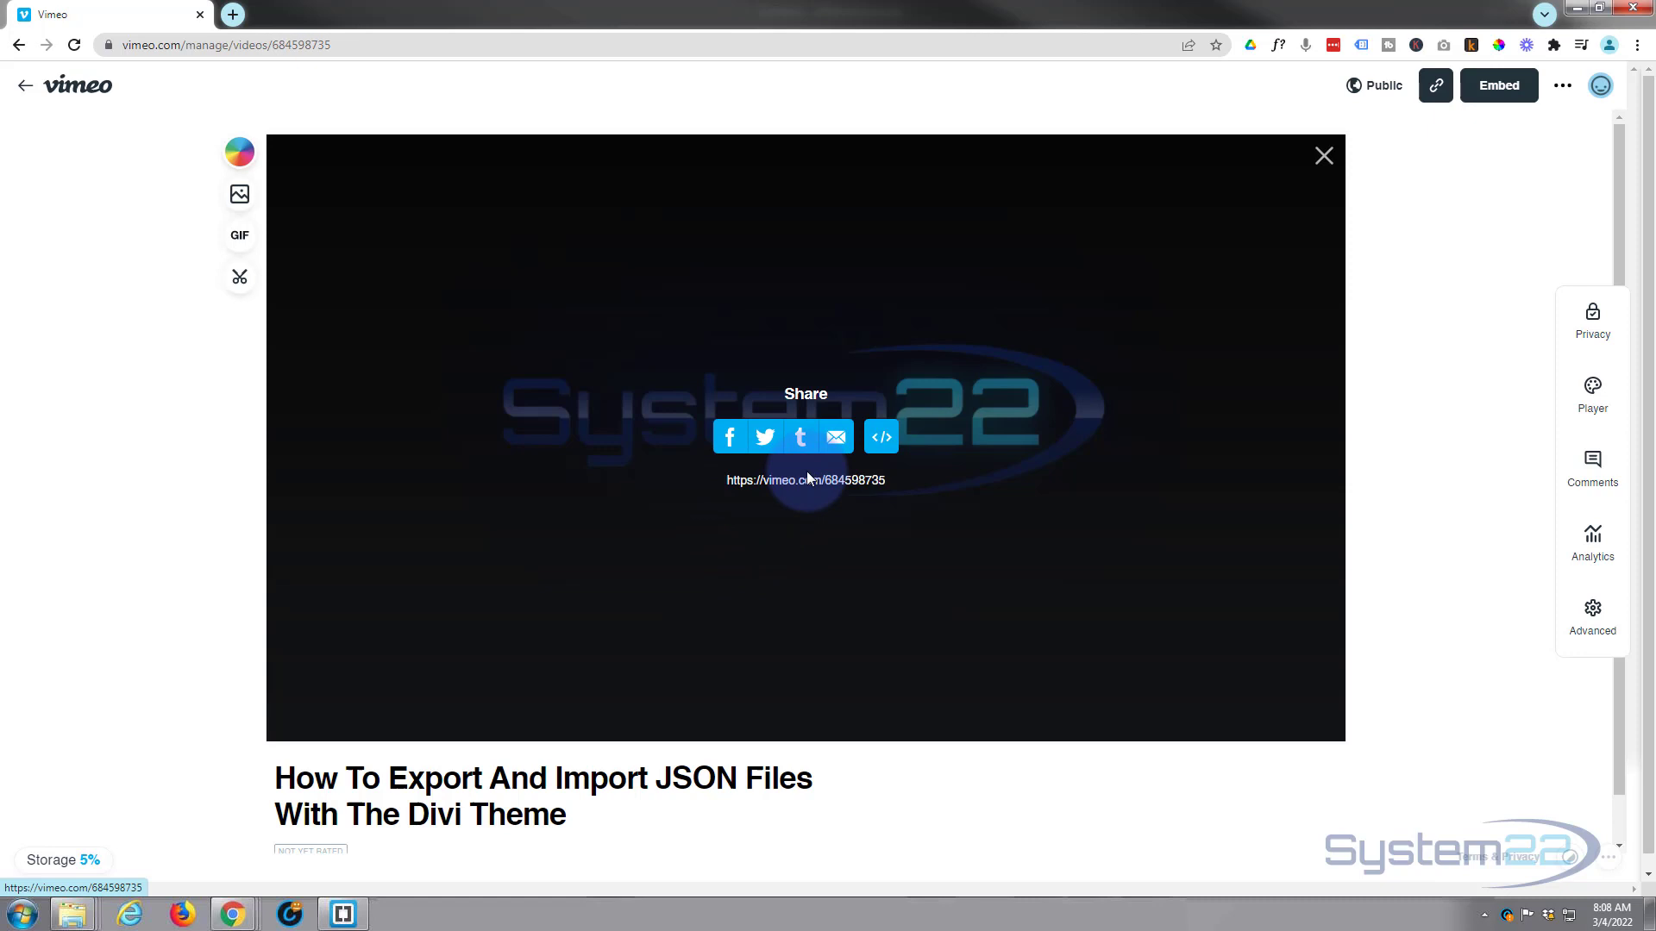
right_click(806, 479)
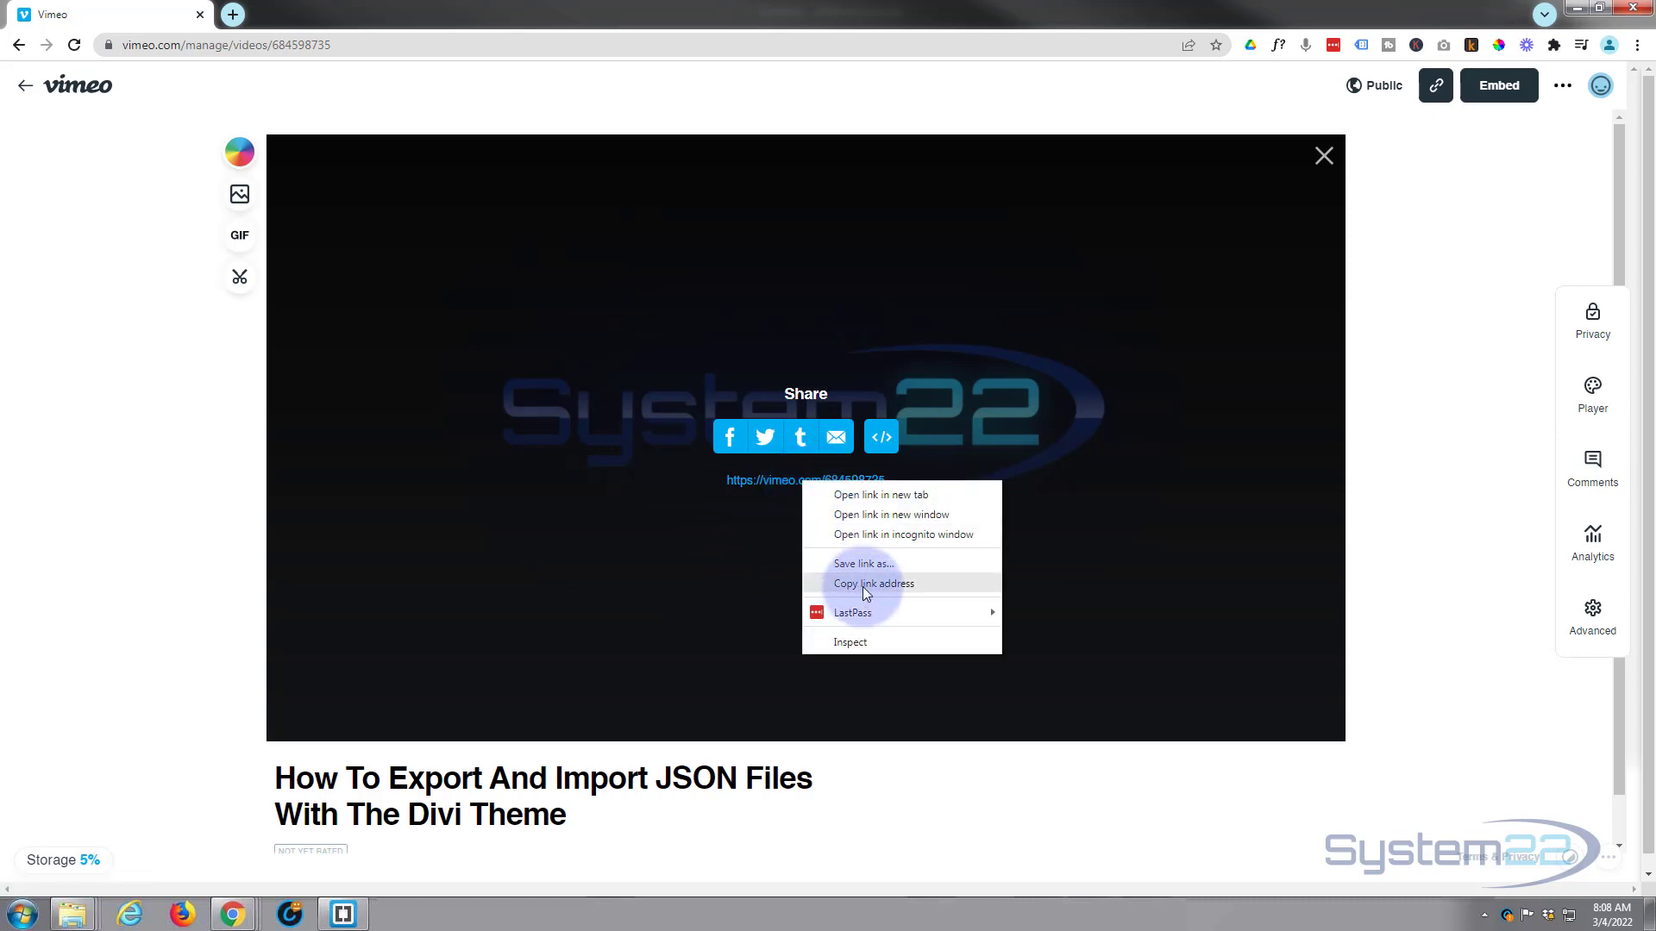
left_click(869, 583)
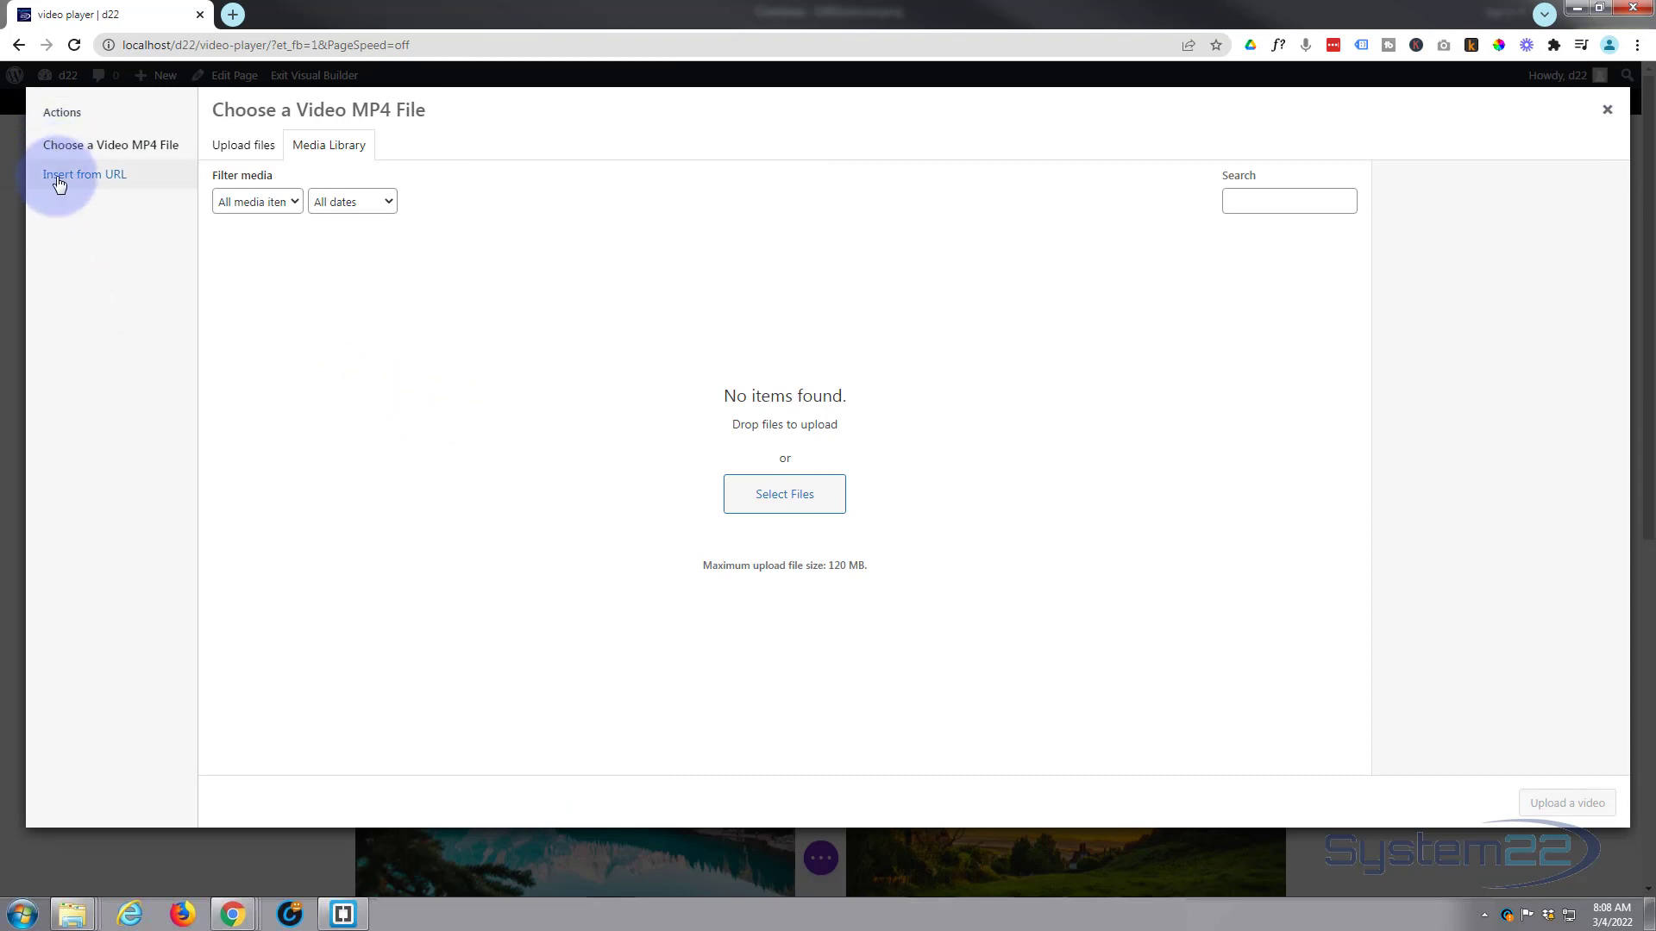
left_click(86, 174)
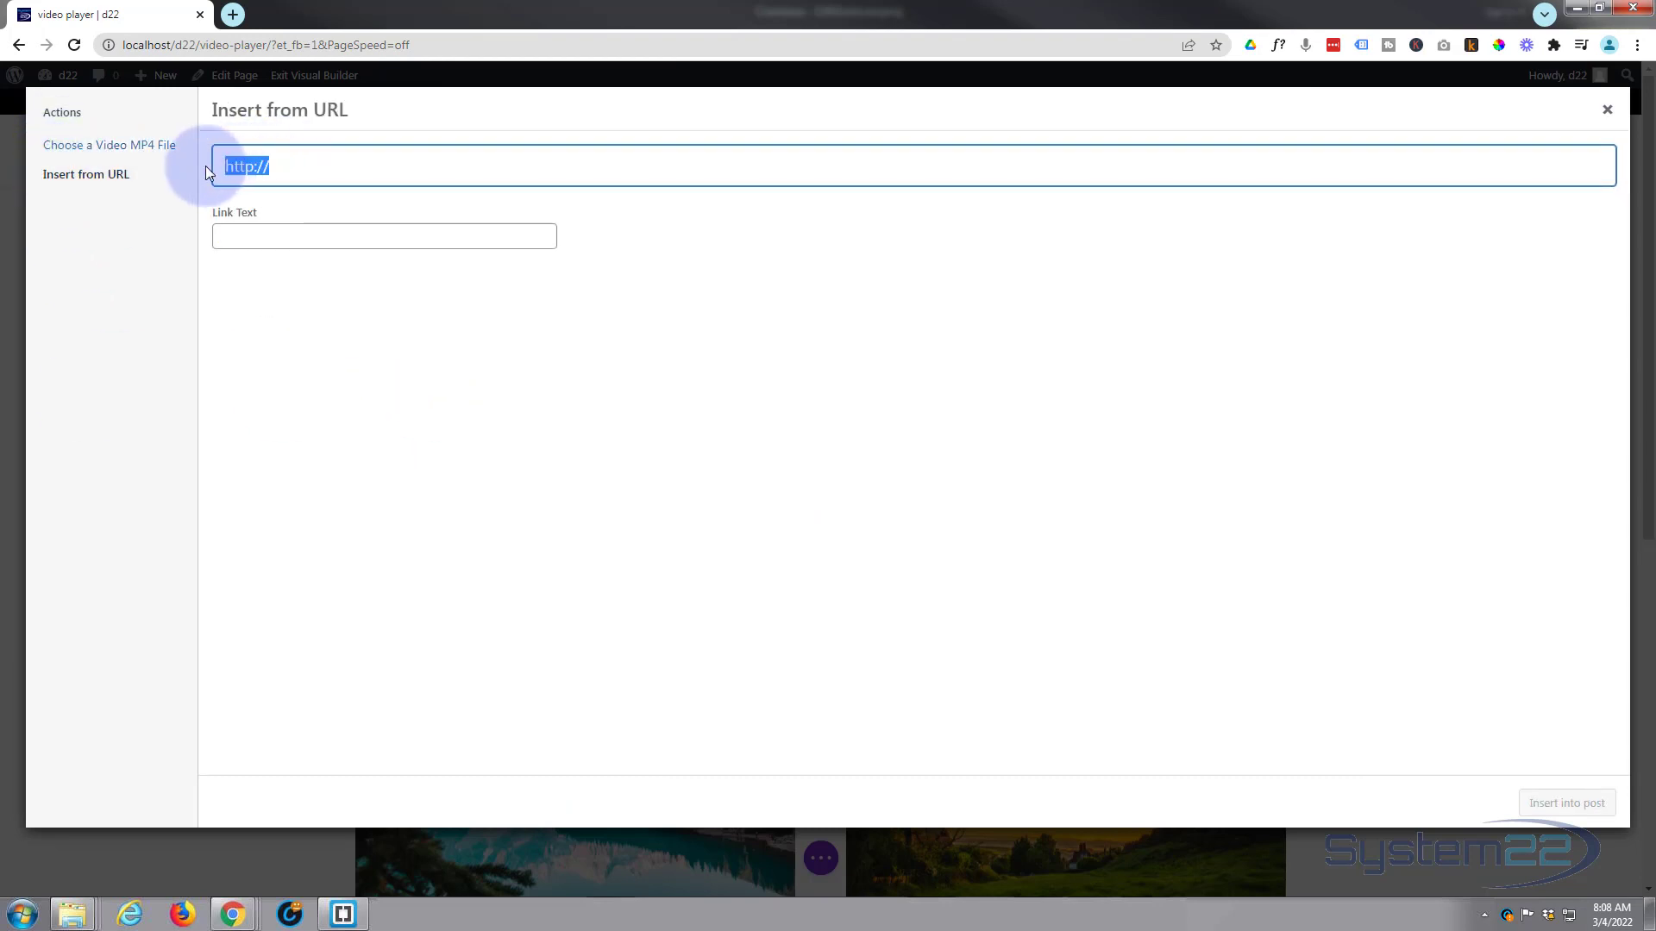
mouse_move(724, 238)
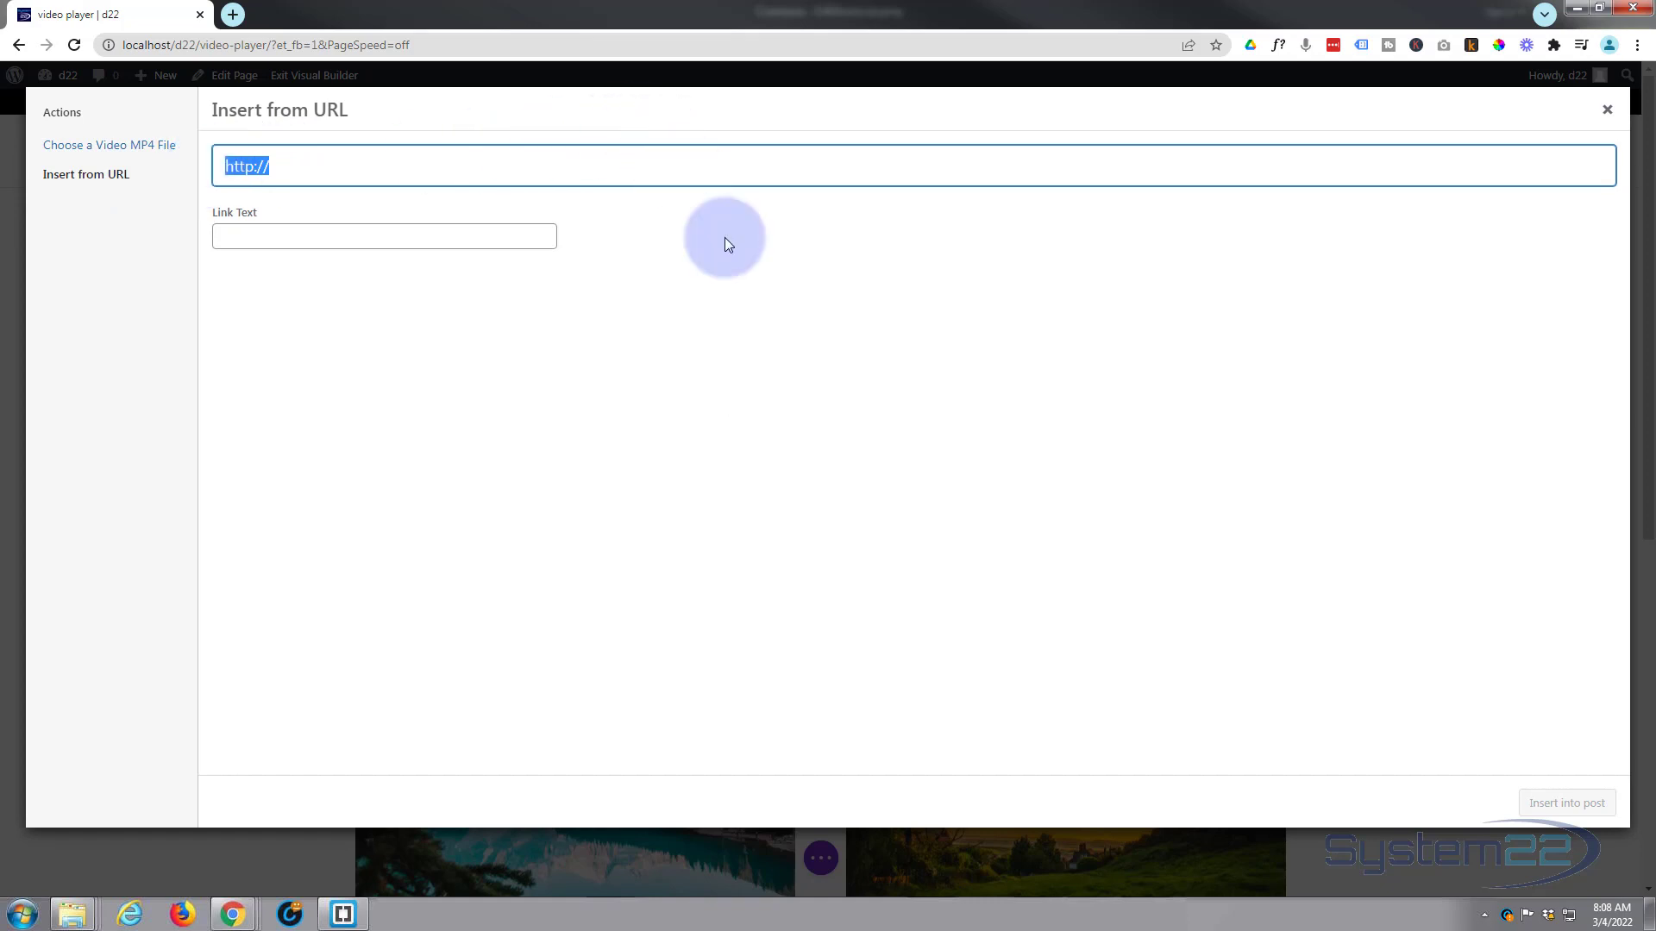
type("https://vimeo.com/684598735")
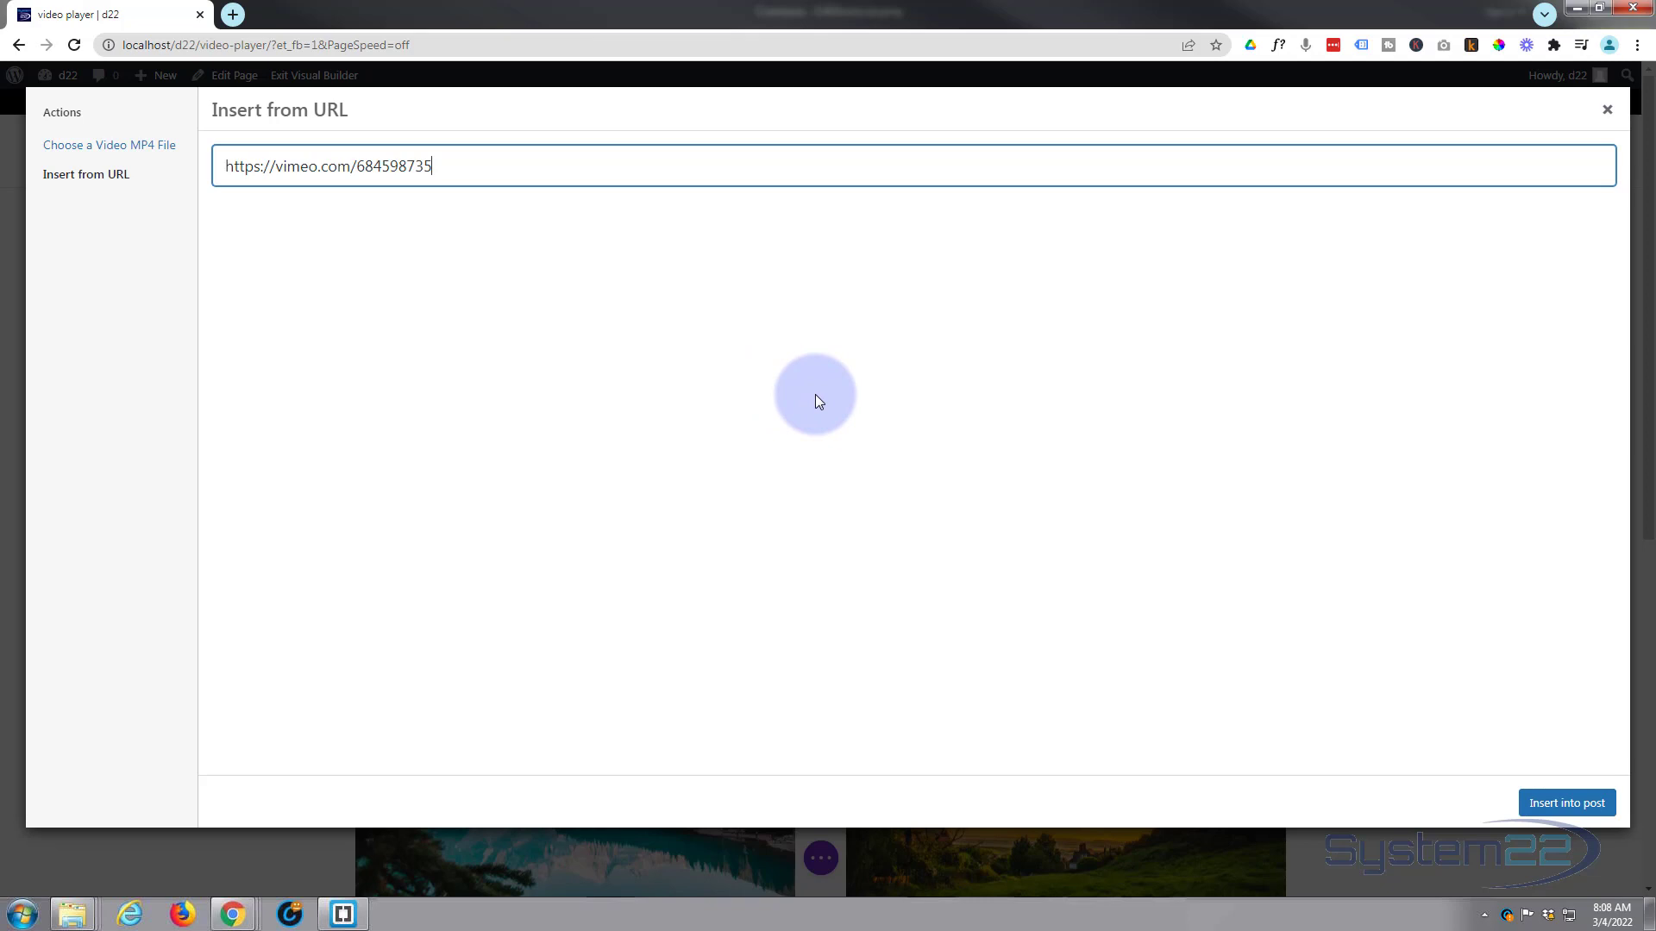
left_click(1566, 801)
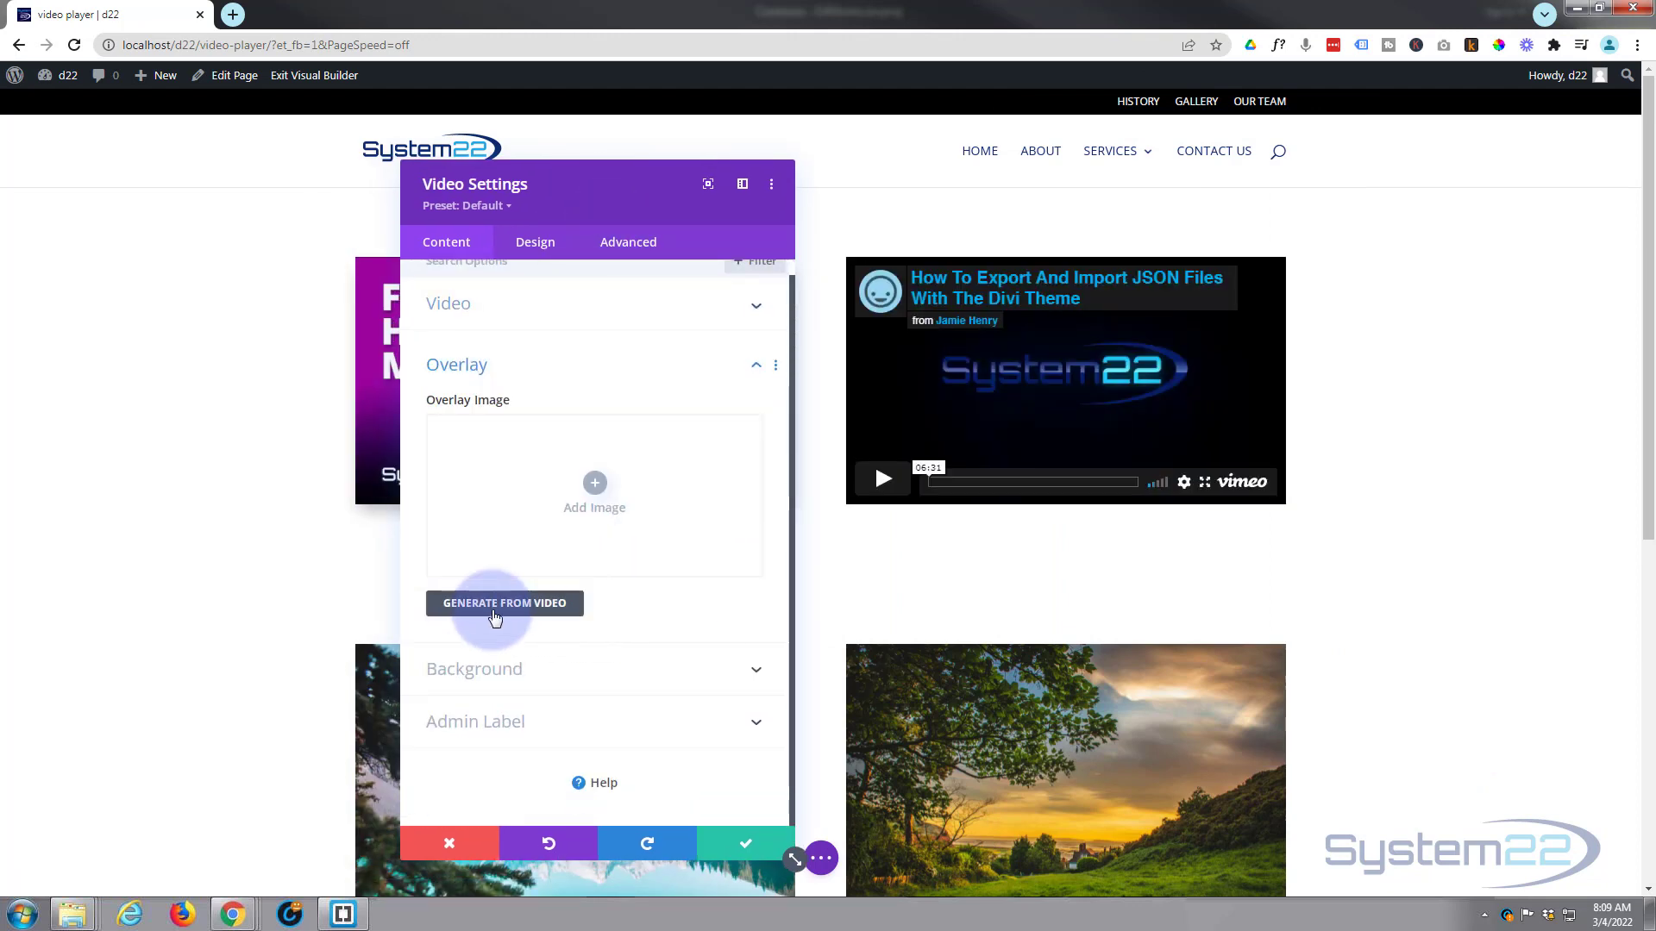
mouse_move(595, 482)
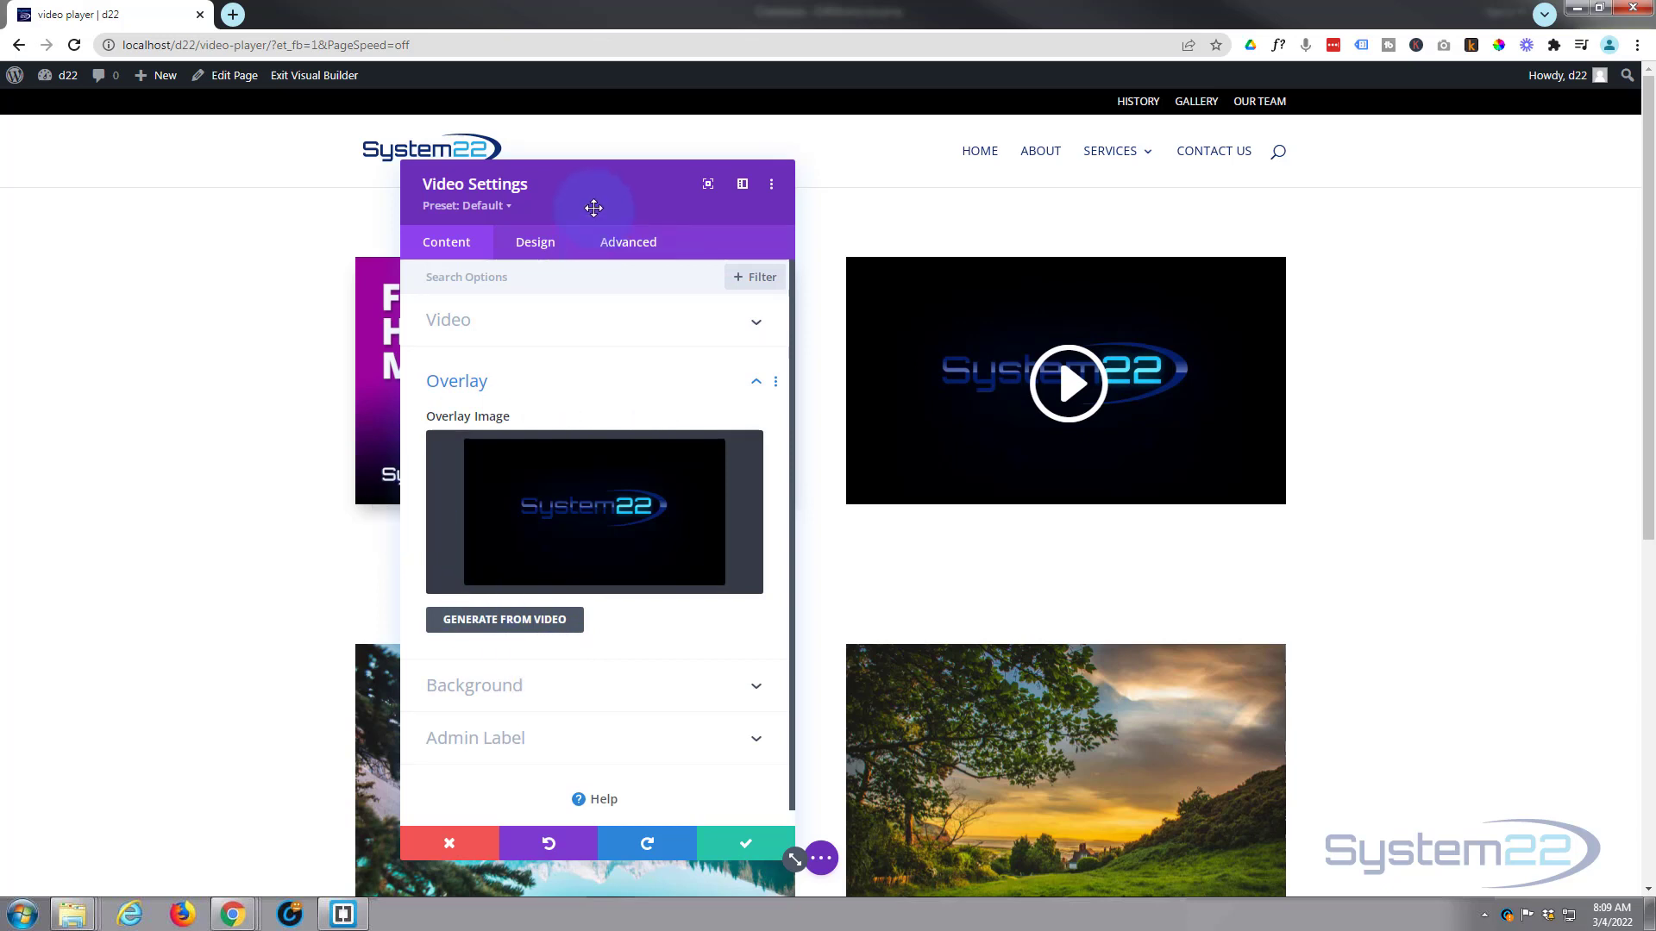
Move on to the Vimeo module's Design settings after generating the overlay from the video.
left_click(535, 241)
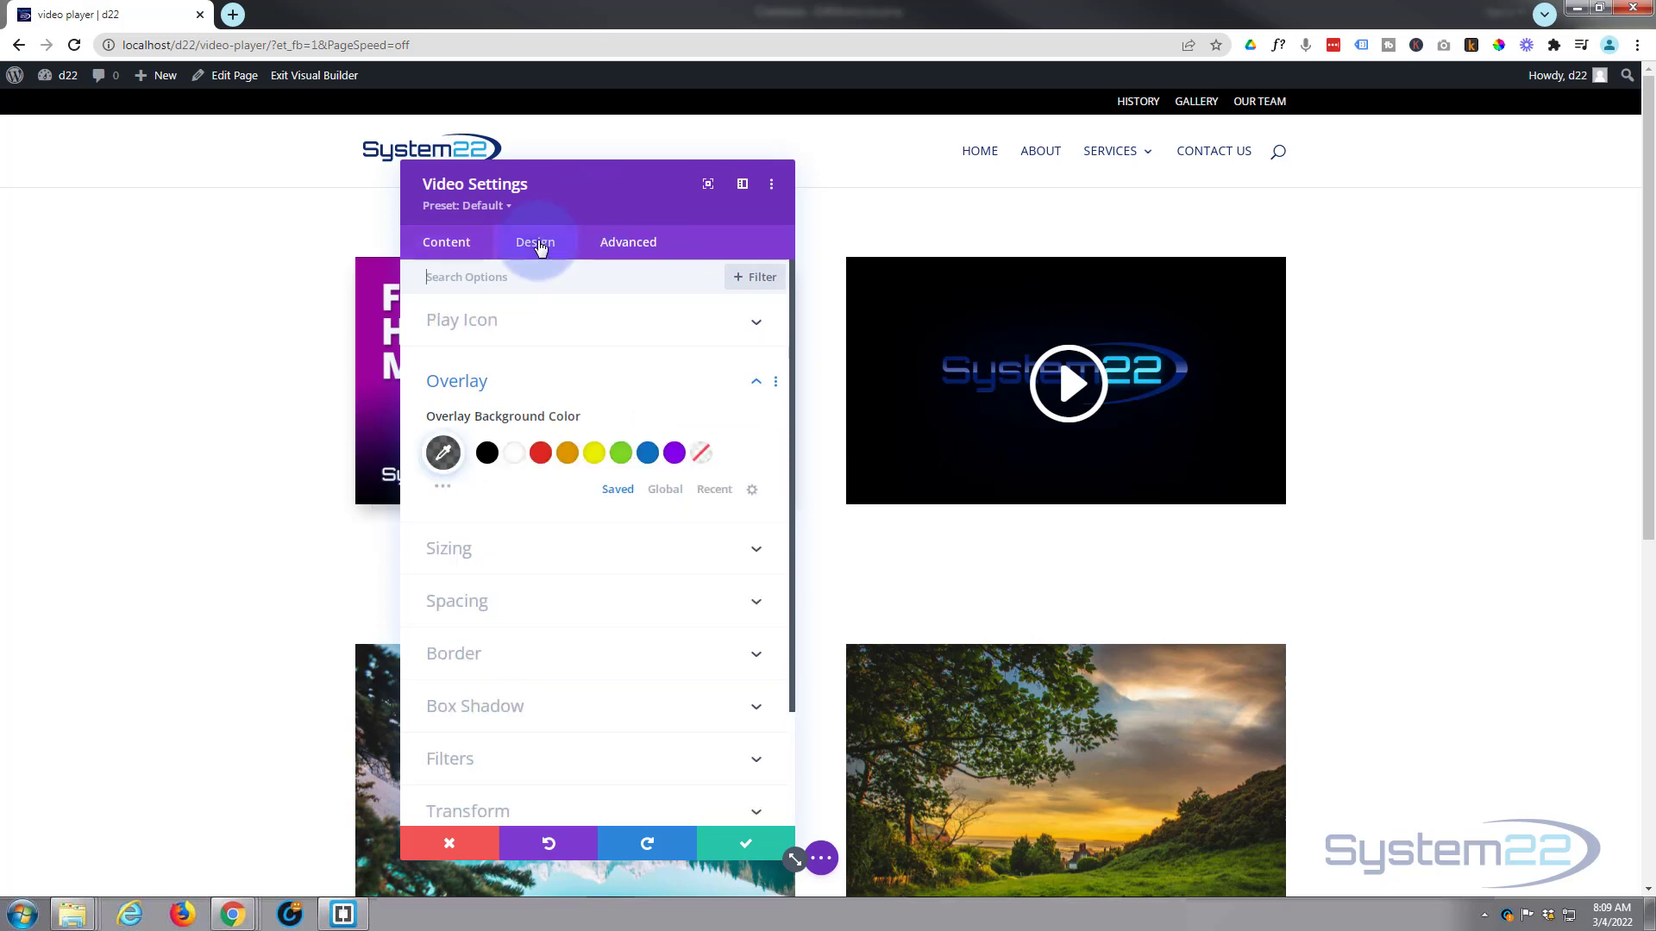
Under Play Icon, search 'play', choose the play-button icon and the blue colour swatch.
left_click(463, 321)
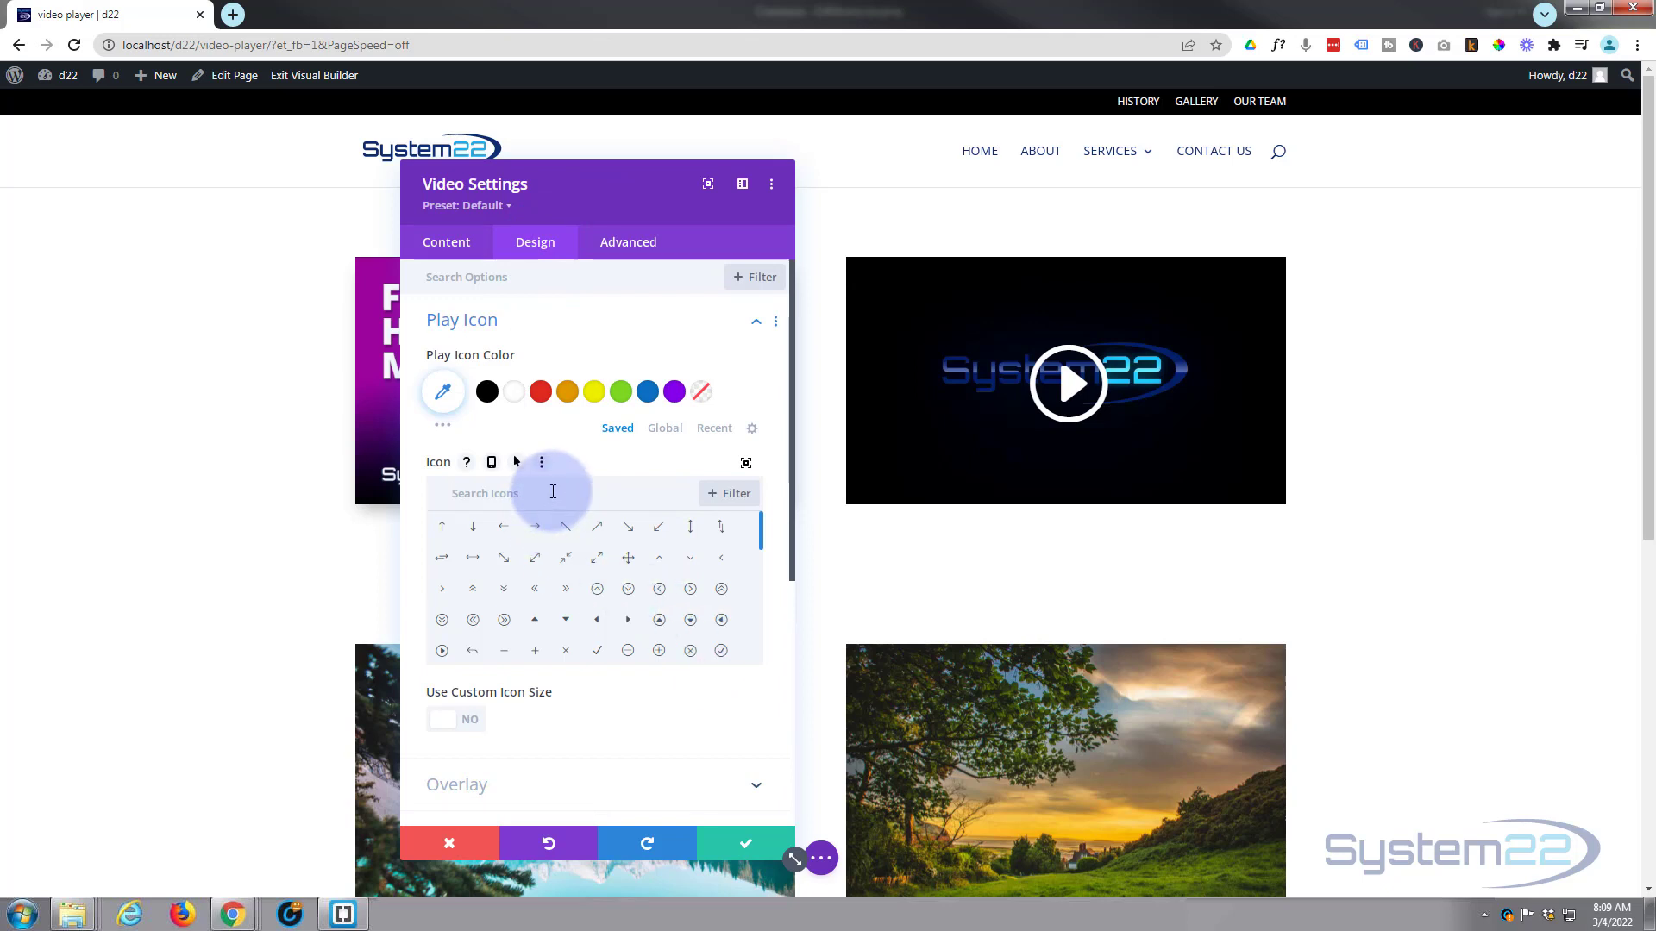
type("play")
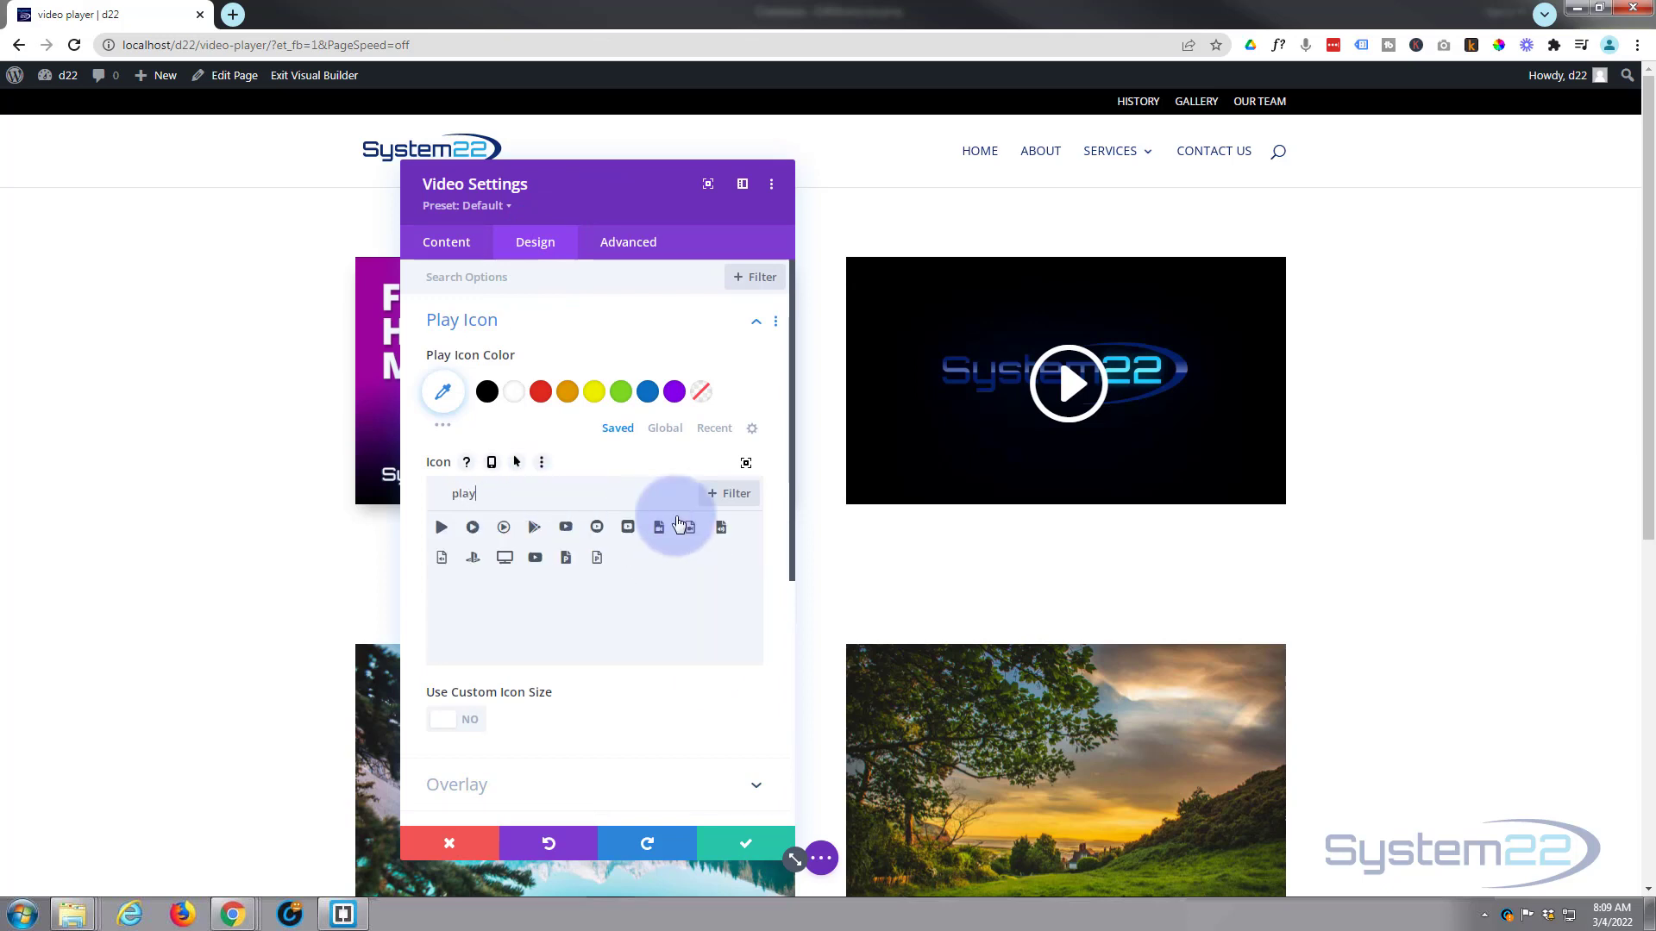
left_click(565, 528)
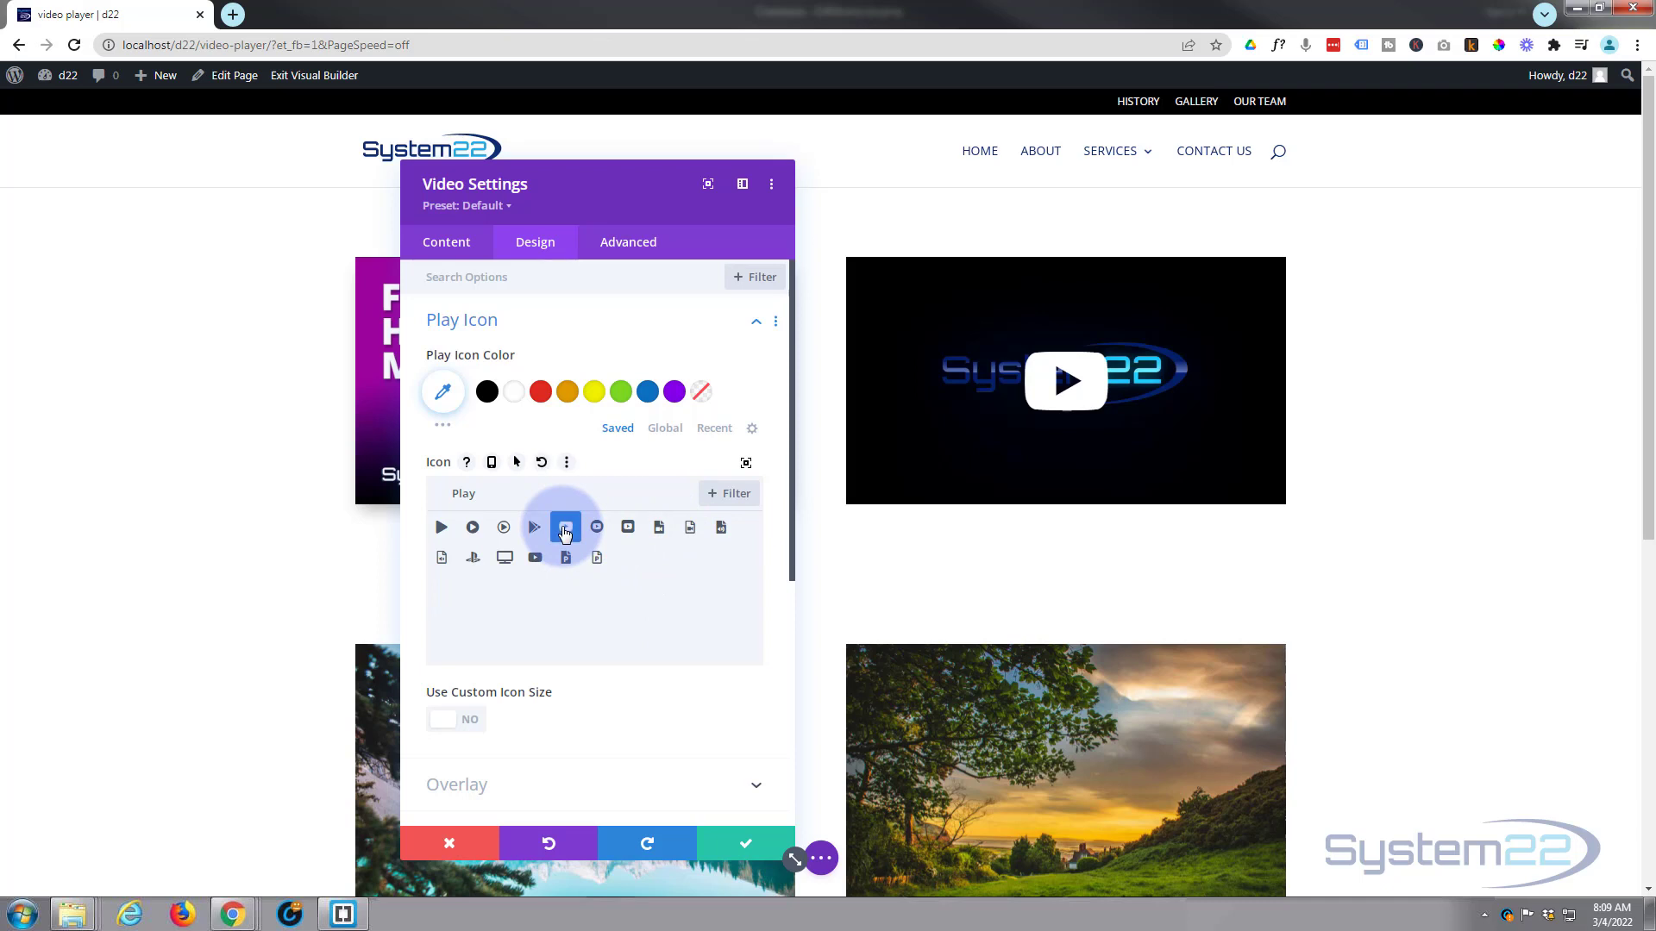
left_click(646, 392)
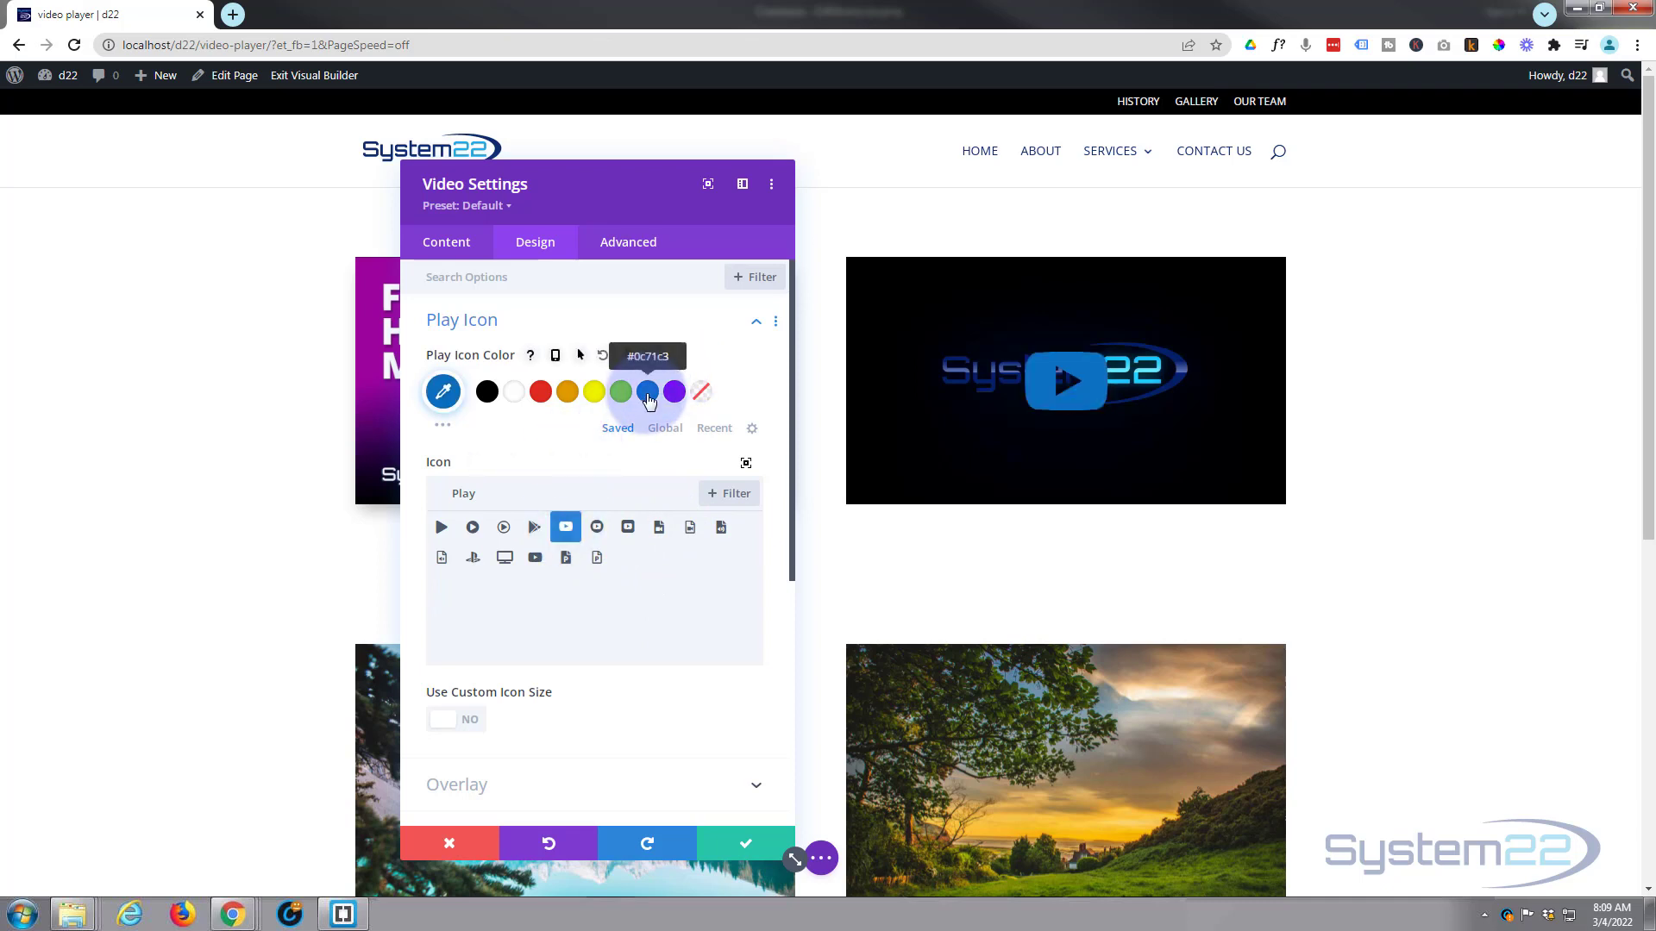
left_click(444, 391)
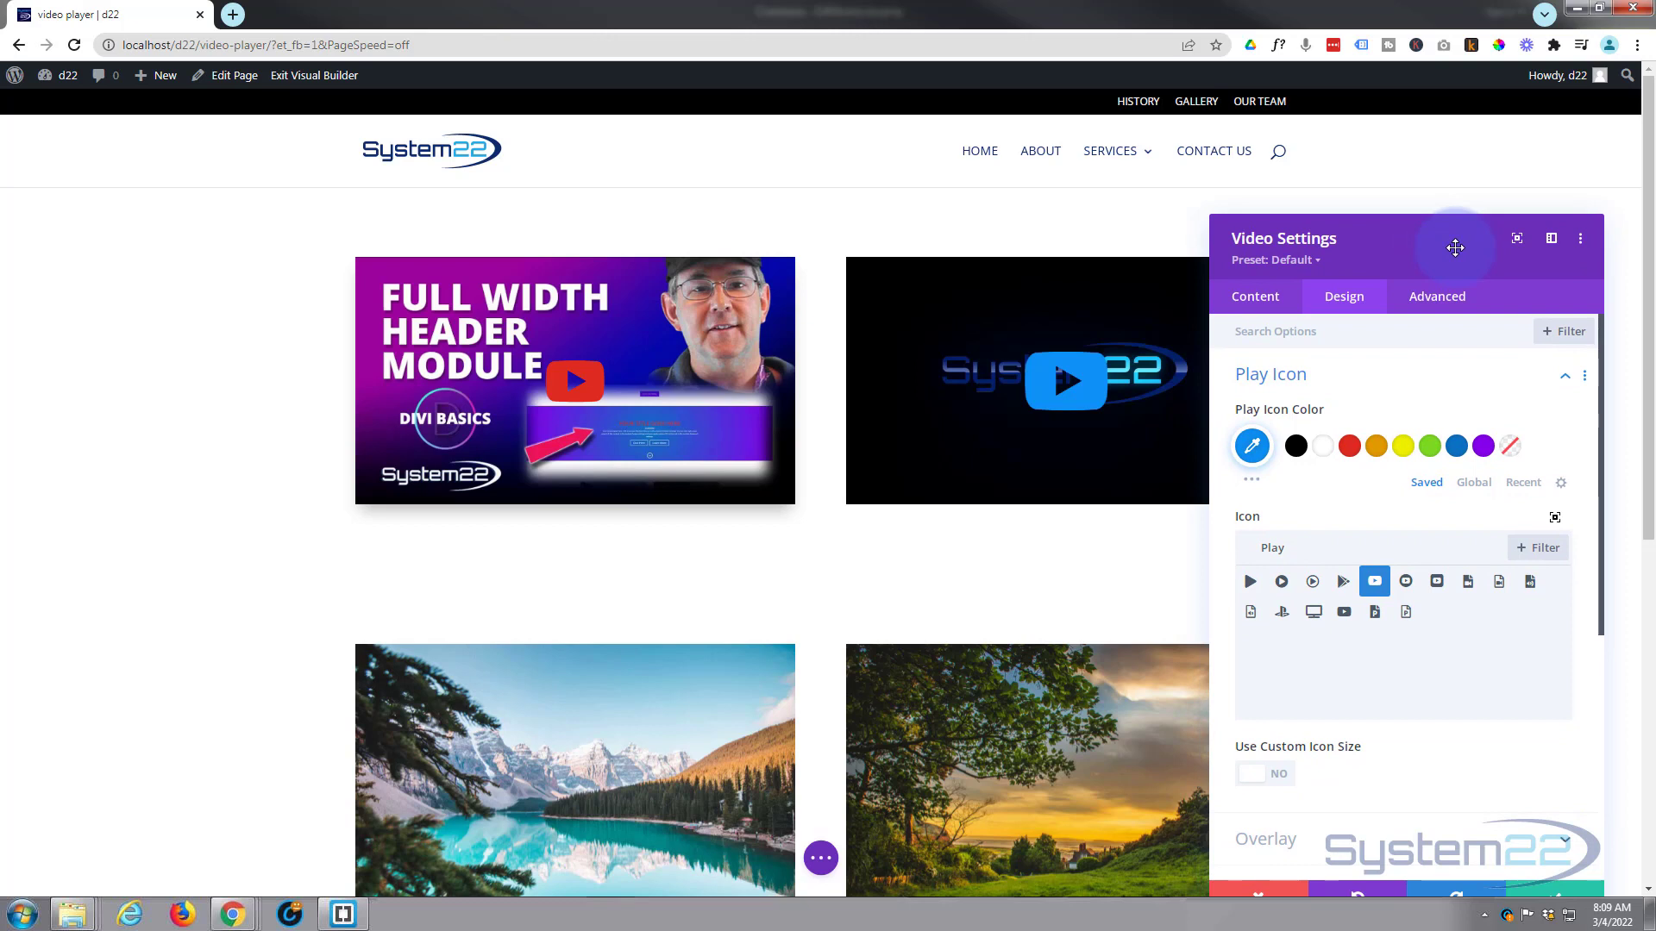
Enable Use Custom Icon Size at 73px for the play icon and save the module settings.
left_click(1264, 772)
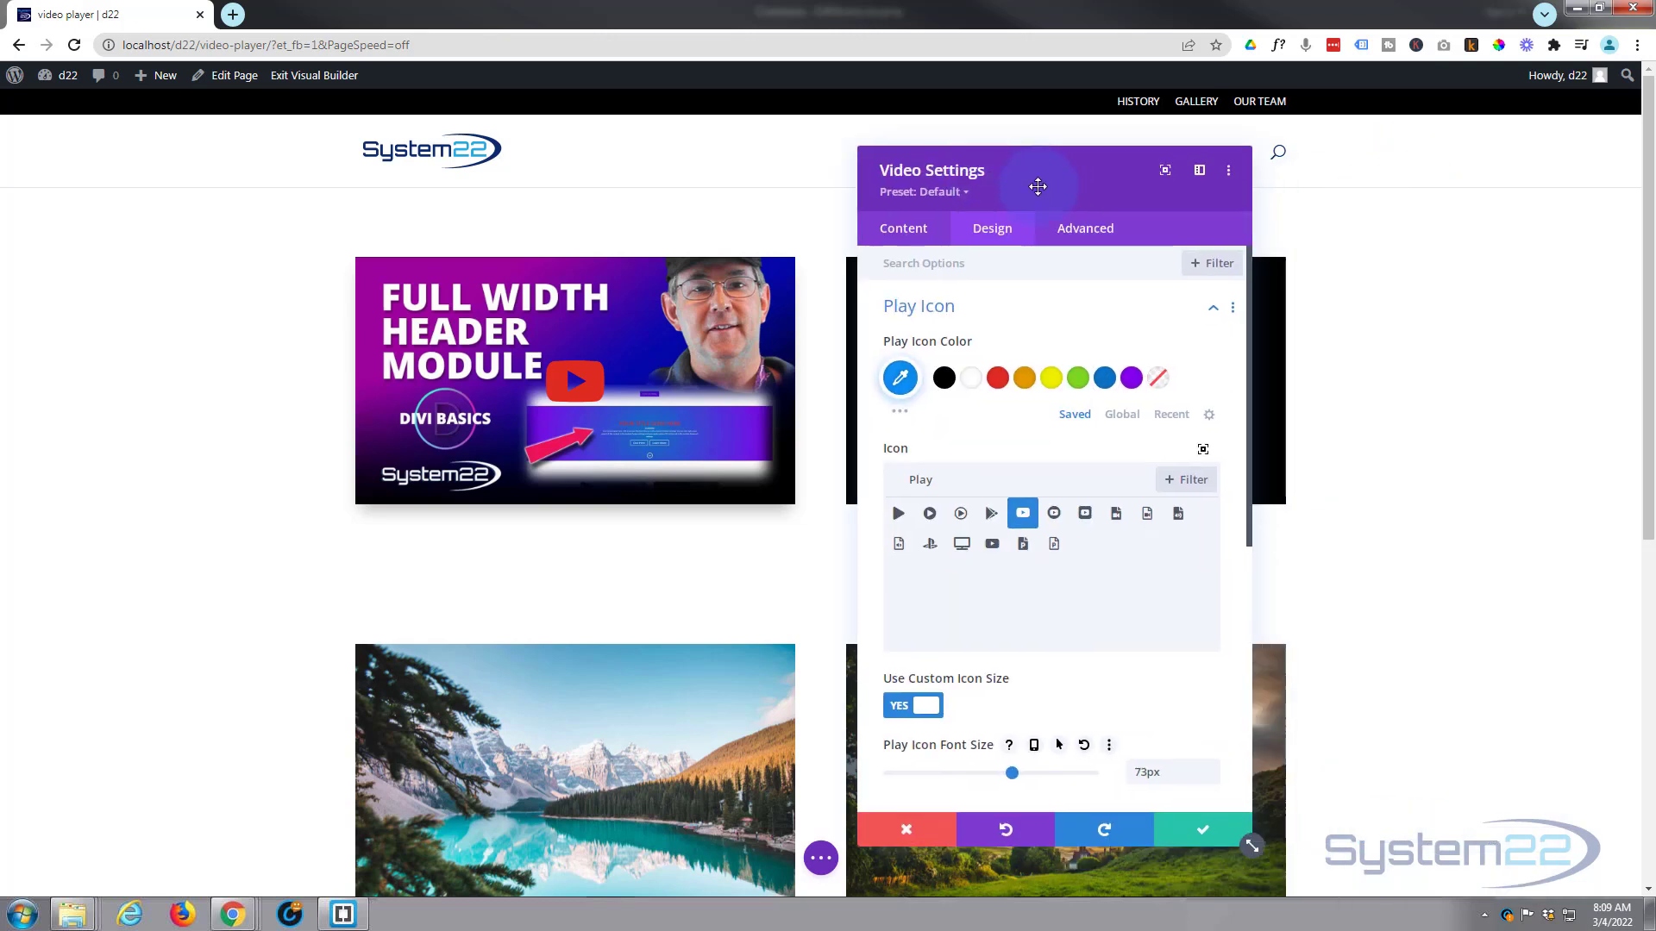
scroll("down", 3)
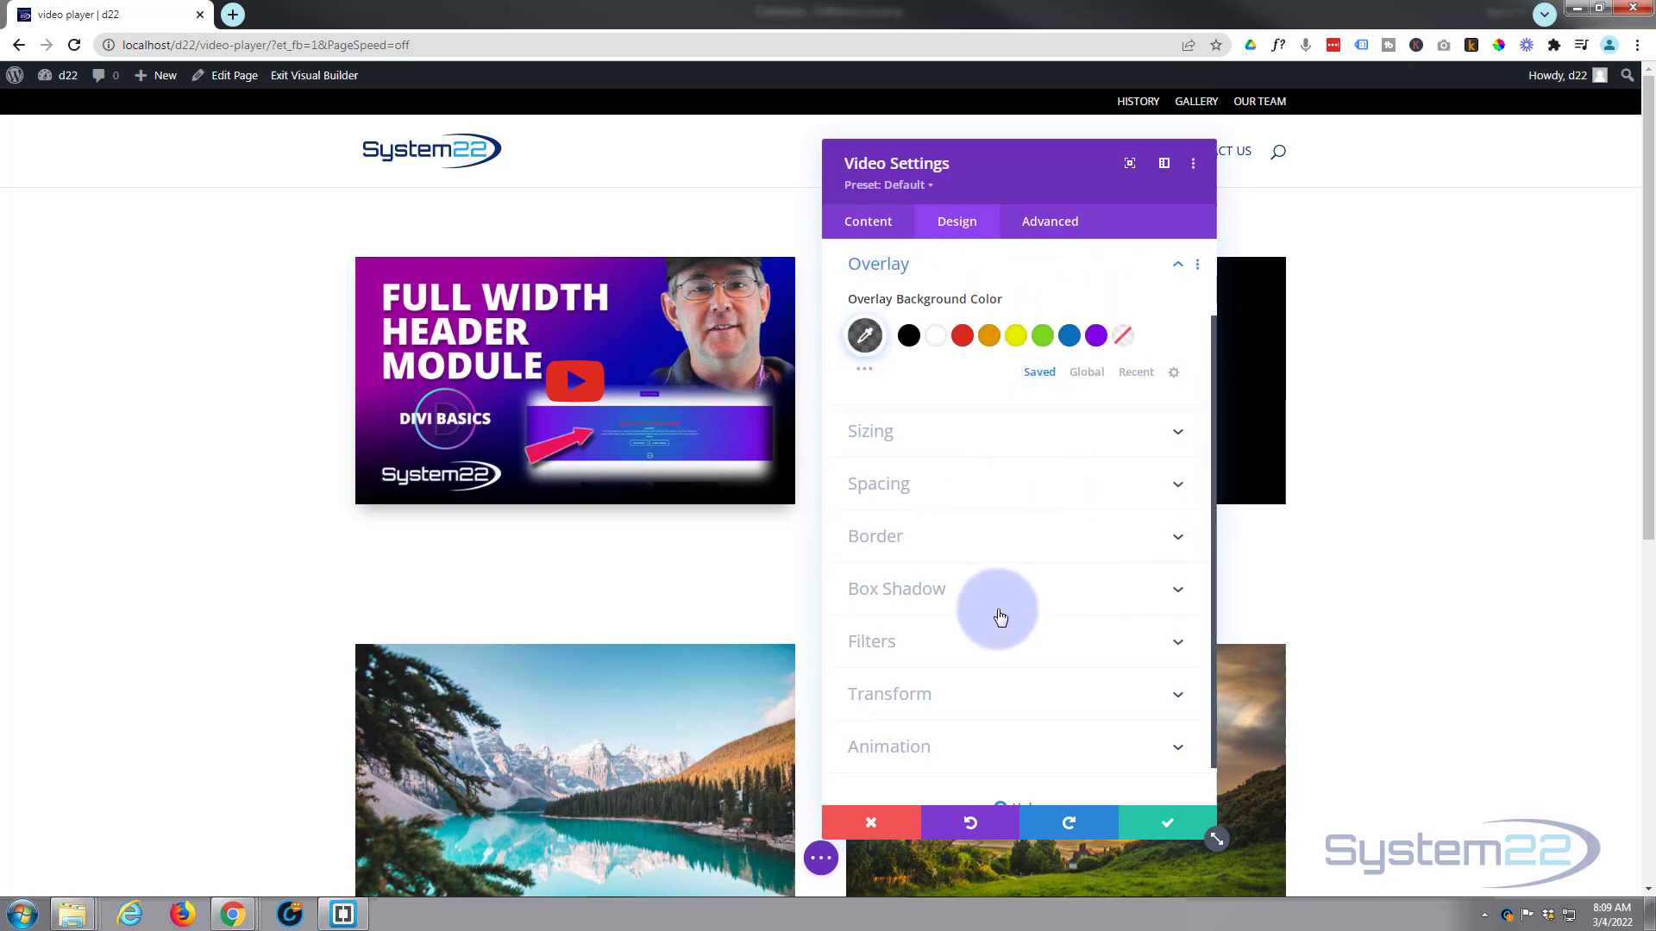
left_click(869, 823)
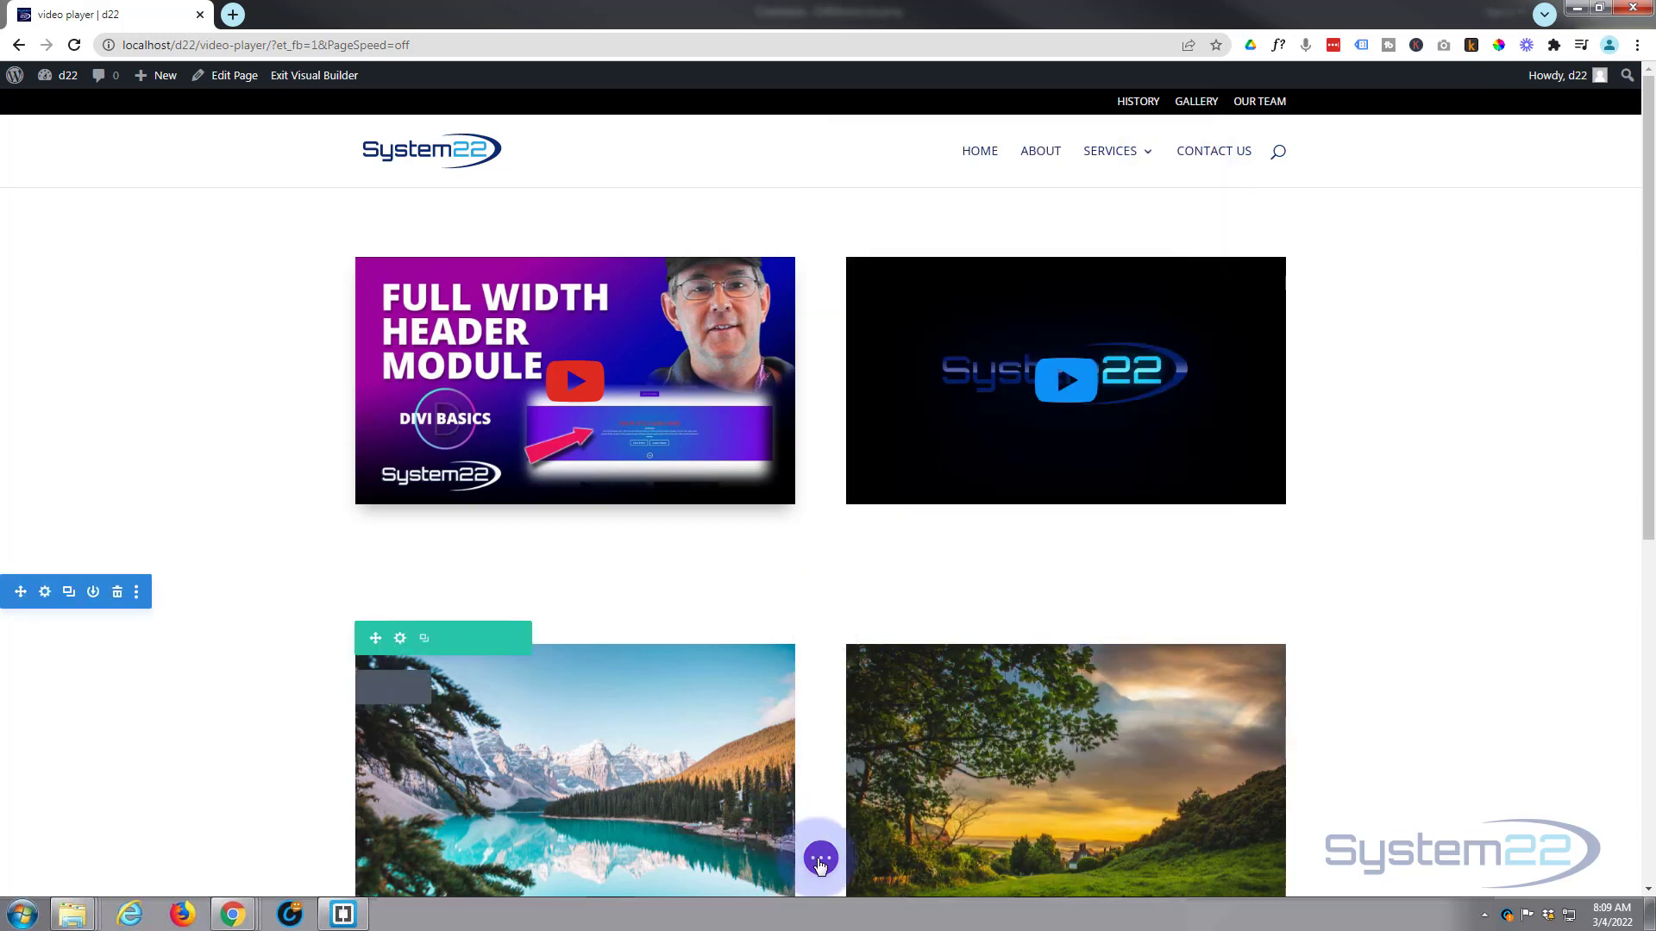
Save via the page options and use Exit Visual Builder to reach the live page.
left_click(821, 857)
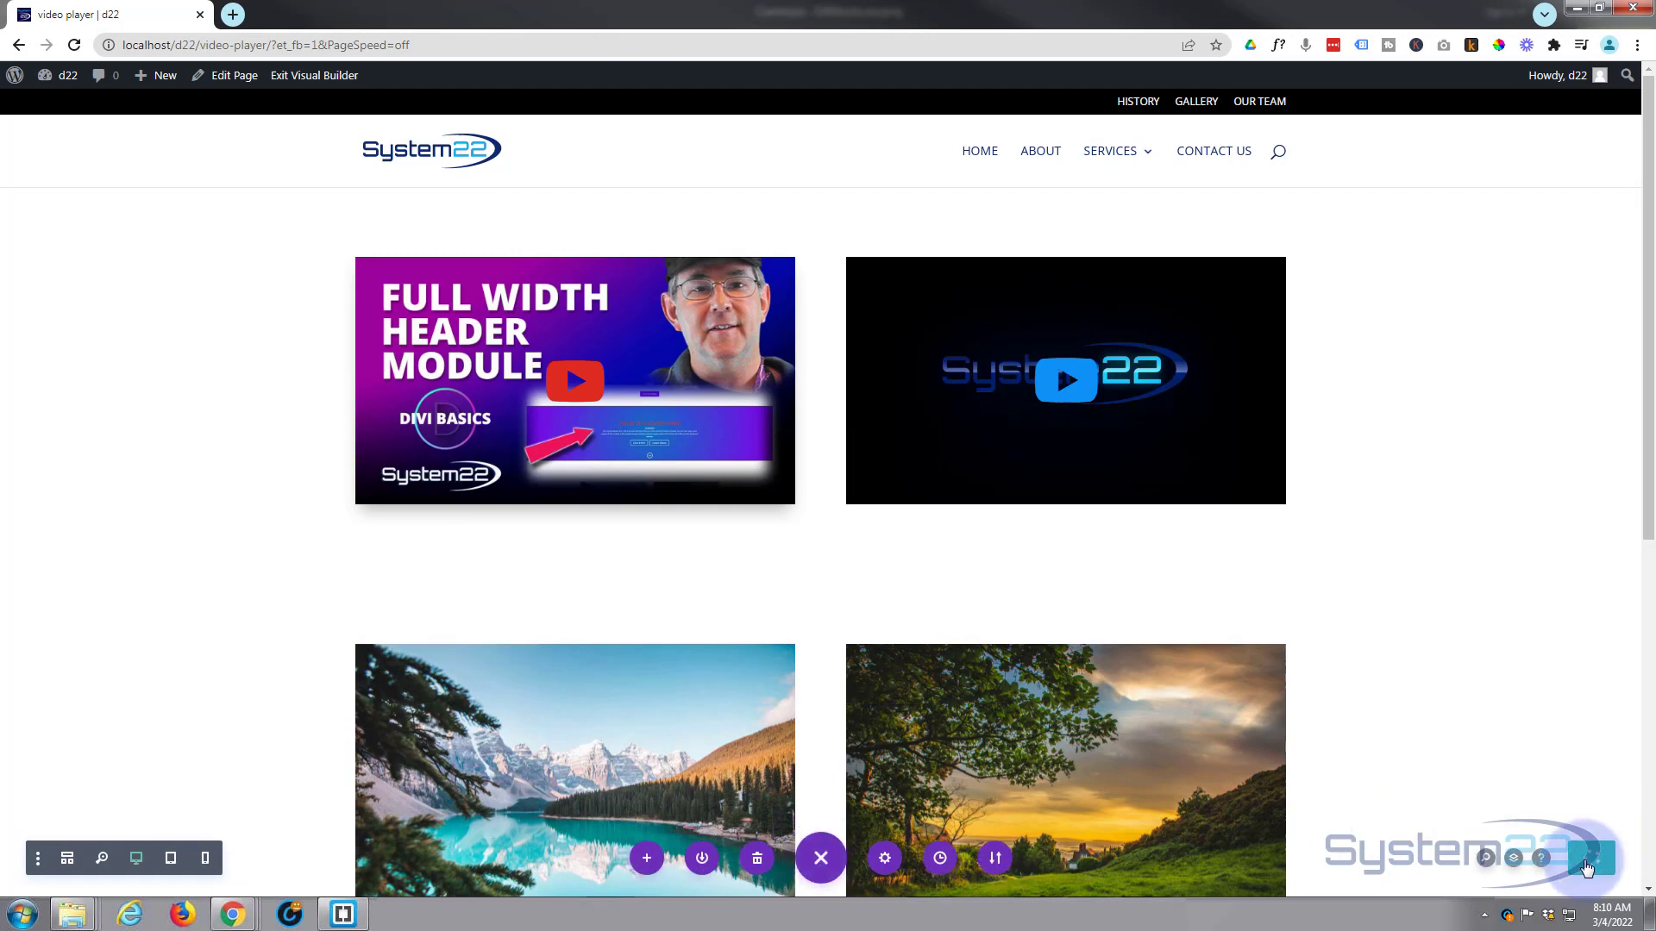
mouse_move(347, 10)
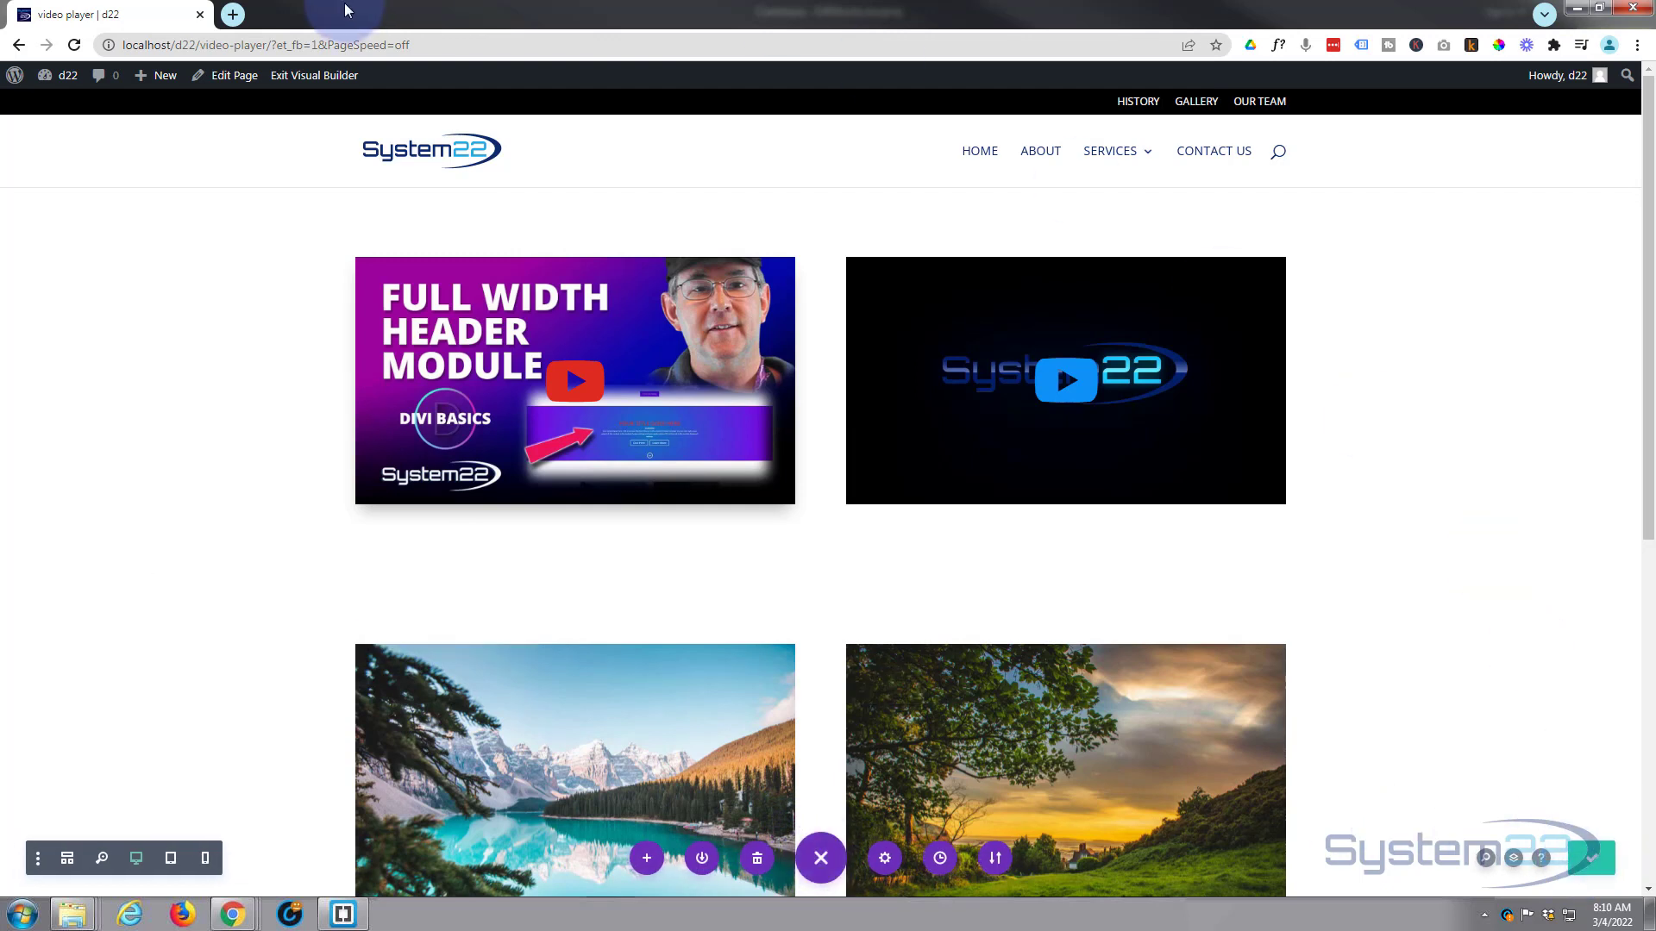
left_click(314, 74)
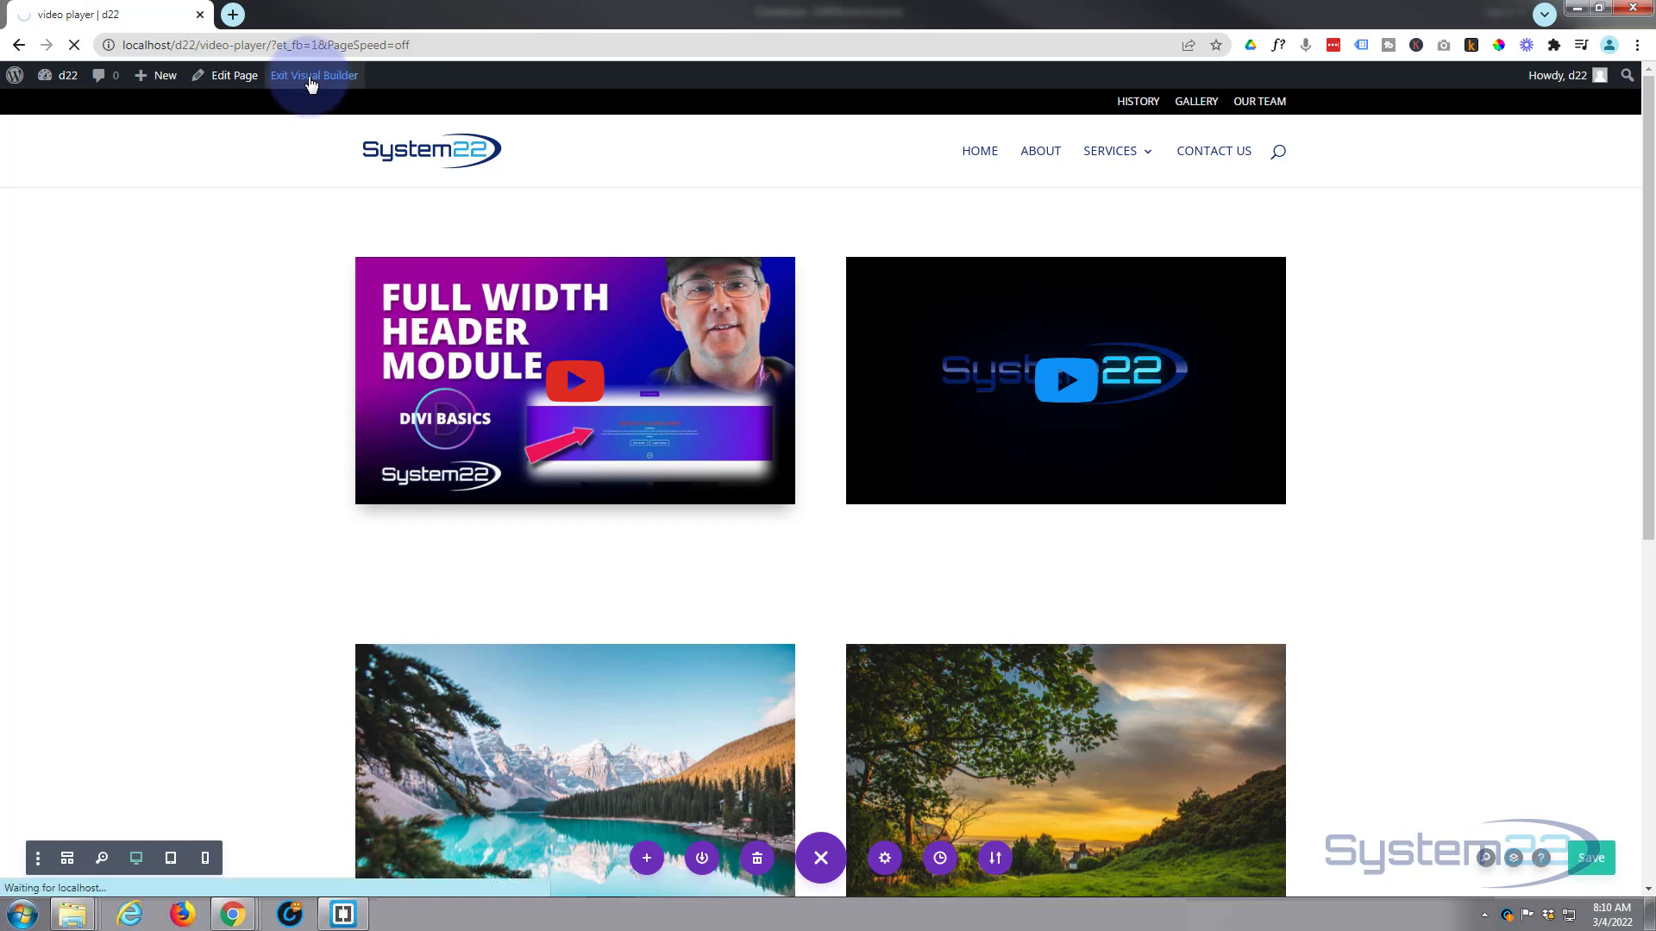
left_click(312, 74)
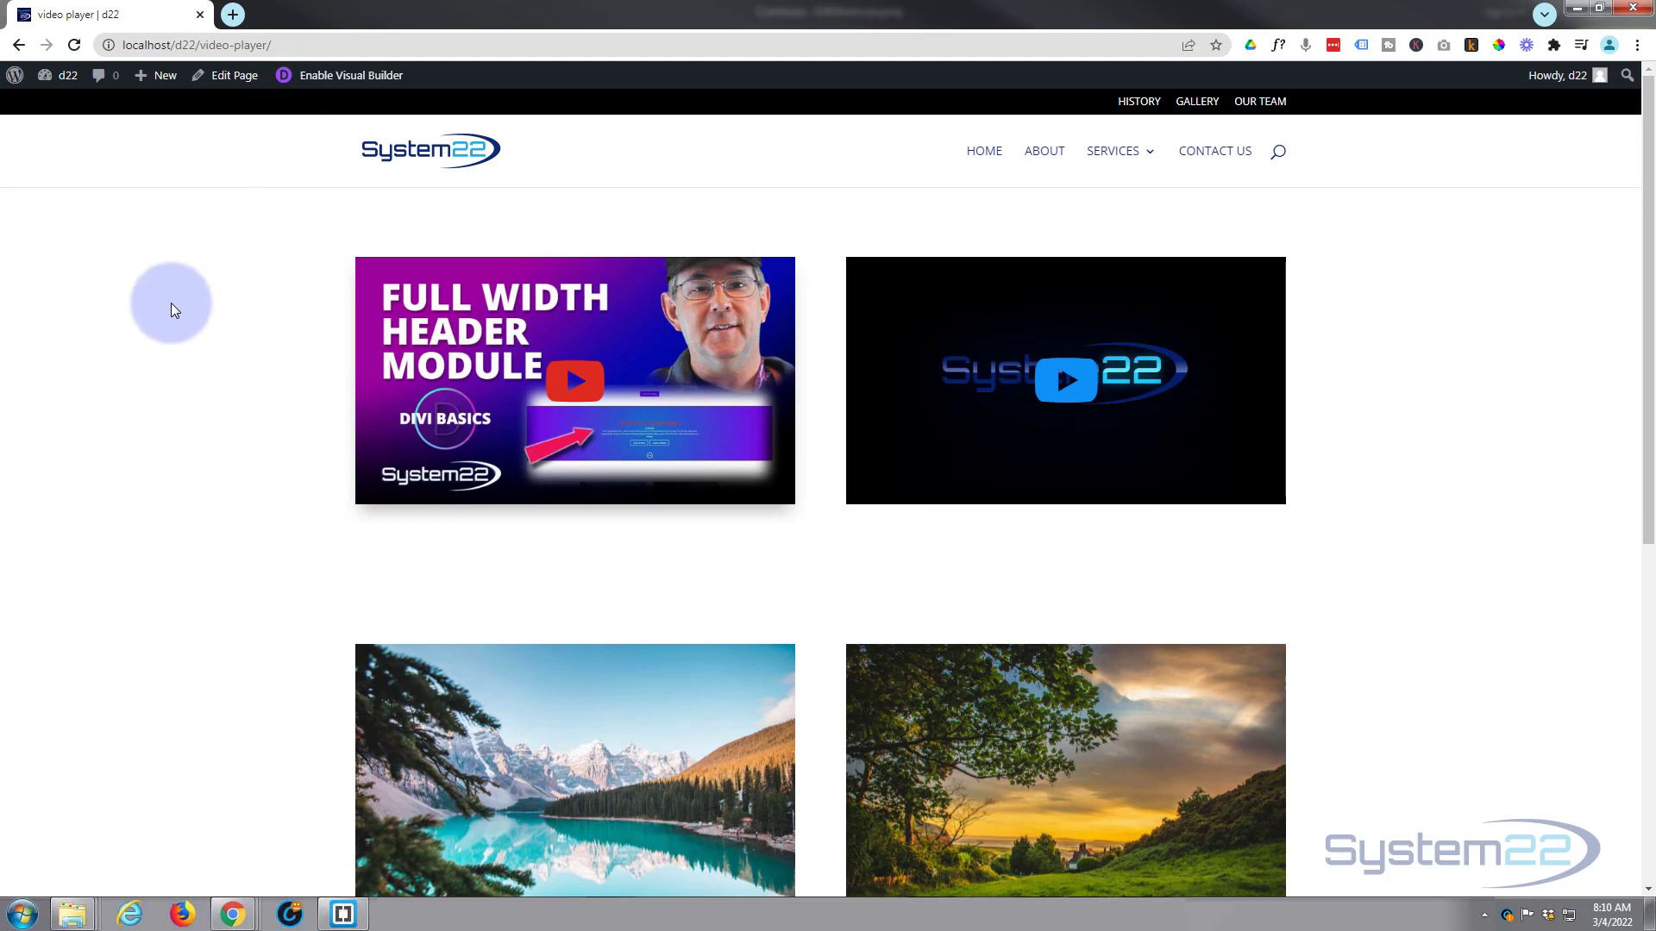
mouse_move(169, 338)
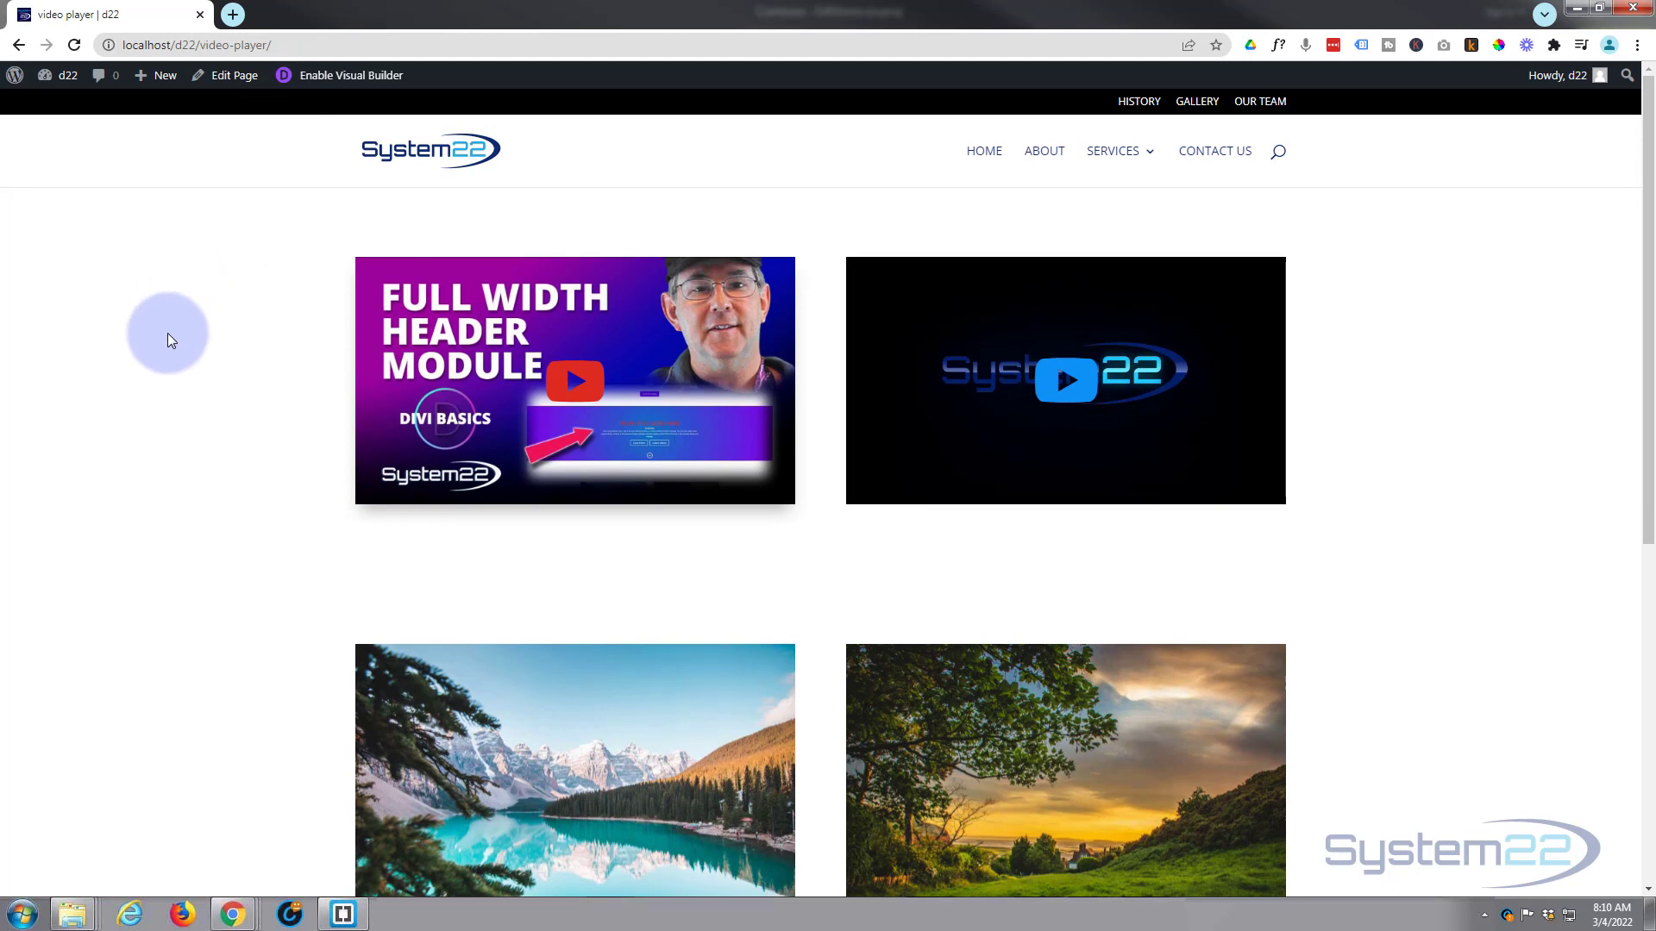
mouse_move(256, 354)
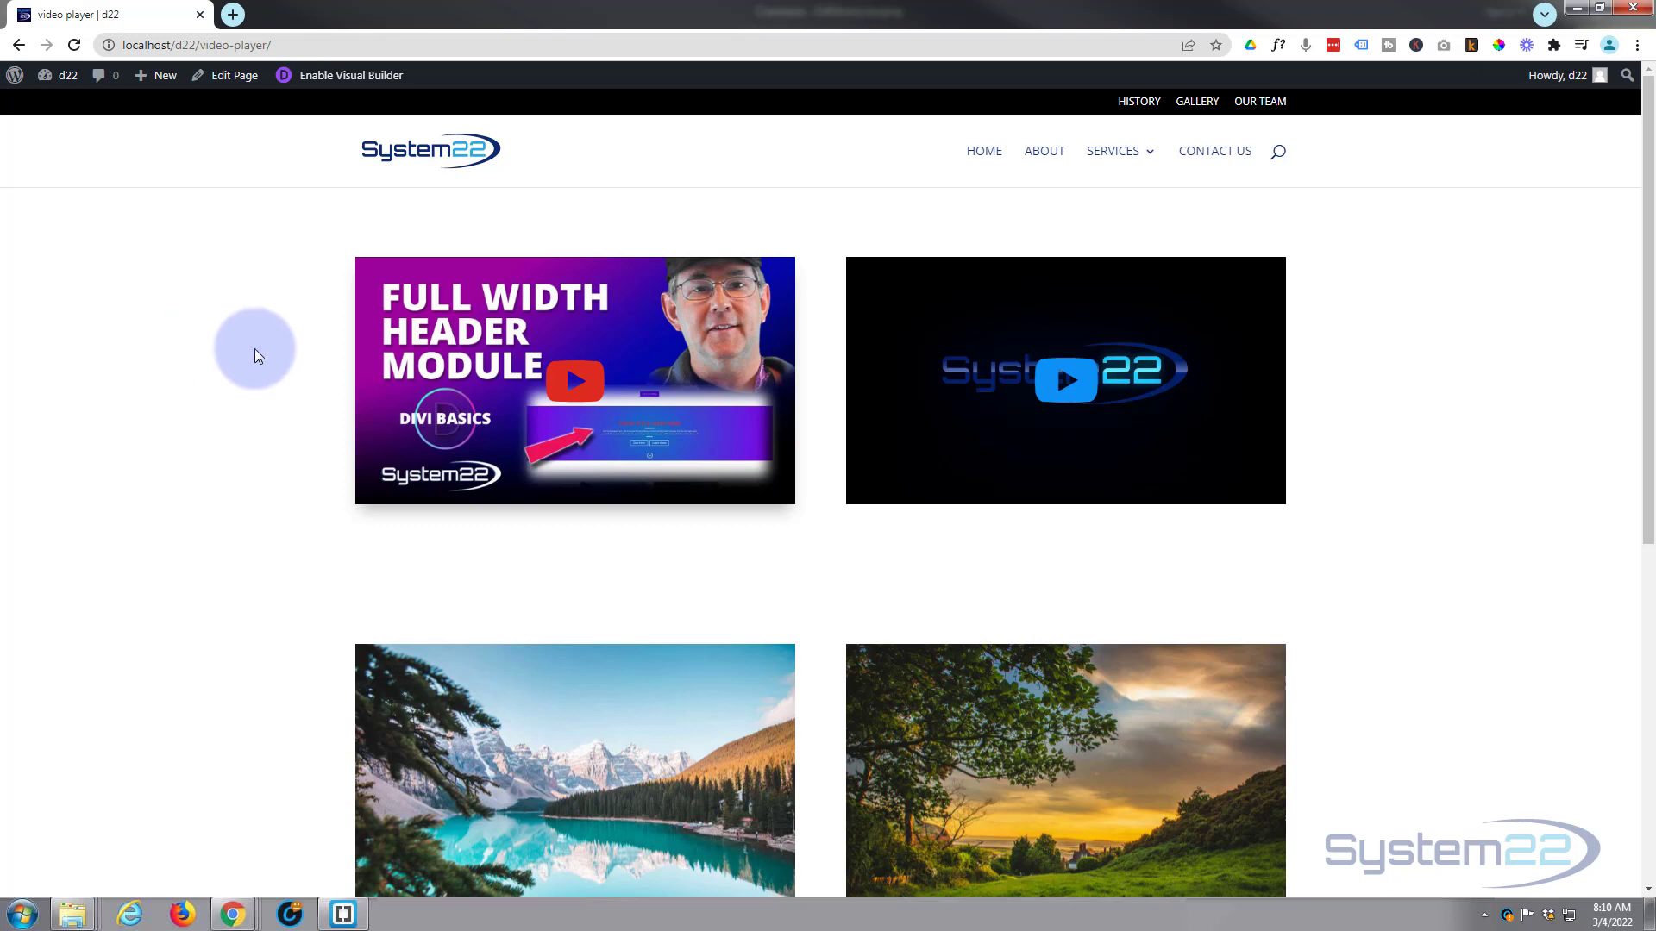
mouse_move(608, 365)
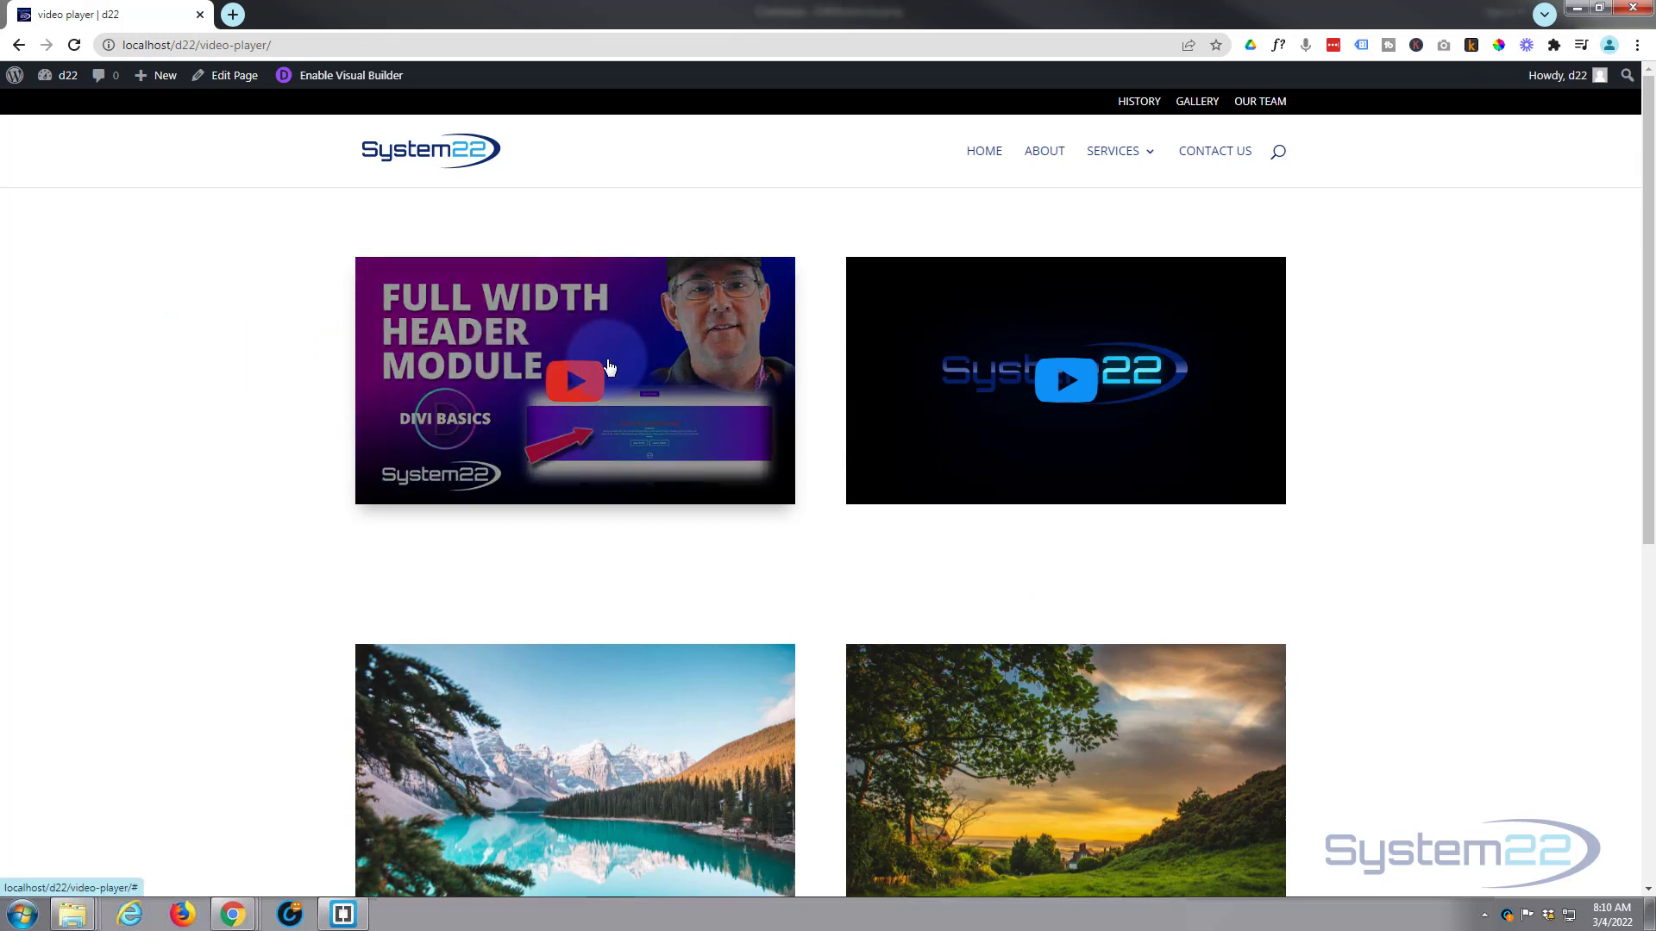
mouse_move(1085, 382)
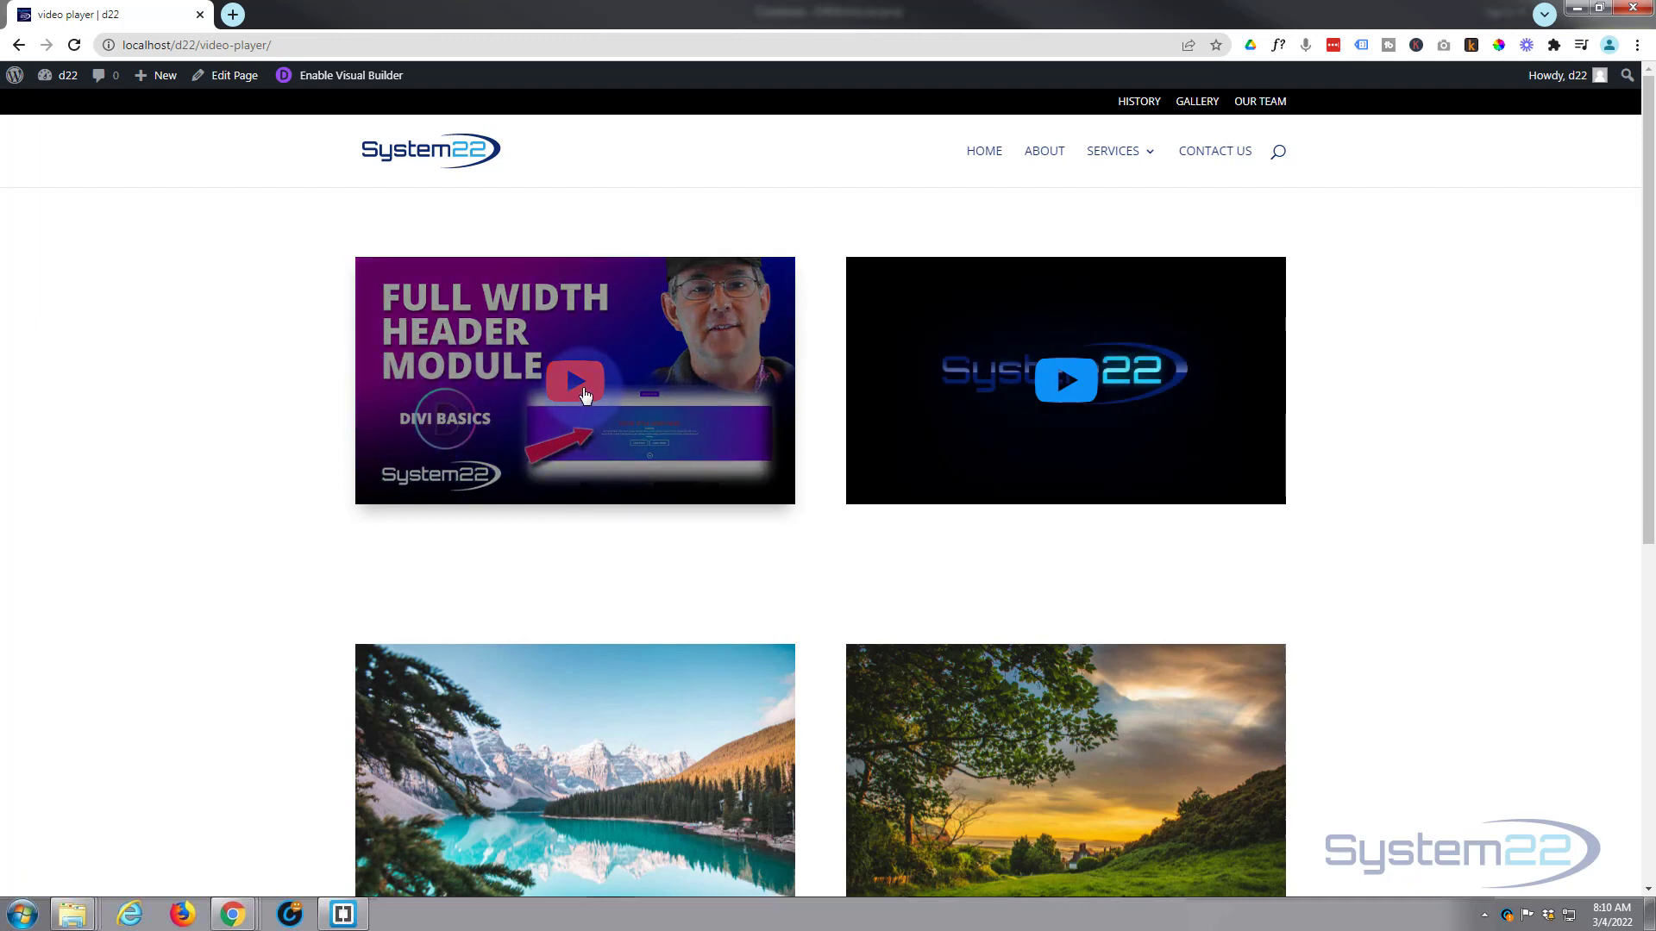
Play and pause the YouTube (red icon) and Vimeo (blue icon) videos, then bring up DevTools with F12.
left_click(573, 379)
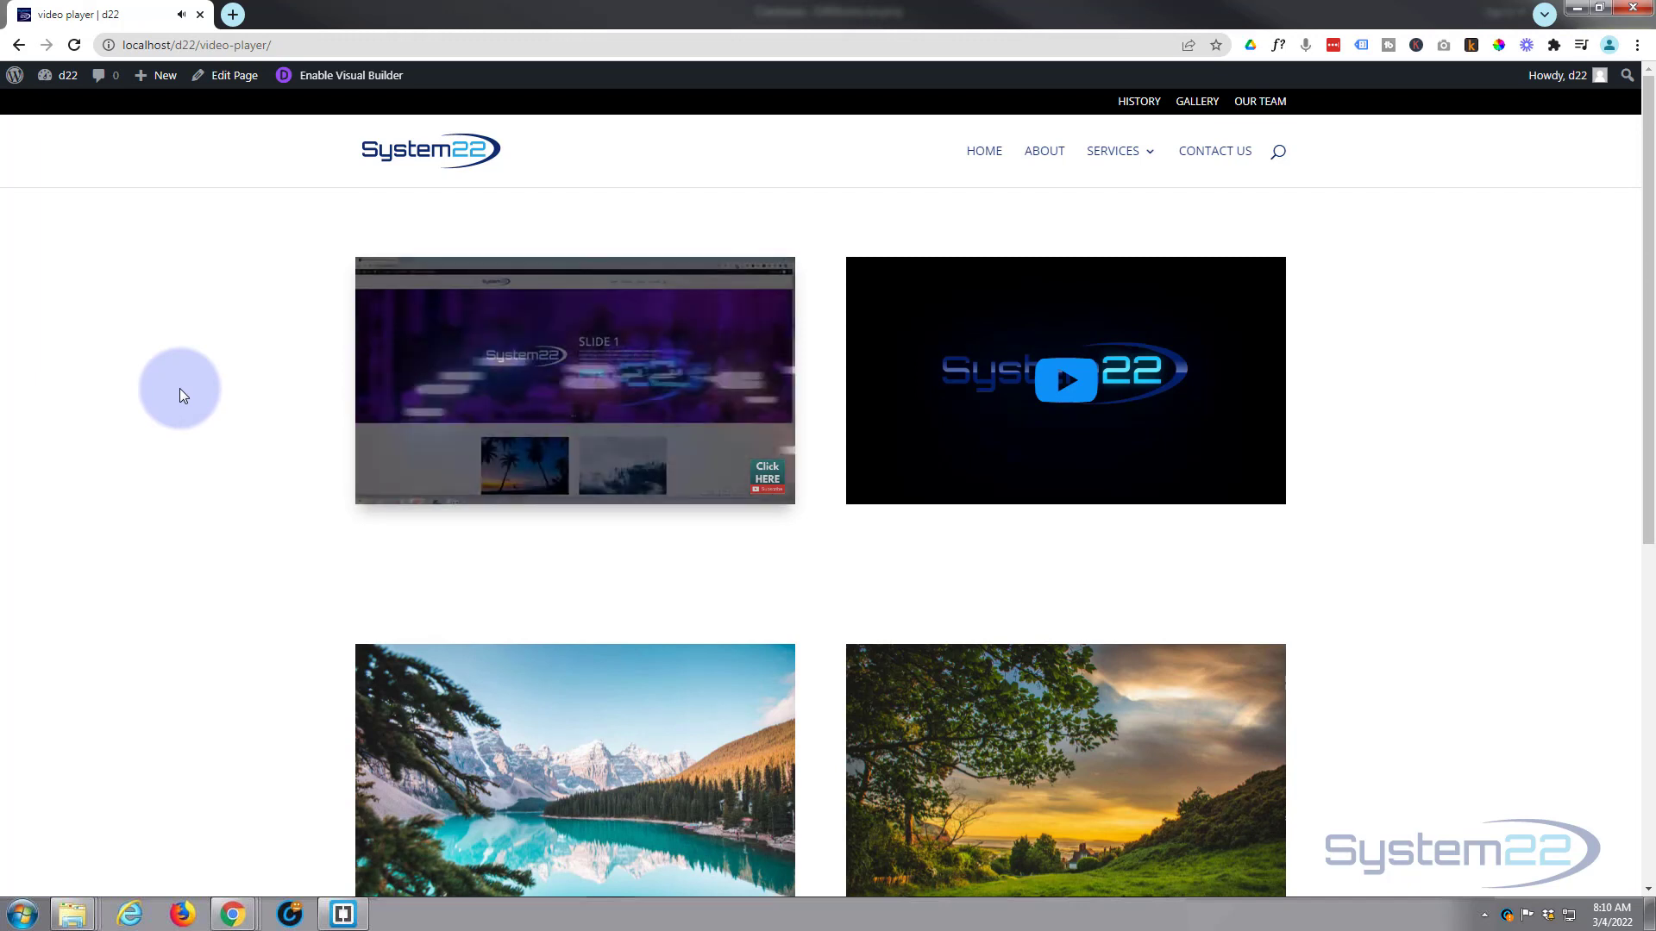
left_click(573, 379)
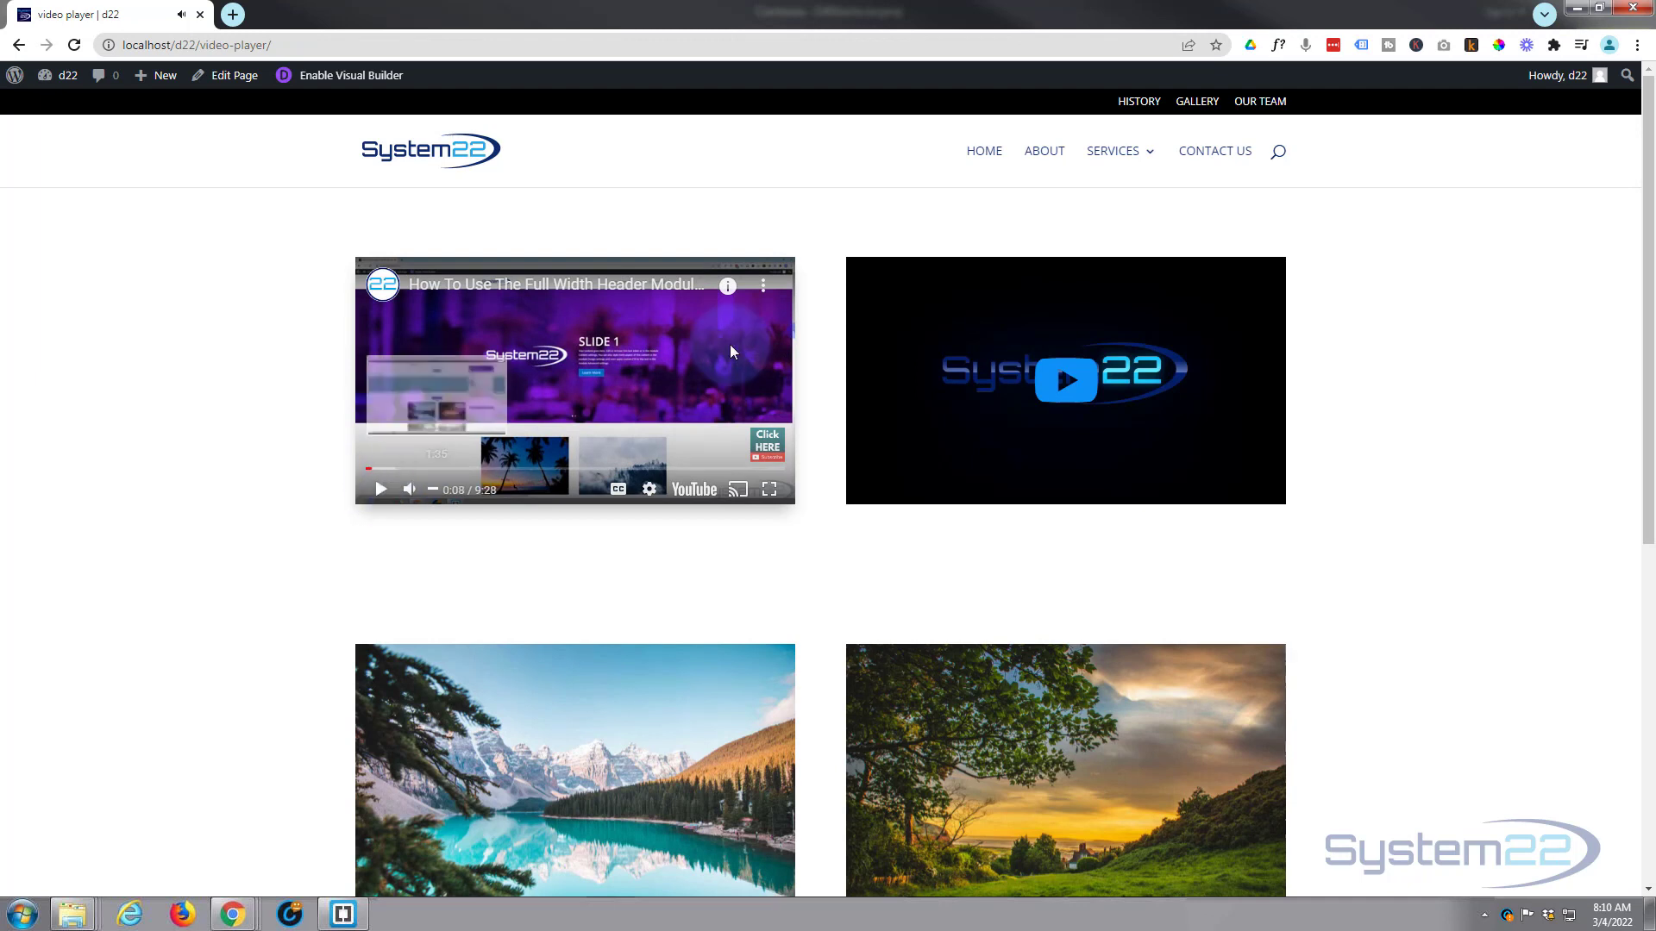
left_click(1064, 379)
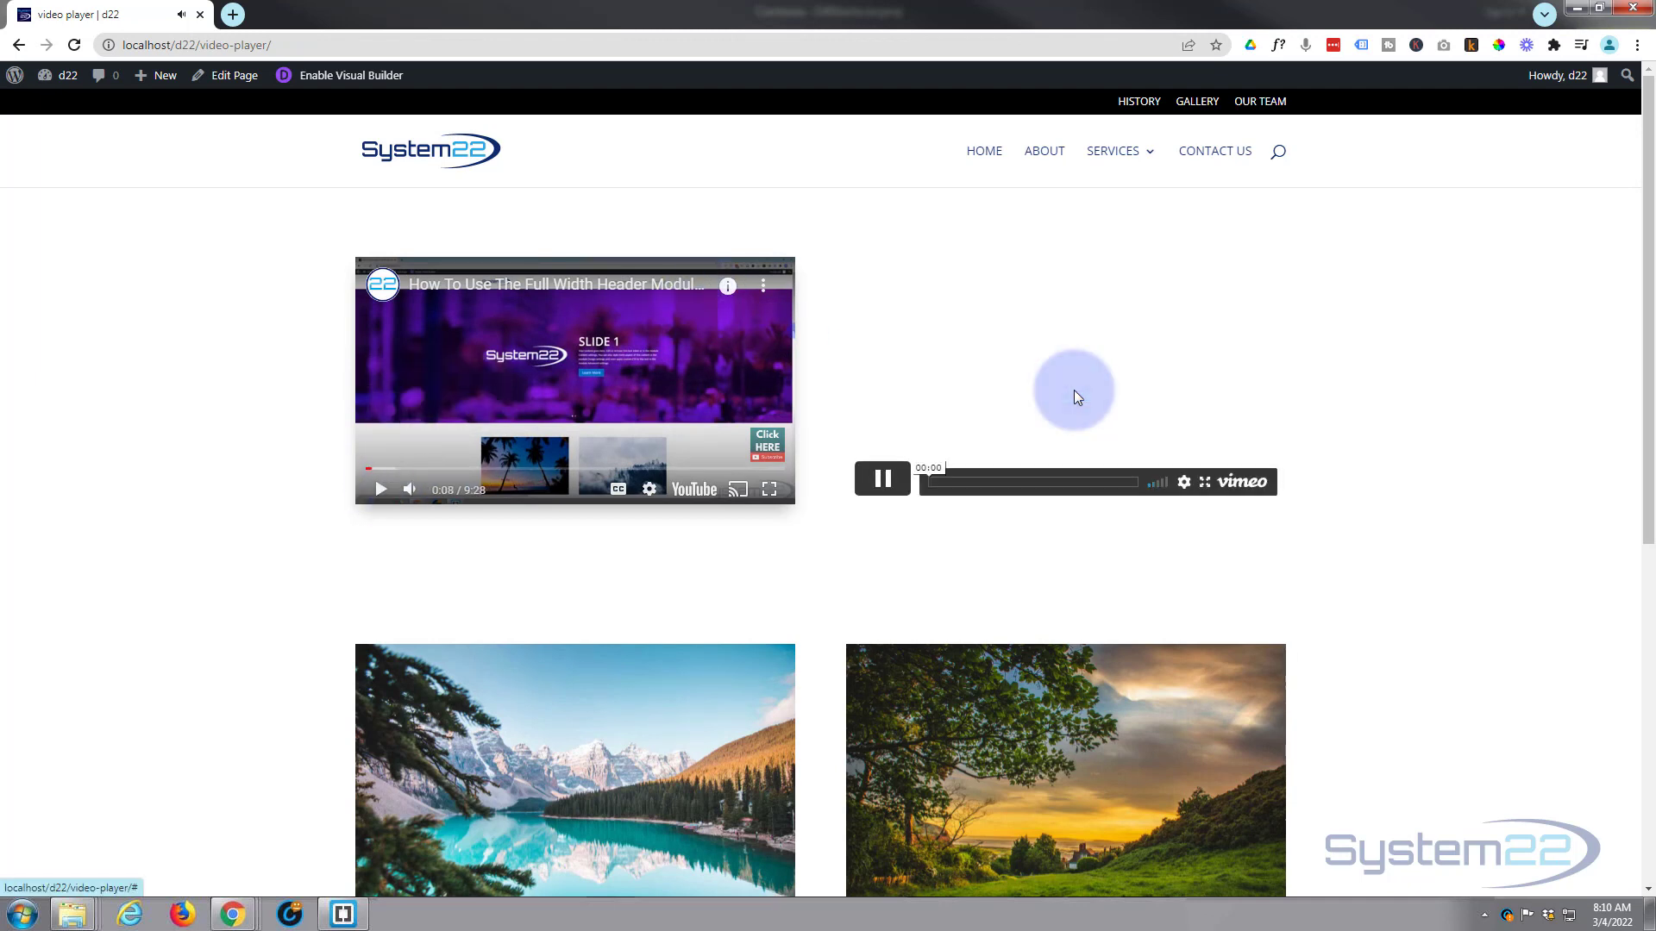
mouse_move(1075, 397)
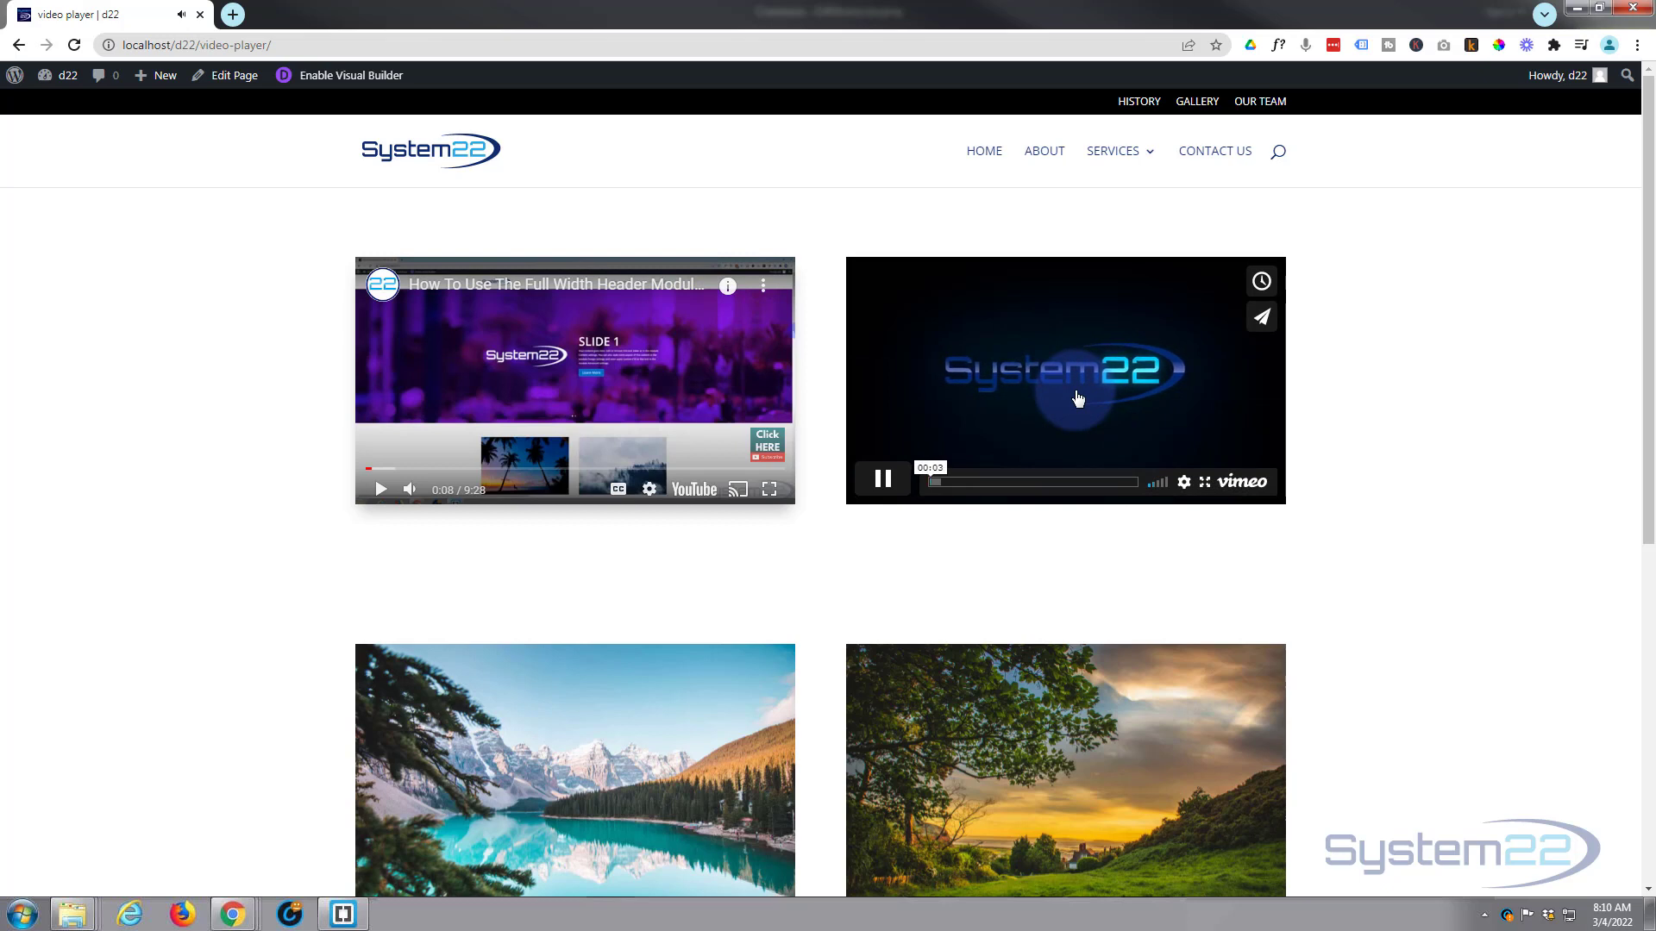
left_click(881, 478)
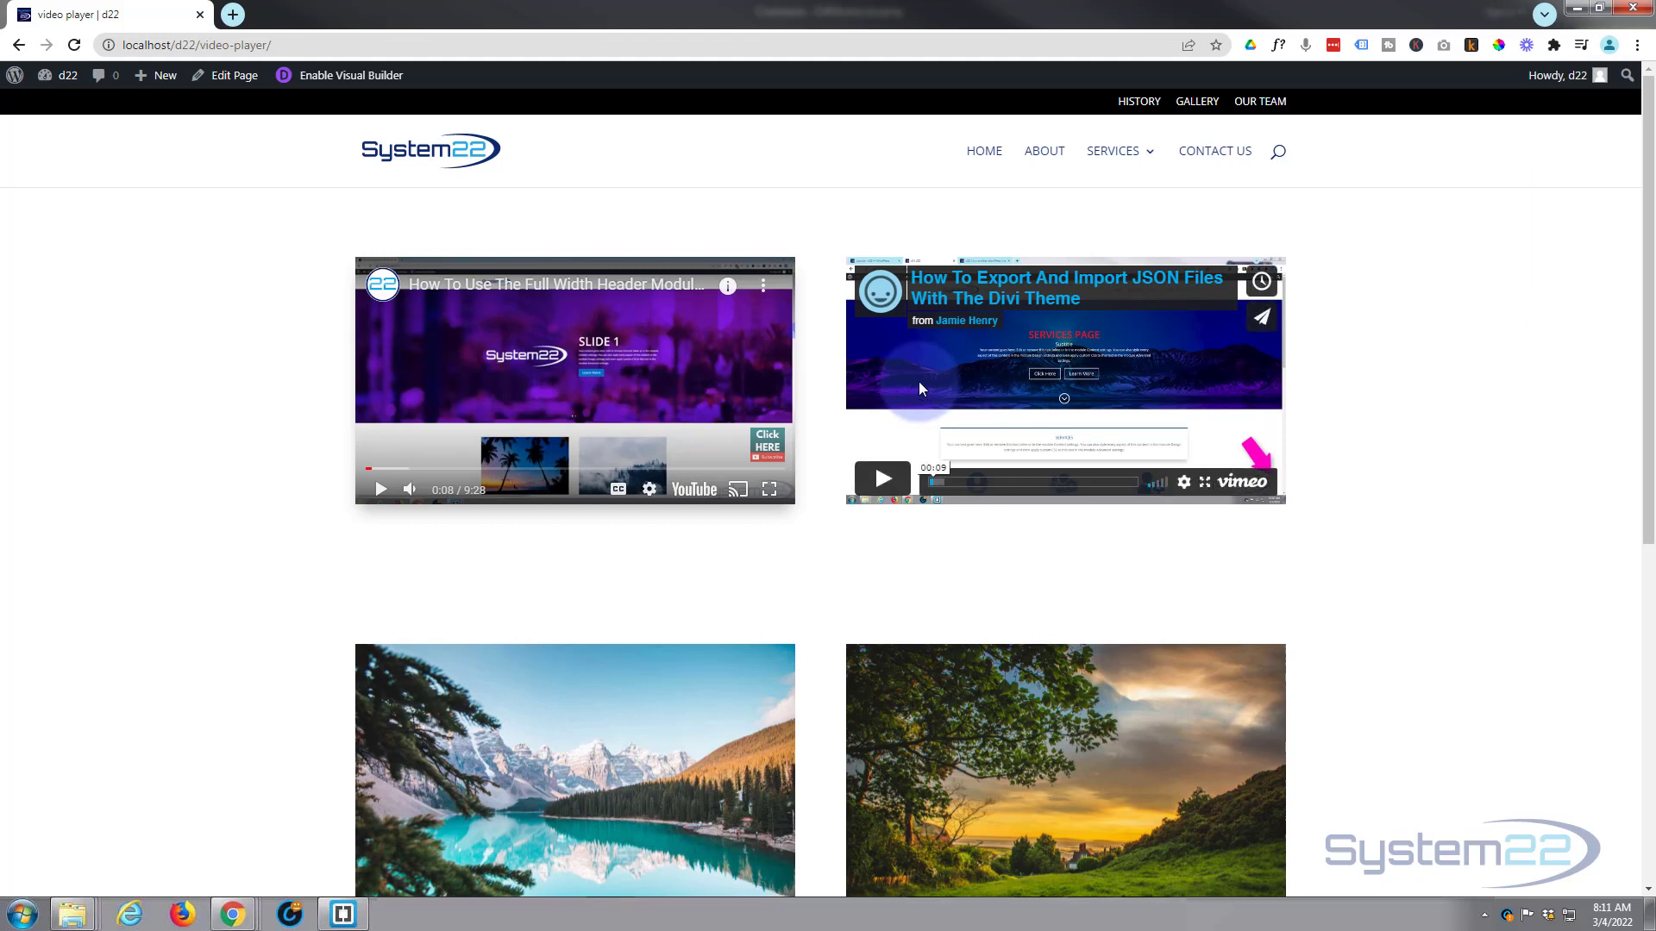
key("F12")
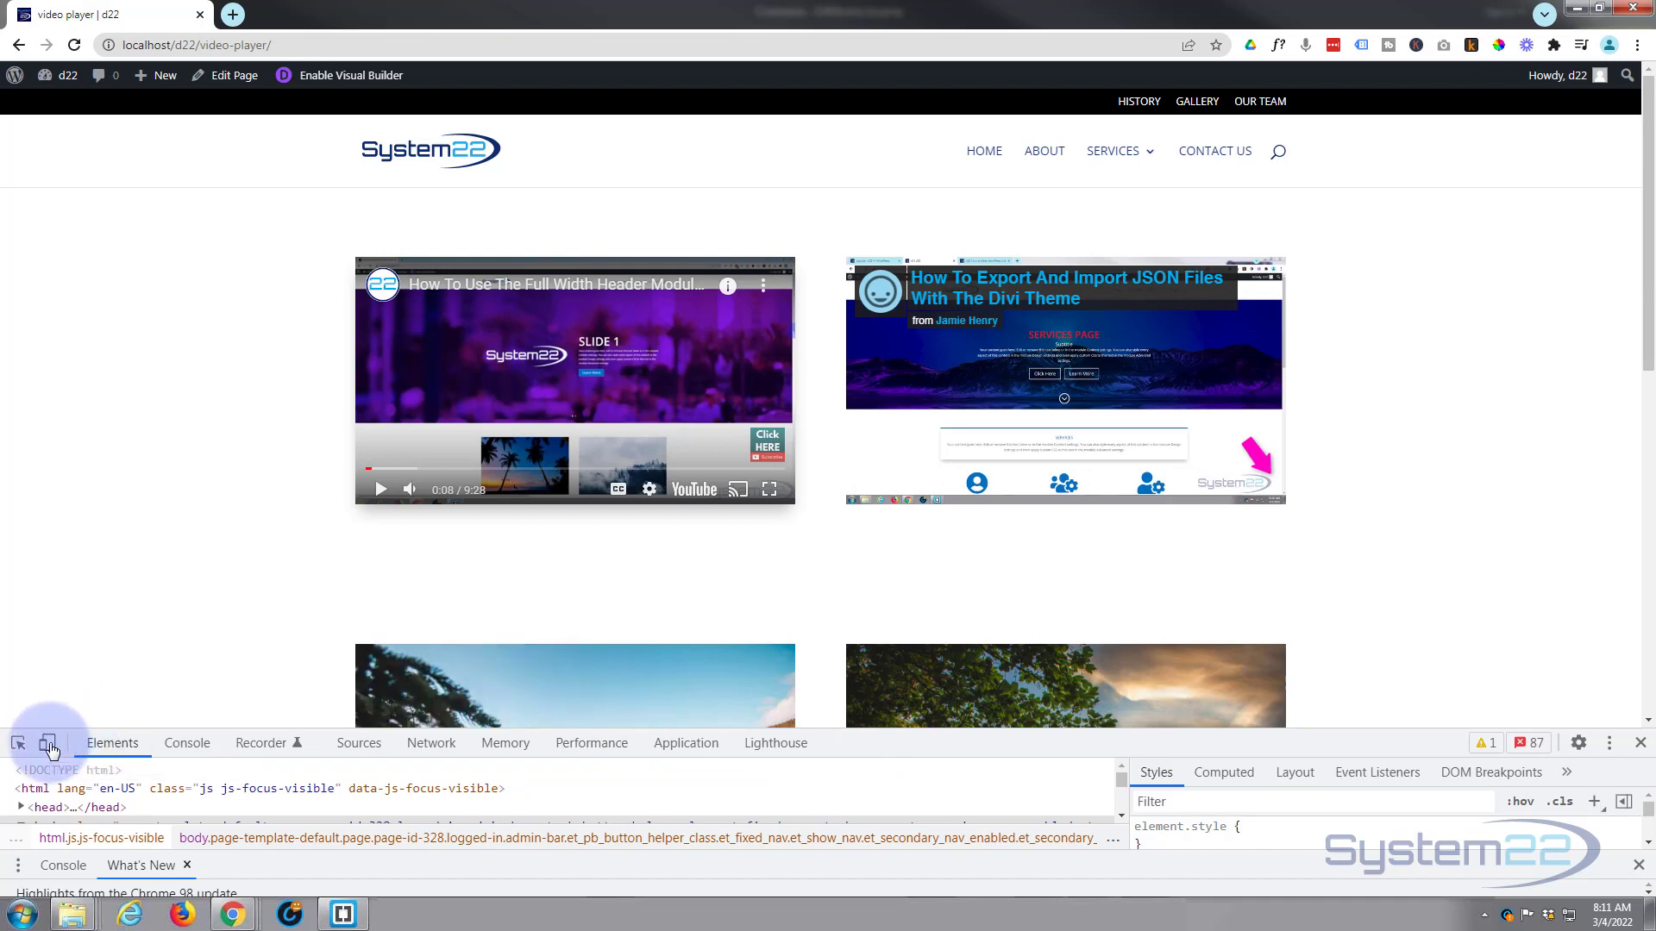
Emulate iPad Air then iPhone SE, play and pause the YouTube video, then return to desktop width.
left_click(47, 742)
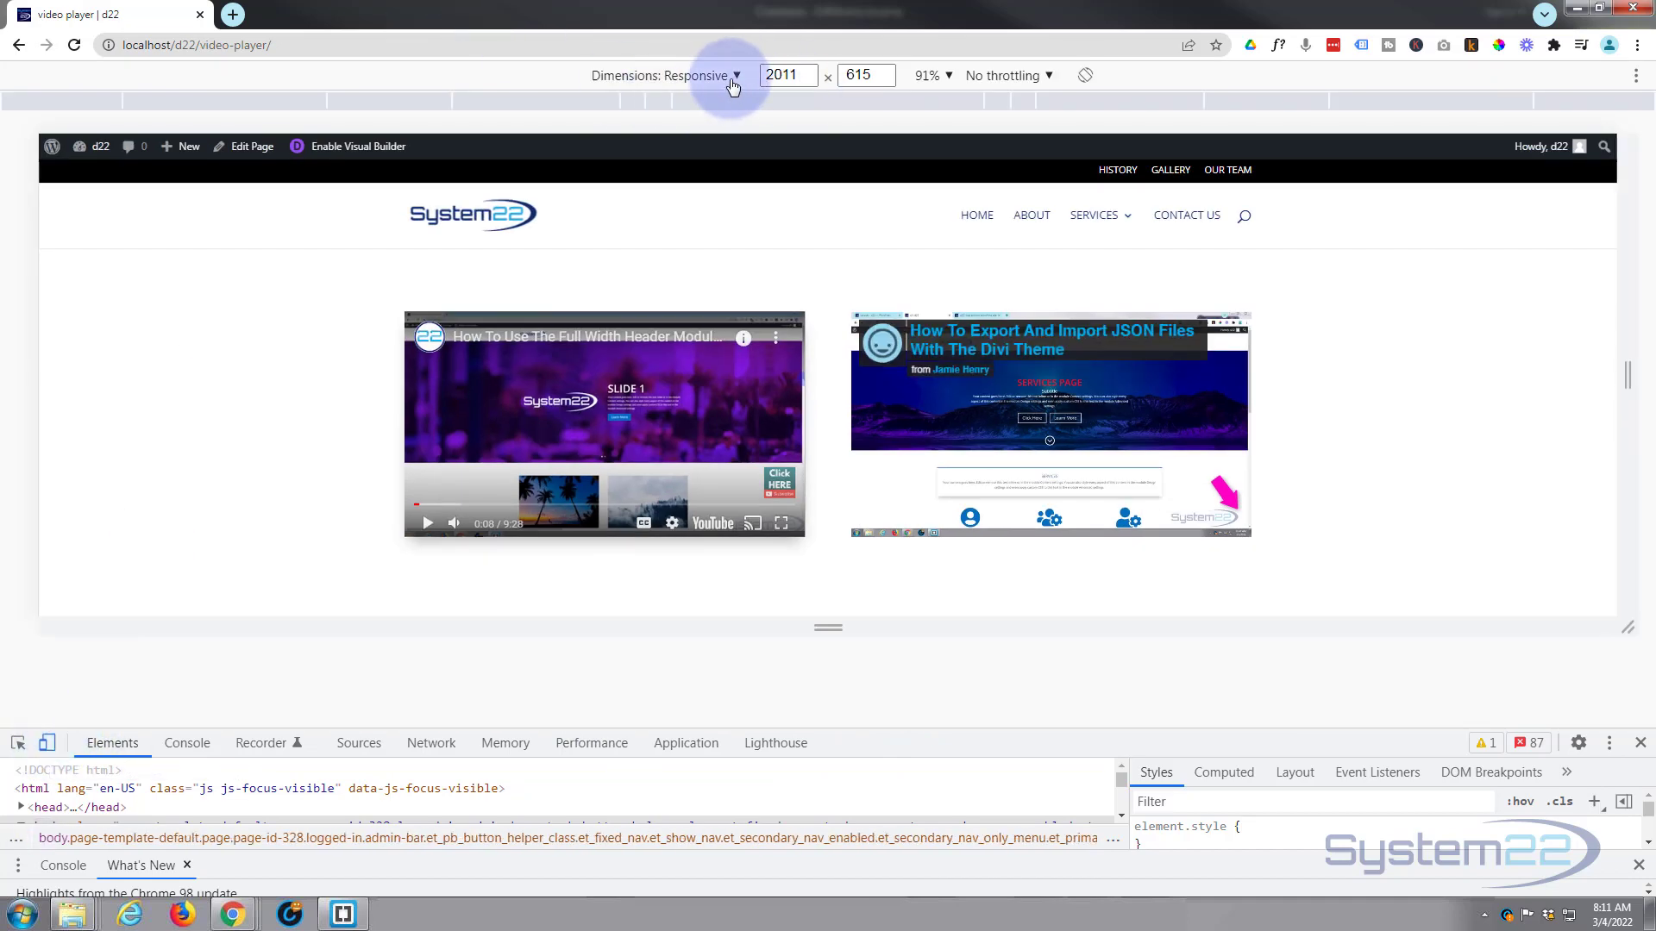
left_click(735, 74)
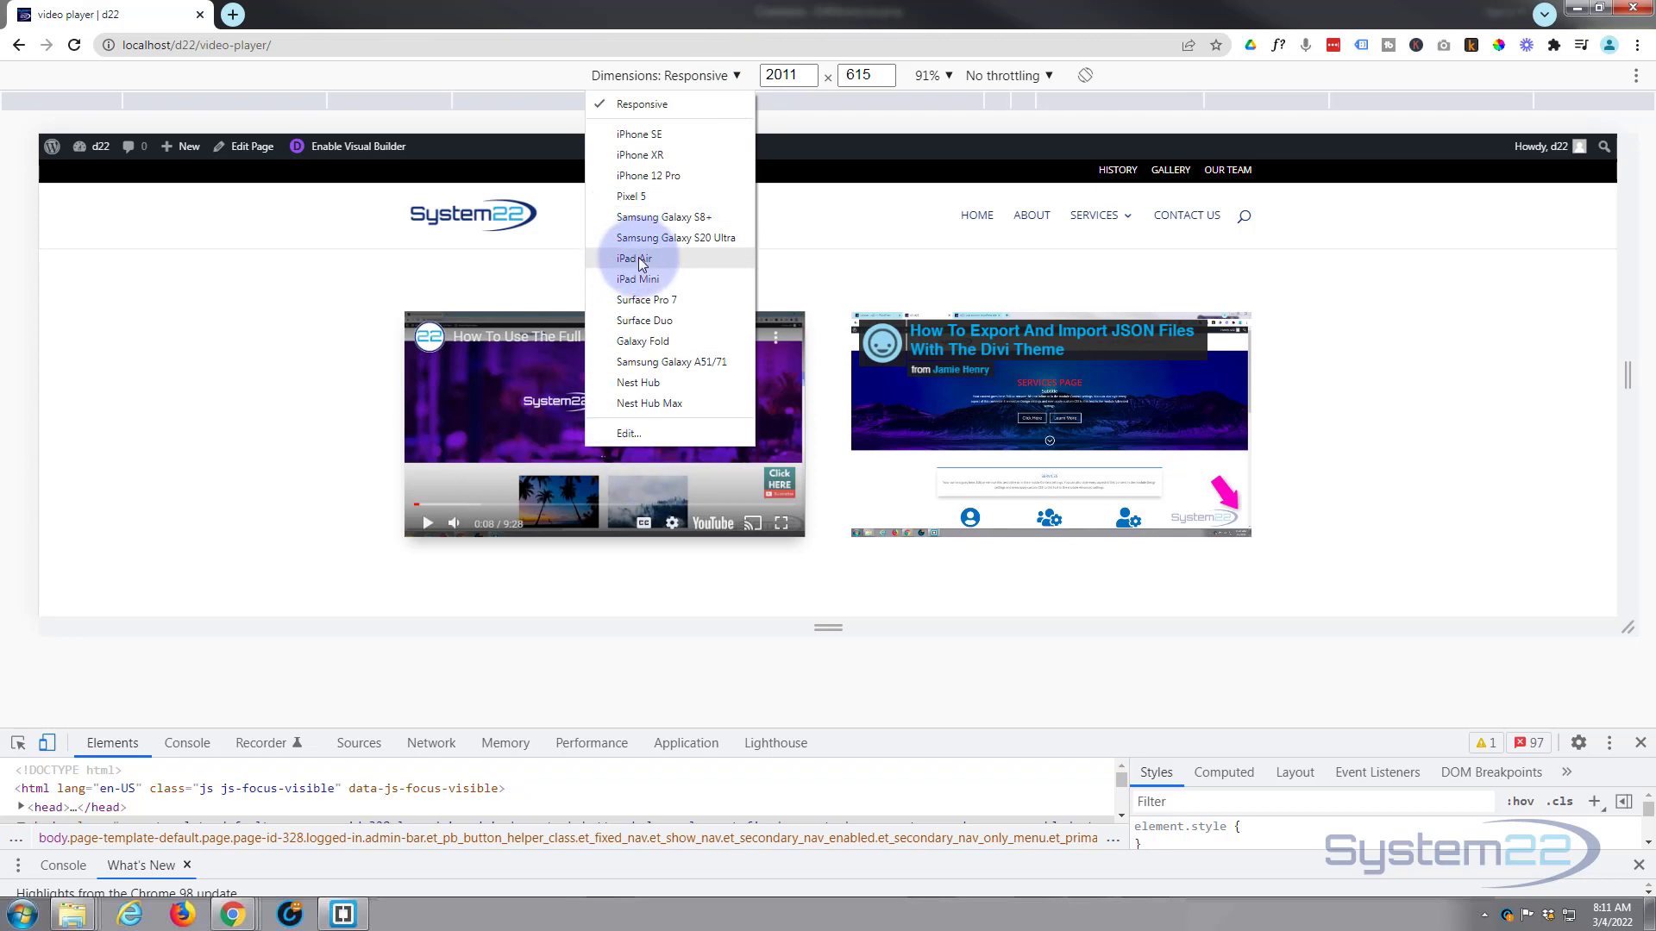
left_click(635, 258)
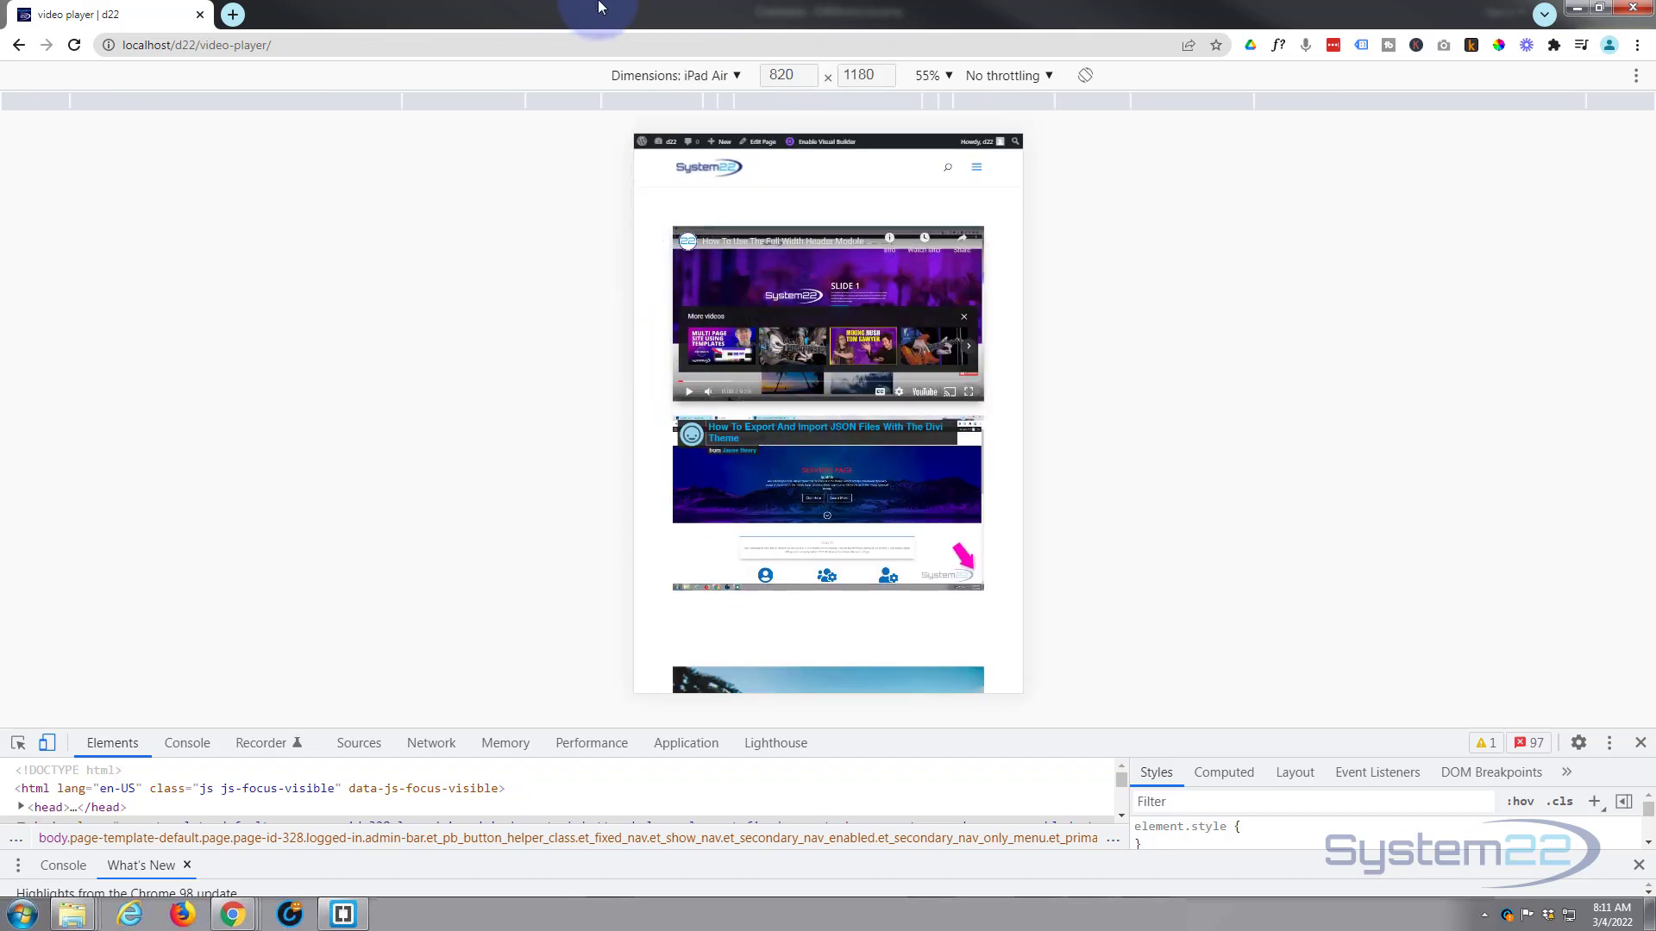
left_click(688, 74)
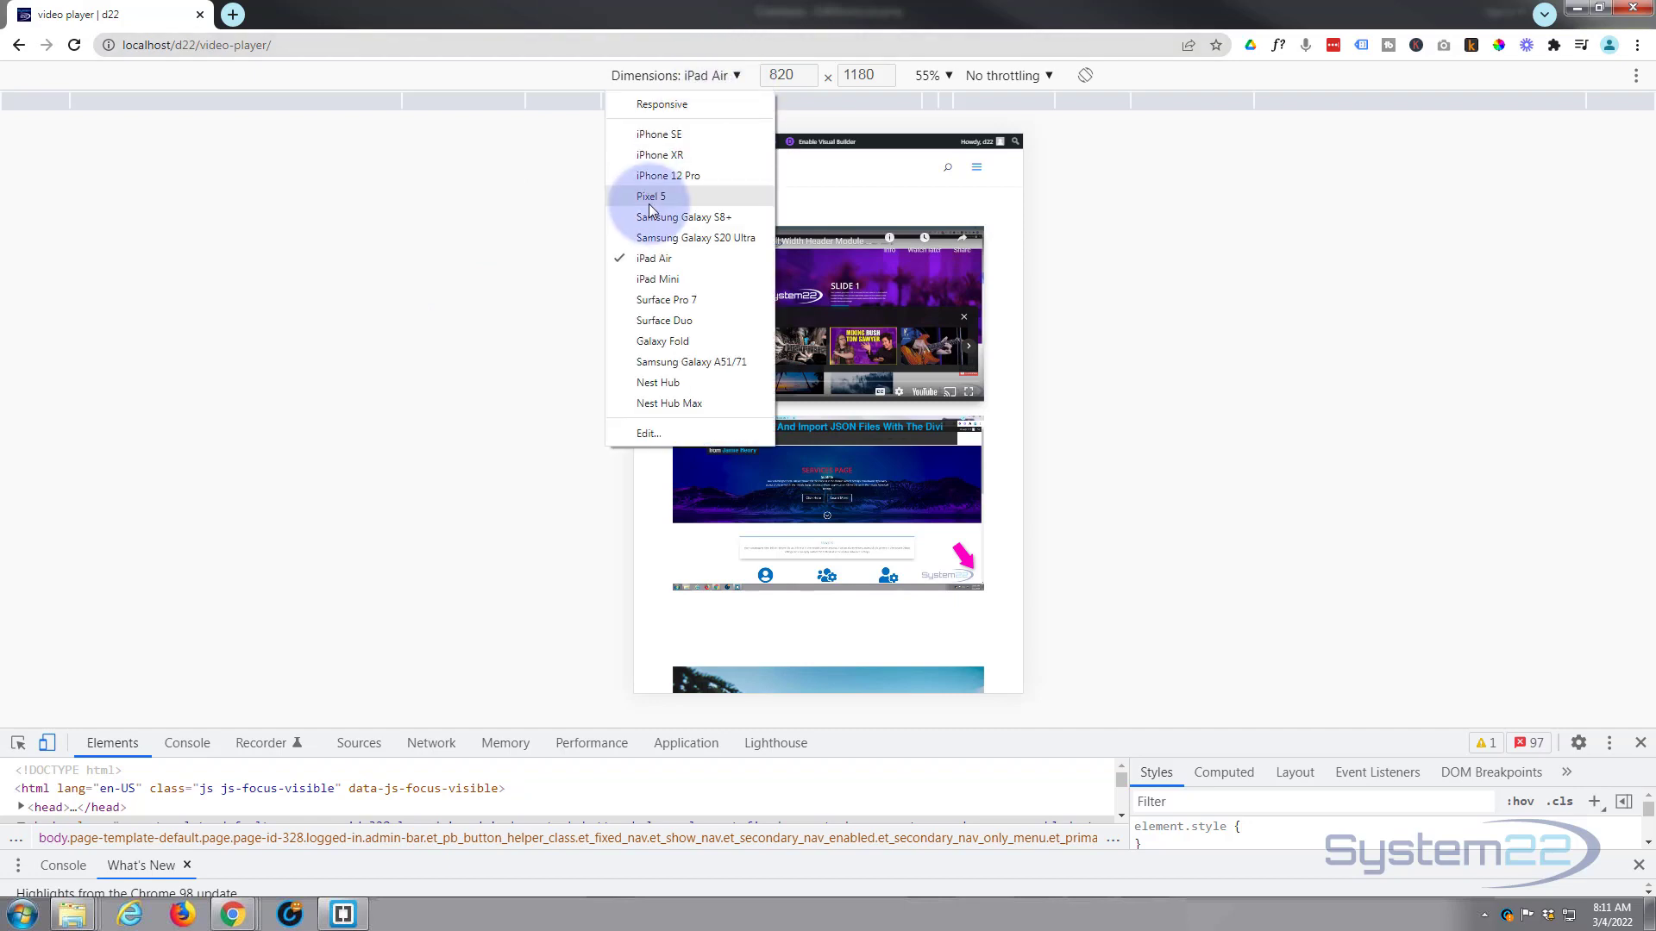
left_click(657, 135)
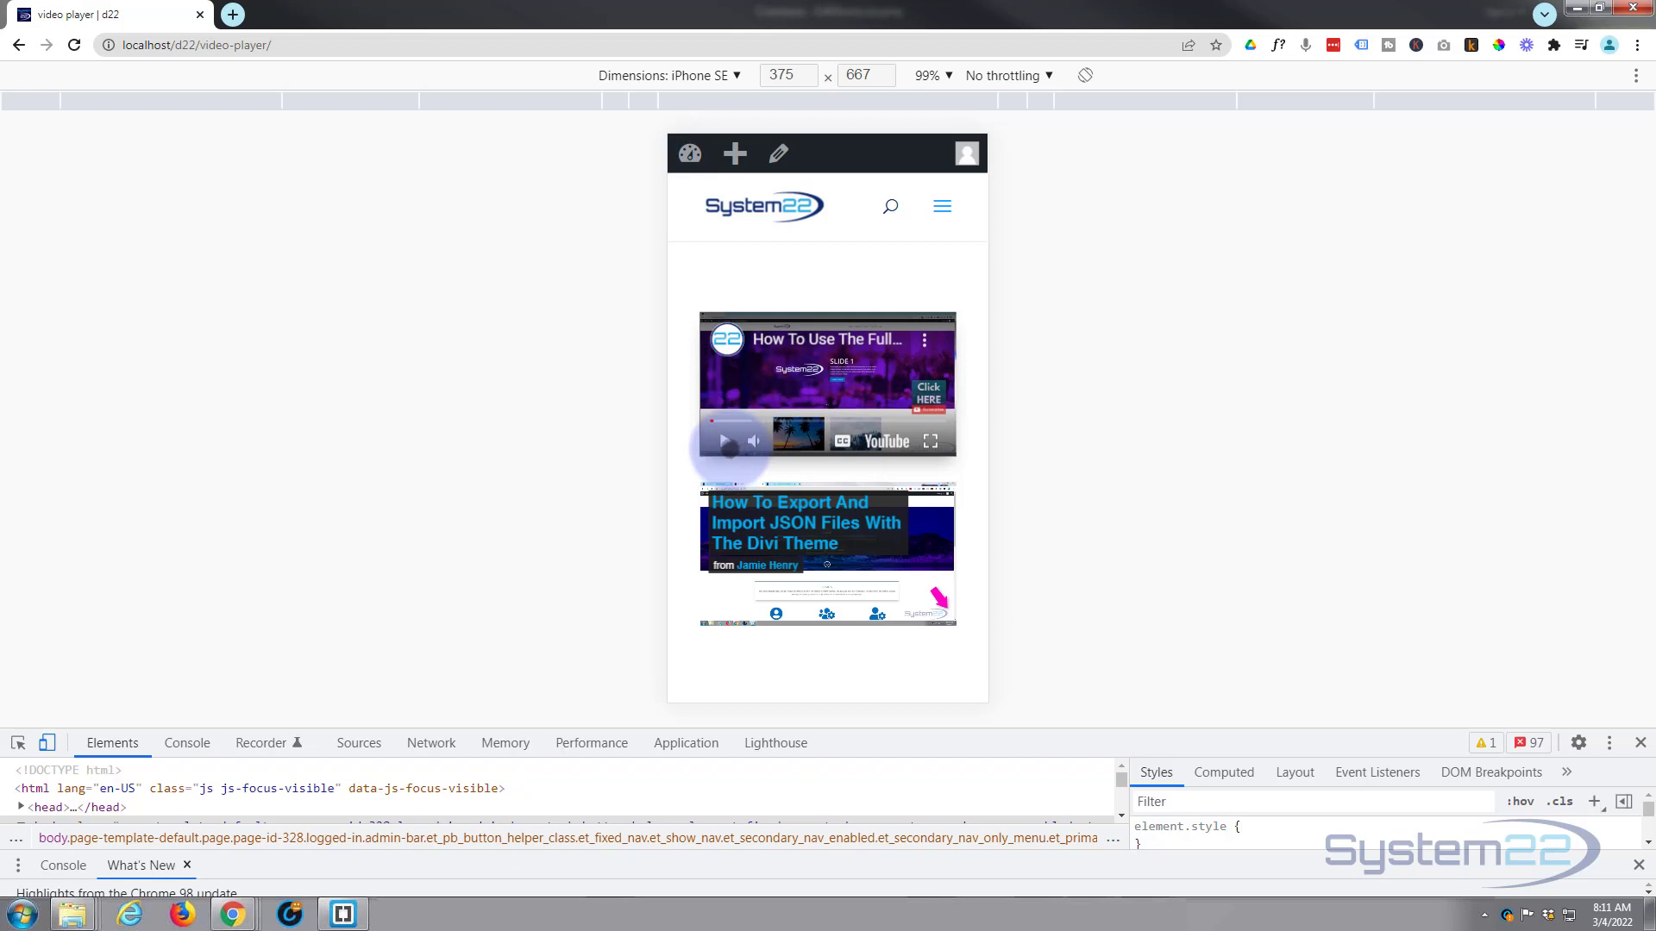
left_click(726, 439)
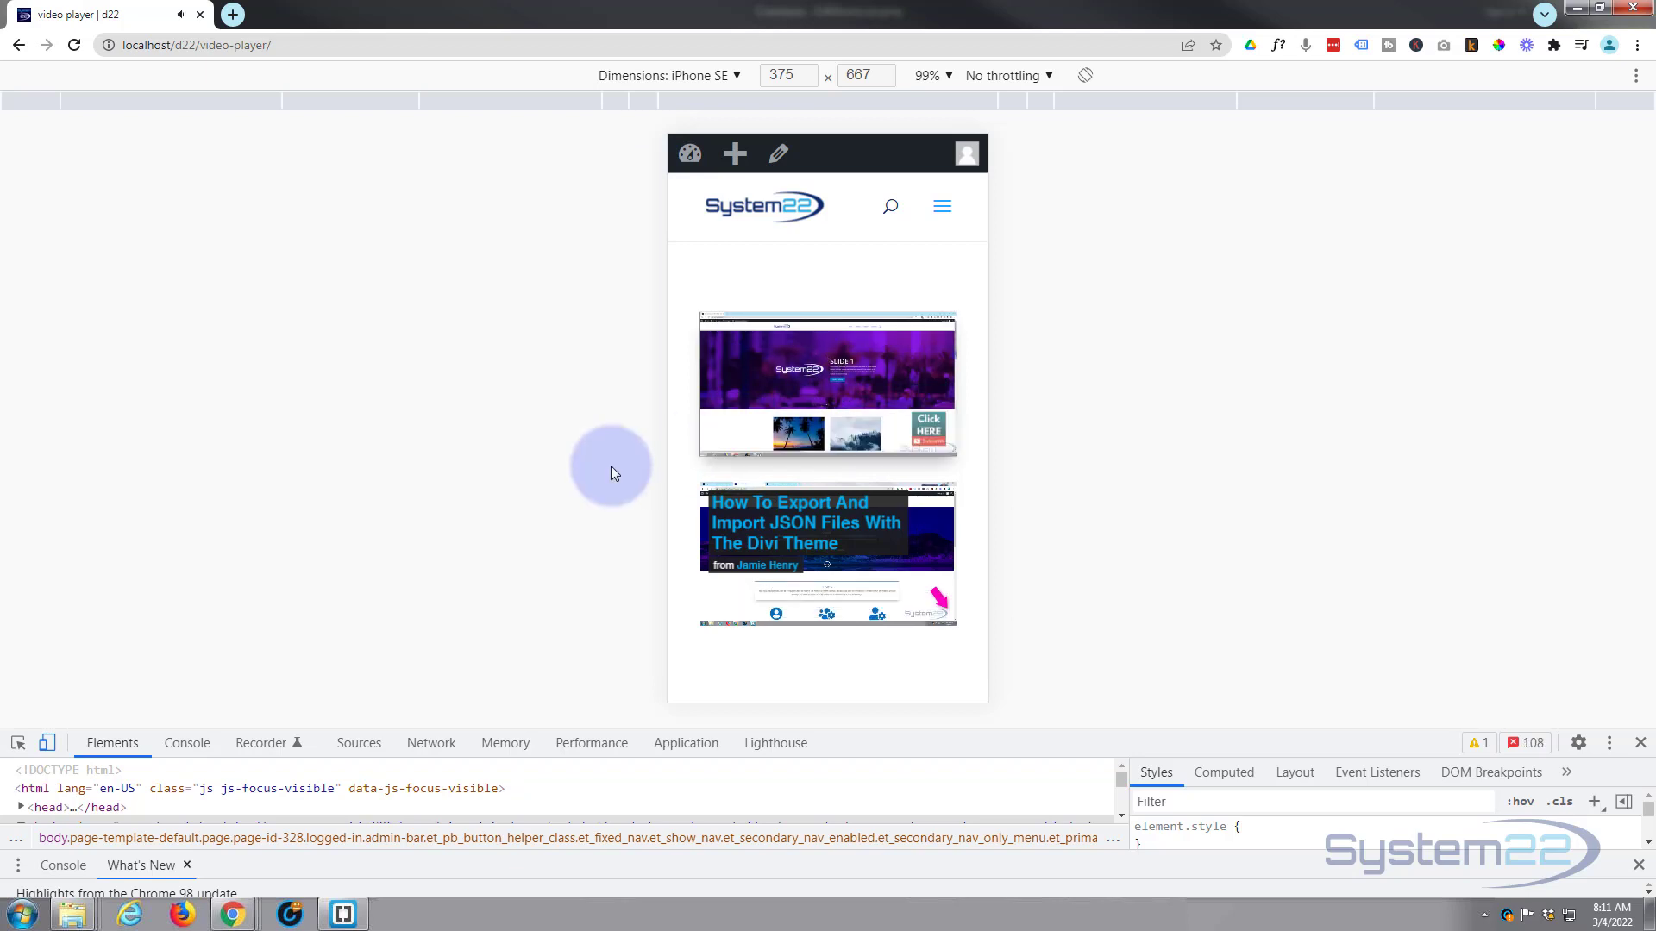
left_click(826, 384)
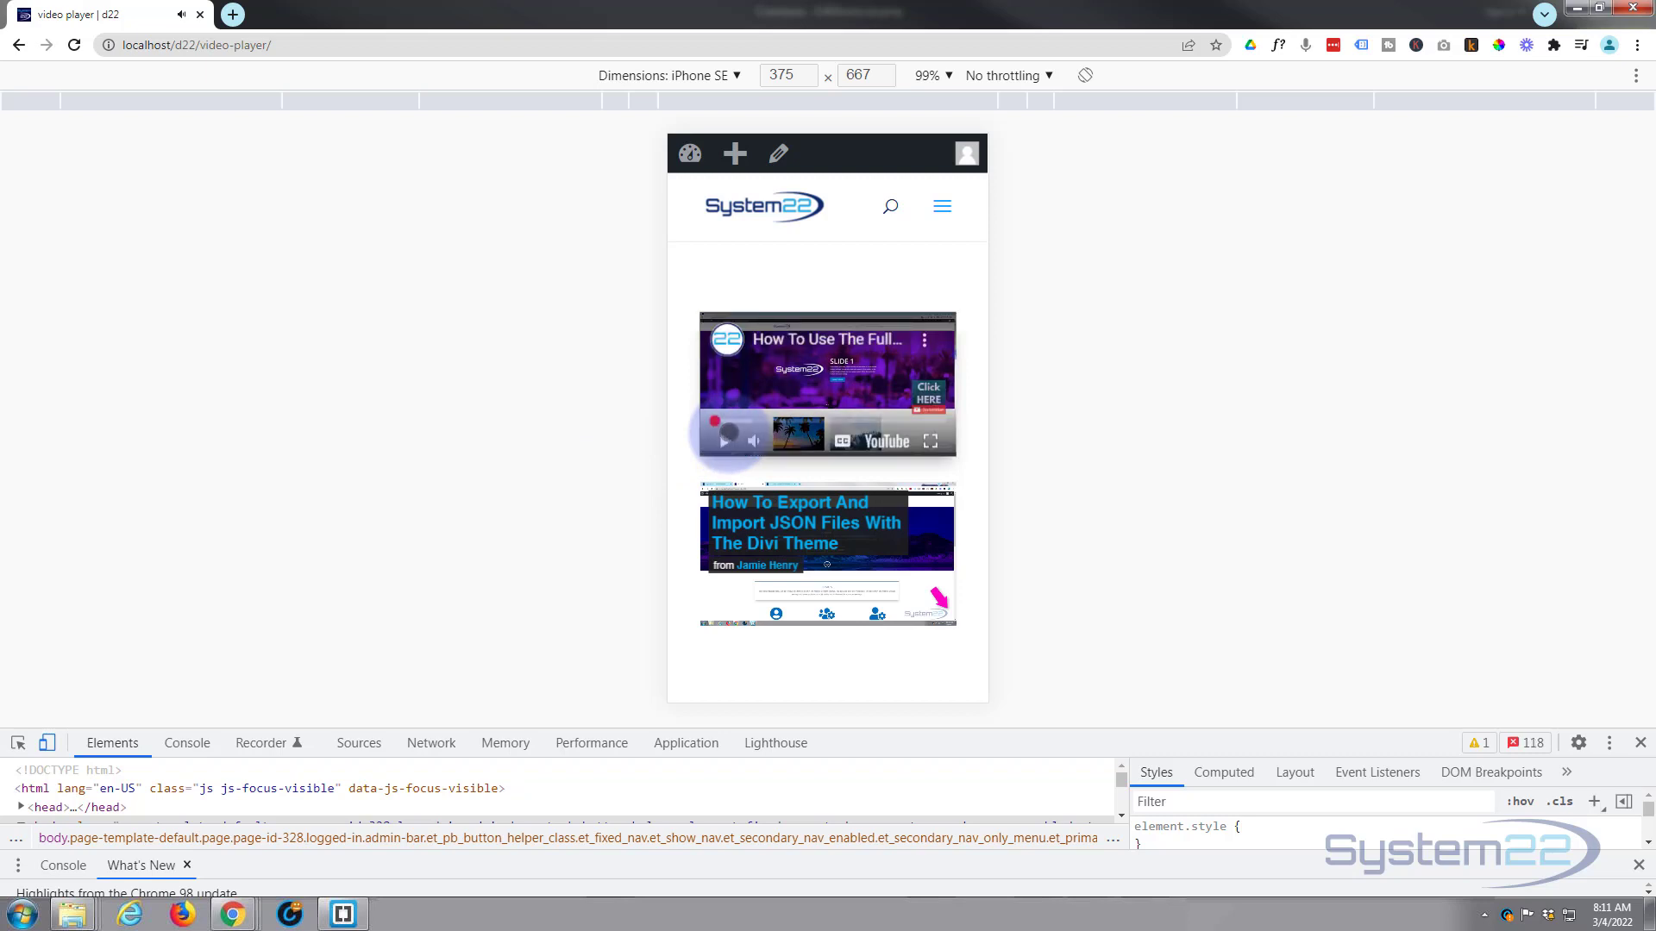
mouse_move(17, 712)
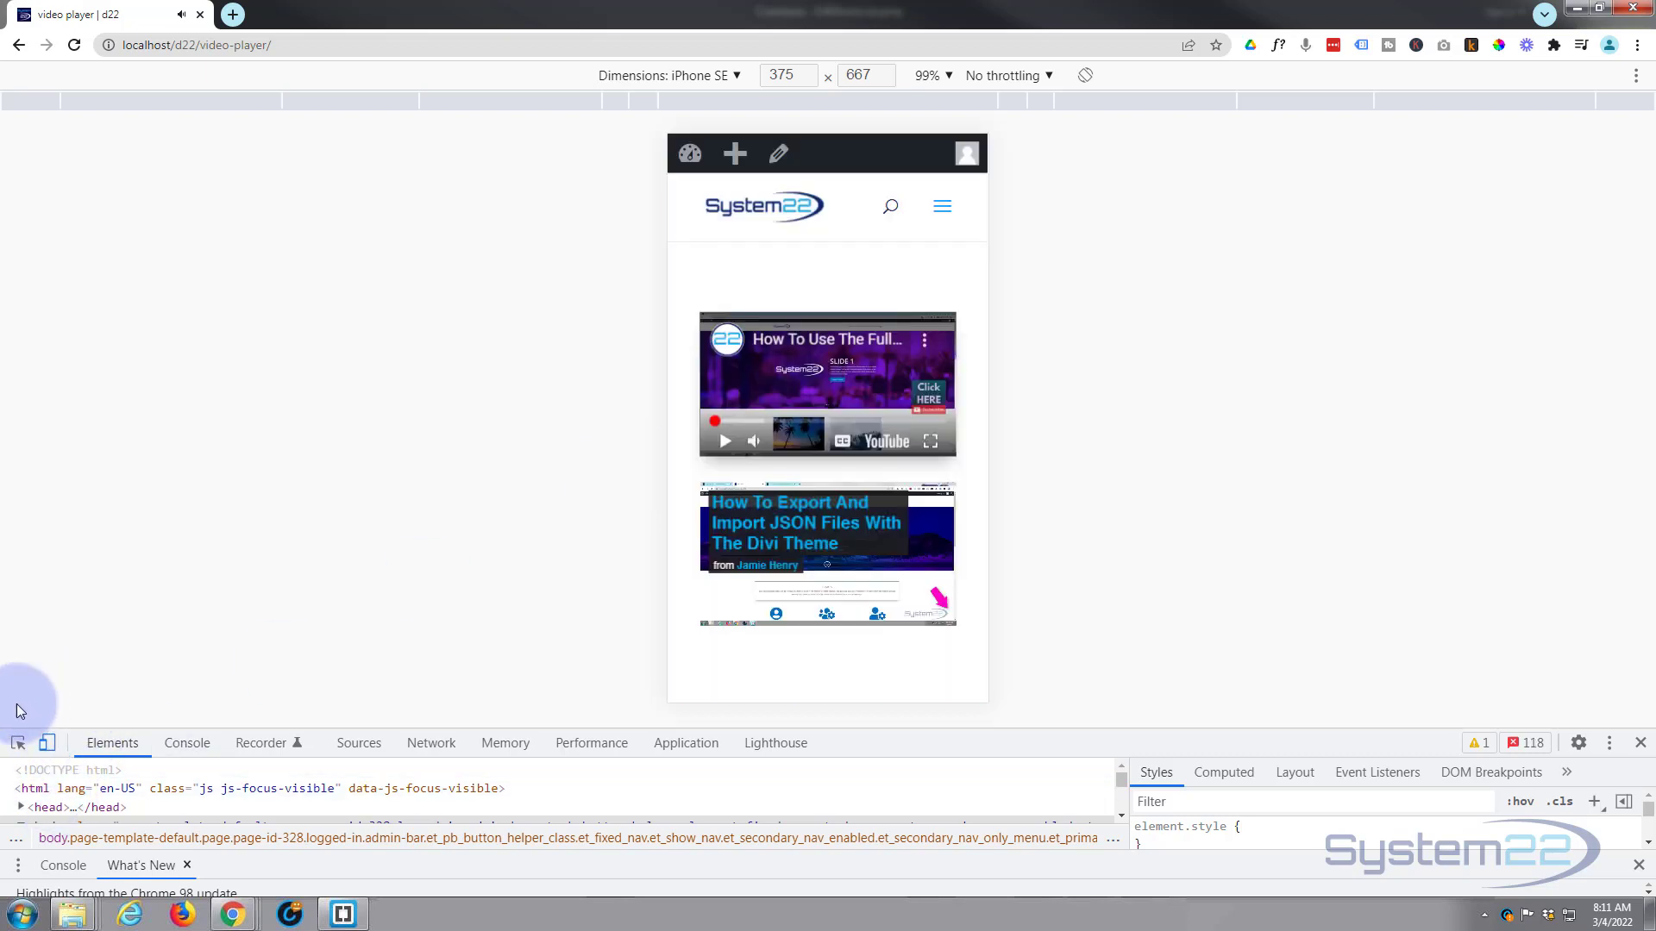
mouse_move(90, 646)
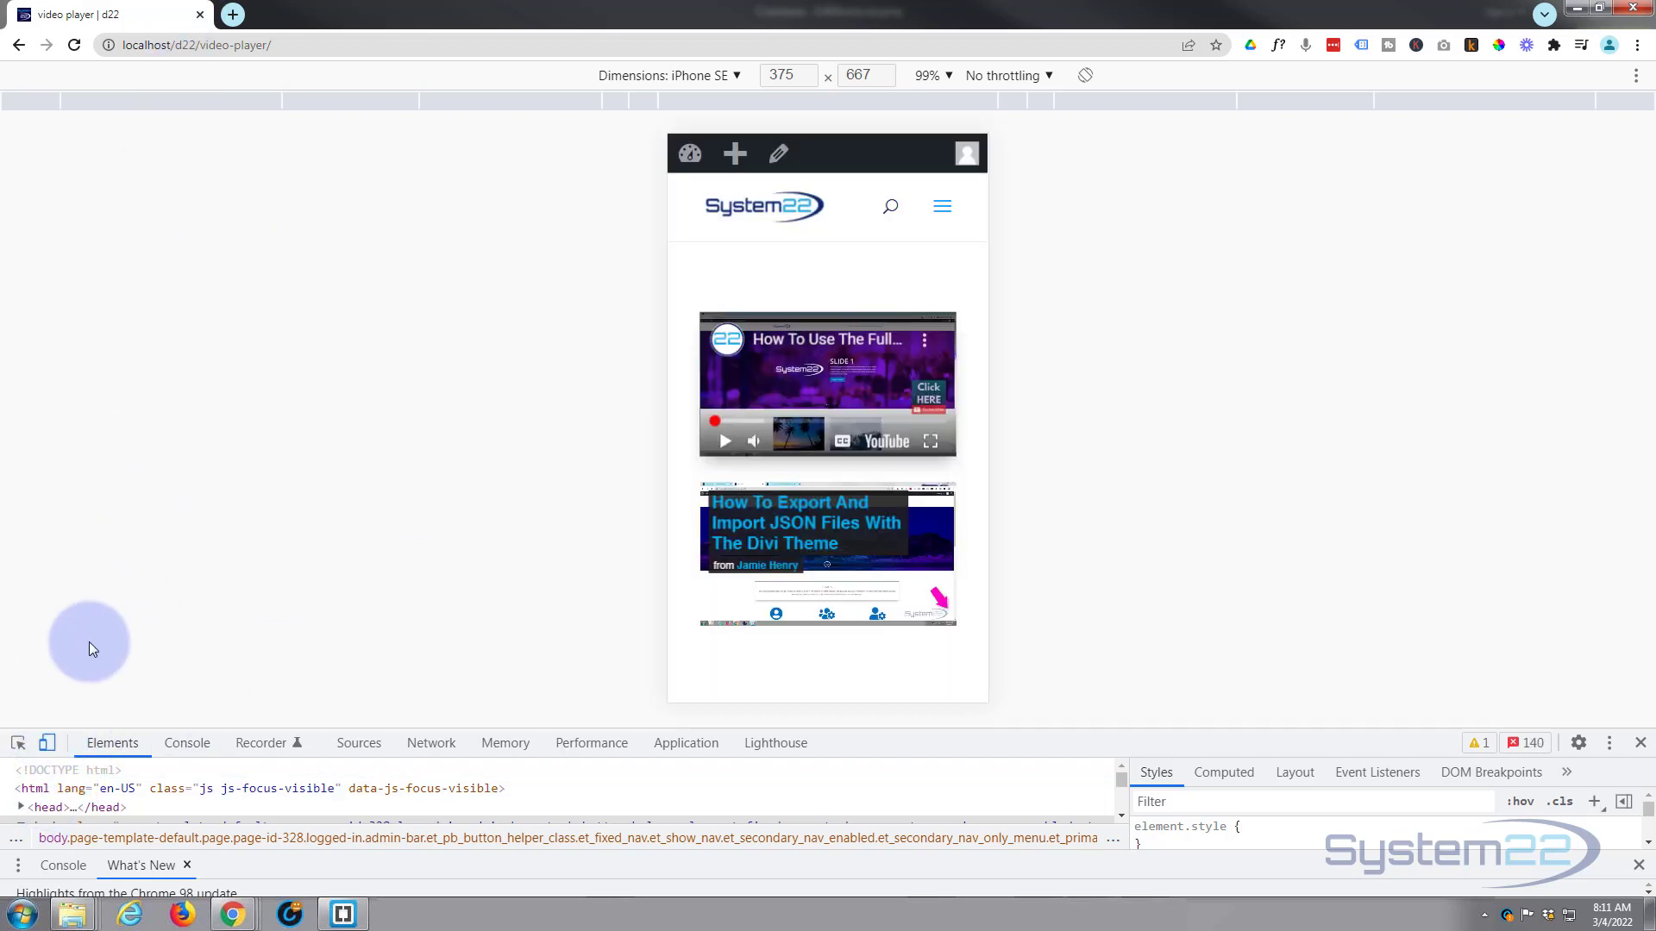
mouse_move(47, 742)
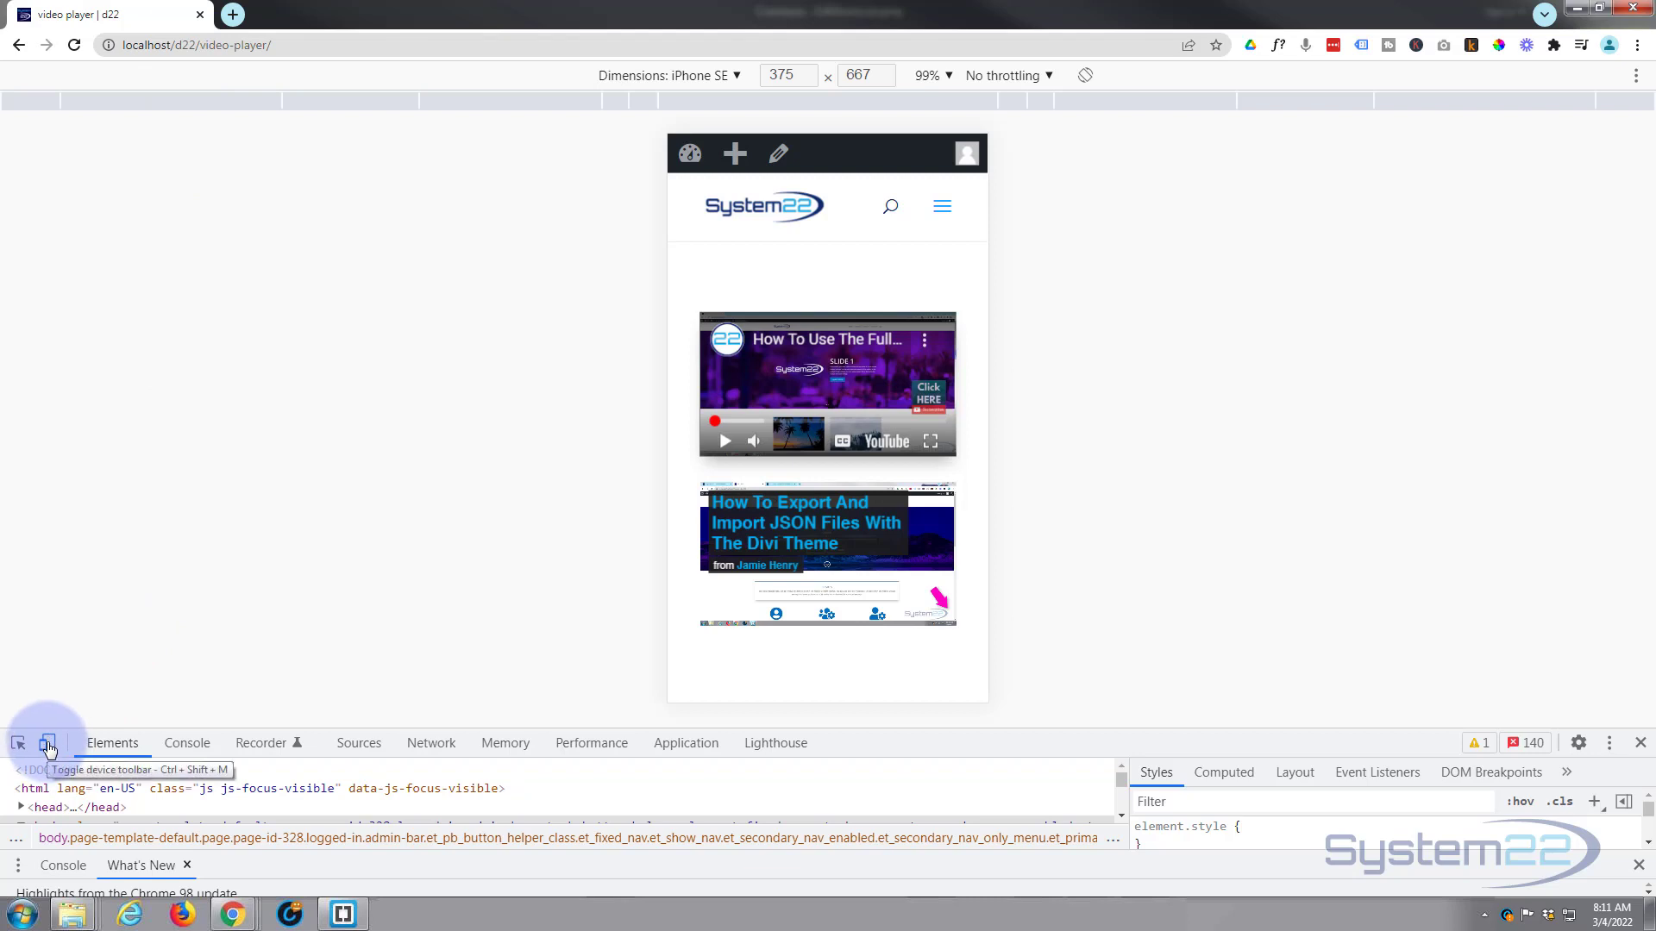
left_click(47, 742)
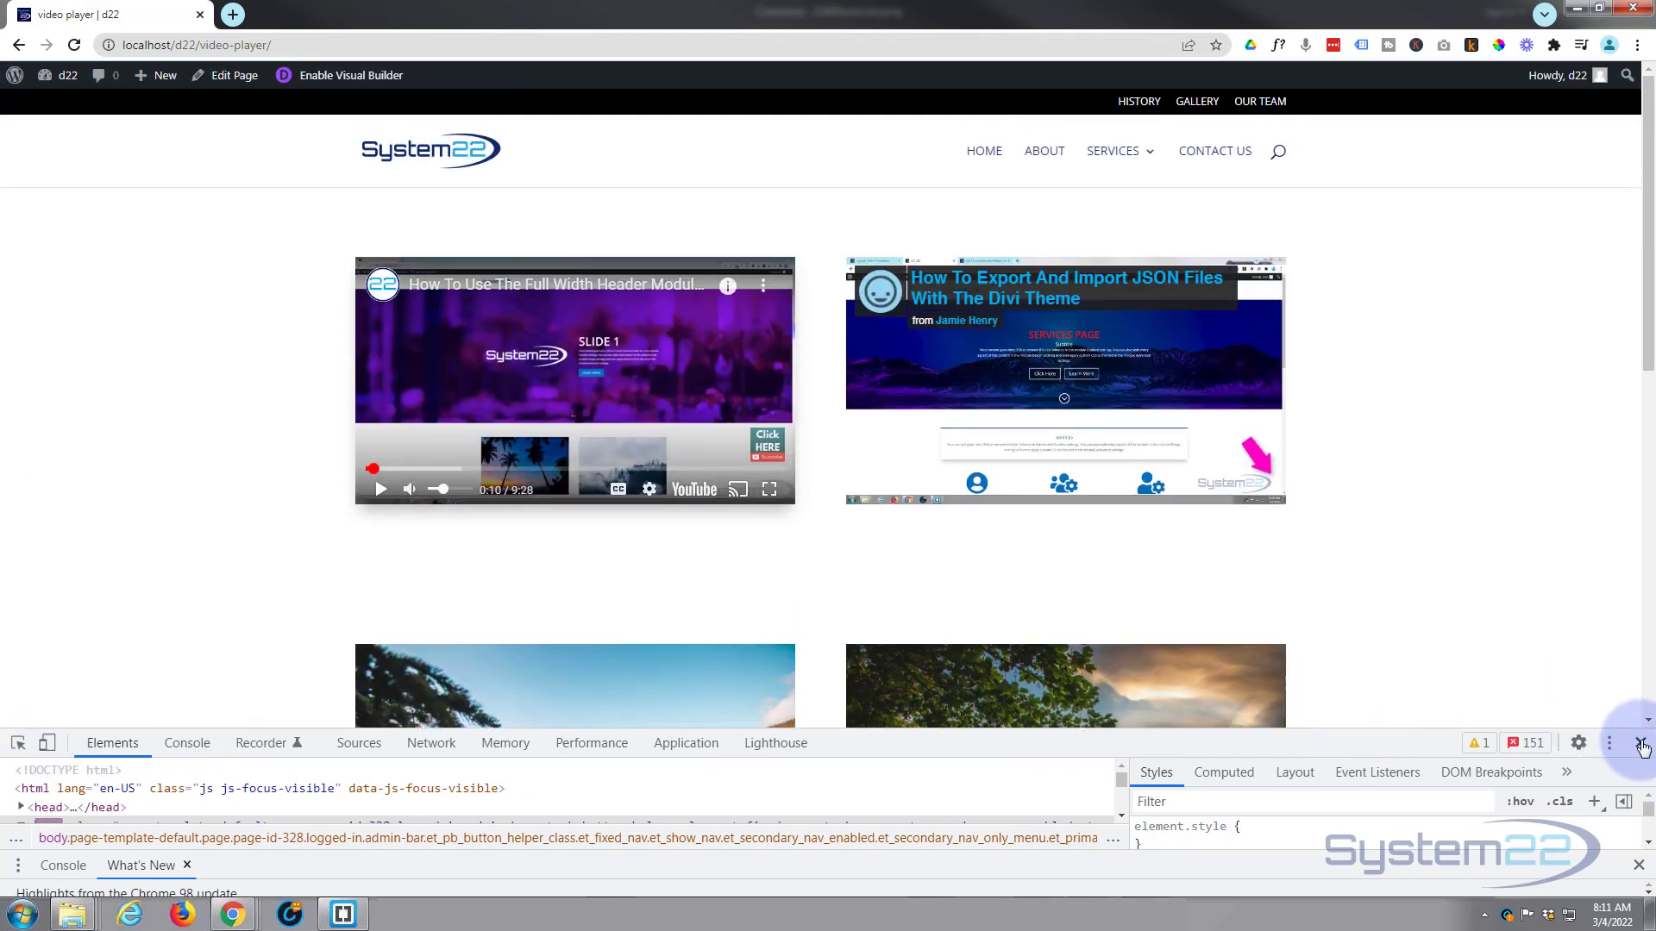